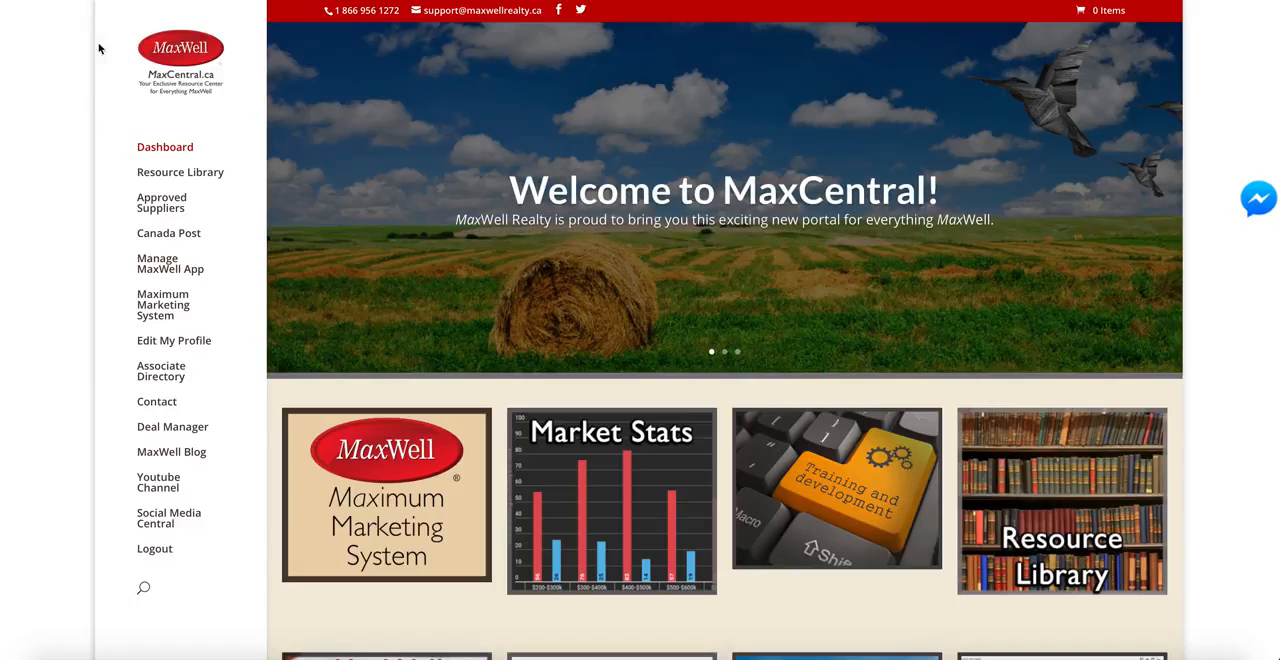
pyautogui.moveTo(240, 80)
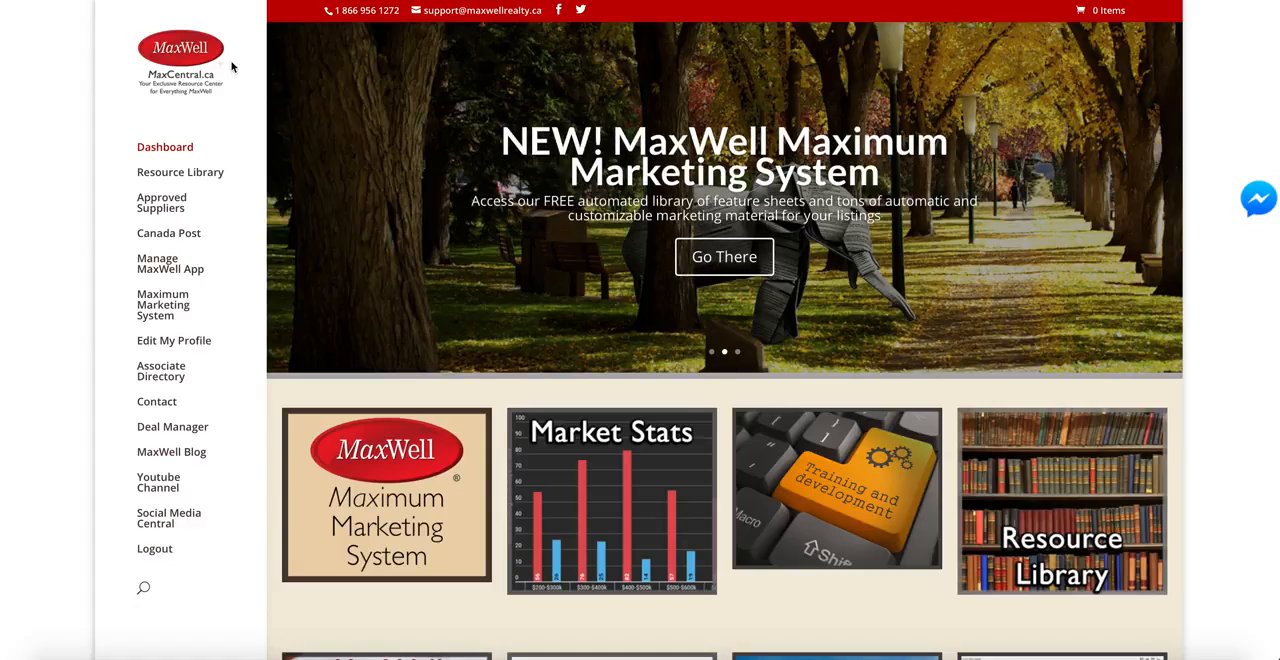
pyautogui.moveTo(160, 382)
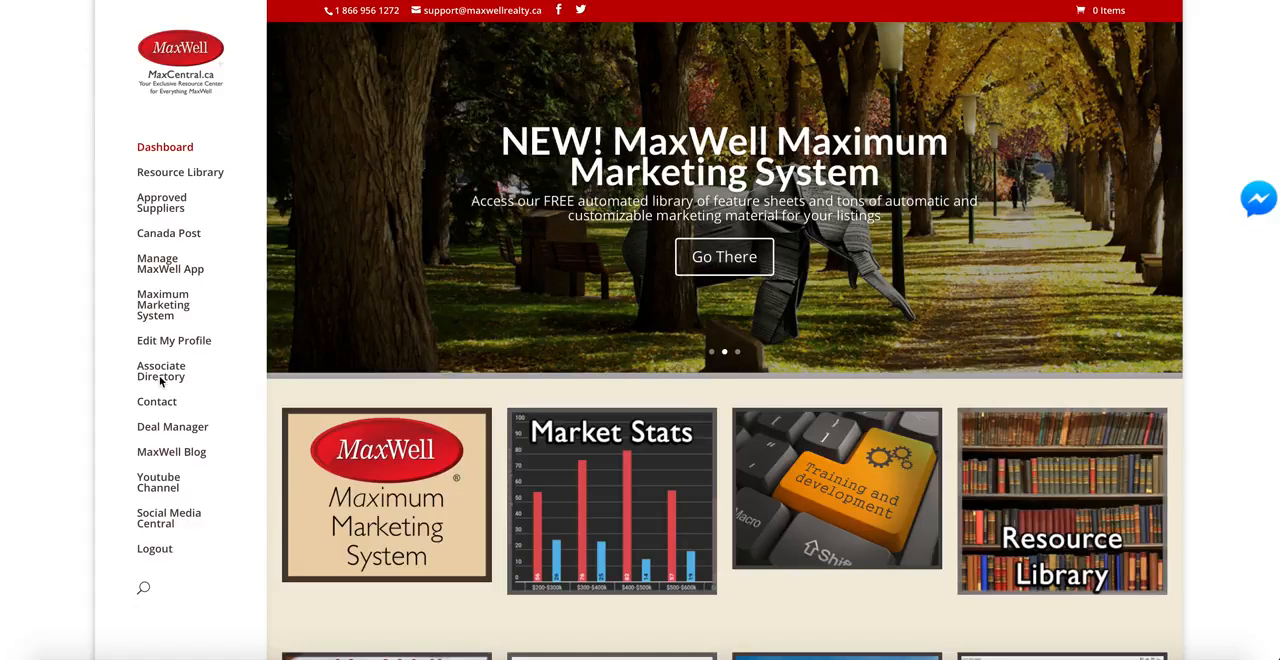
# Step: Choose the Flyer product so the Design Gallery shows the seven flyer designs
pyautogui.scroll(-3)
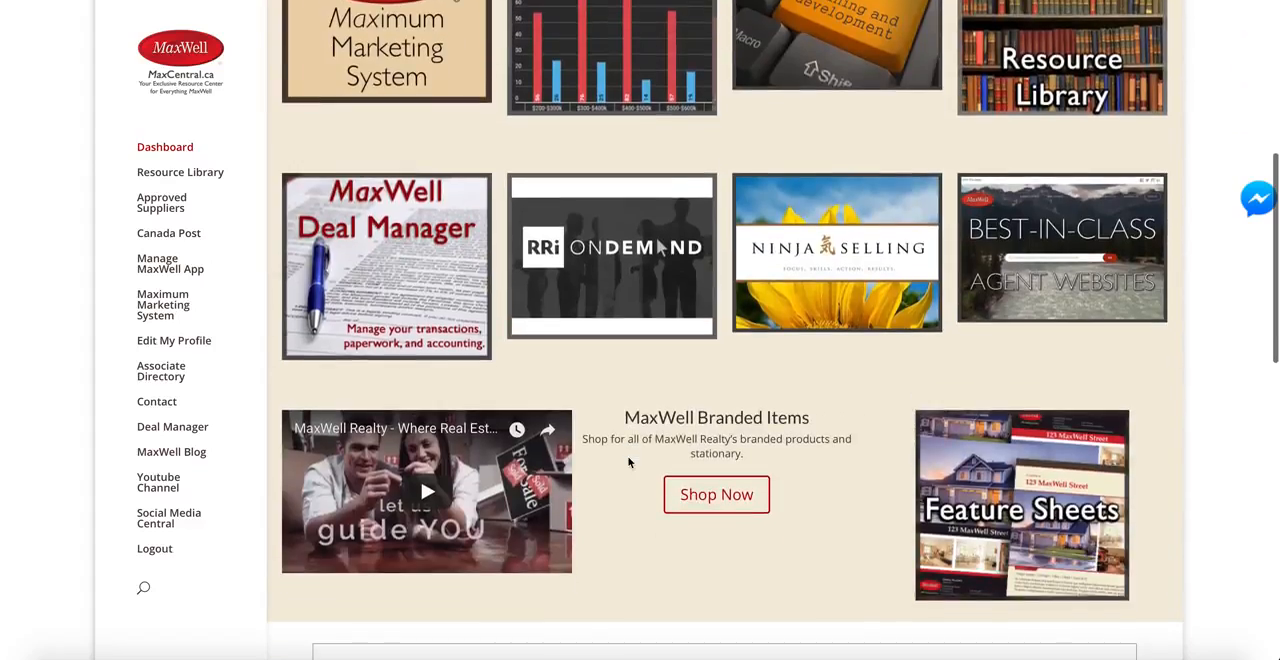
pyautogui.scroll(3)
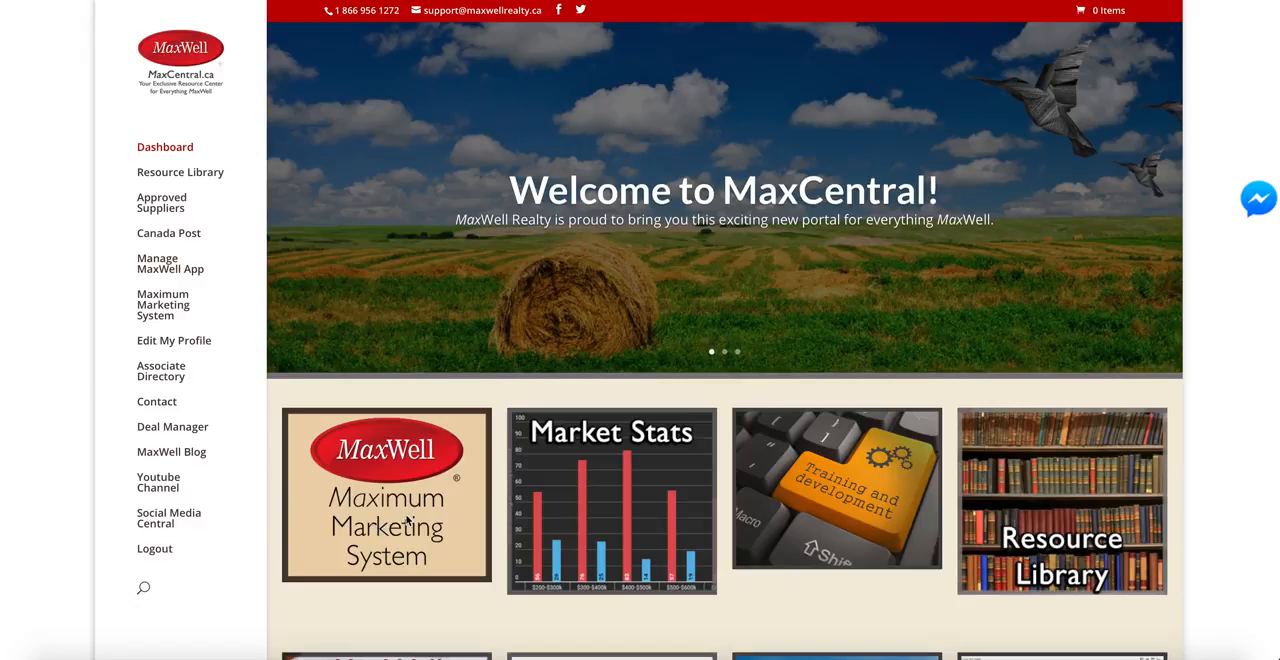
pyautogui.moveTo(372, 544)
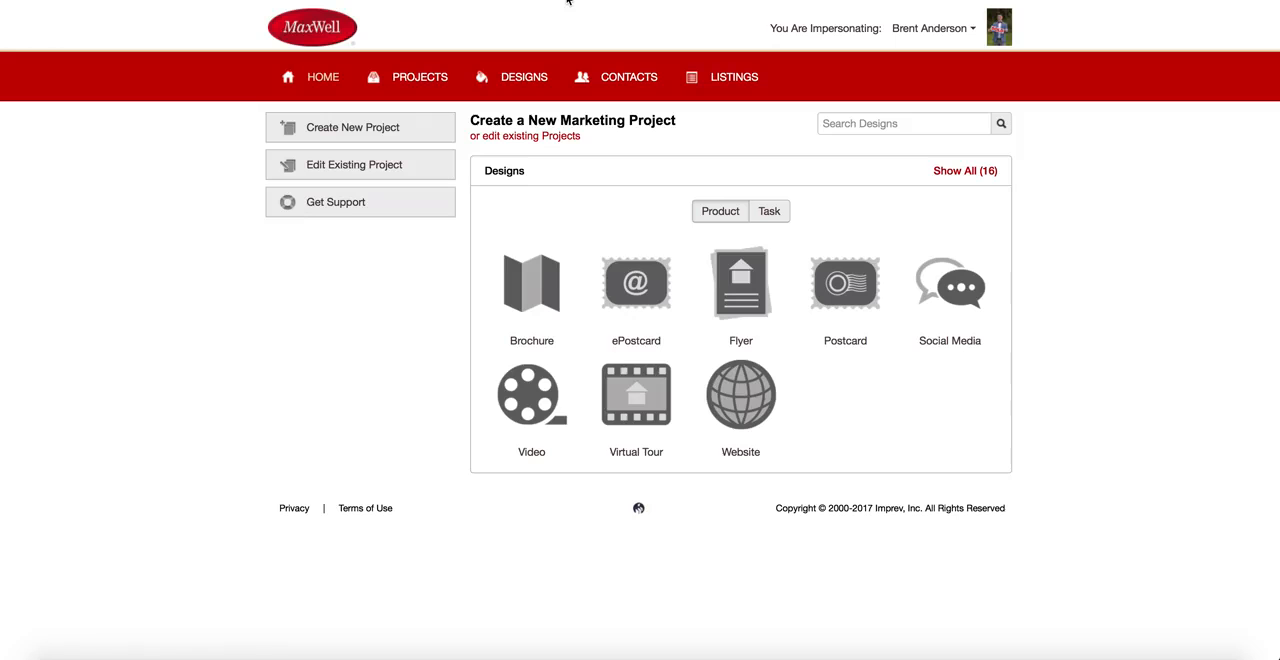
pyautogui.moveTo(332, 16)
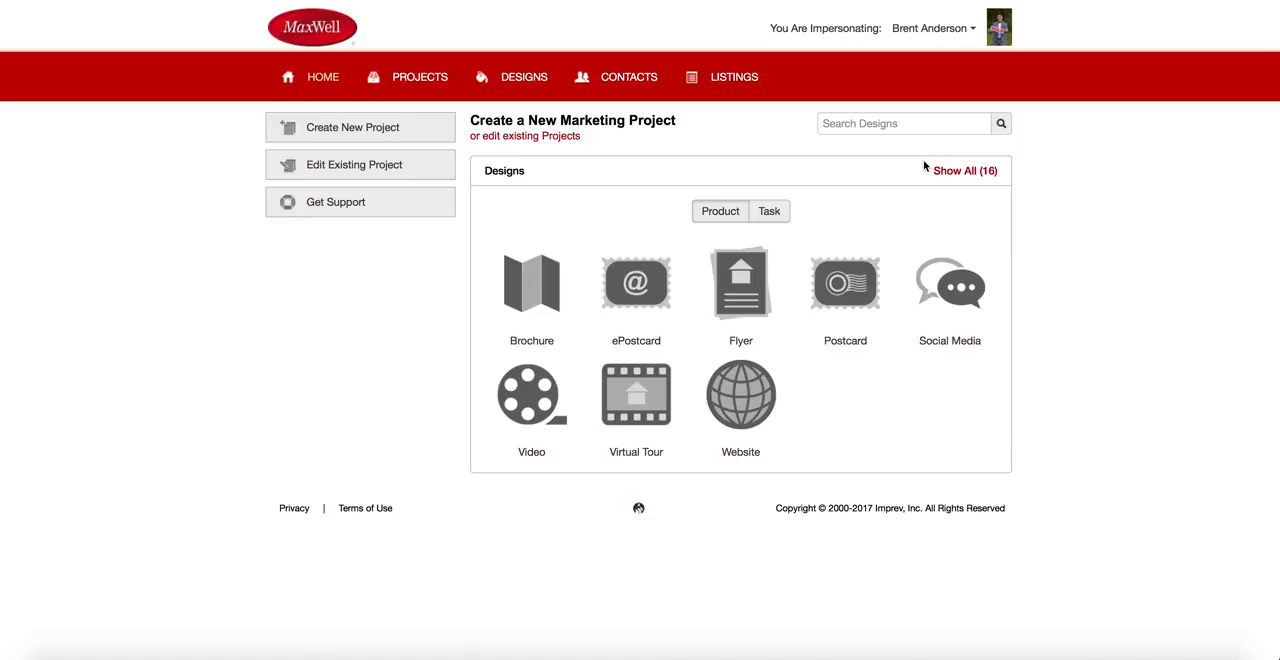
pyautogui.moveTo(376, 36)
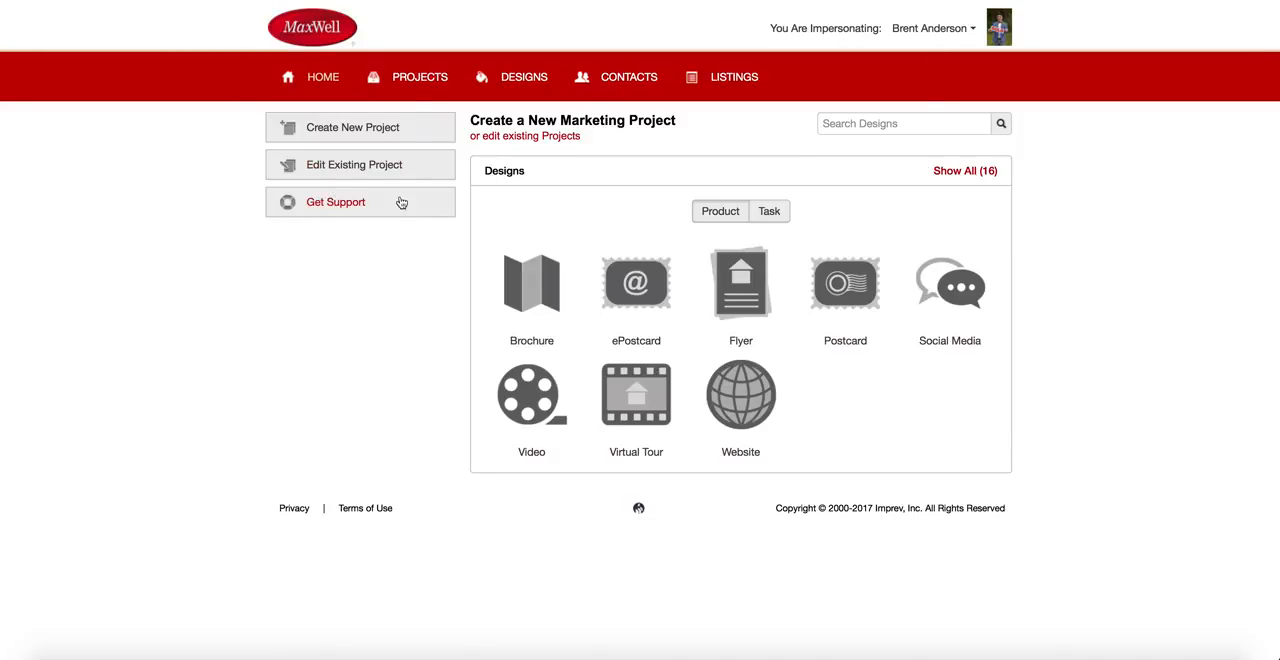
pyautogui.moveTo(360, 92)
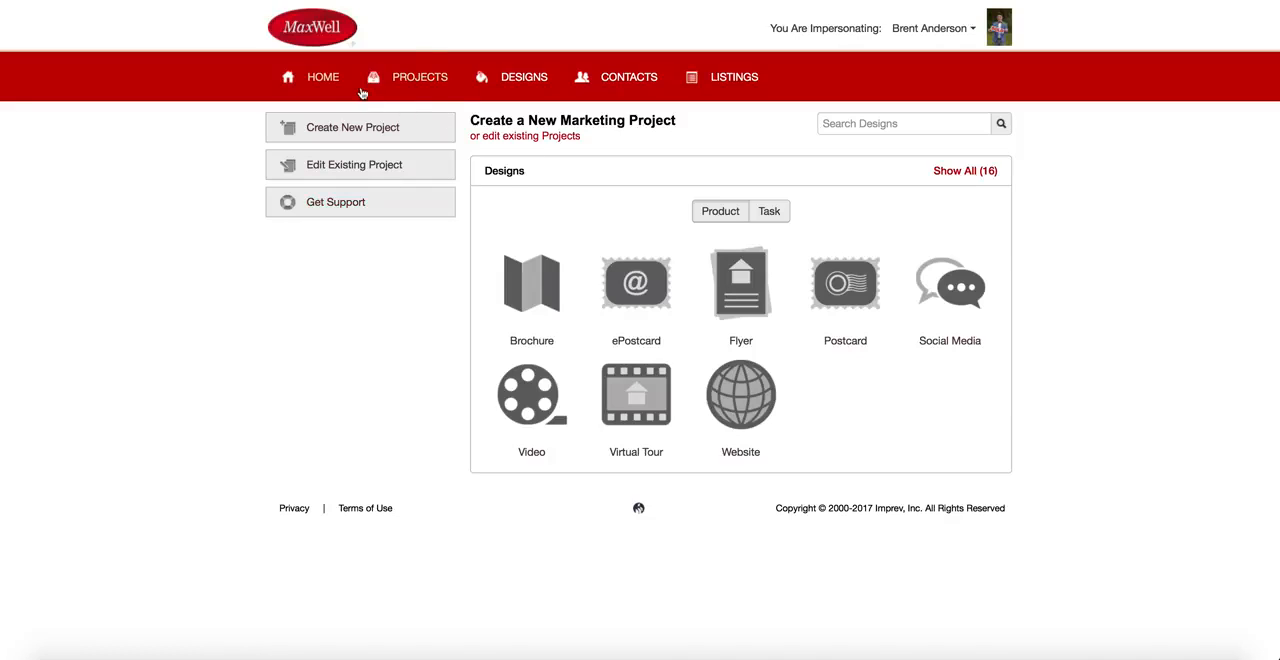
pyautogui.moveTo(592, 78)
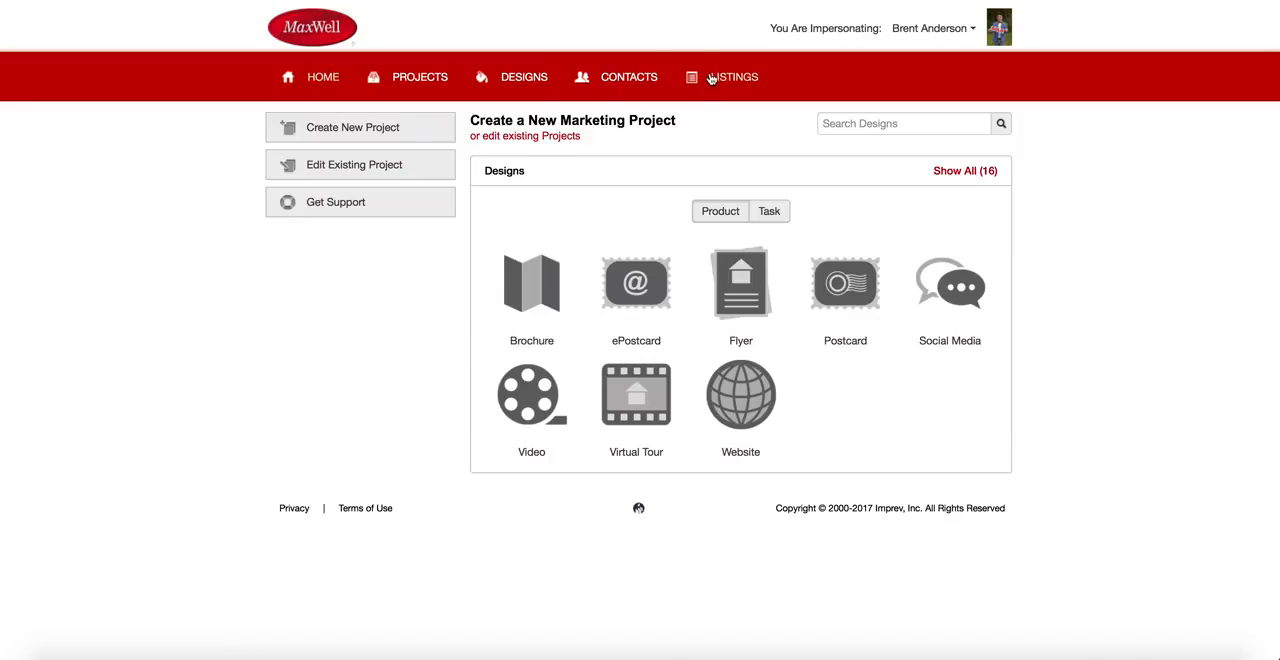
pyautogui.moveTo(444, 72)
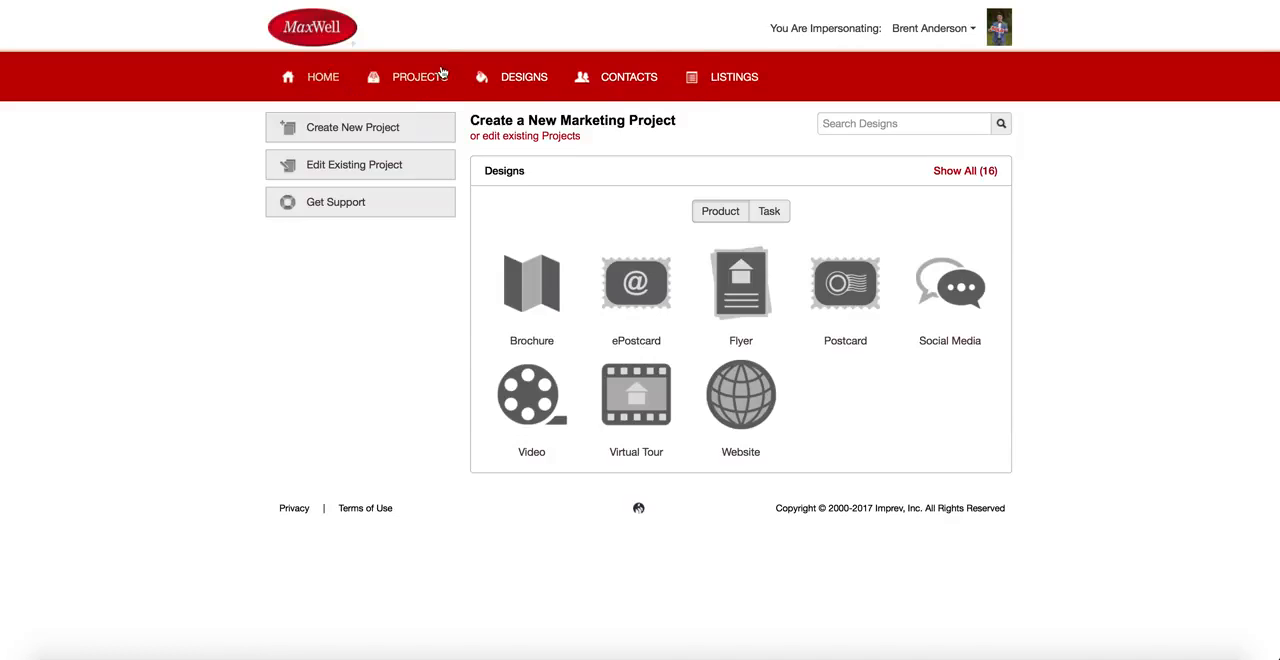
pyautogui.moveTo(460, 82)
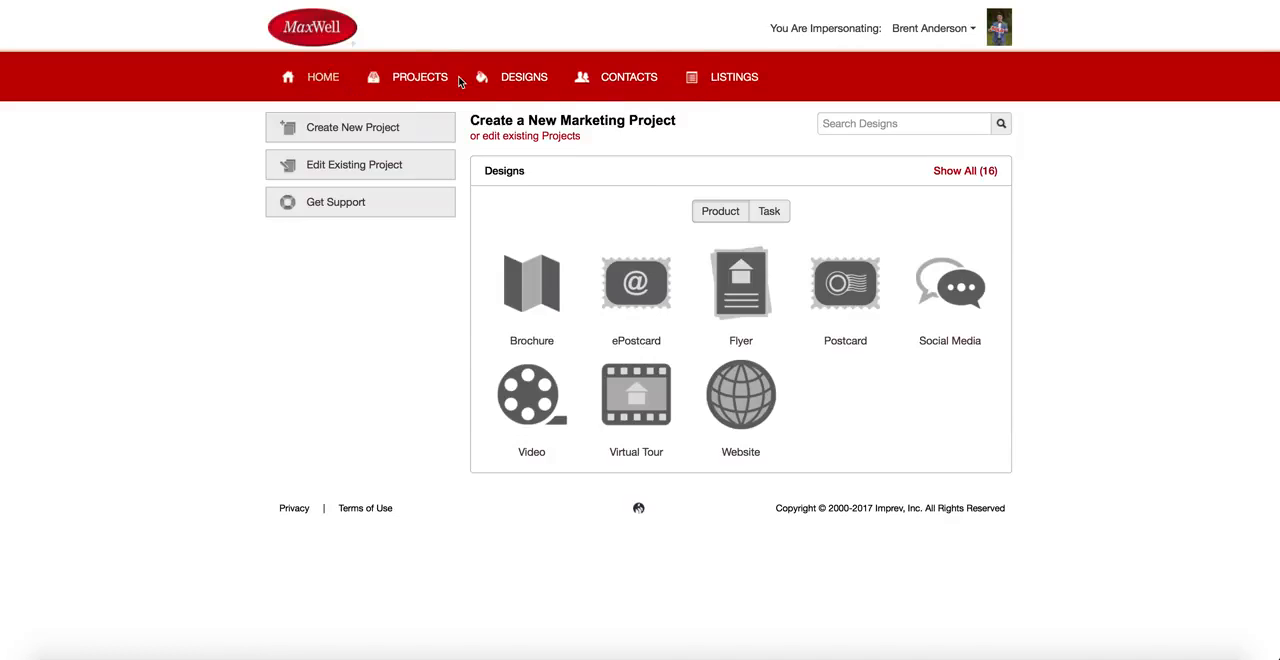
pyautogui.moveTo(528, 92)
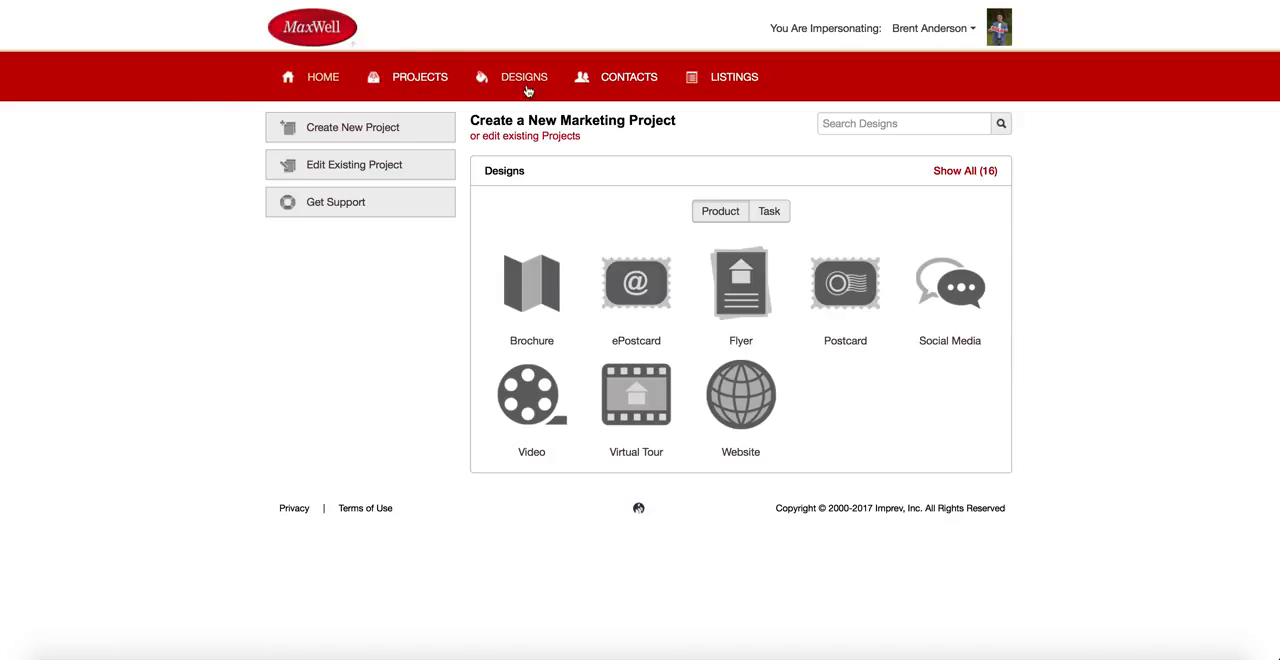
pyautogui.moveTo(378, 294)
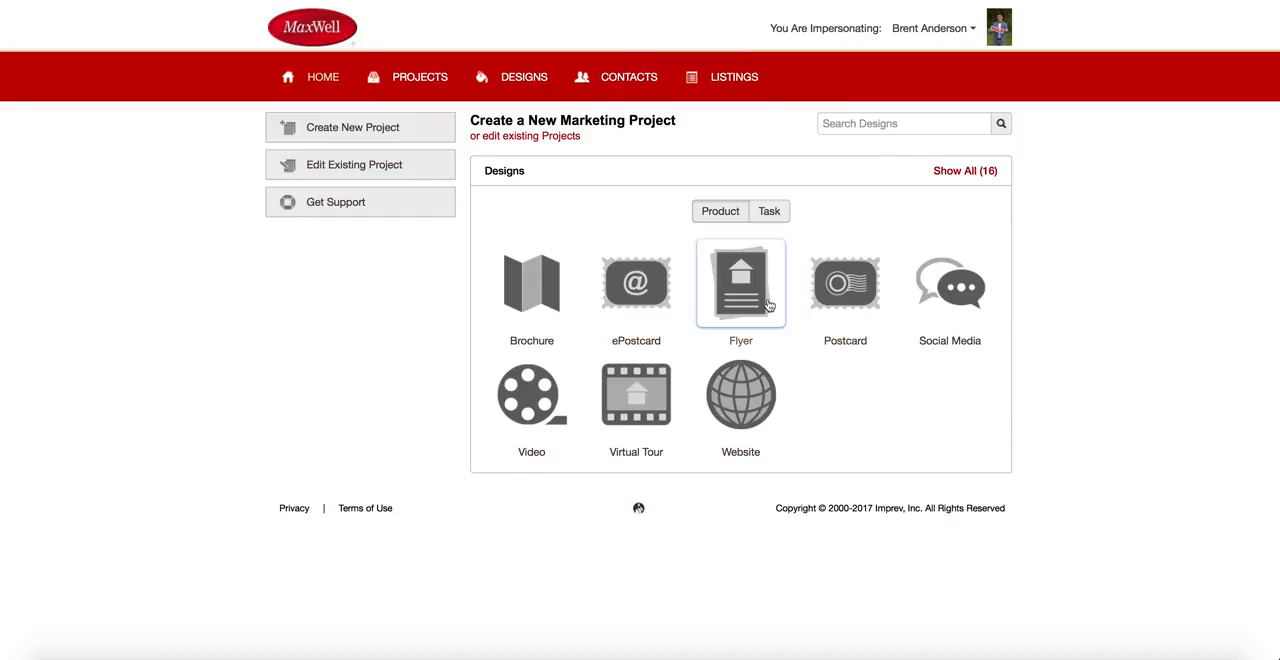
pyautogui.moveTo(752, 300)
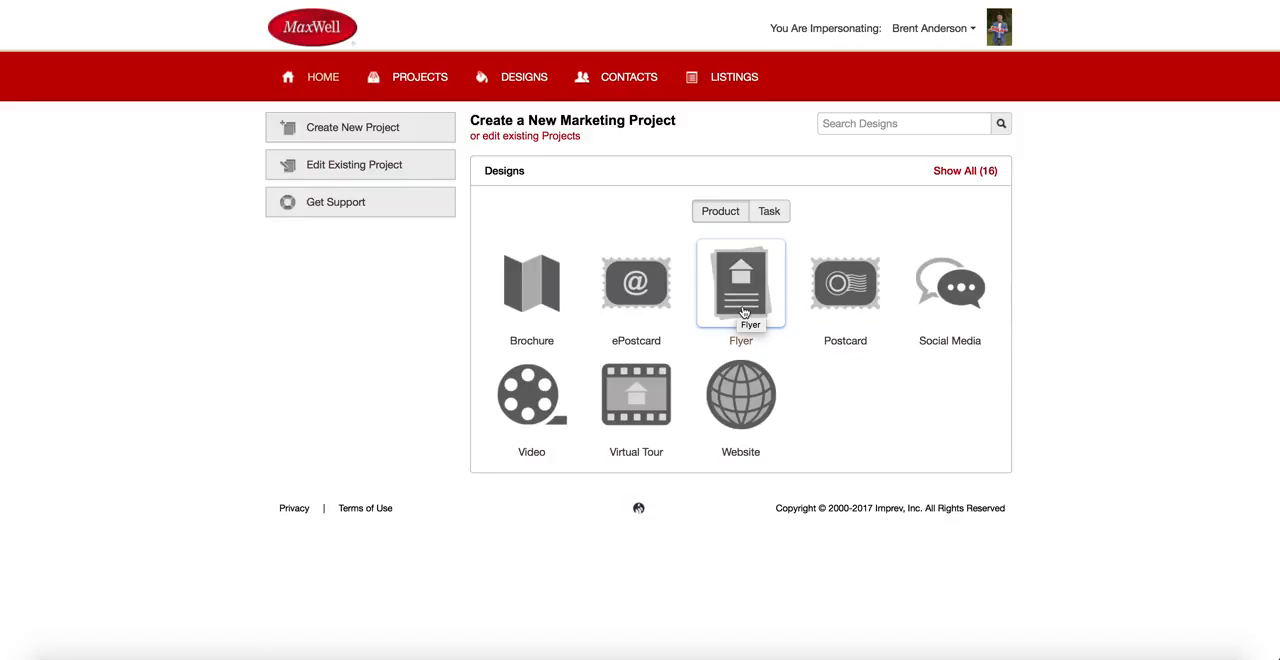
pyautogui.click(740, 284)
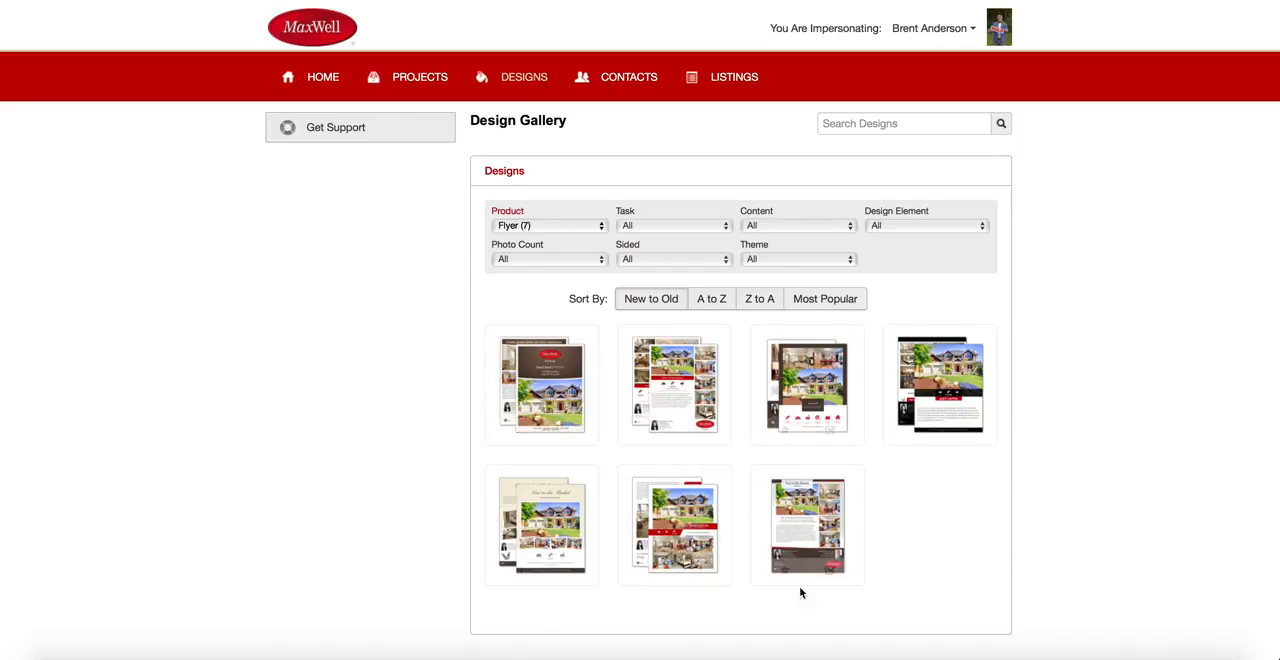
pyautogui.moveTo(808, 540)
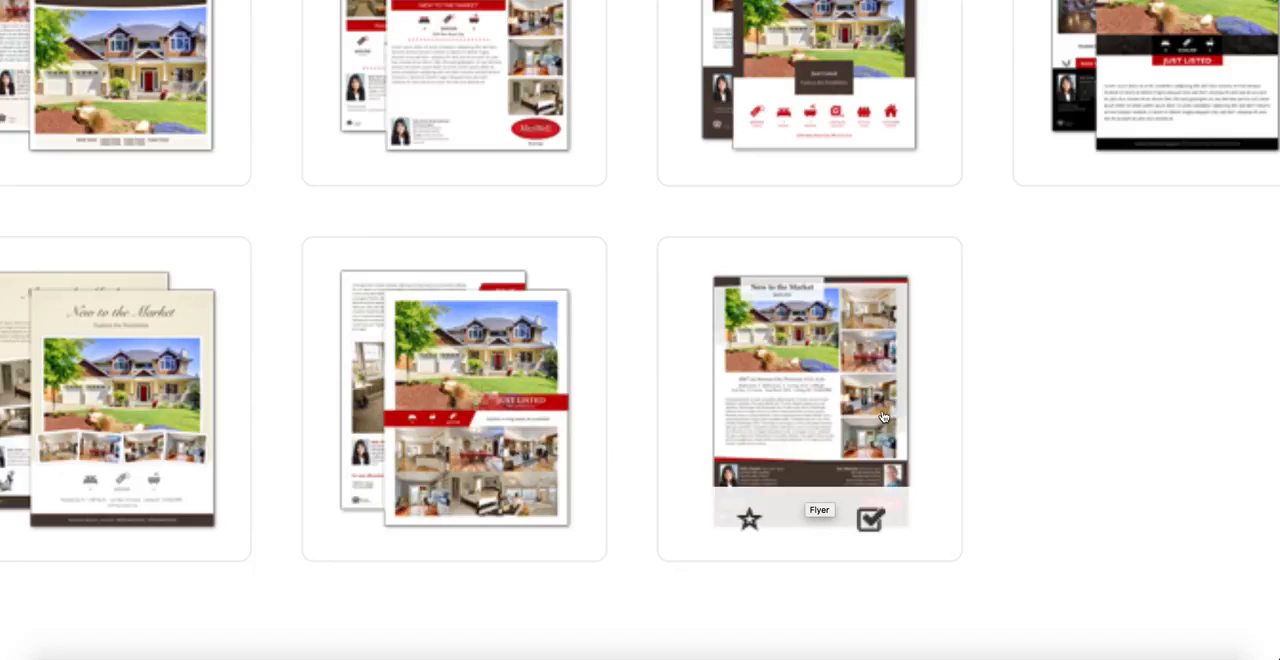
pyautogui.moveTo(980, 292)
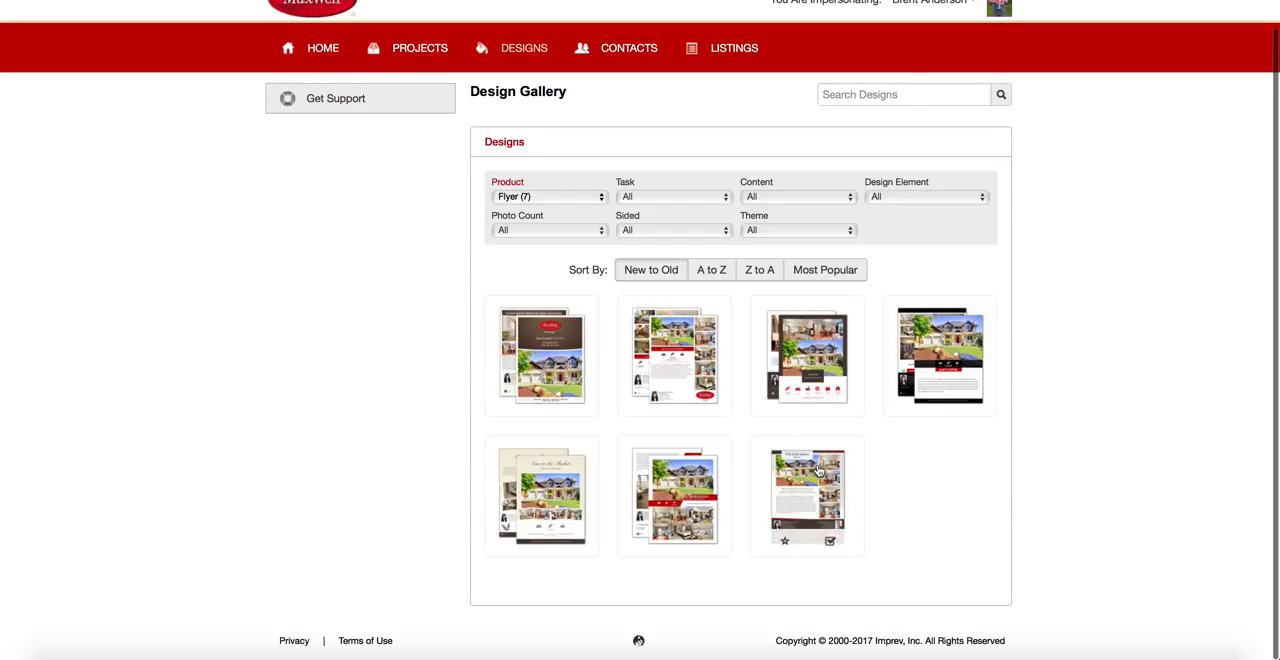
pyautogui.moveTo(462, 548)
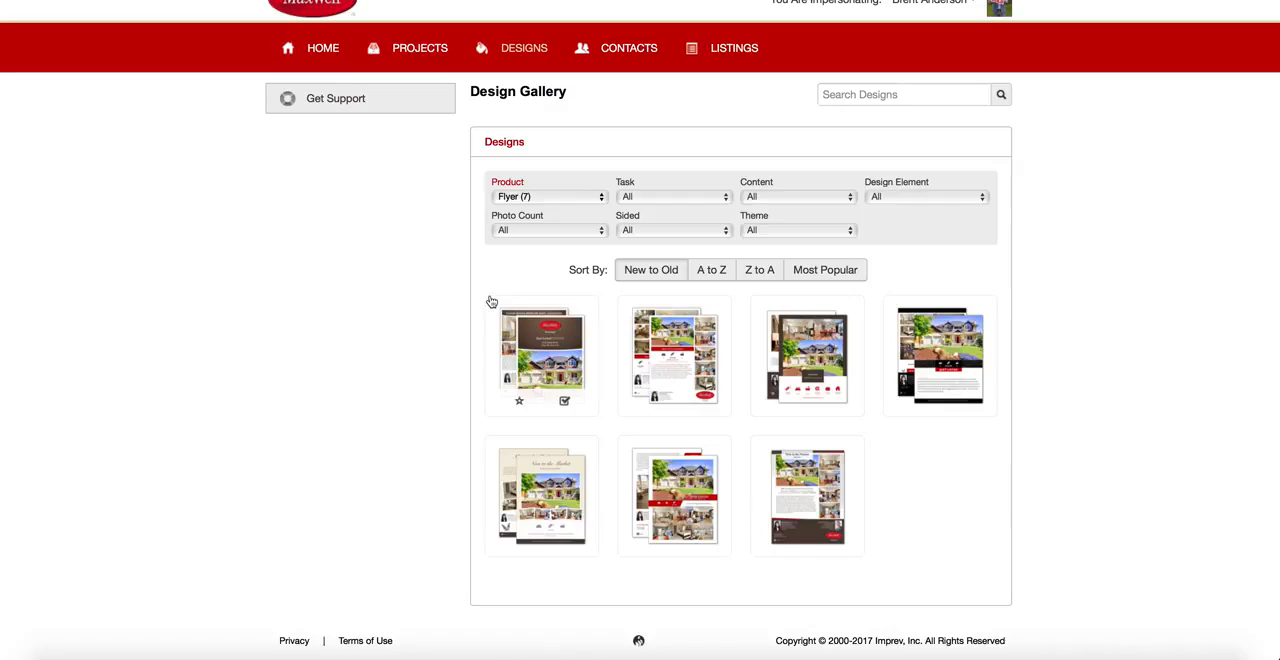
pyautogui.moveTo(900, 404)
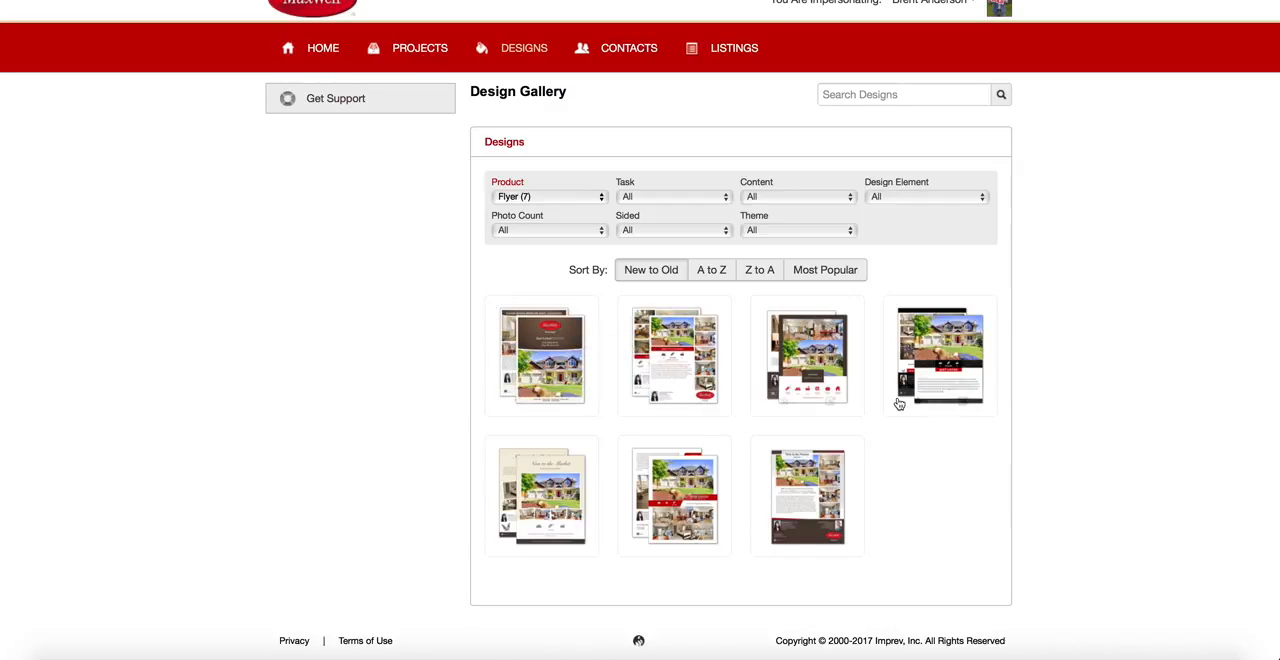
pyautogui.moveTo(776, 416)
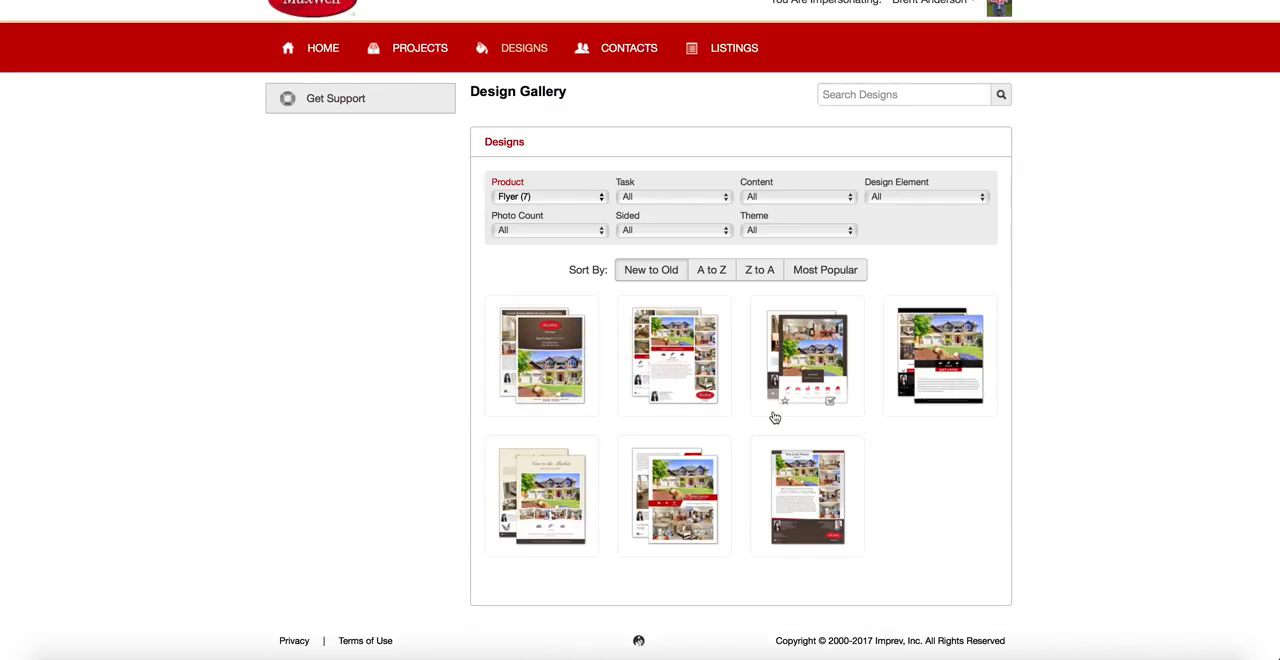
pyautogui.moveTo(748, 442)
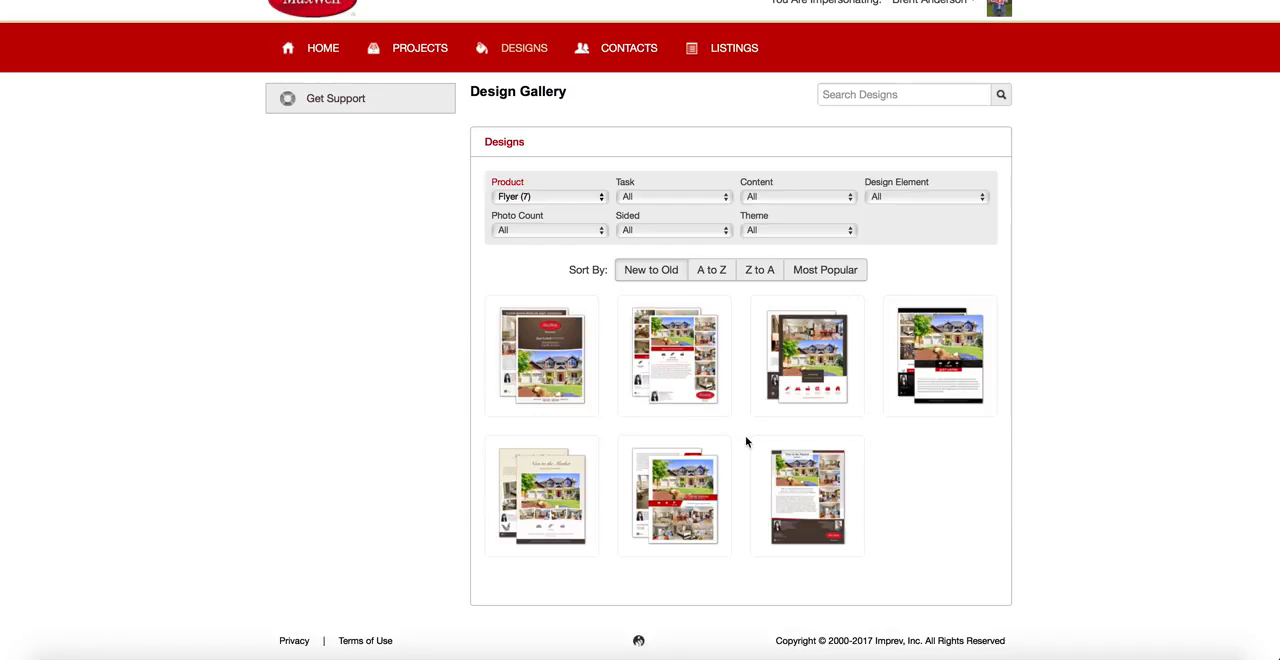
pyautogui.moveTo(576, 376)
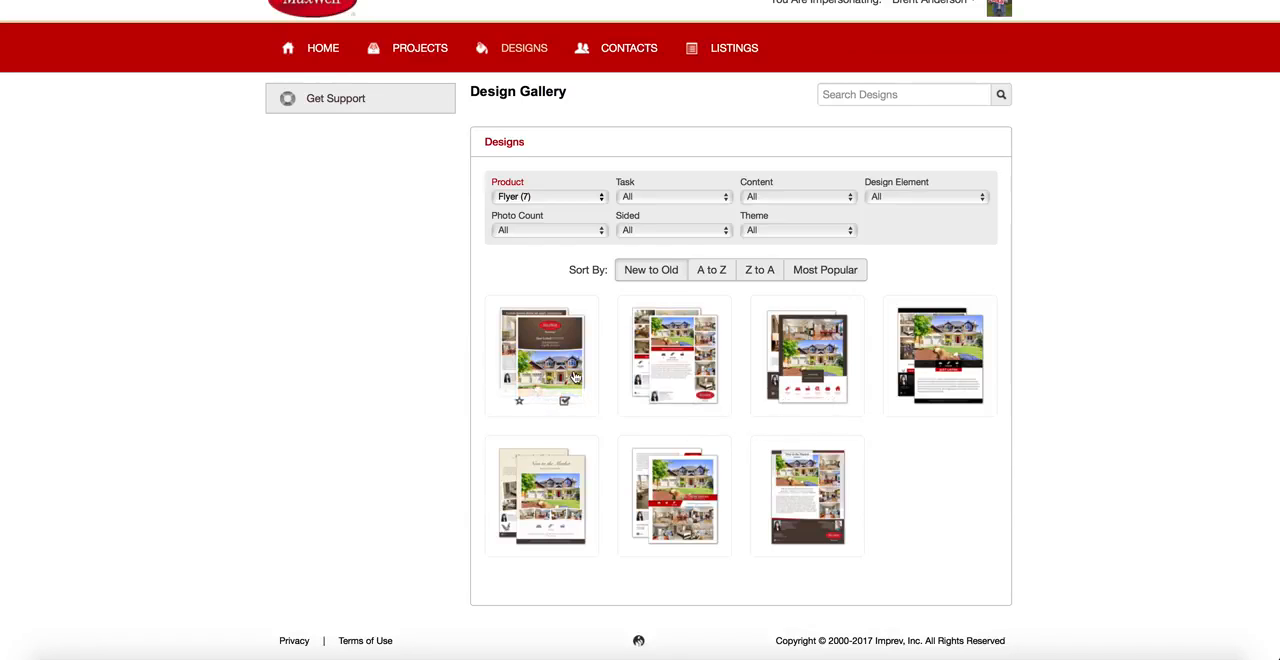
pyautogui.moveTo(536, 342)
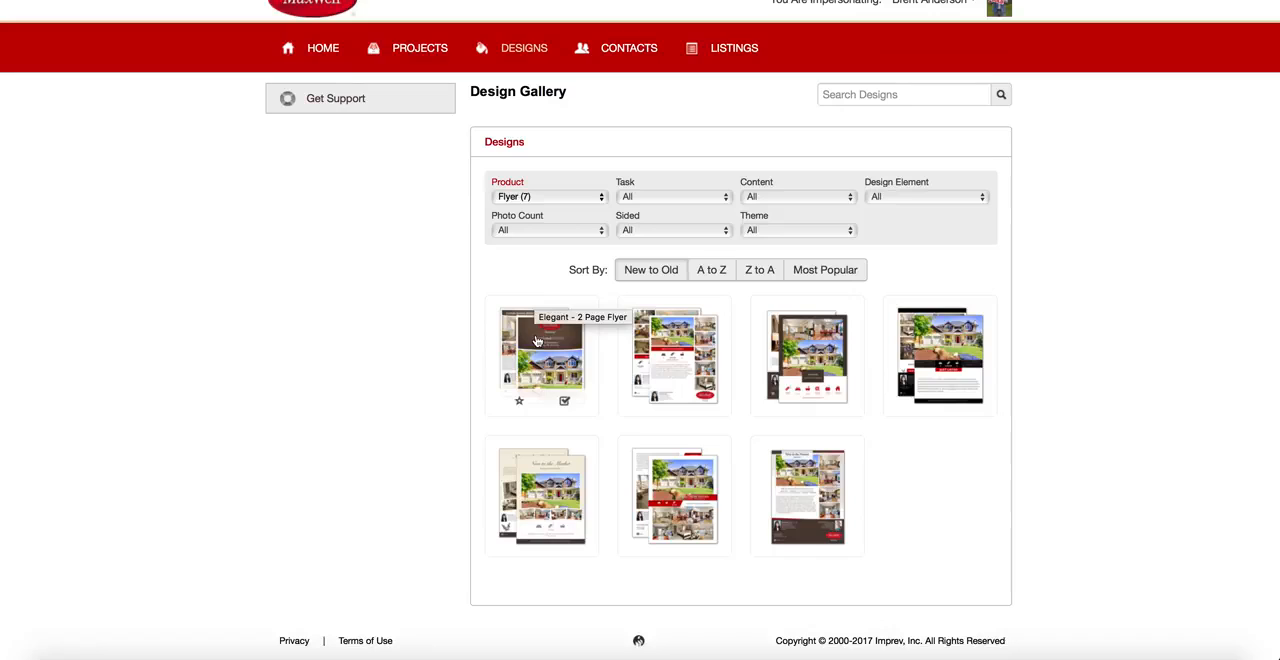
pyautogui.moveTo(664, 344)
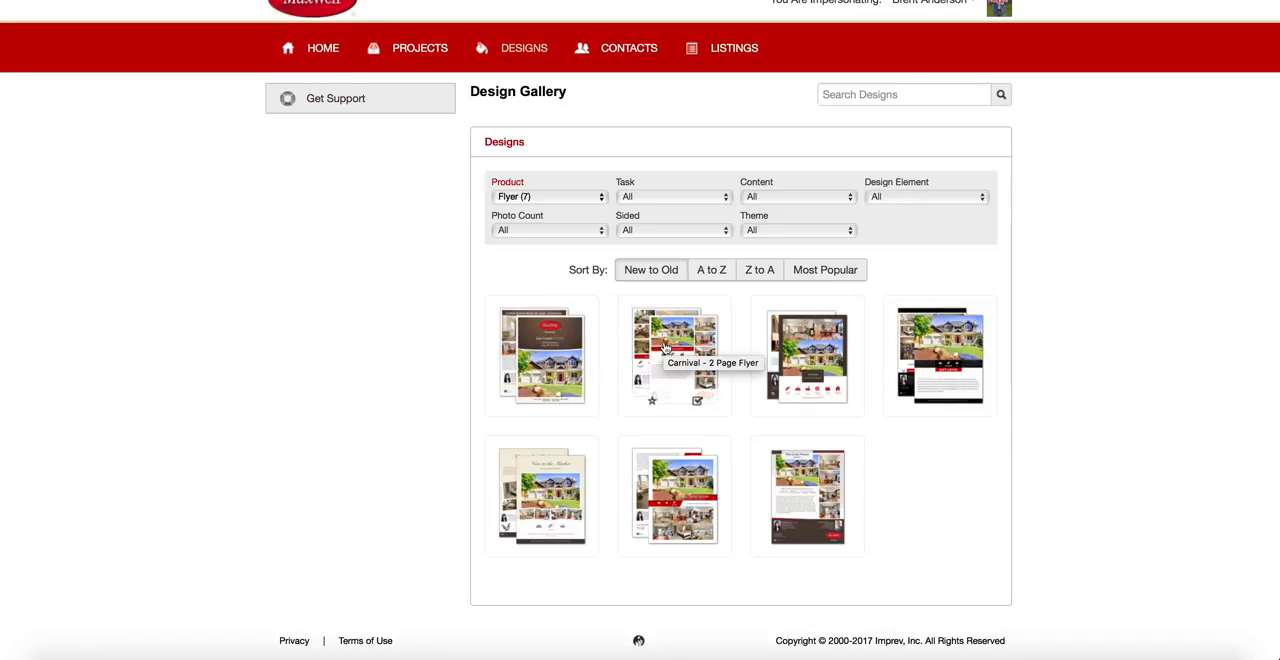
pyautogui.moveTo(904, 340)
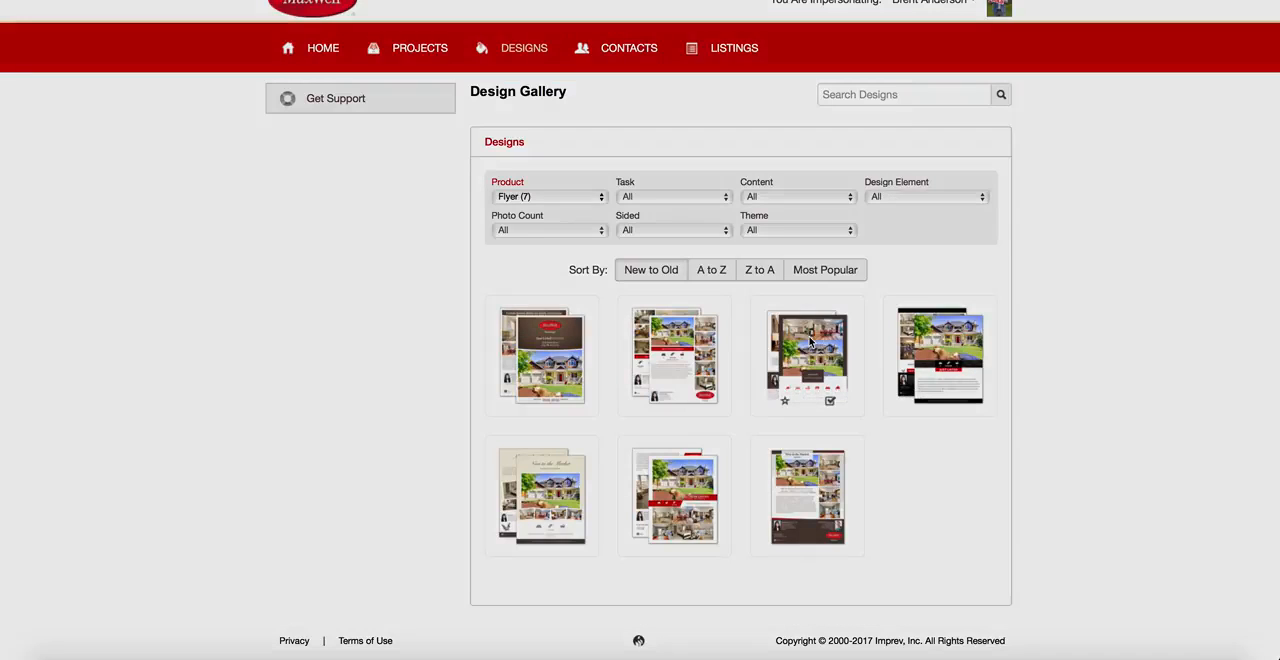
# Step: Review the Double-sided Flyer details and sample, then select it for a new project
pyautogui.click(808, 356)
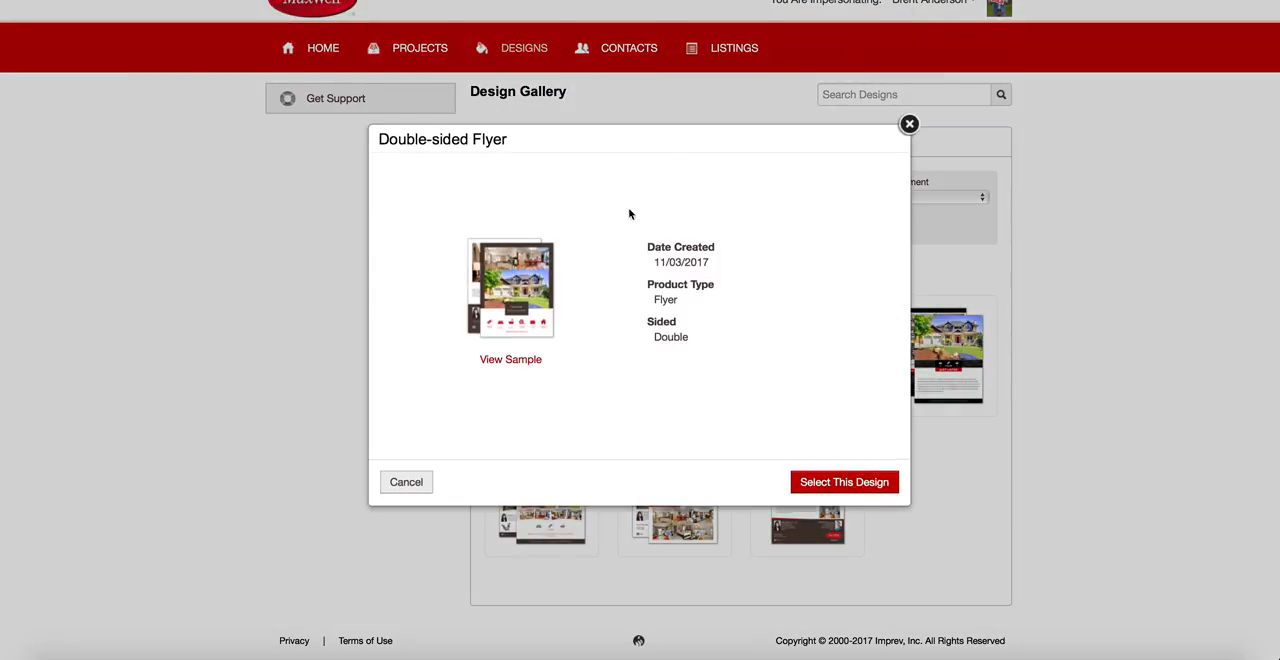
pyautogui.moveTo(522, 364)
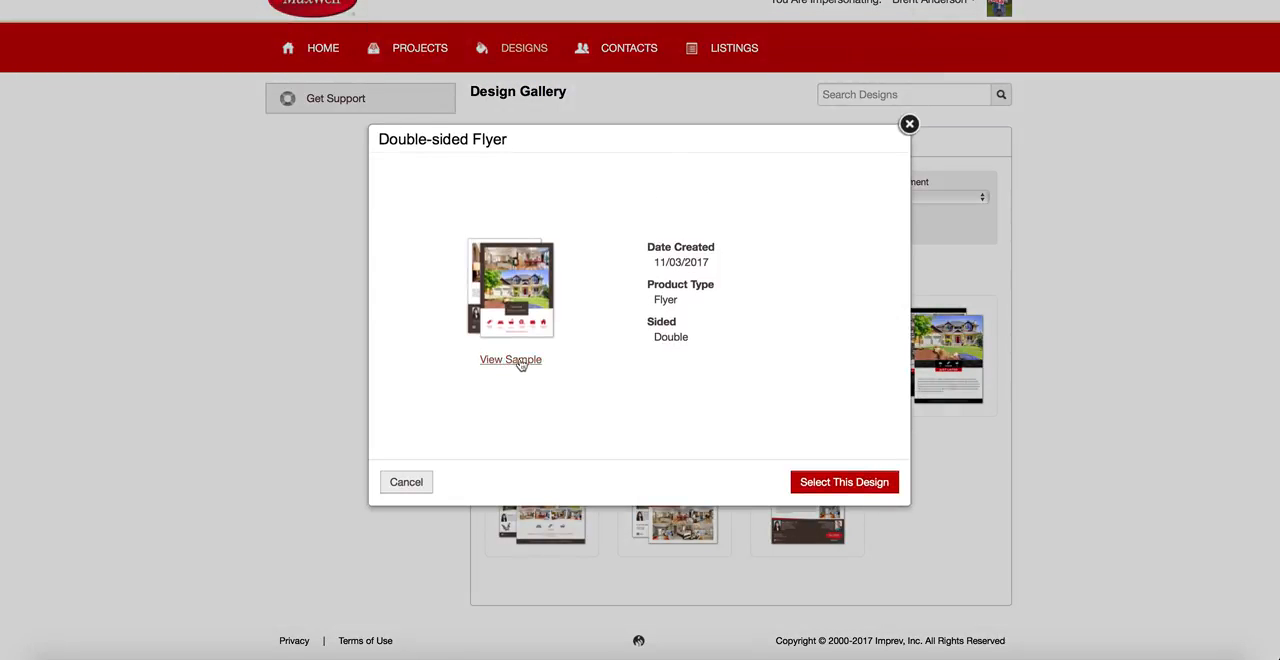
pyautogui.click(510, 360)
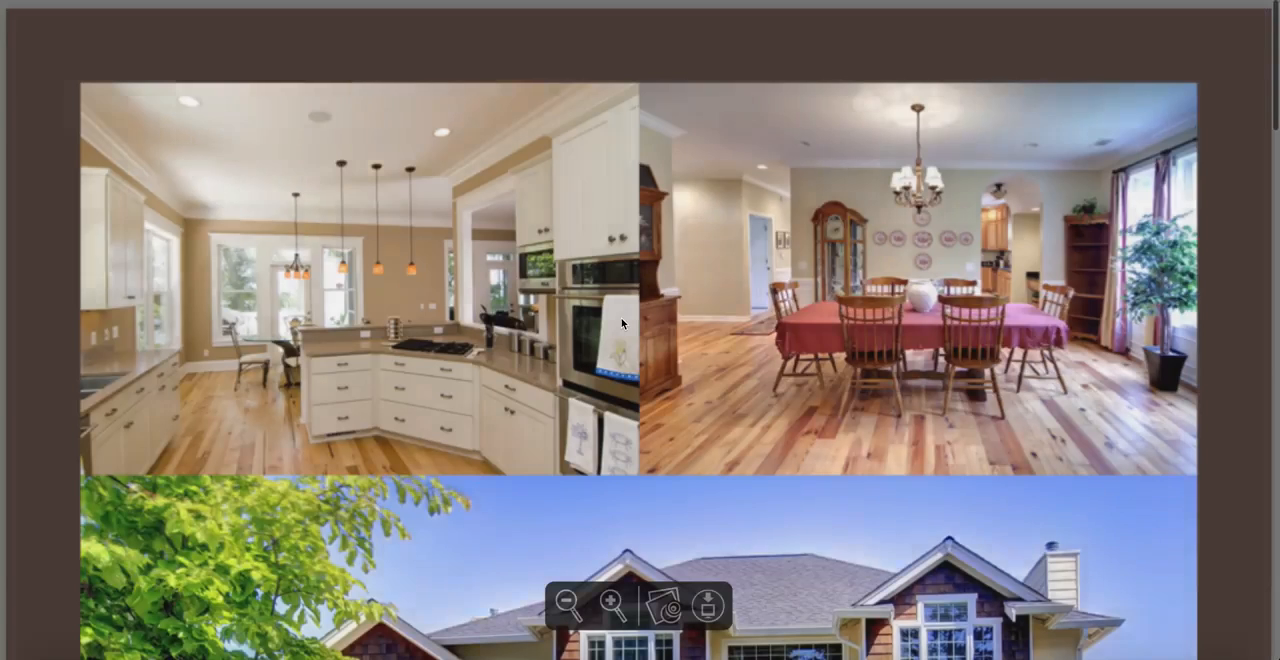
pyautogui.scroll(-3)
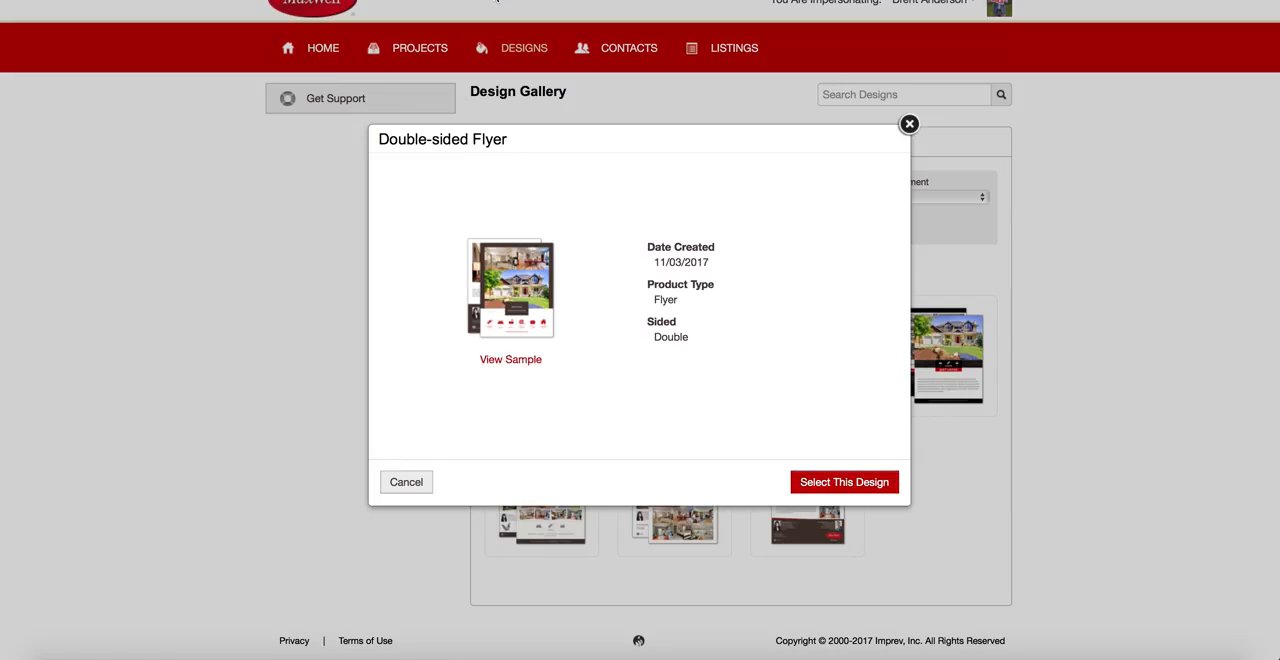
pyautogui.moveTo(856, 480)
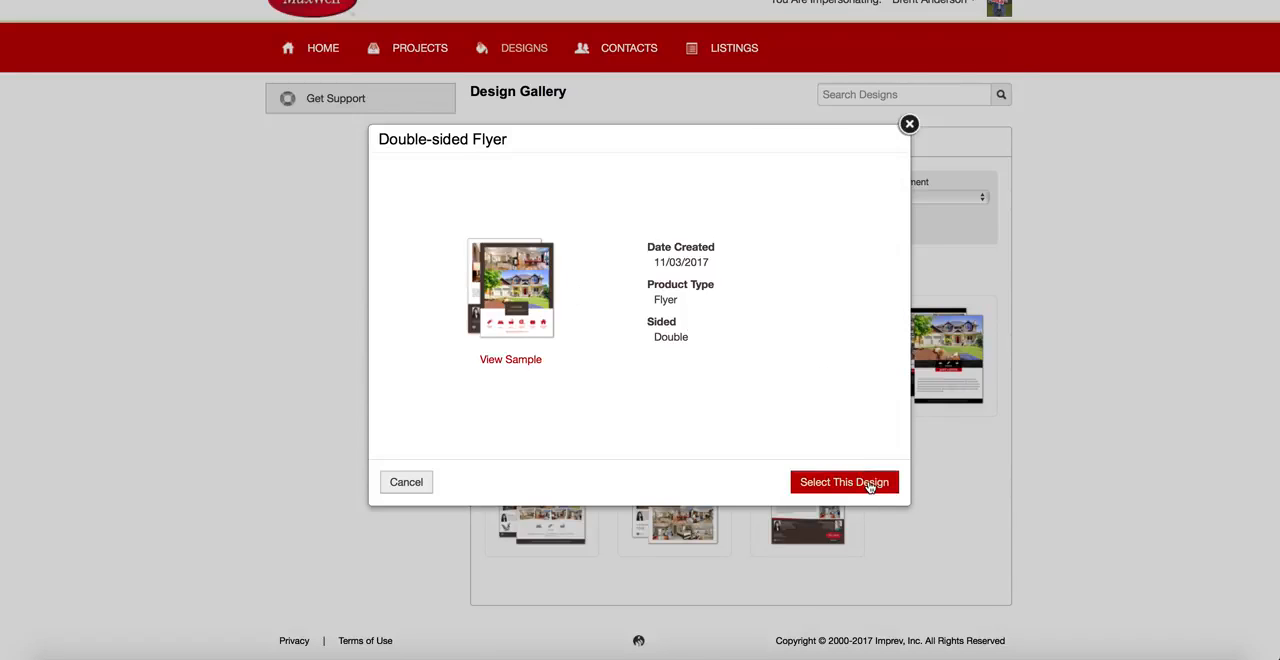
pyautogui.click(844, 482)
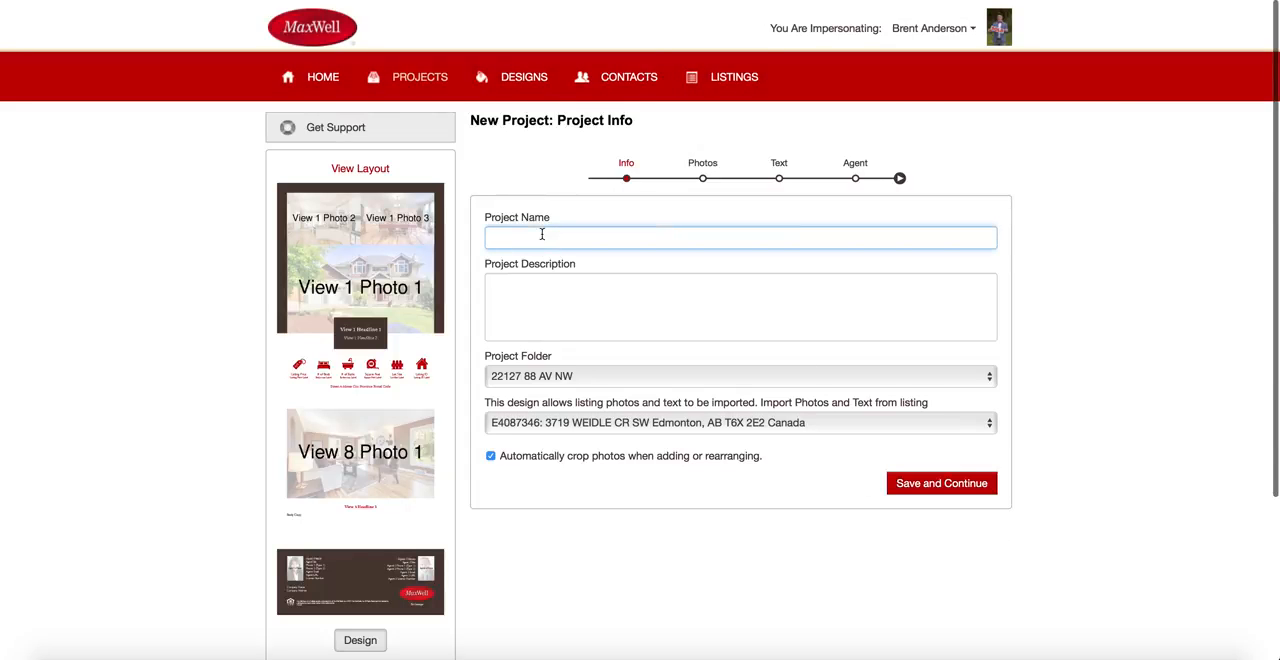
# Step: Name the new project 'Bryan Test Flyer'
pyautogui.write('Bryan Test b')
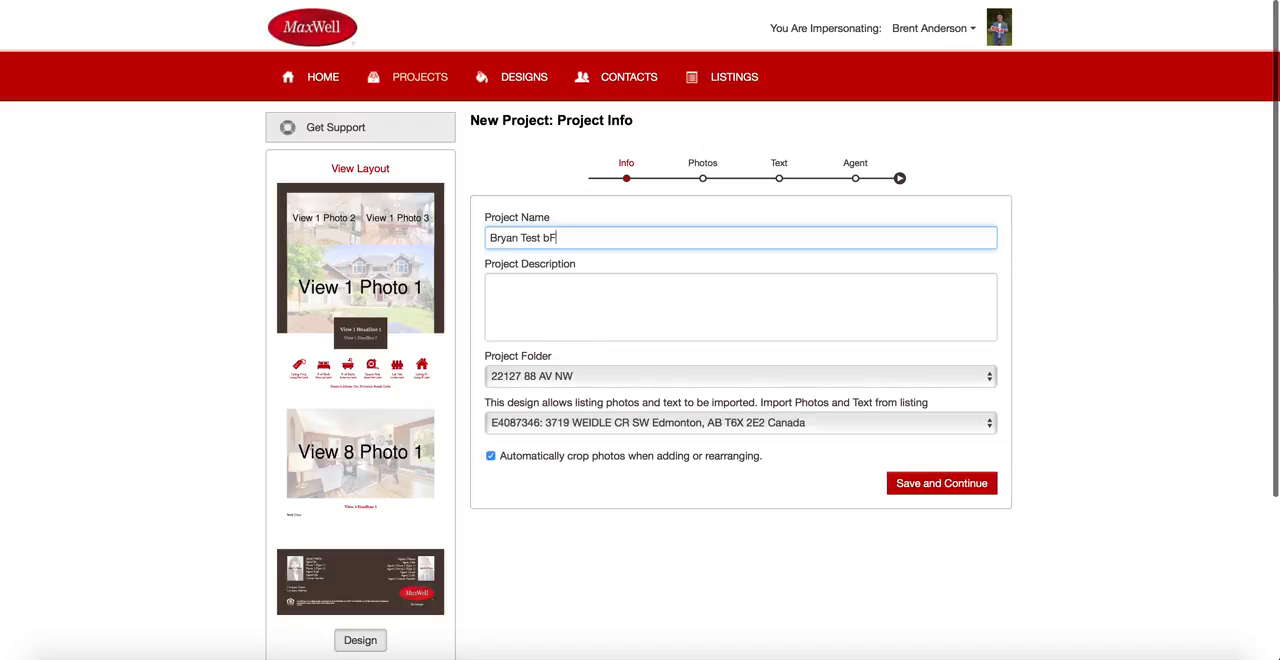
pyautogui.write('Fi')
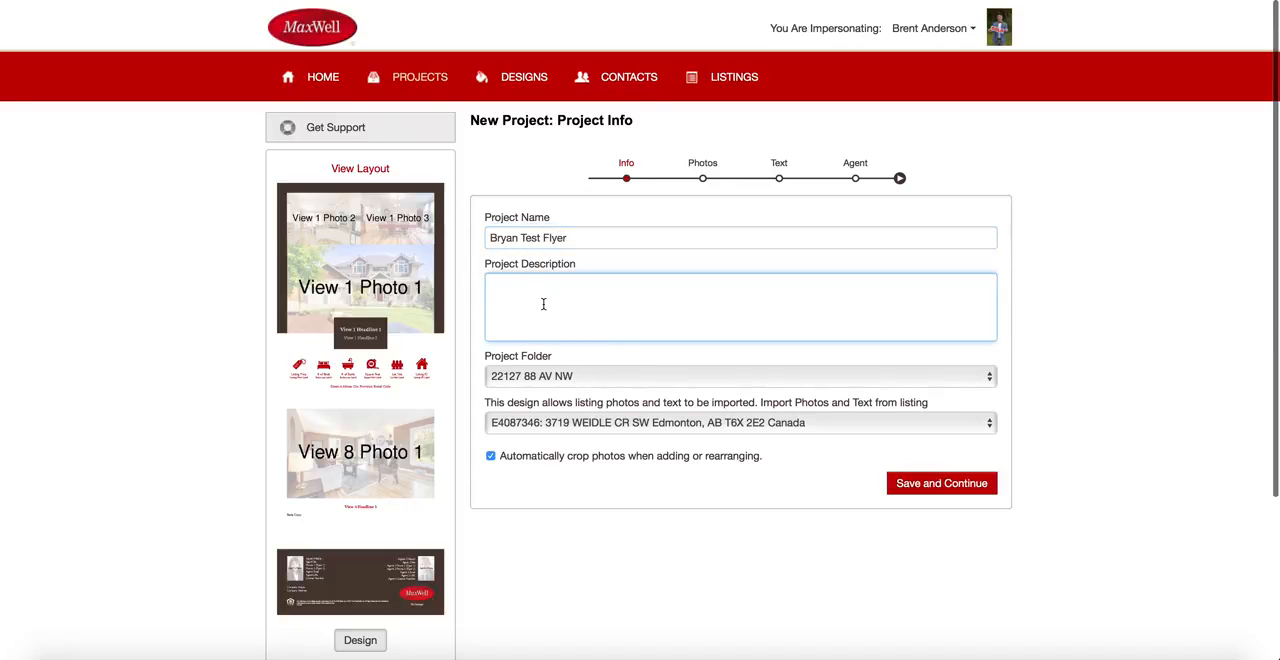
pyautogui.moveTo(624, 364)
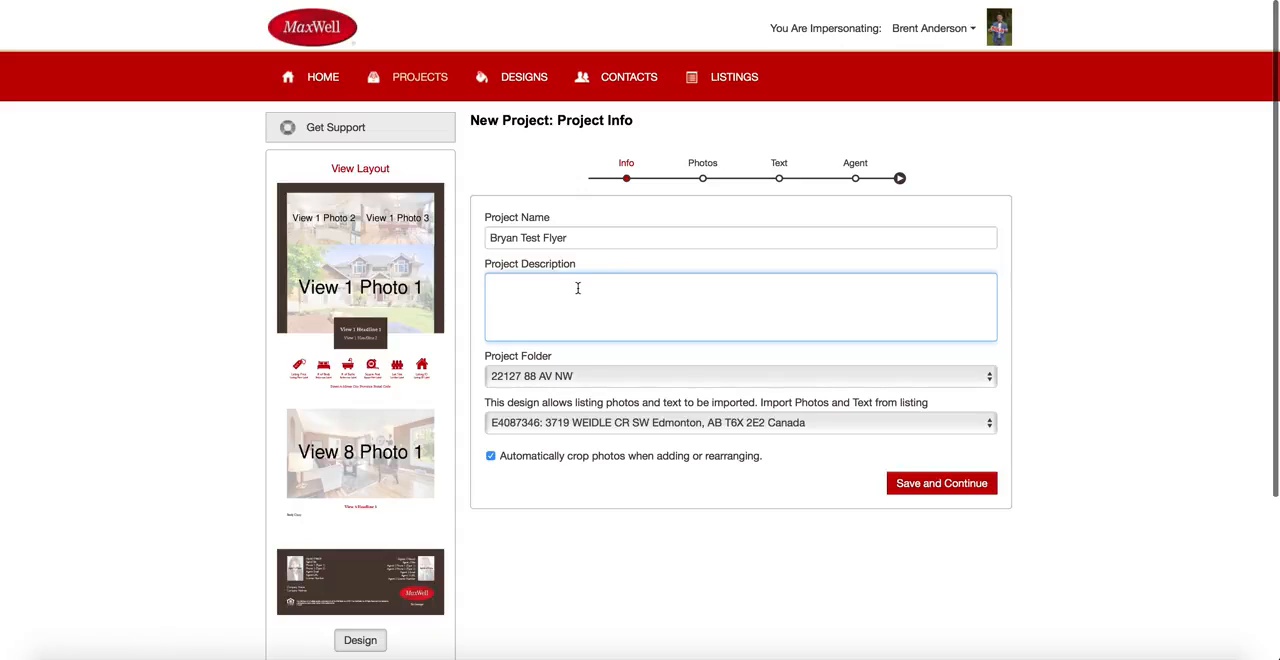
pyautogui.moveTo(592, 366)
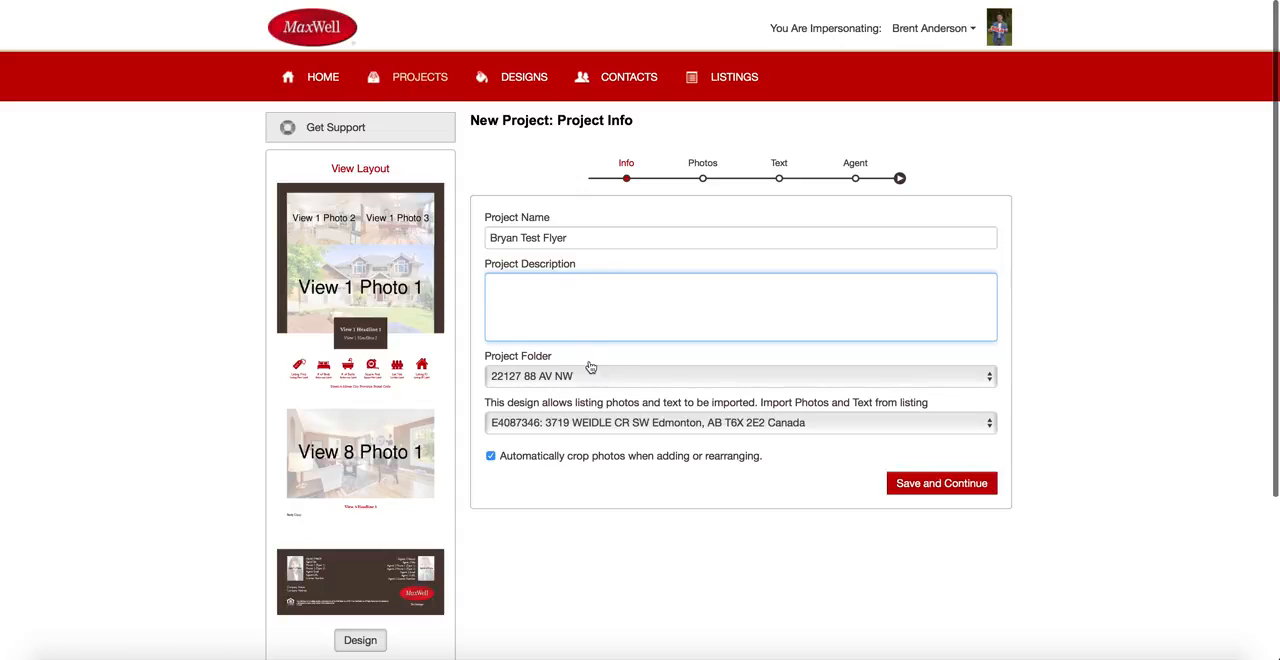
pyautogui.moveTo(604, 376)
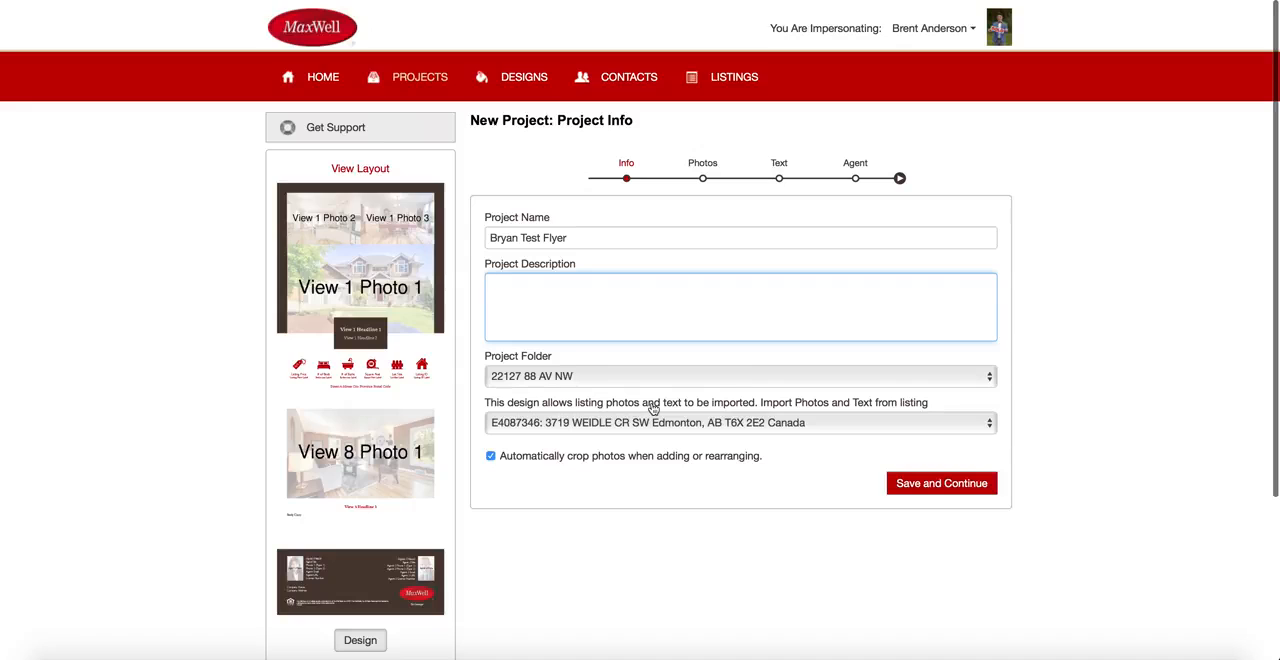
pyautogui.moveTo(518, 424)
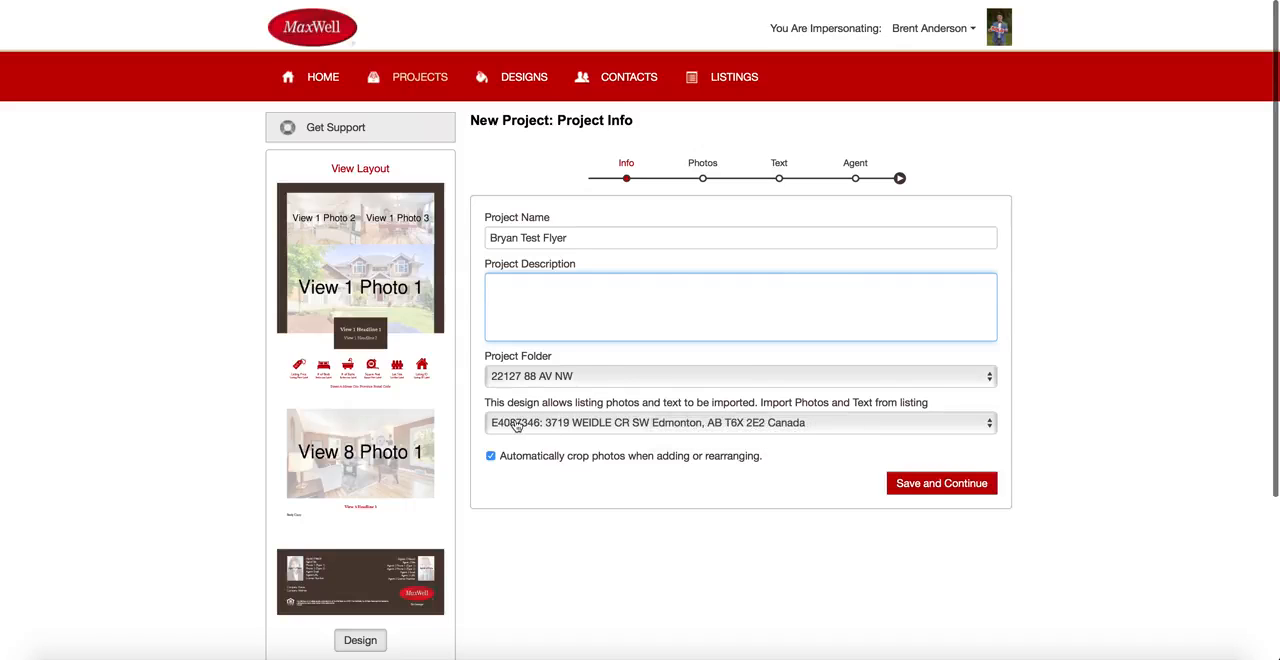
pyautogui.click(738, 424)
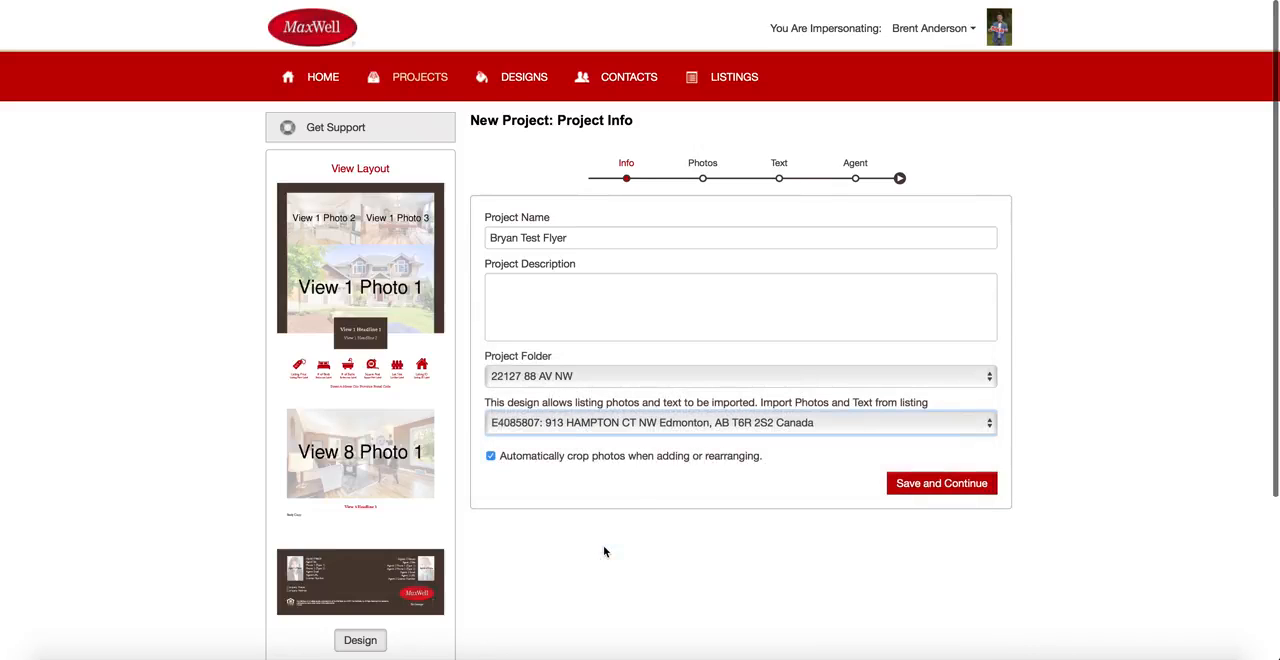
pyautogui.moveTo(576, 418)
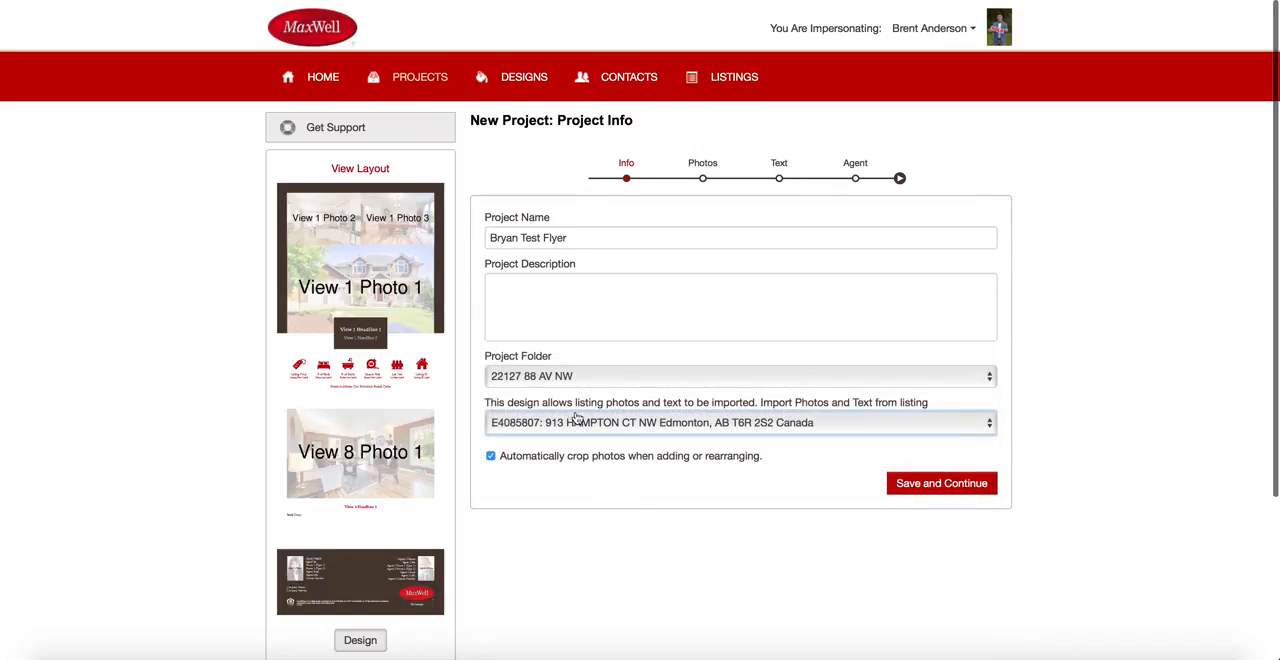
pyautogui.click(740, 376)
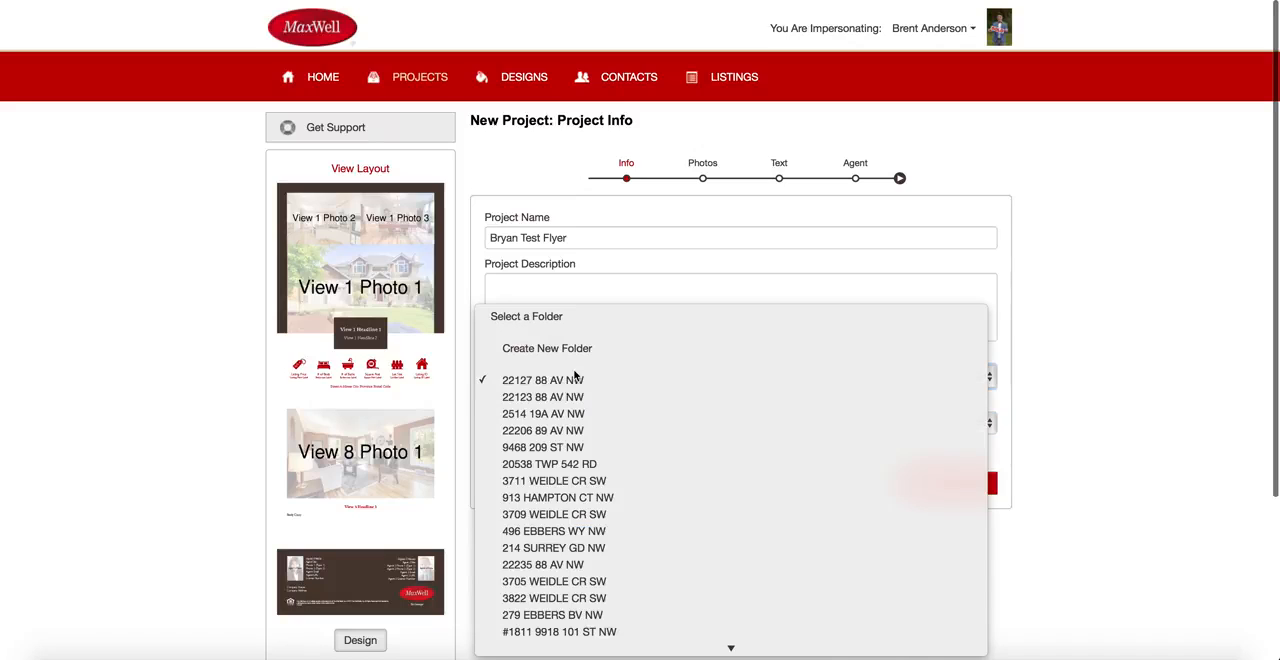
pyautogui.click(556, 496)
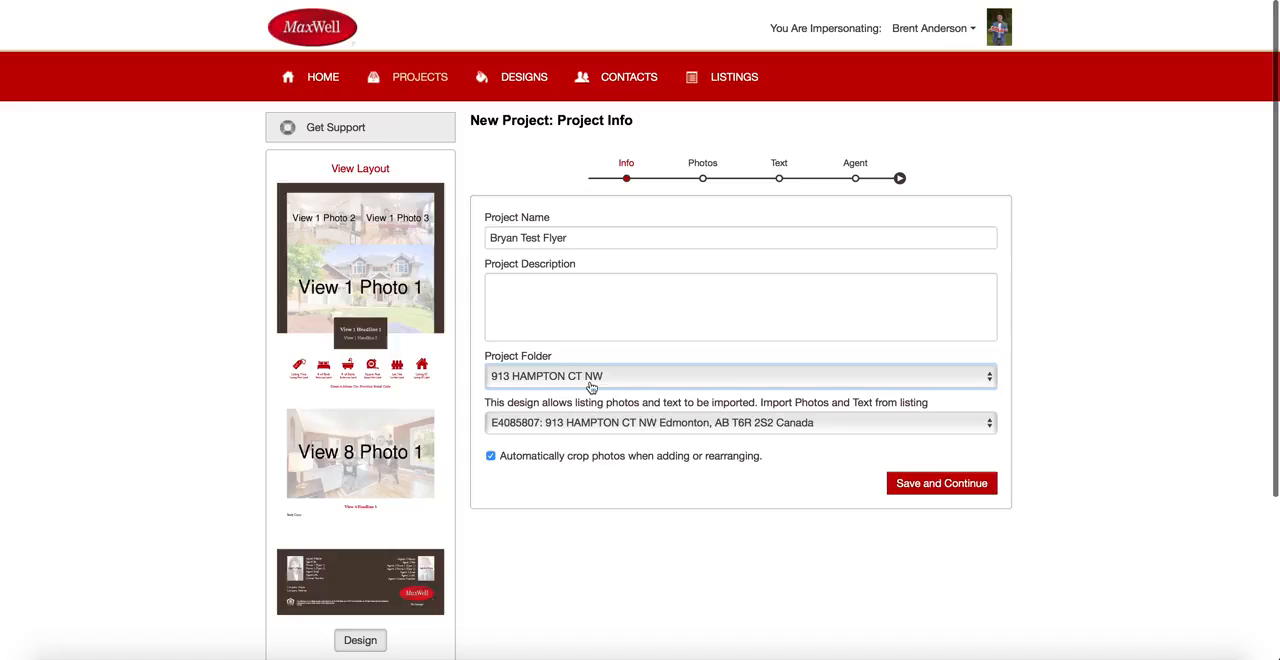
pyautogui.click(740, 376)
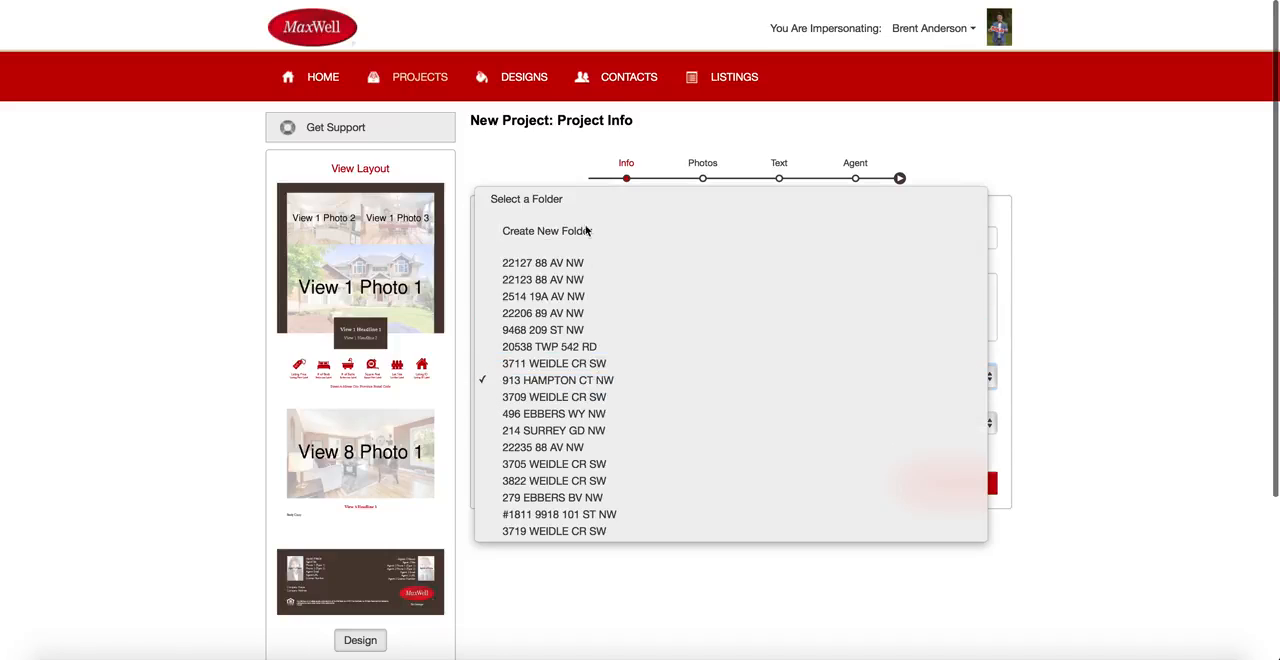
pyautogui.moveTo(556, 230)
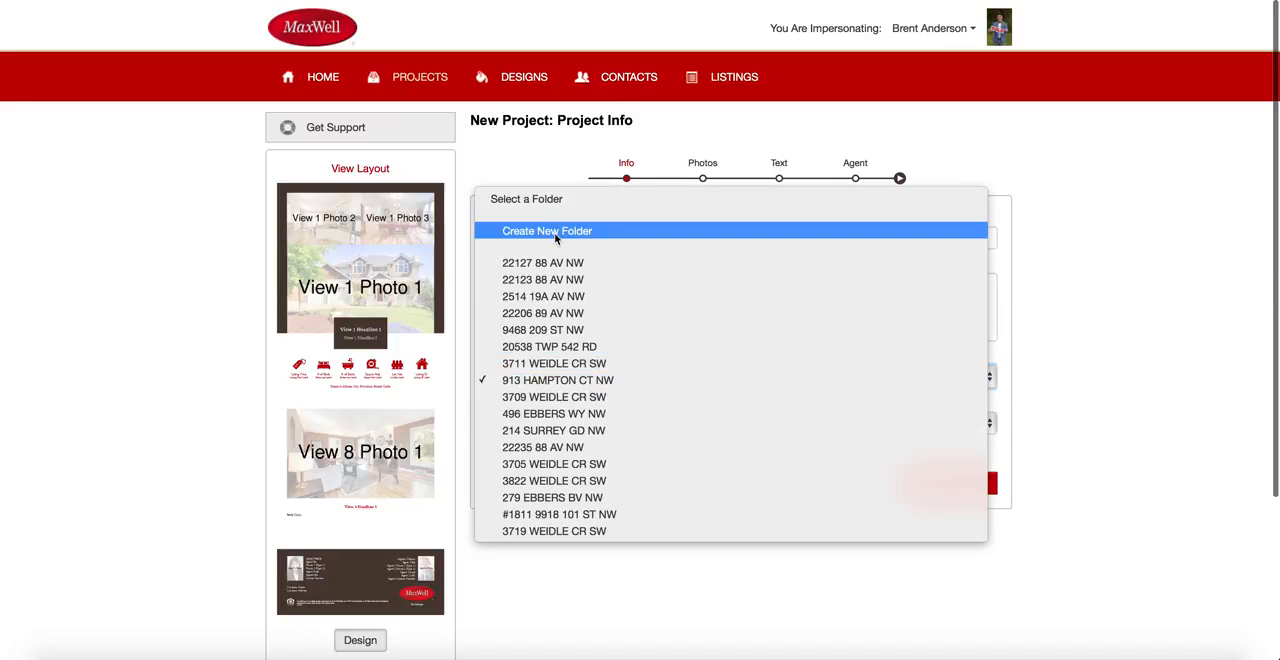
pyautogui.moveTo(552, 312)
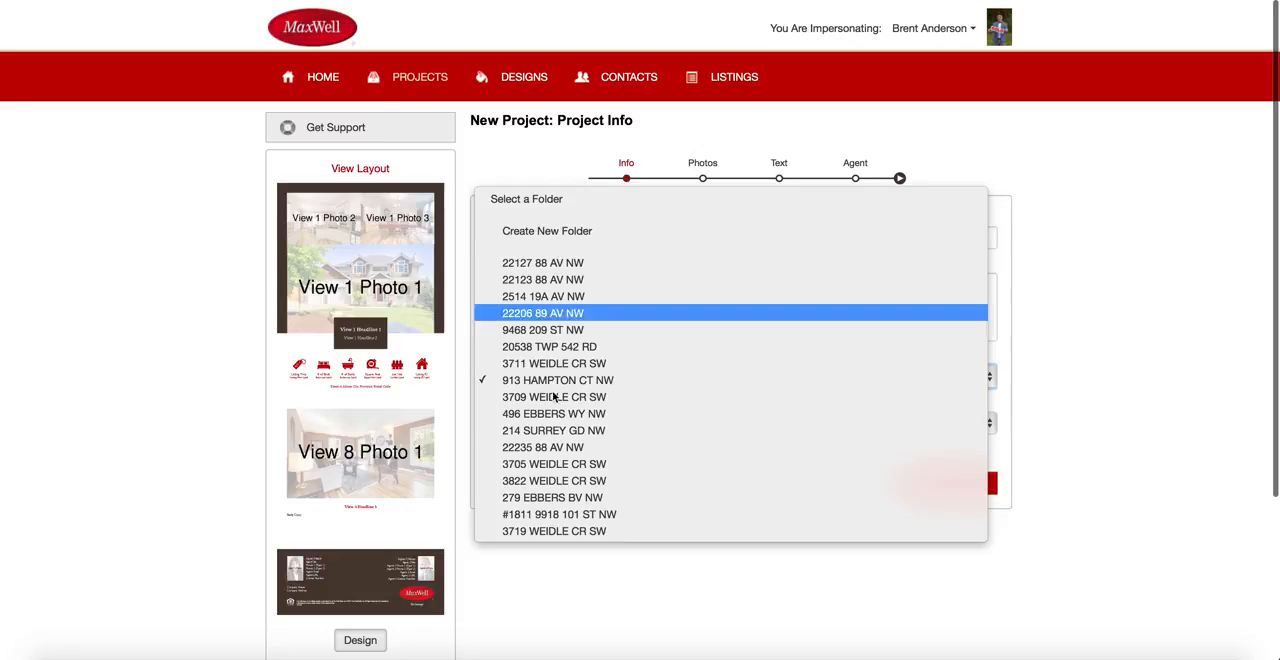
pyautogui.click(556, 380)
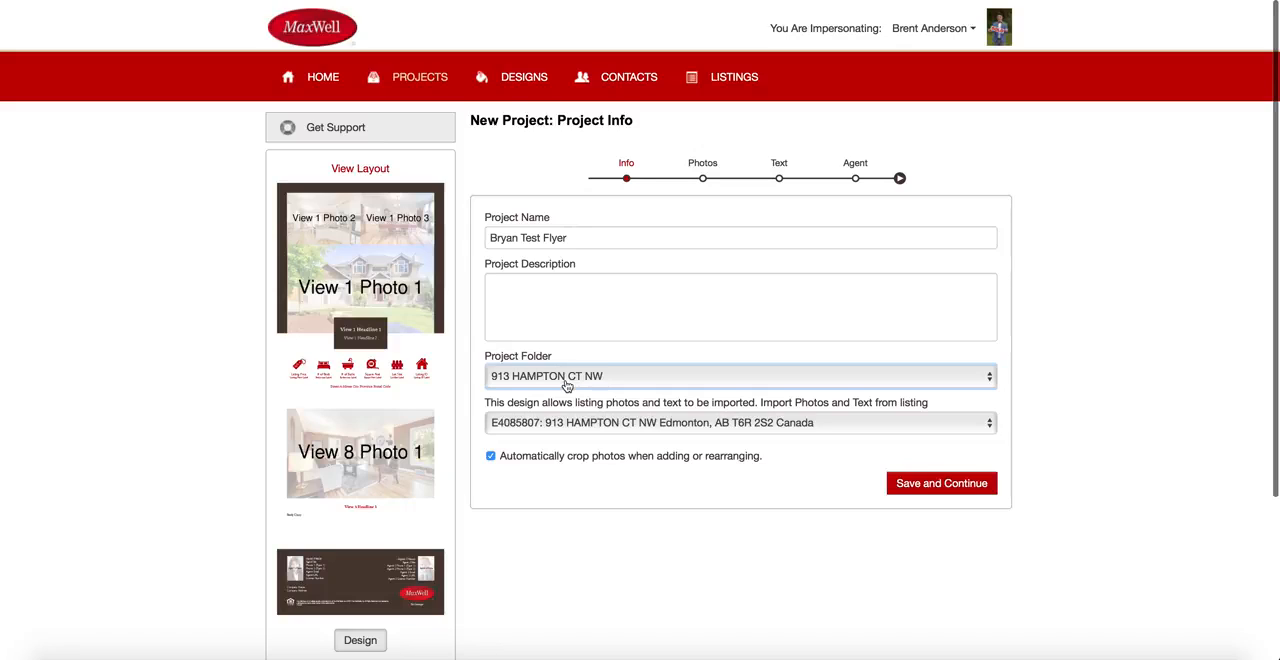
pyautogui.moveTo(536, 476)
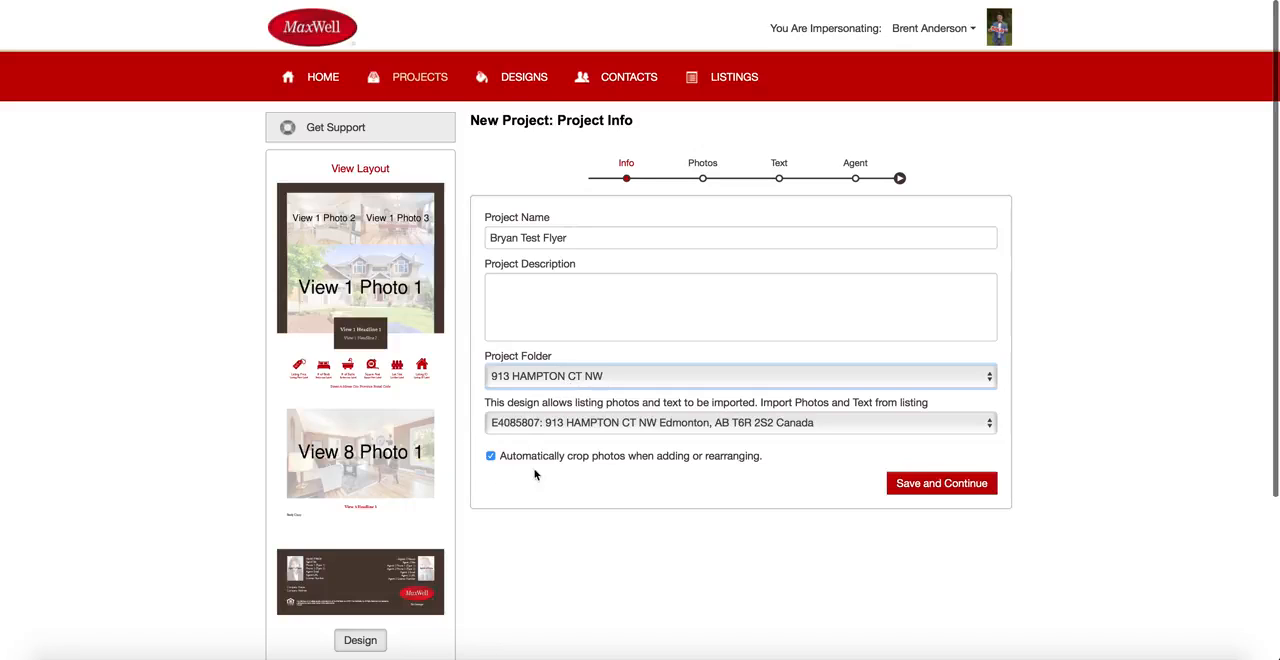
pyautogui.moveTo(756, 466)
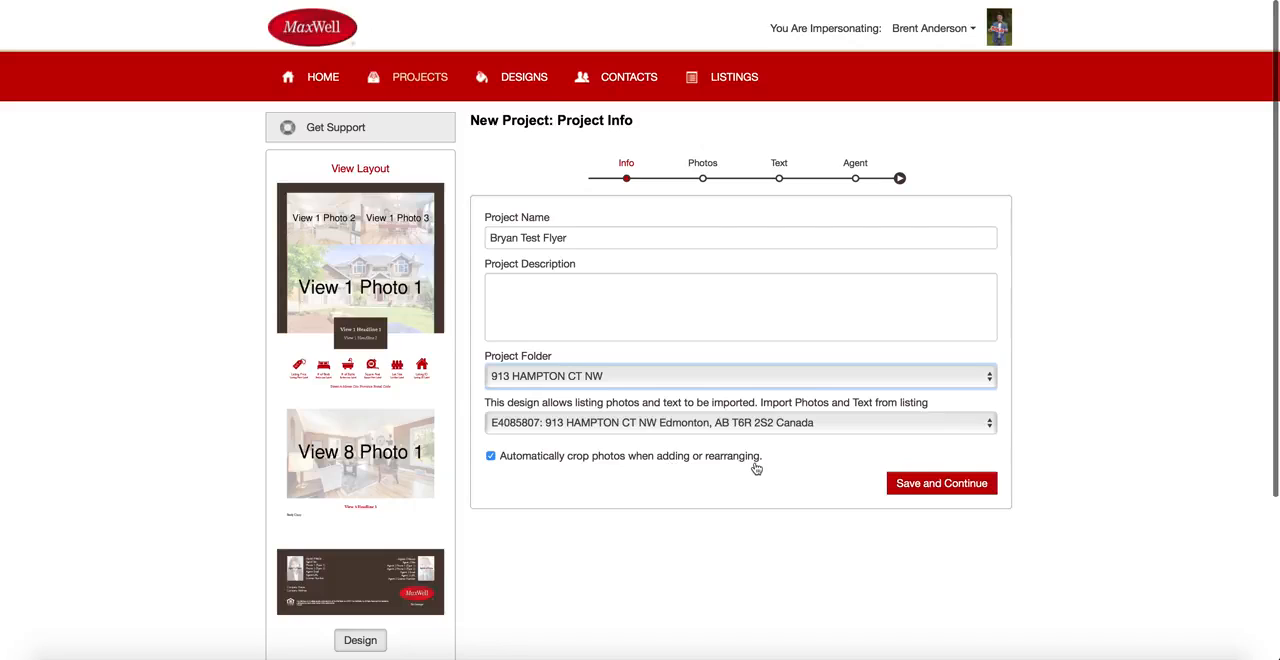
pyautogui.moveTo(706, 478)
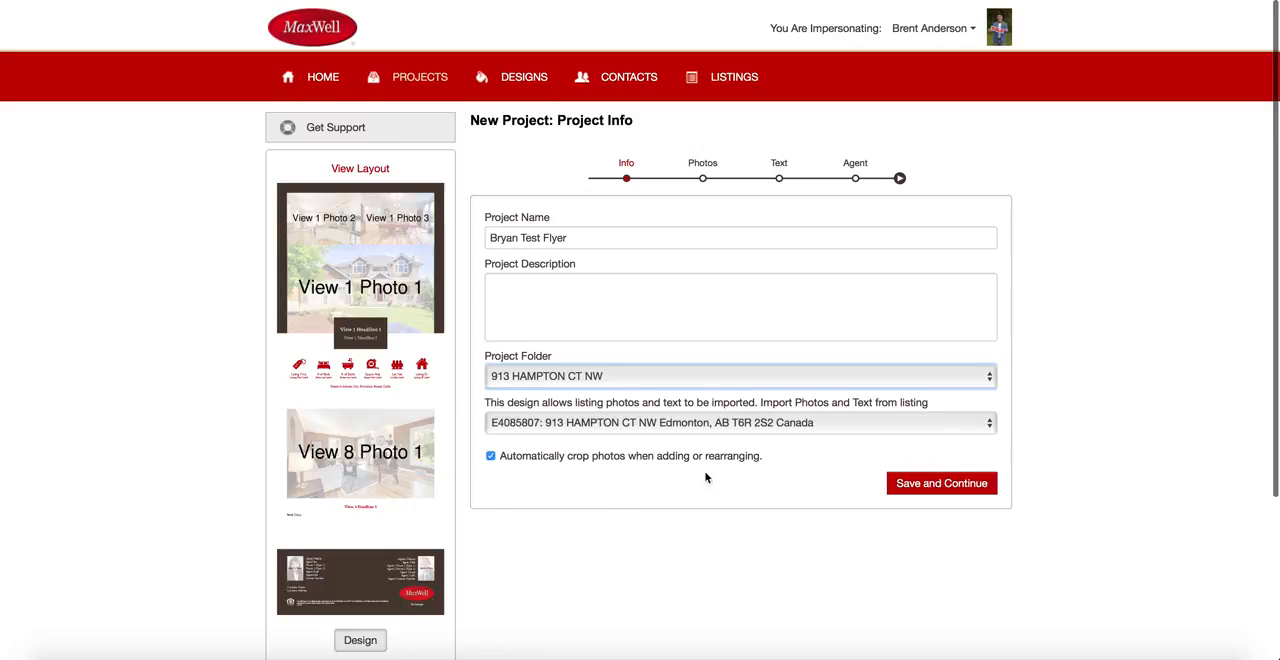
pyautogui.moveTo(748, 430)
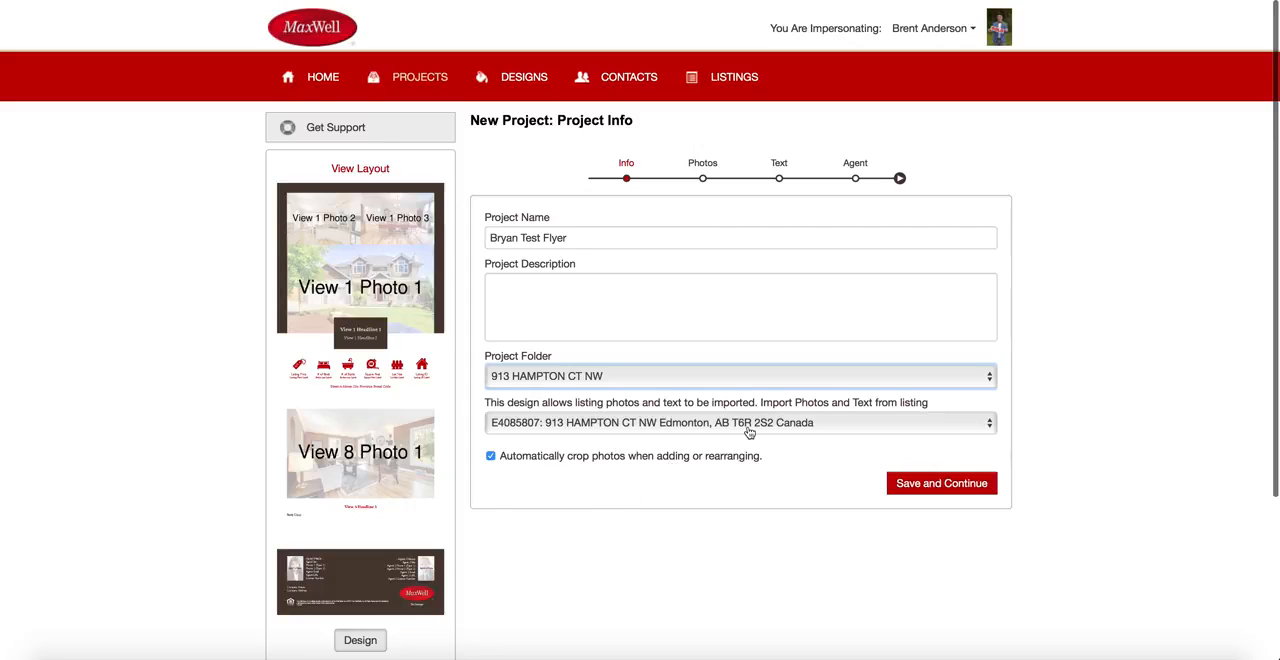
pyautogui.moveTo(908, 260)
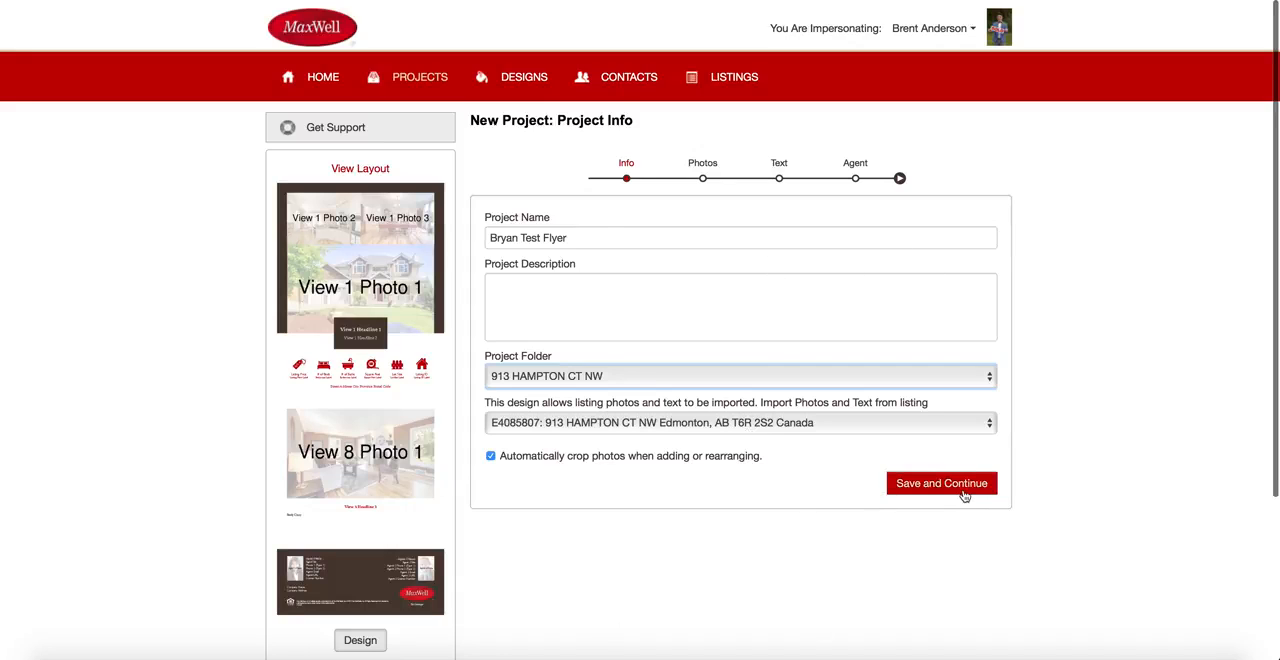
# Step: Save the project info and confirm creating the project
pyautogui.click(940, 484)
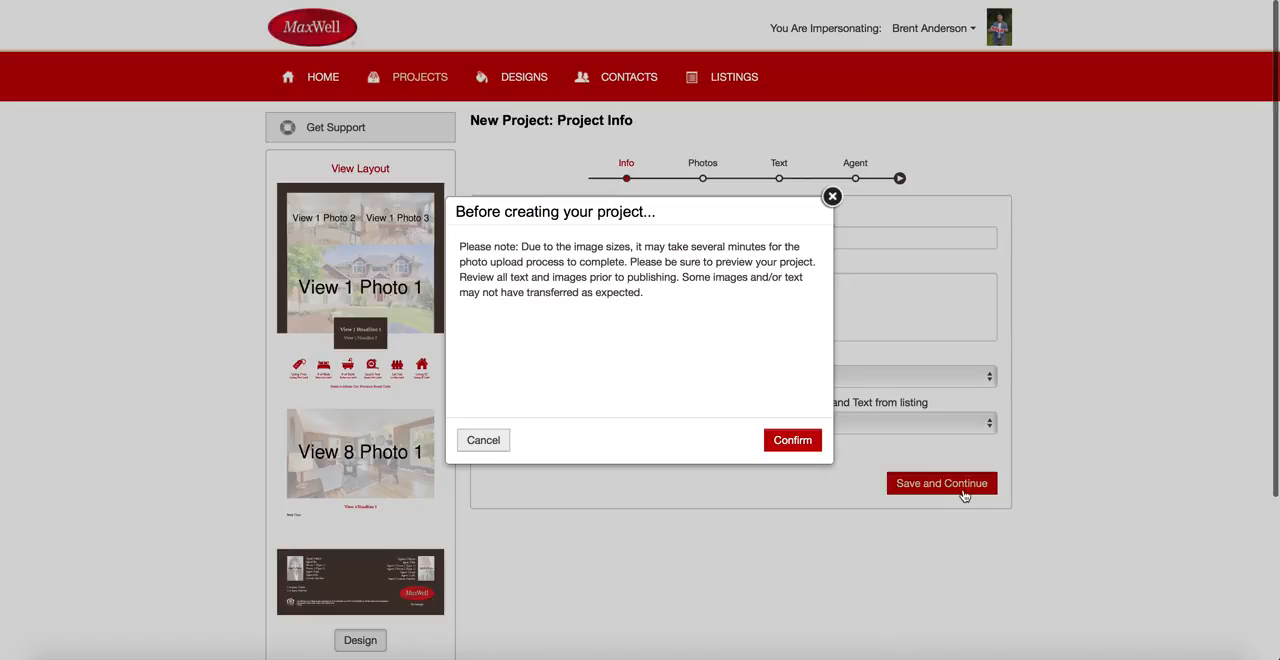
pyautogui.moveTo(932, 478)
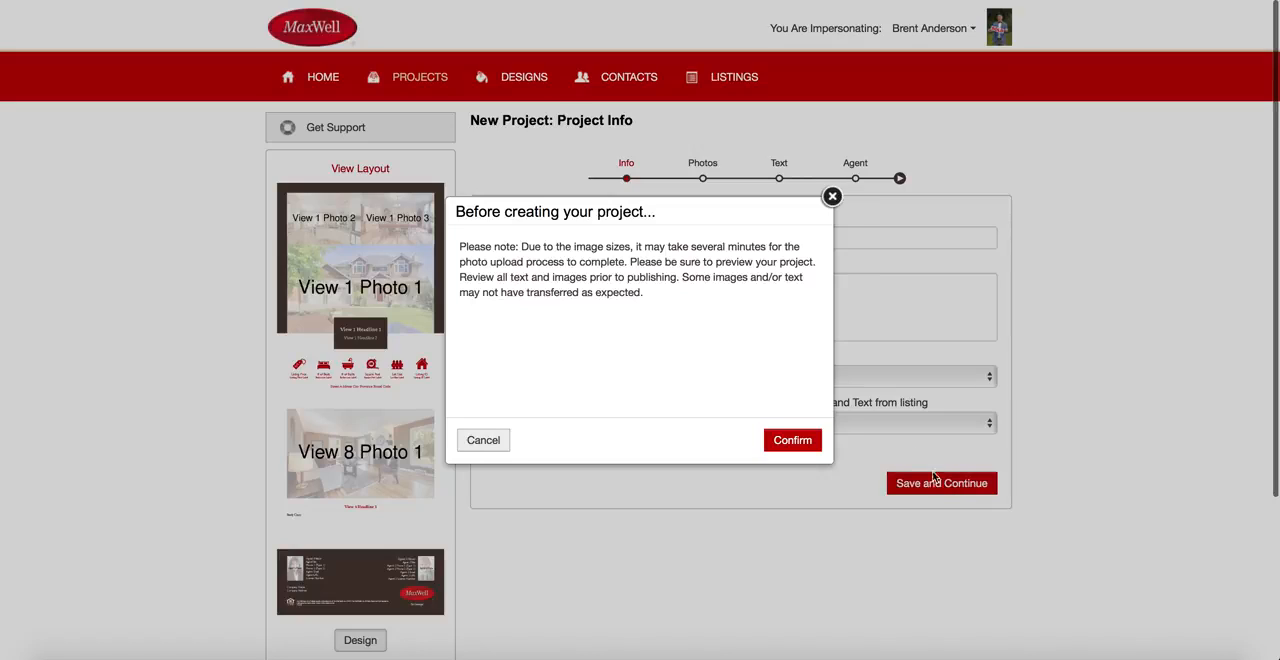
pyautogui.moveTo(642, 240)
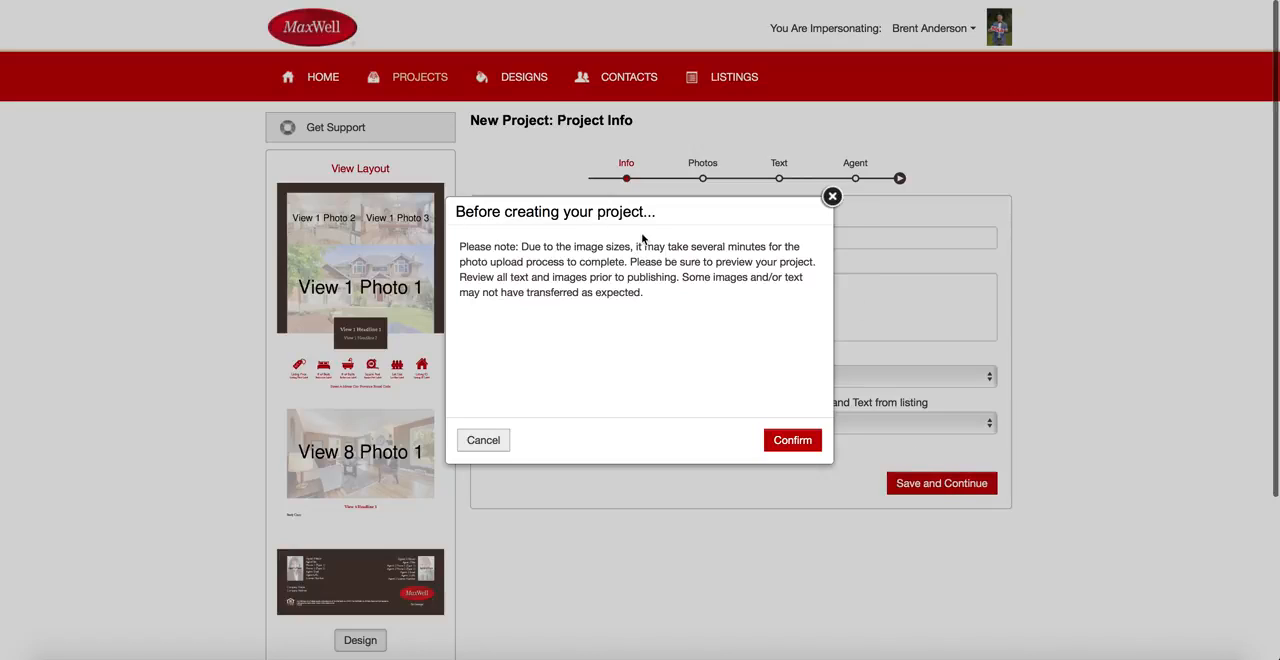
pyautogui.moveTo(706, 276)
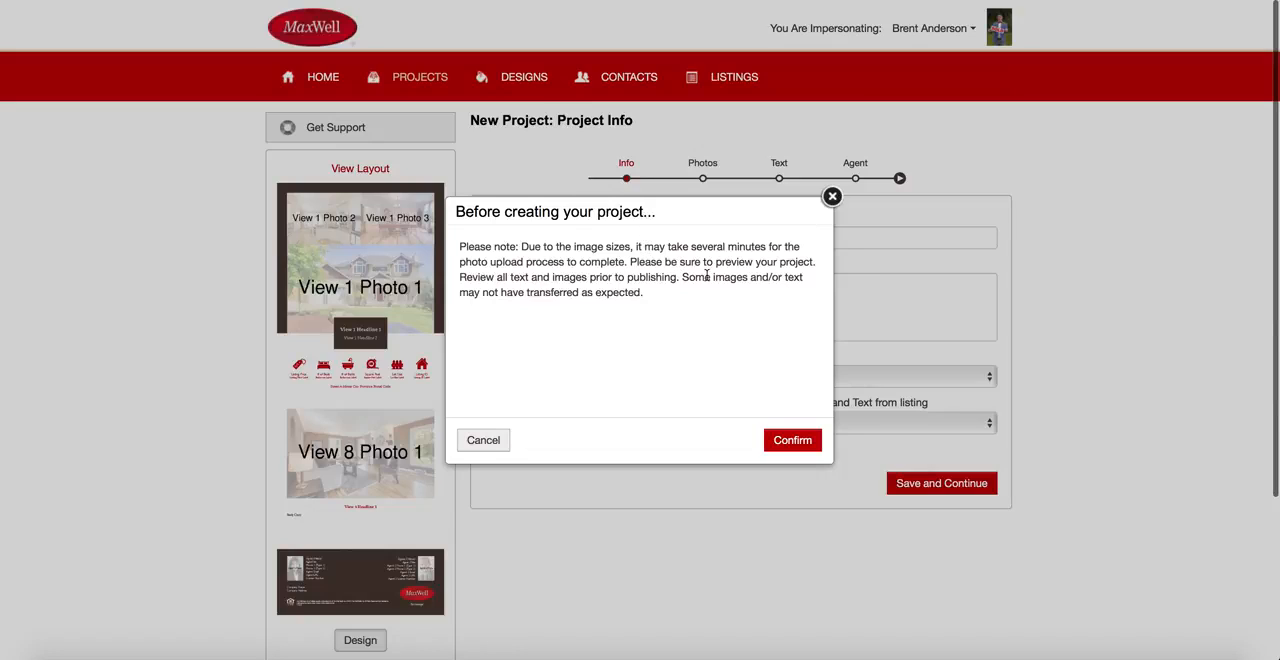
pyautogui.moveTo(782, 384)
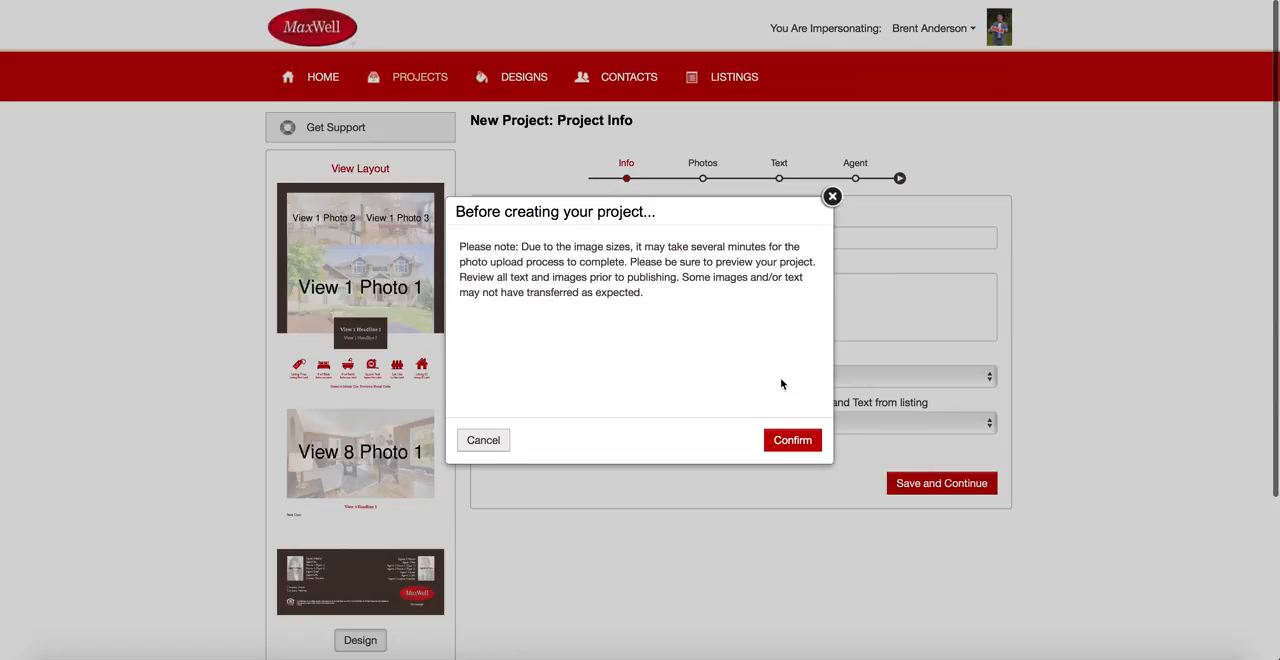
pyautogui.click(792, 440)
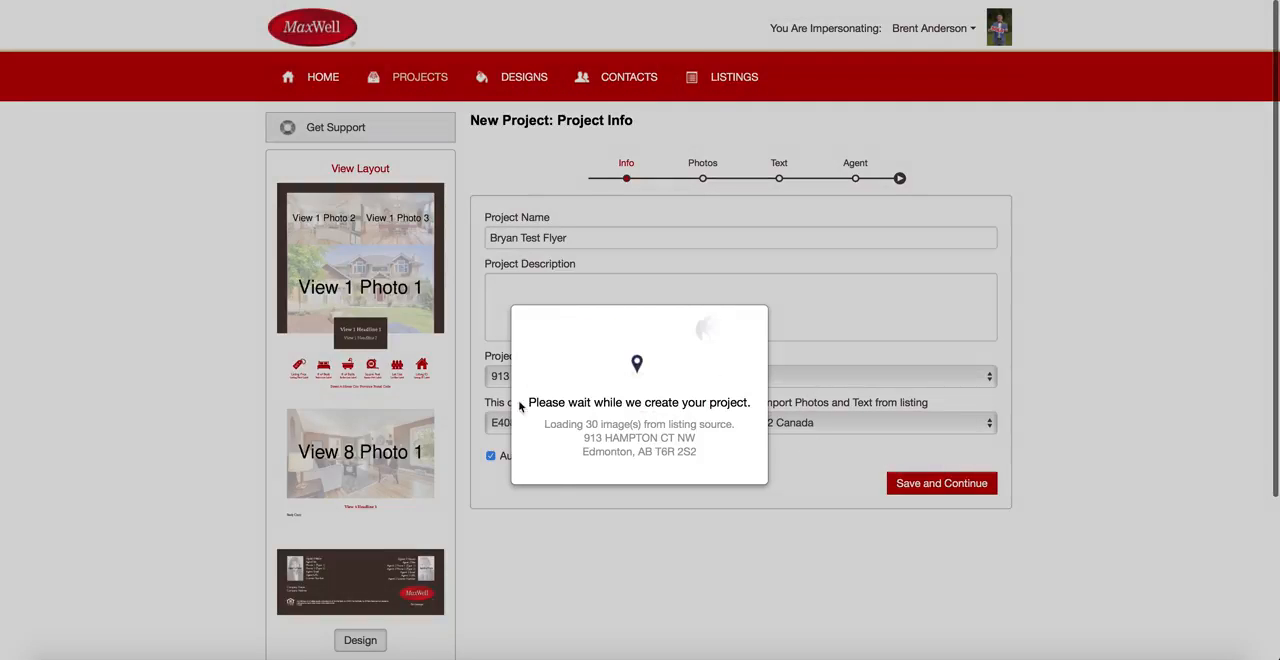
pyautogui.moveTo(728, 496)
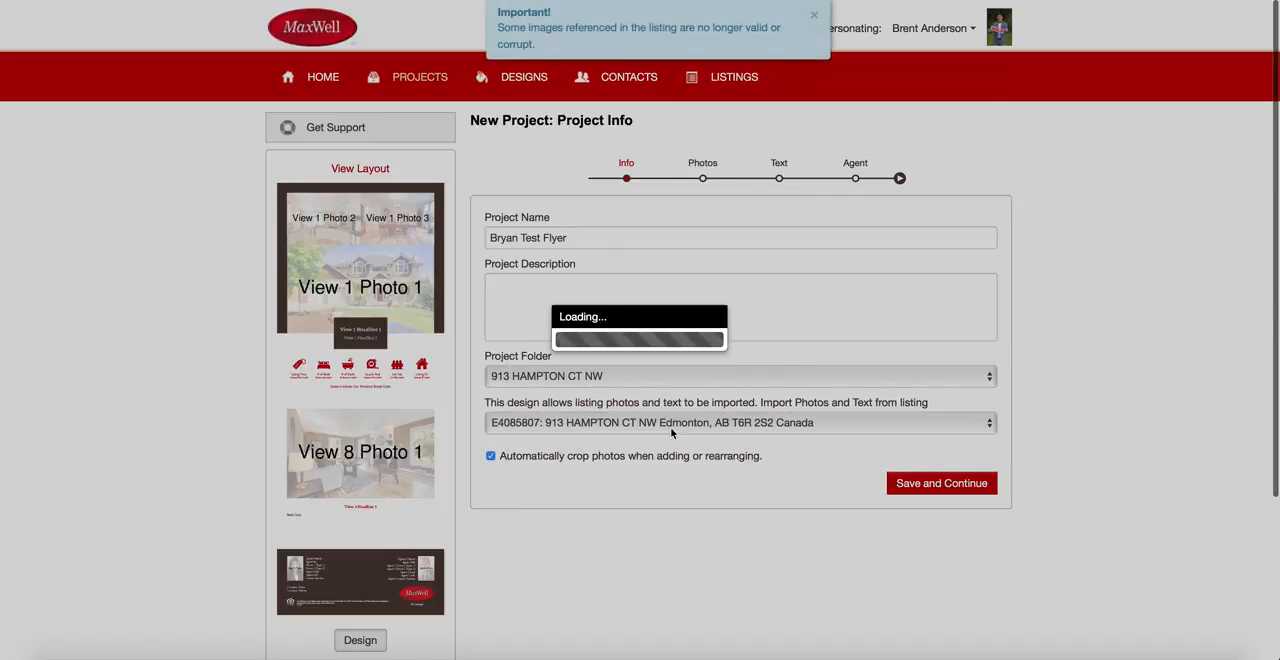
pyautogui.click(940, 484)
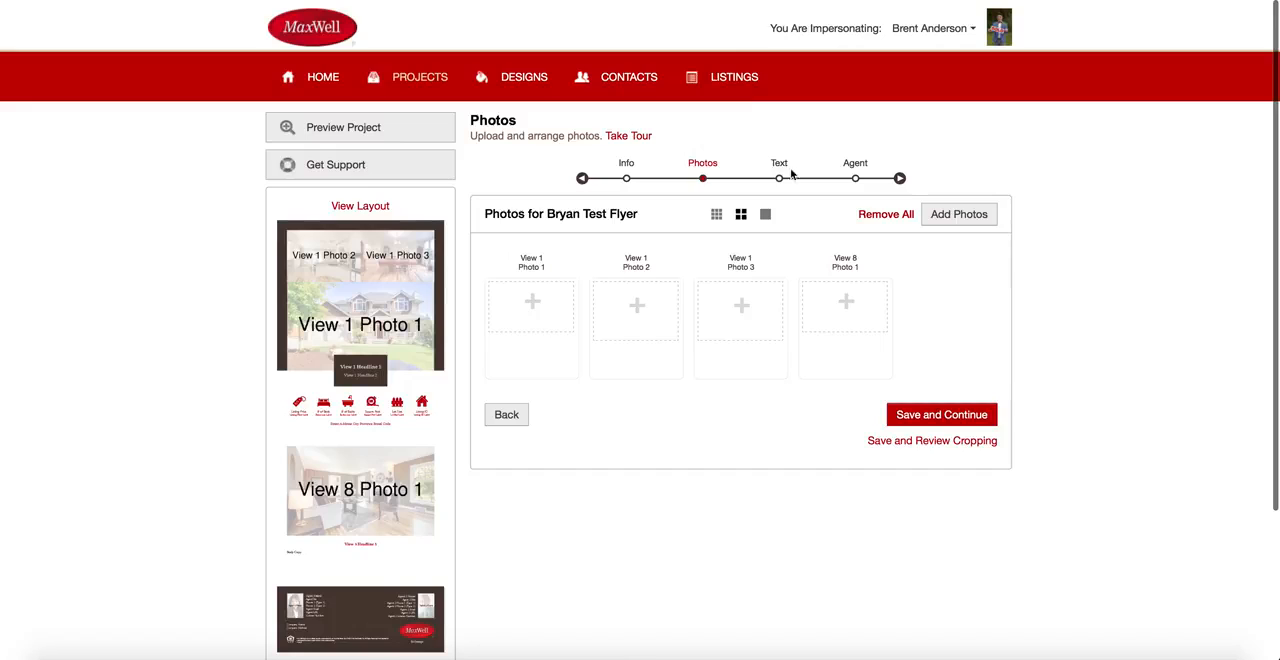
pyautogui.moveTo(814, 424)
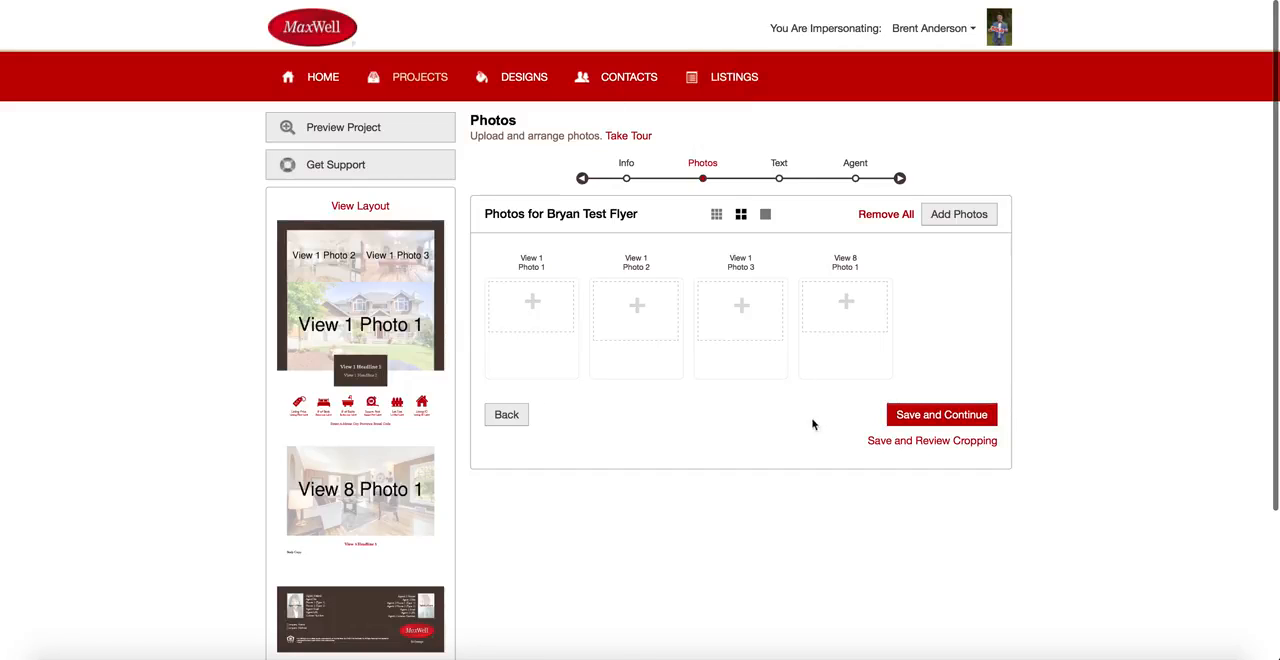
pyautogui.scroll(-3)
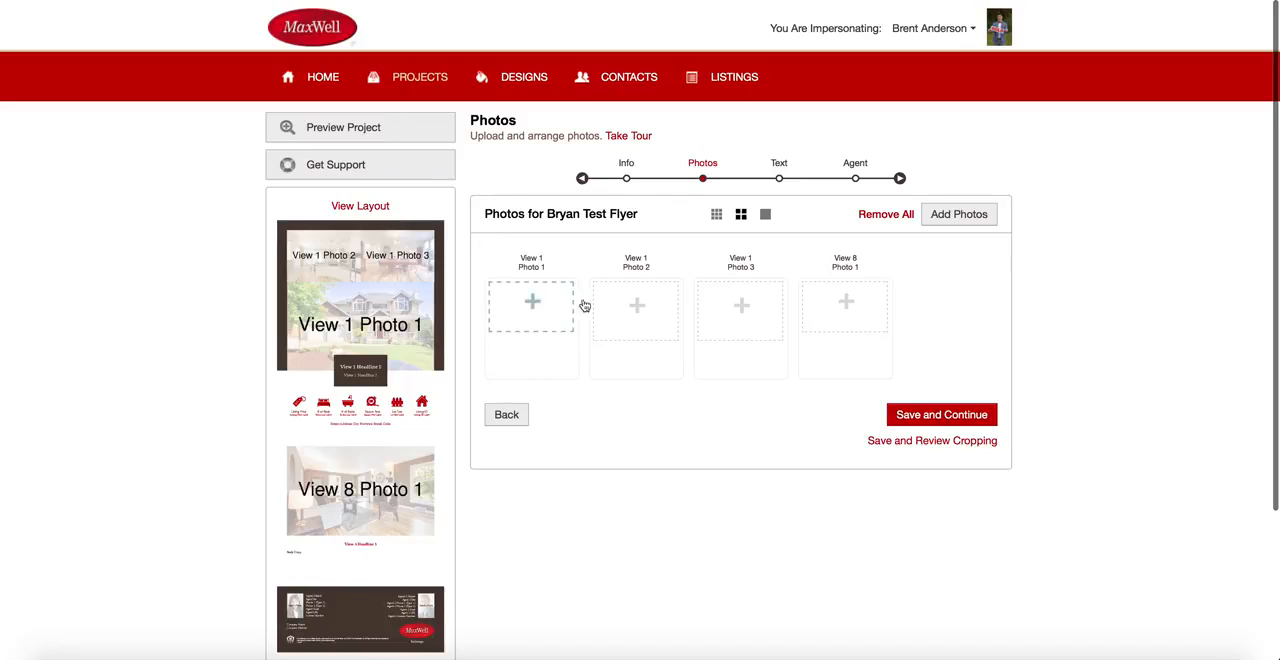
pyautogui.moveTo(708, 316)
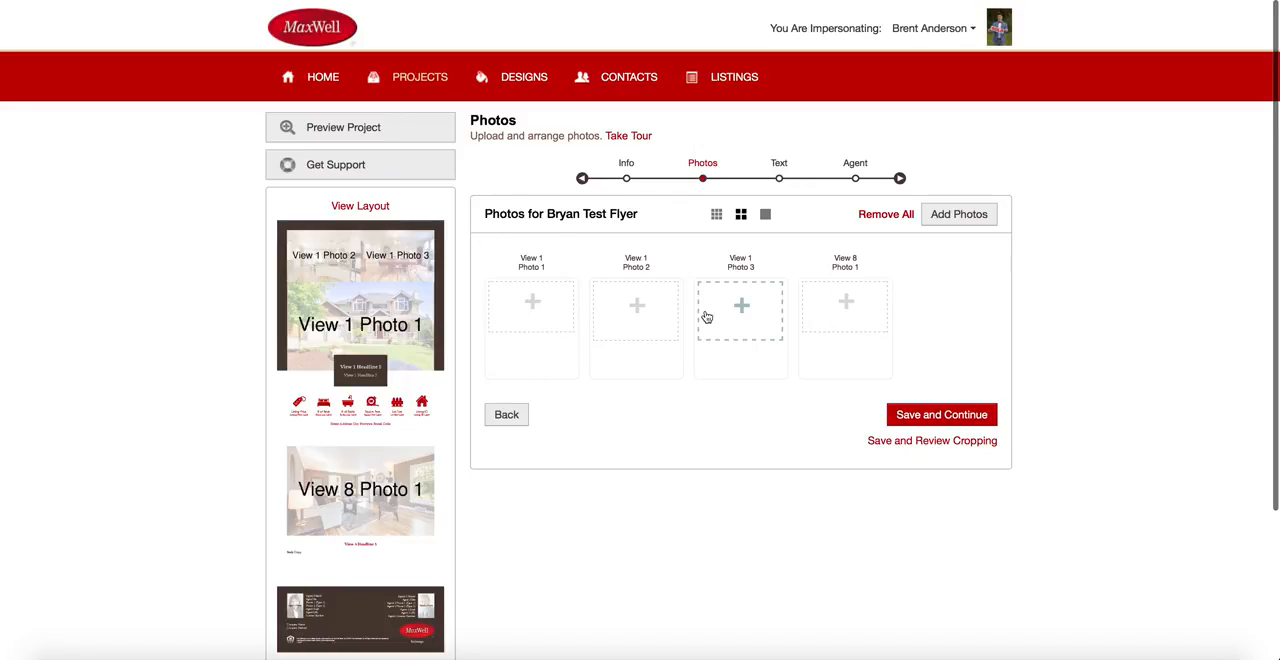
pyautogui.moveTo(904, 240)
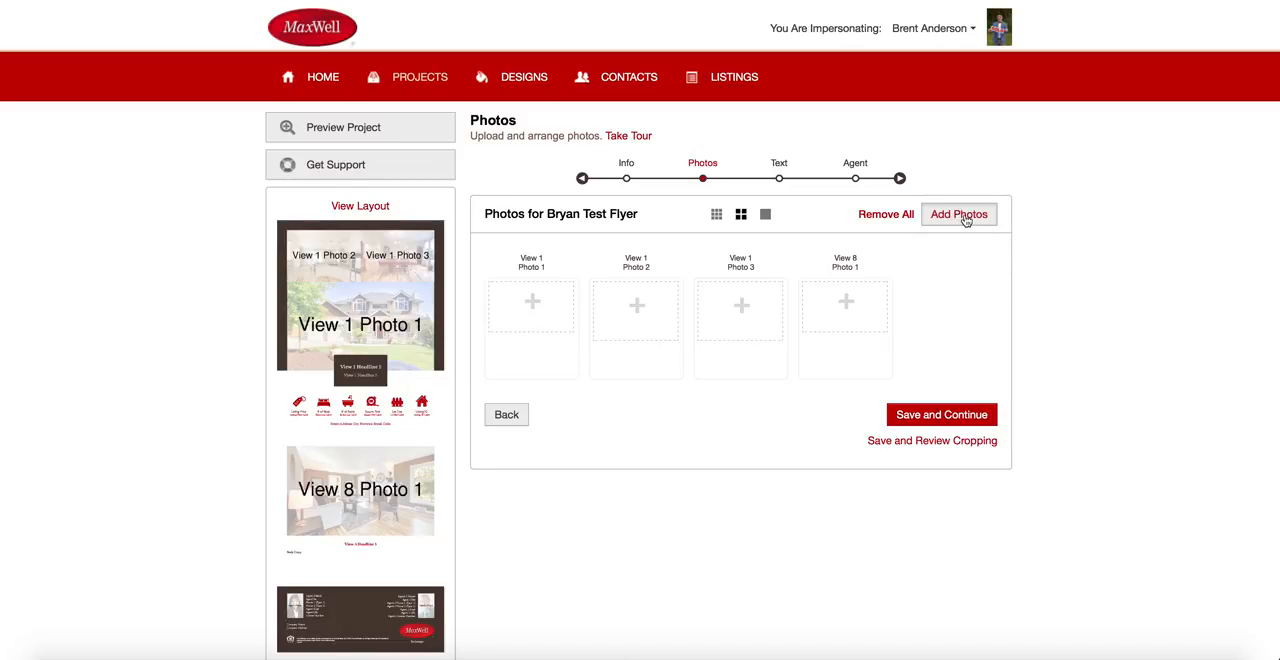
# Step: Start adding flyer photos, bringing up the photo source chooser
pyautogui.click(960, 214)
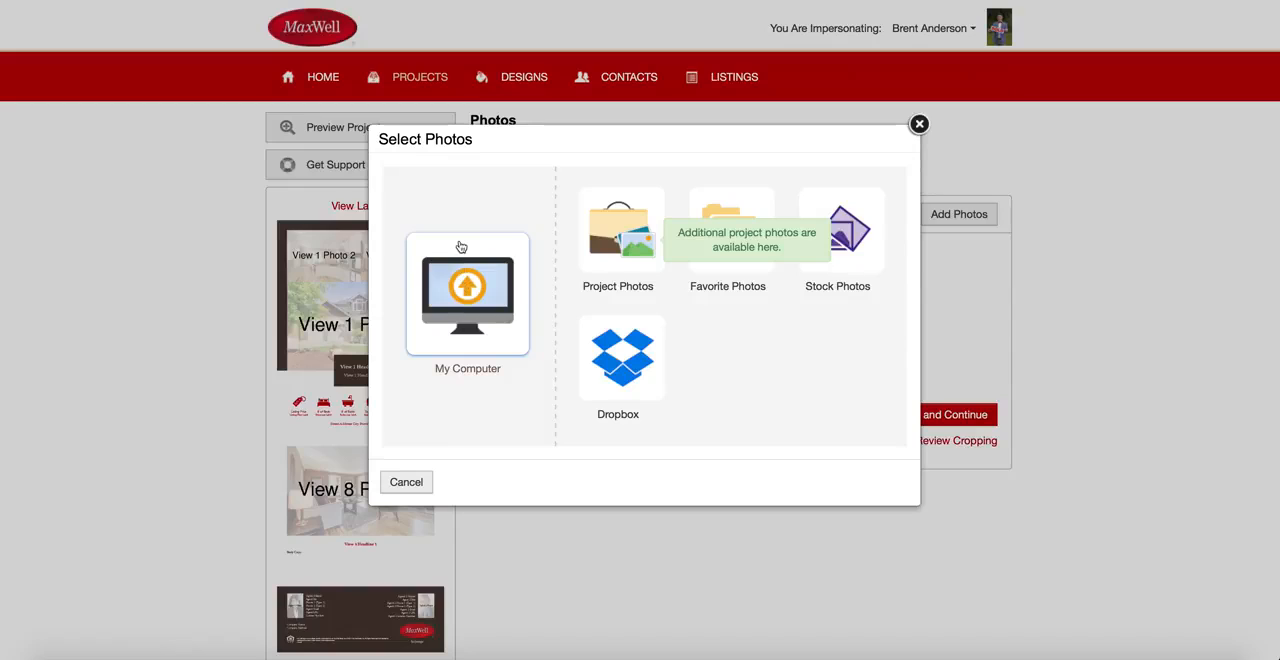
pyautogui.moveTo(740, 352)
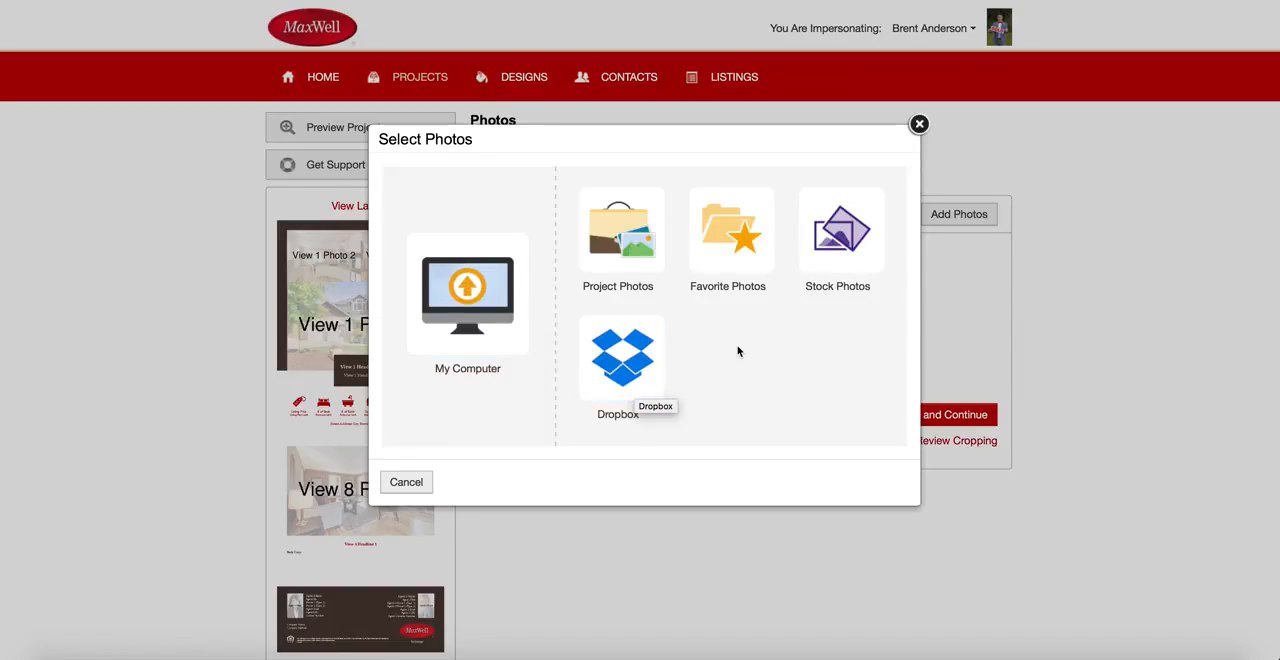
pyautogui.moveTo(734, 174)
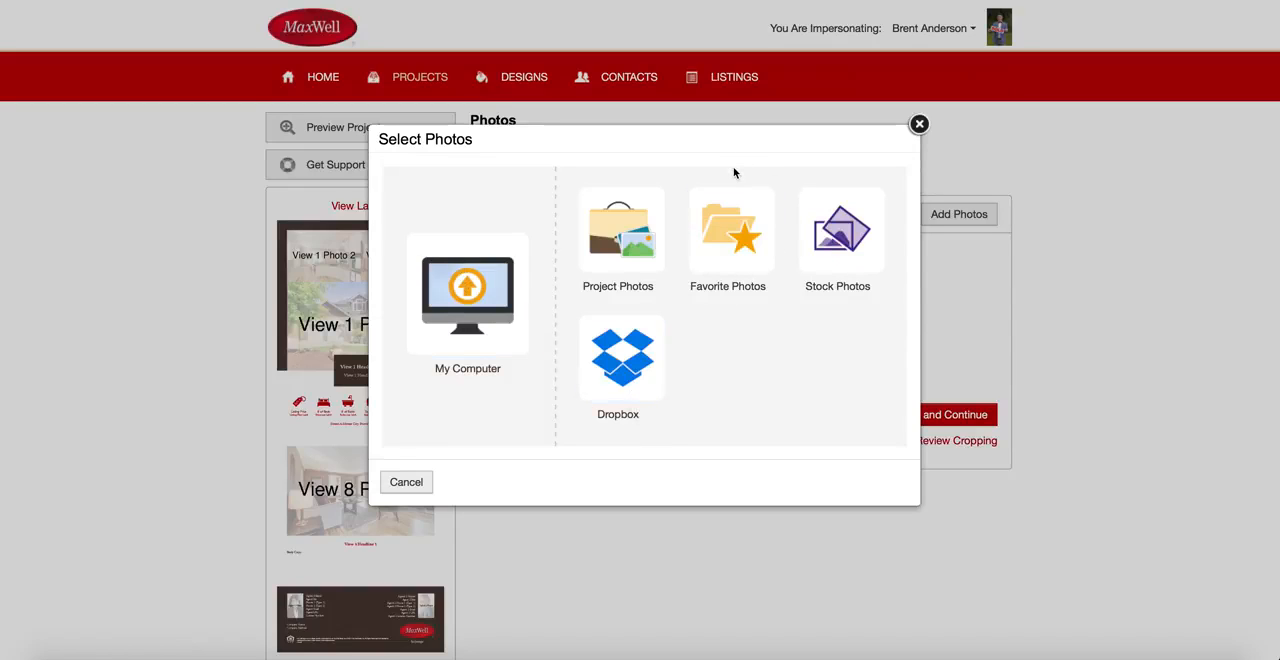
pyautogui.moveTo(880, 306)
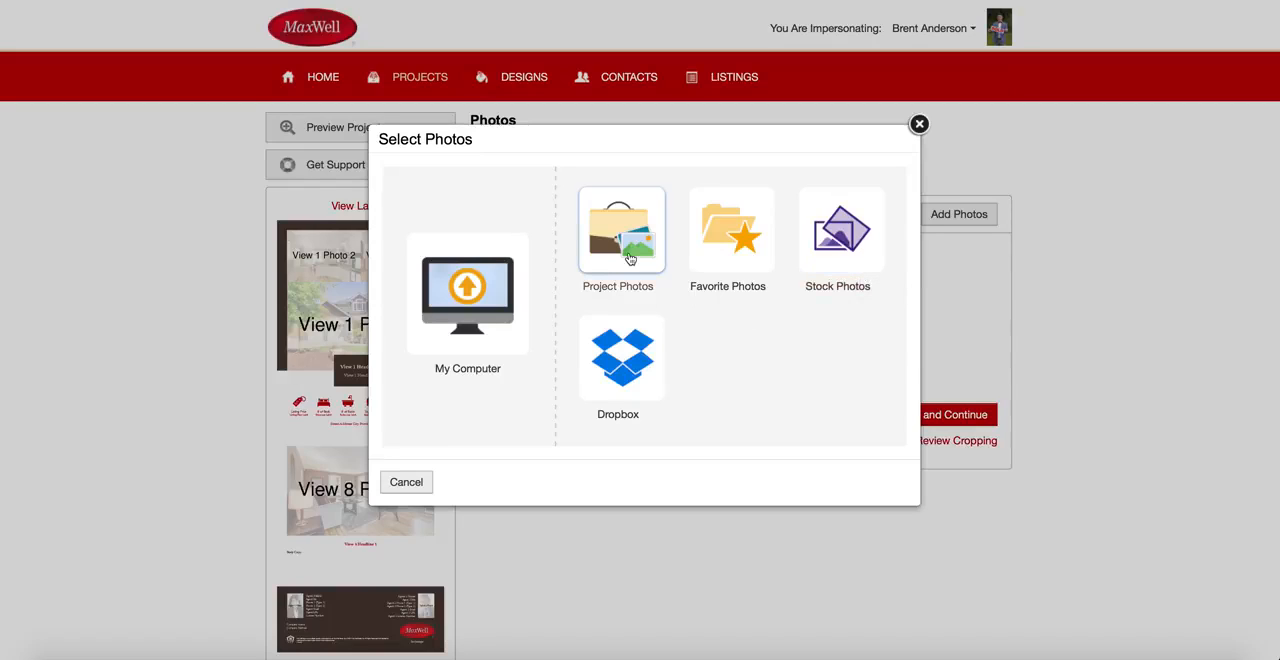
# Step: From Project Photos, pick four images: exterior shots and an interior photo, dropping one extra selection
pyautogui.click(620, 230)
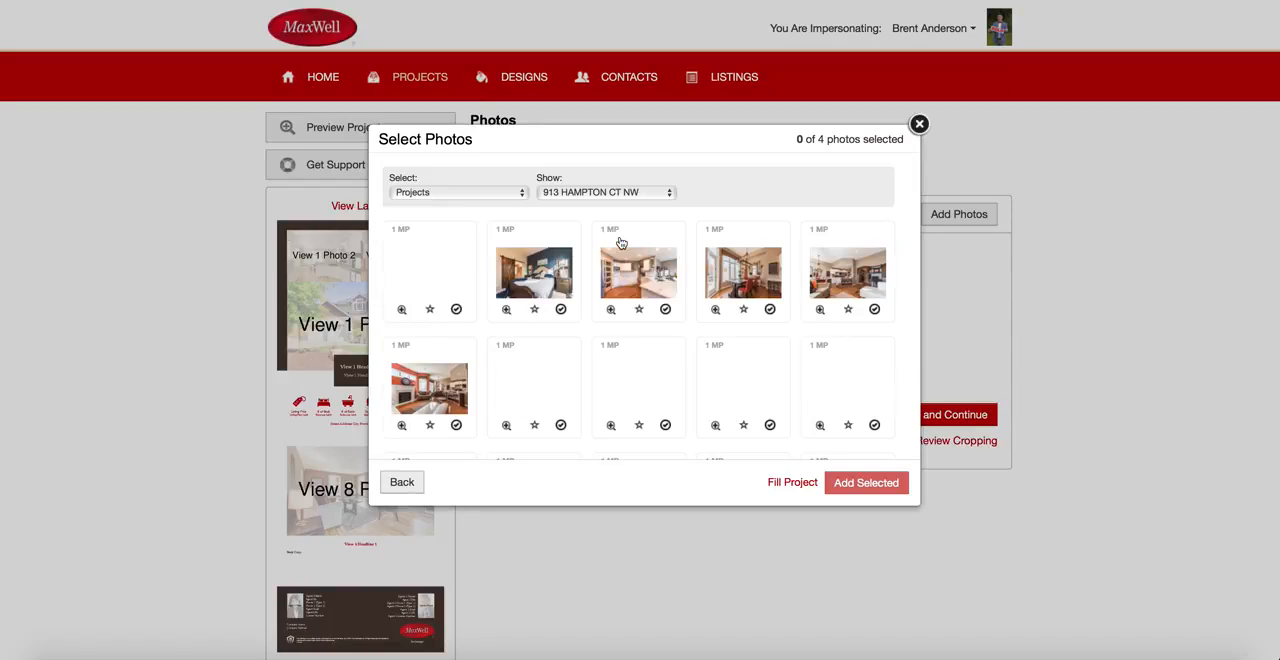
pyautogui.scroll(-3)
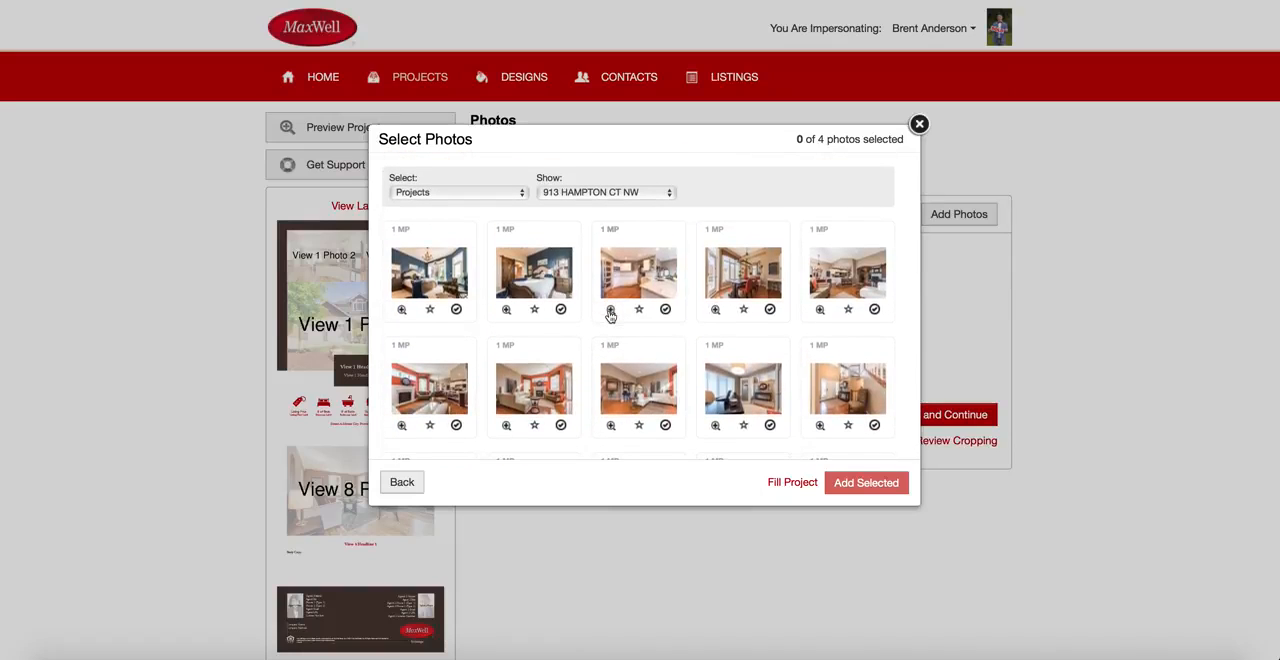
pyautogui.moveTo(610, 308)
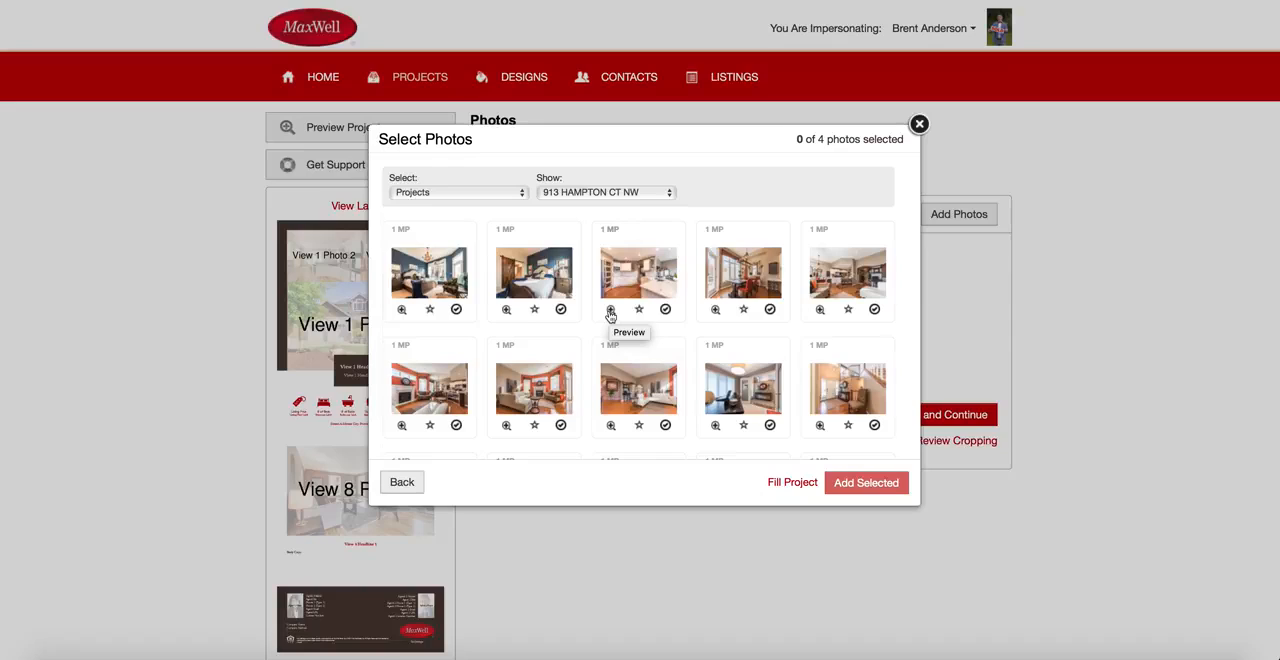
pyautogui.moveTo(620, 104)
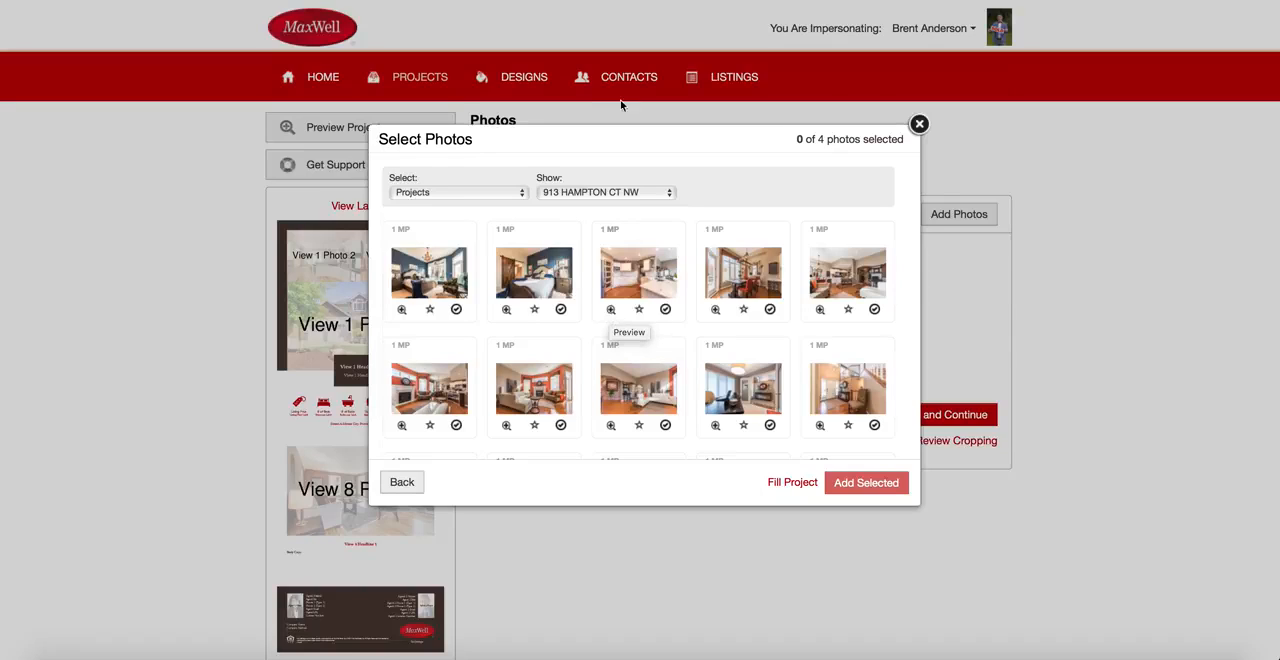
pyautogui.moveTo(528, 224)
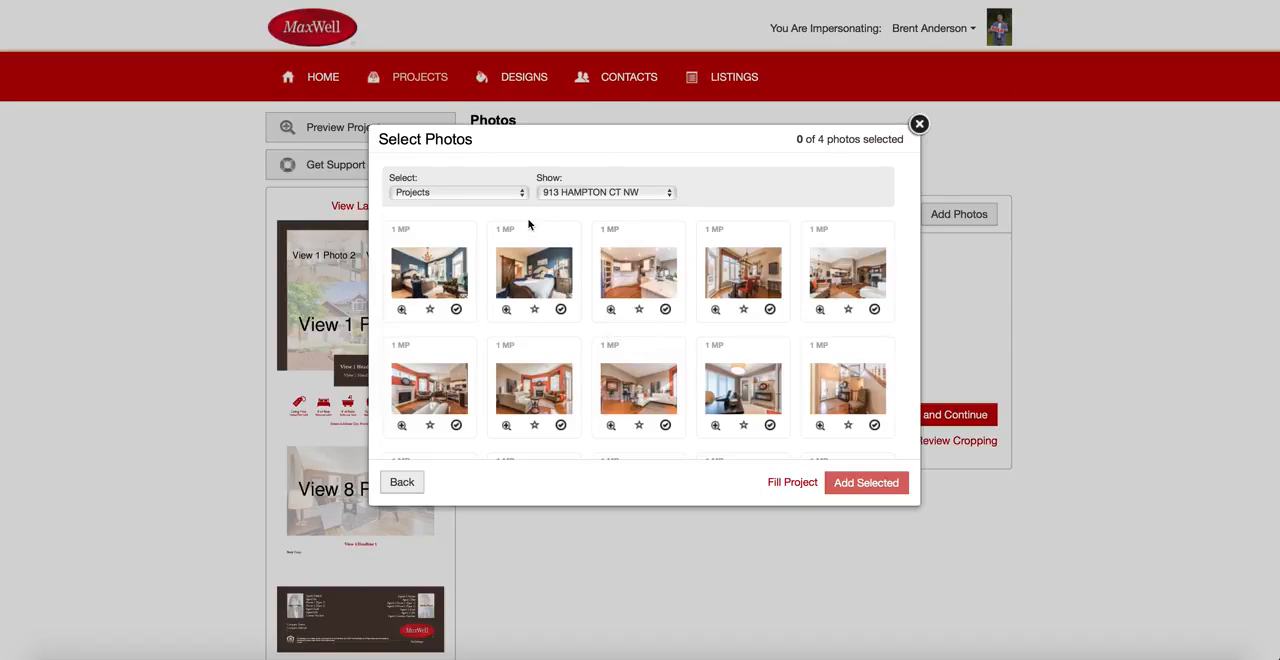
pyautogui.scroll(-3)
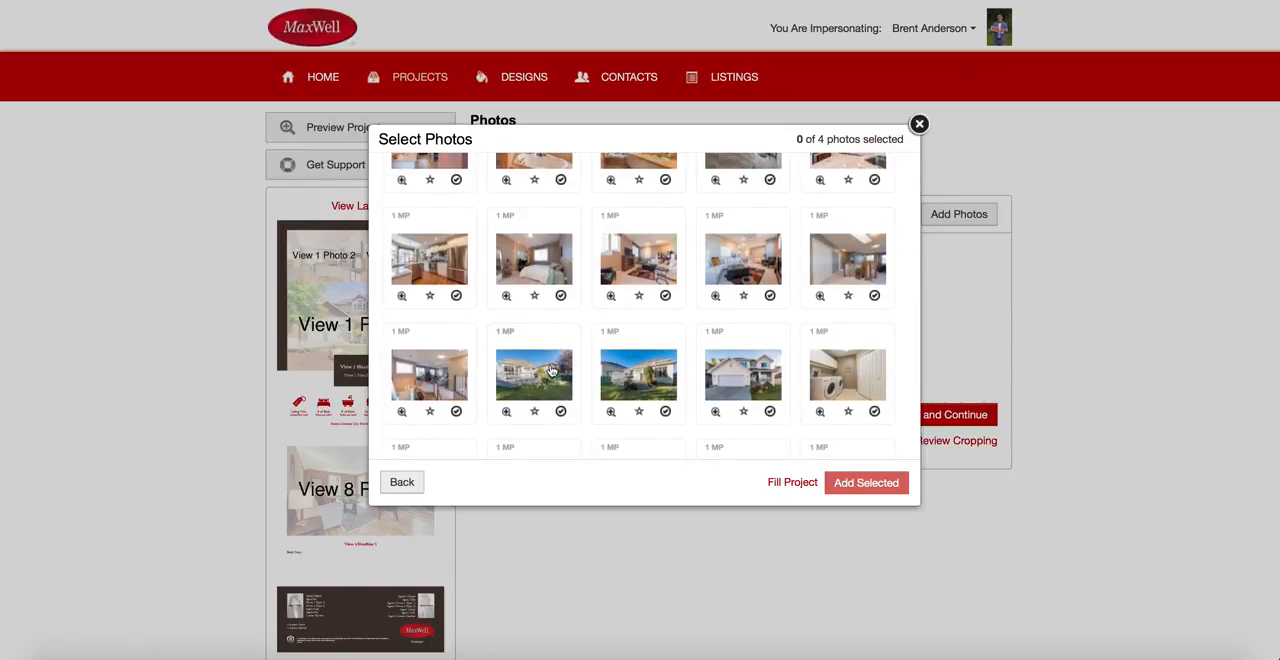
pyautogui.moveTo(762, 368)
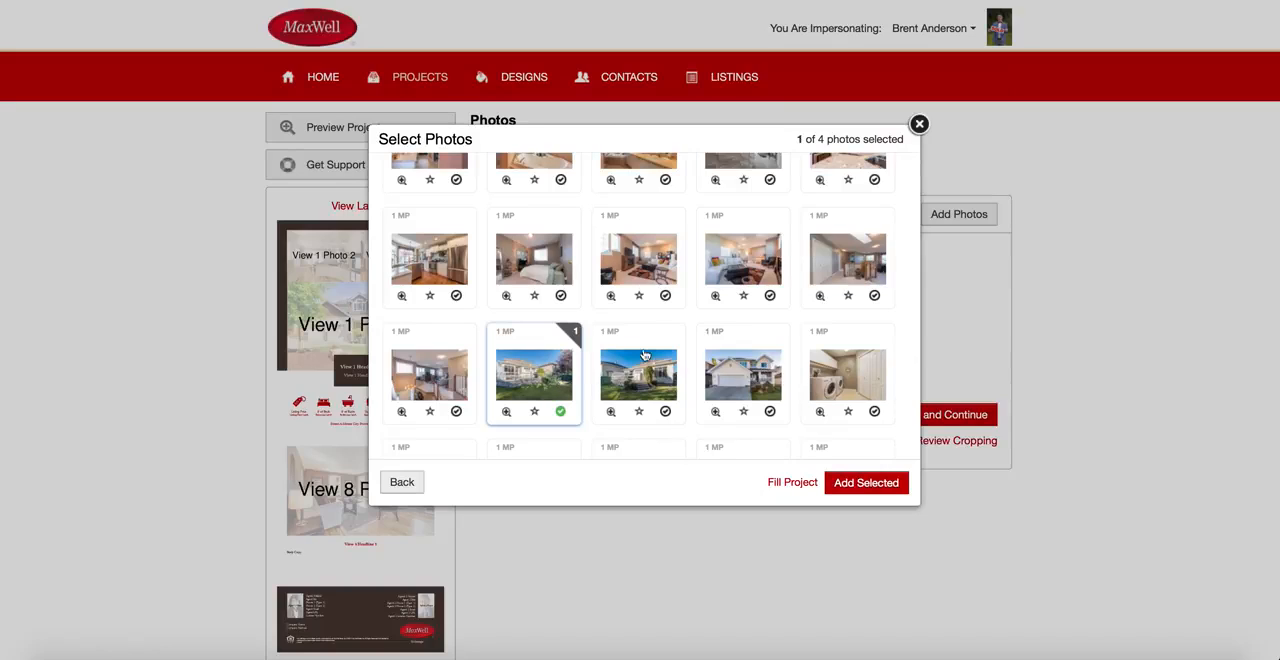
pyautogui.click(638, 372)
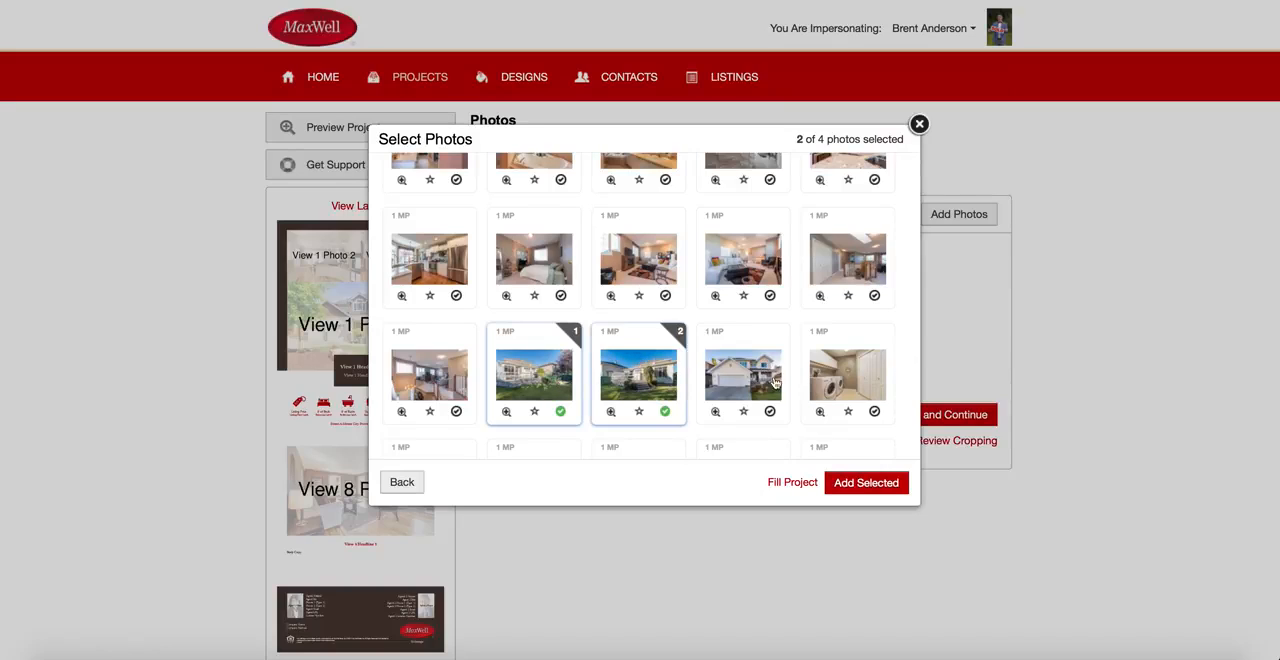
pyautogui.moveTo(750, 388)
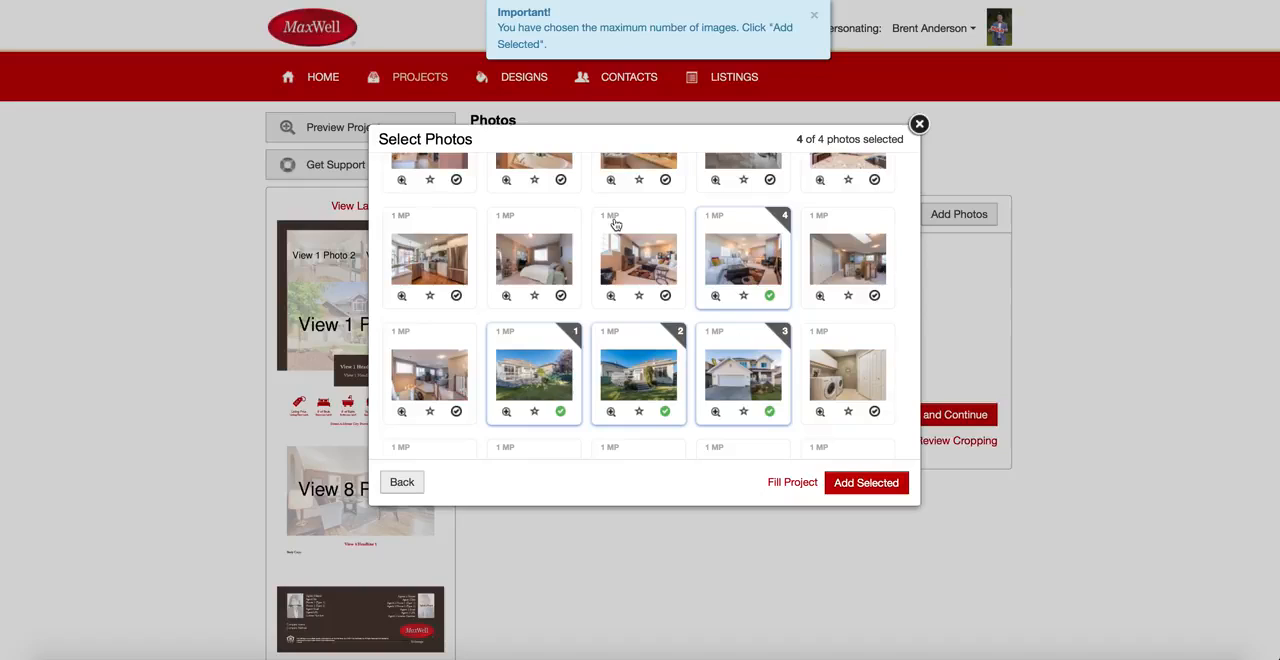
pyautogui.moveTo(580, 144)
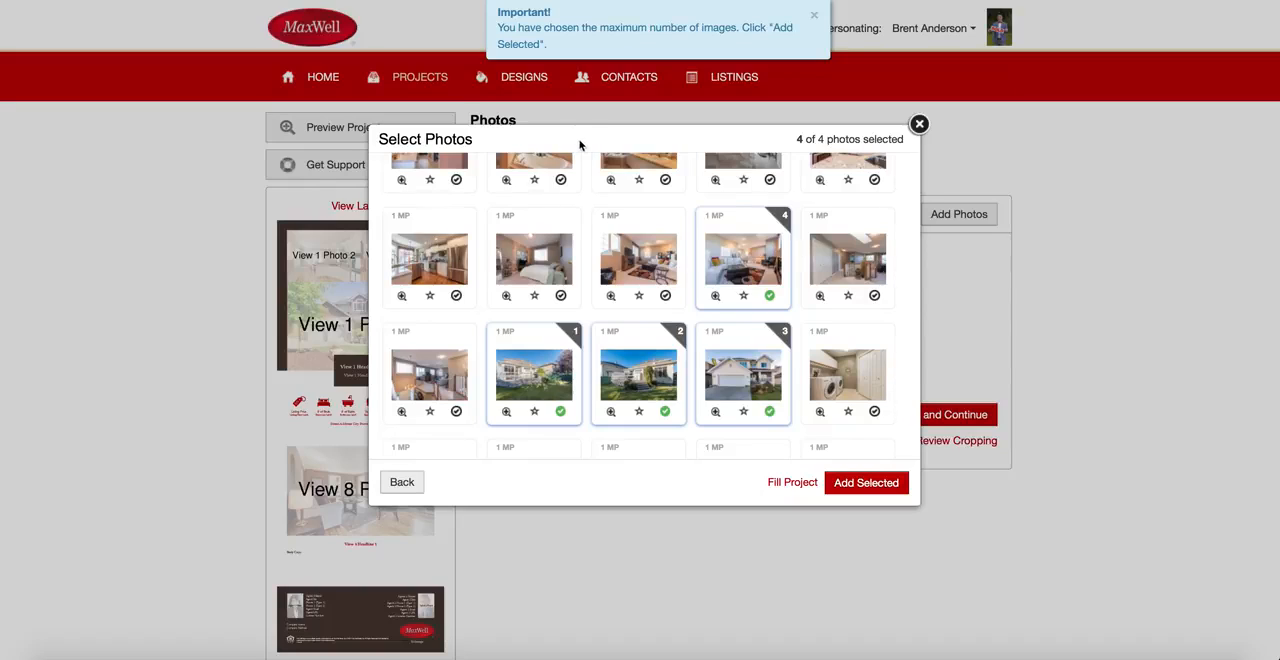
pyautogui.click(744, 296)
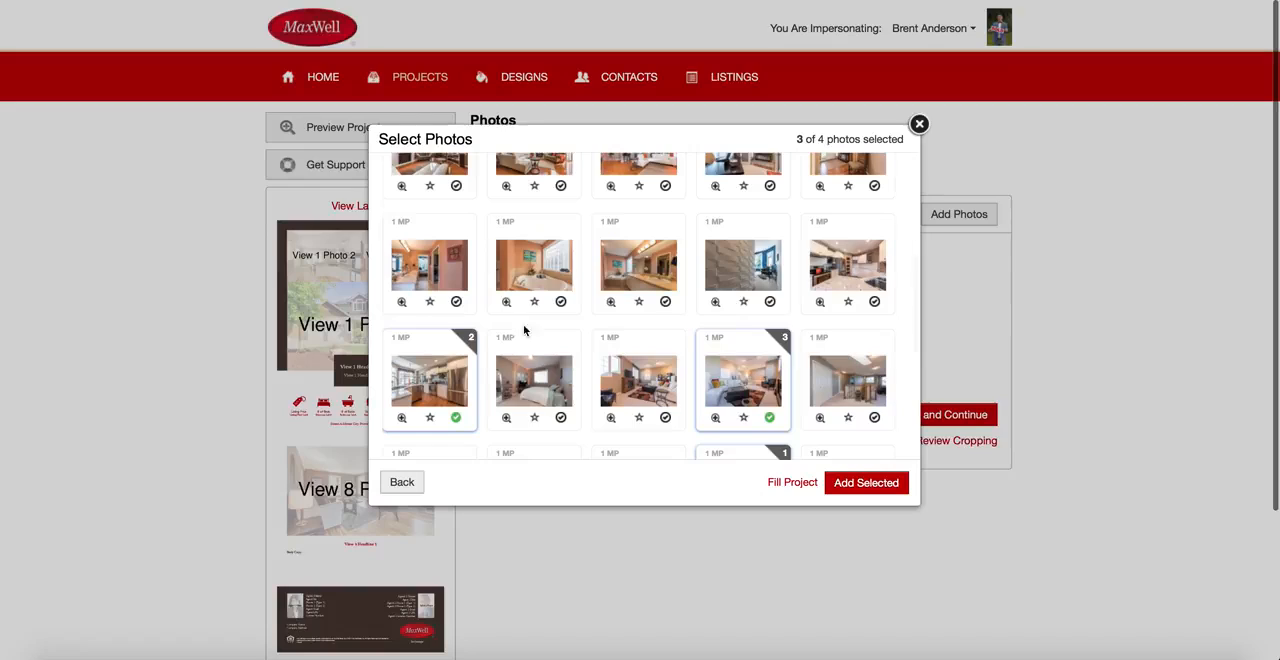
pyautogui.moveTo(628, 264)
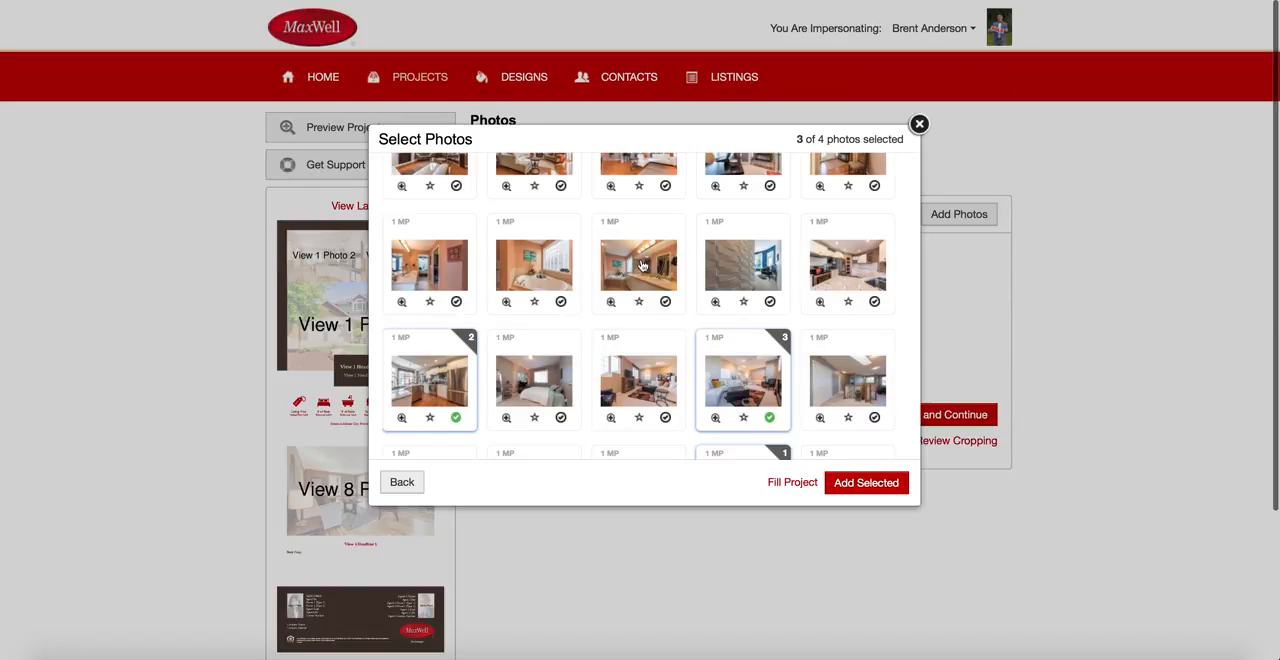
pyautogui.click(638, 264)
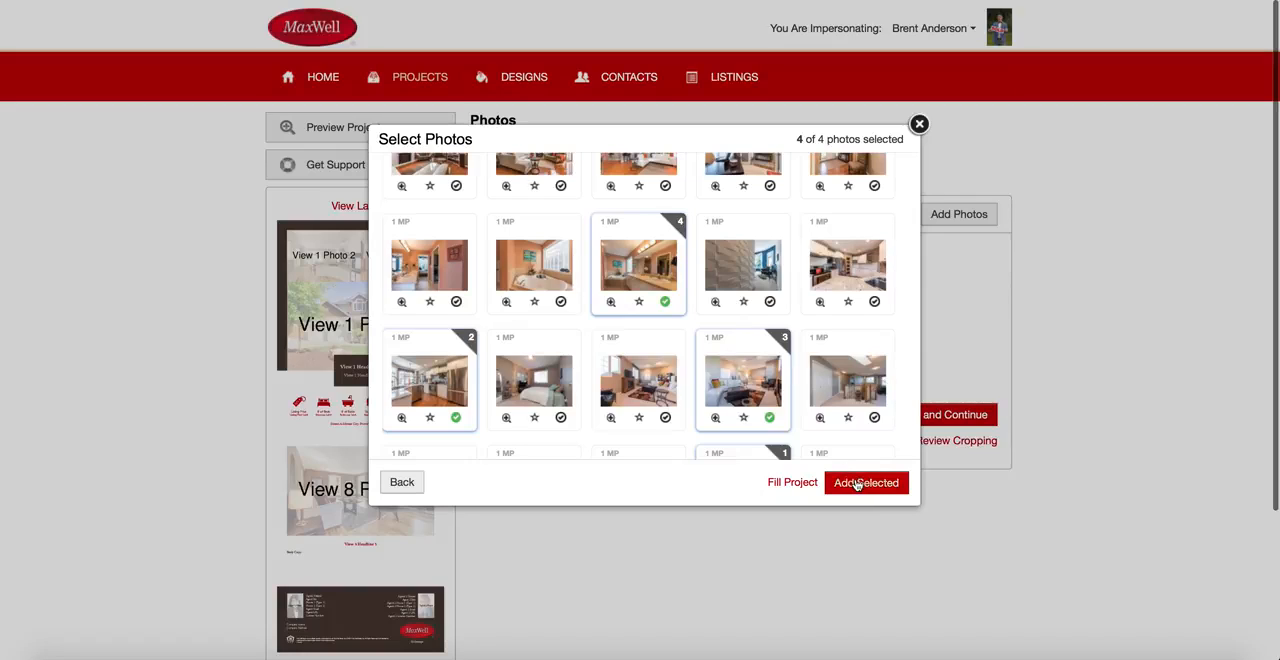
pyautogui.moveTo(808, 488)
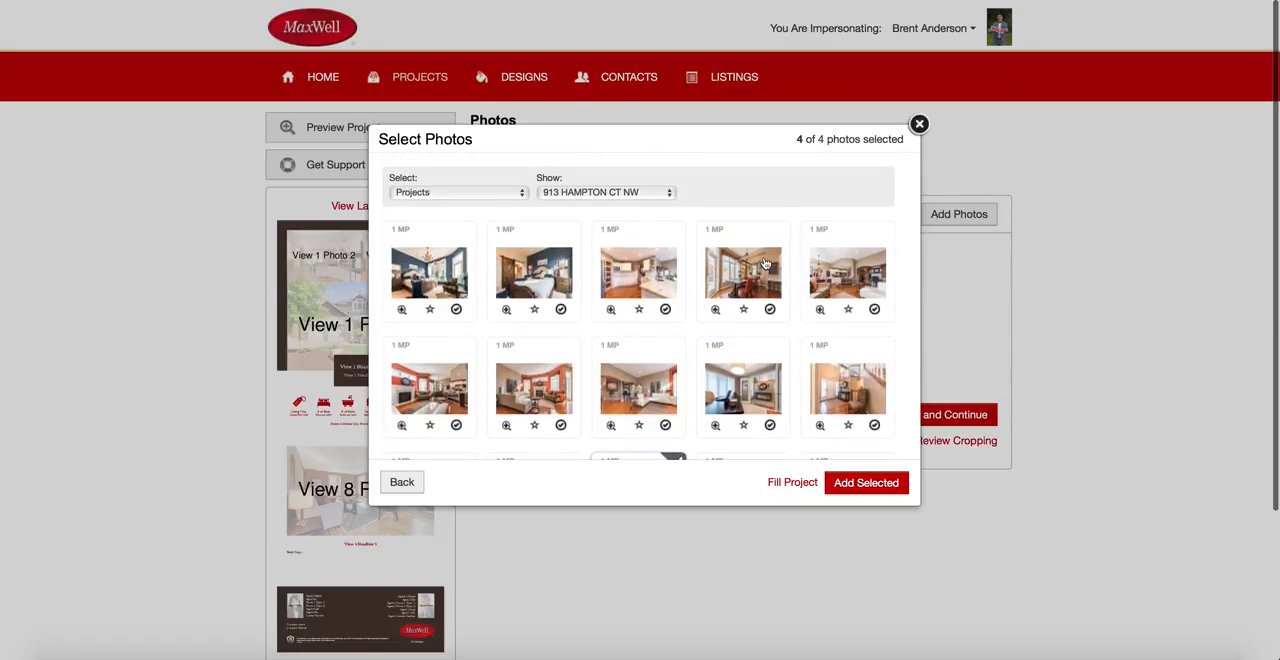
pyautogui.moveTo(860, 262)
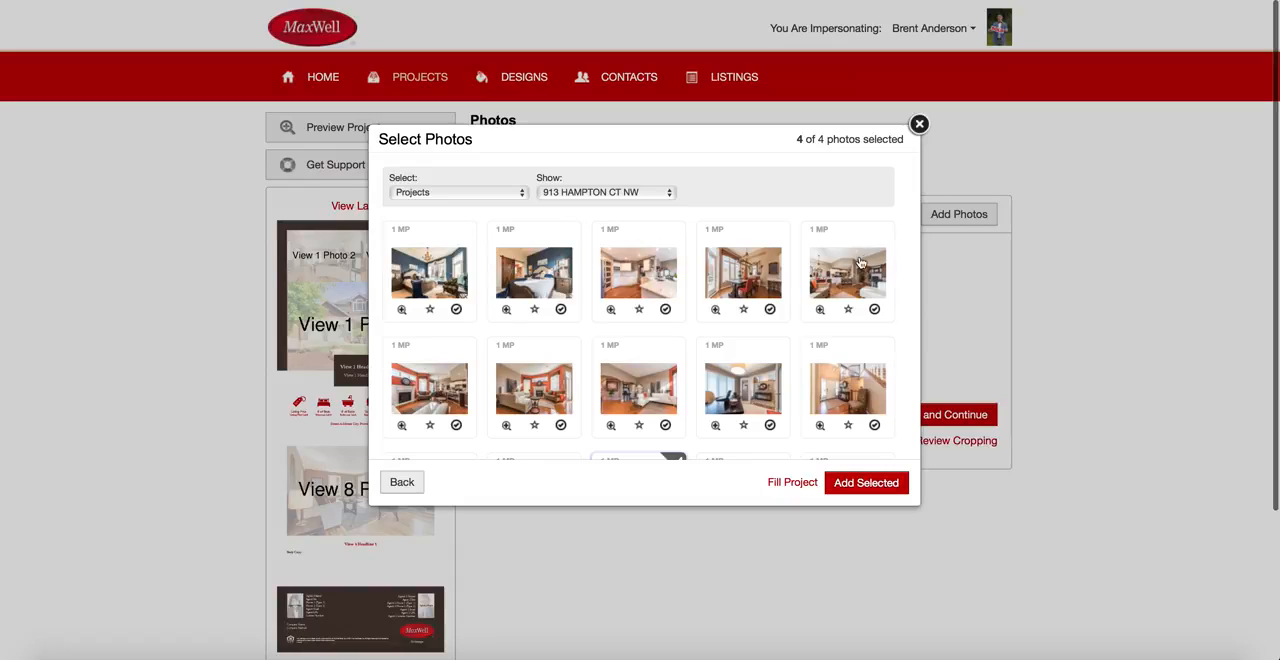
# Step: Add the four selected photos into the flyer's View 1 Photo 1–3 and View 8 Photo 1 slots
pyautogui.scroll(-3)
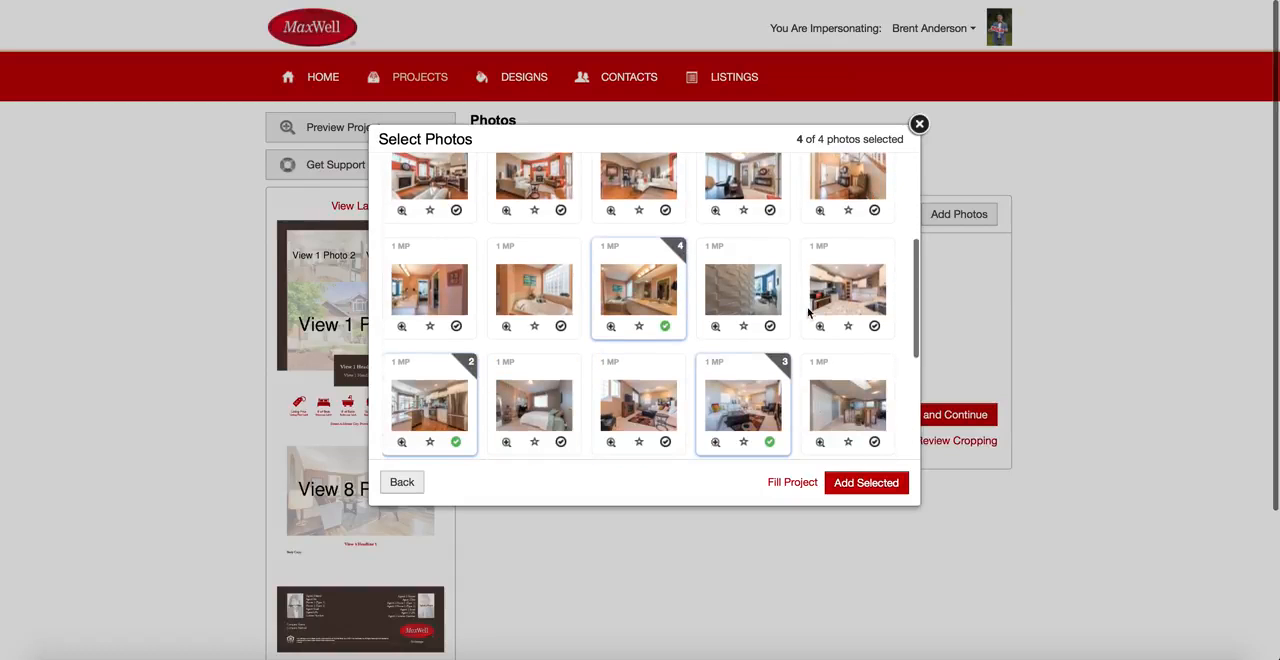
pyautogui.scroll(-3)
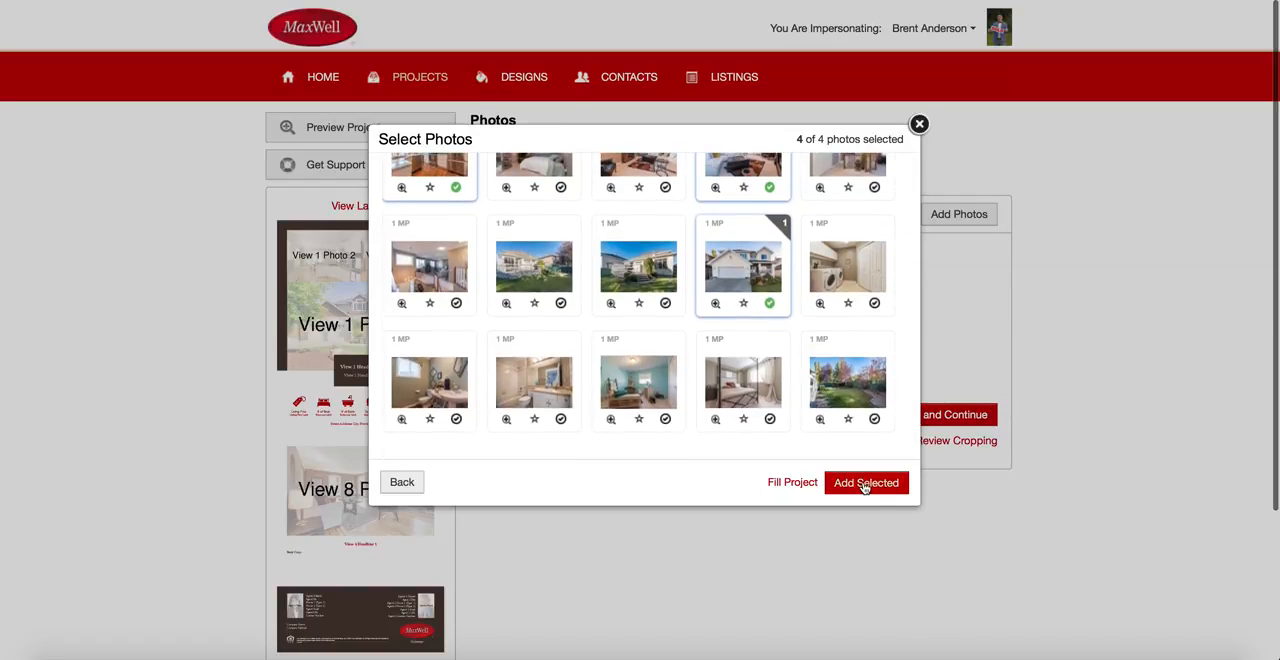
pyautogui.click(866, 484)
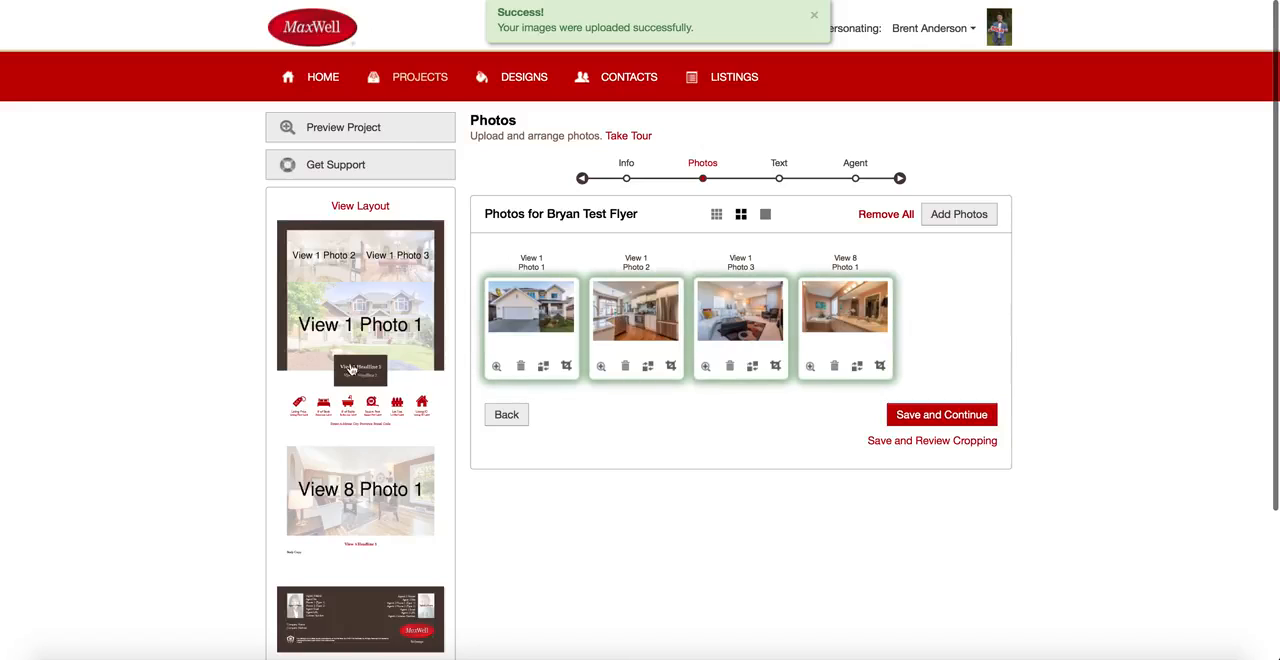
pyautogui.moveTo(276, 232)
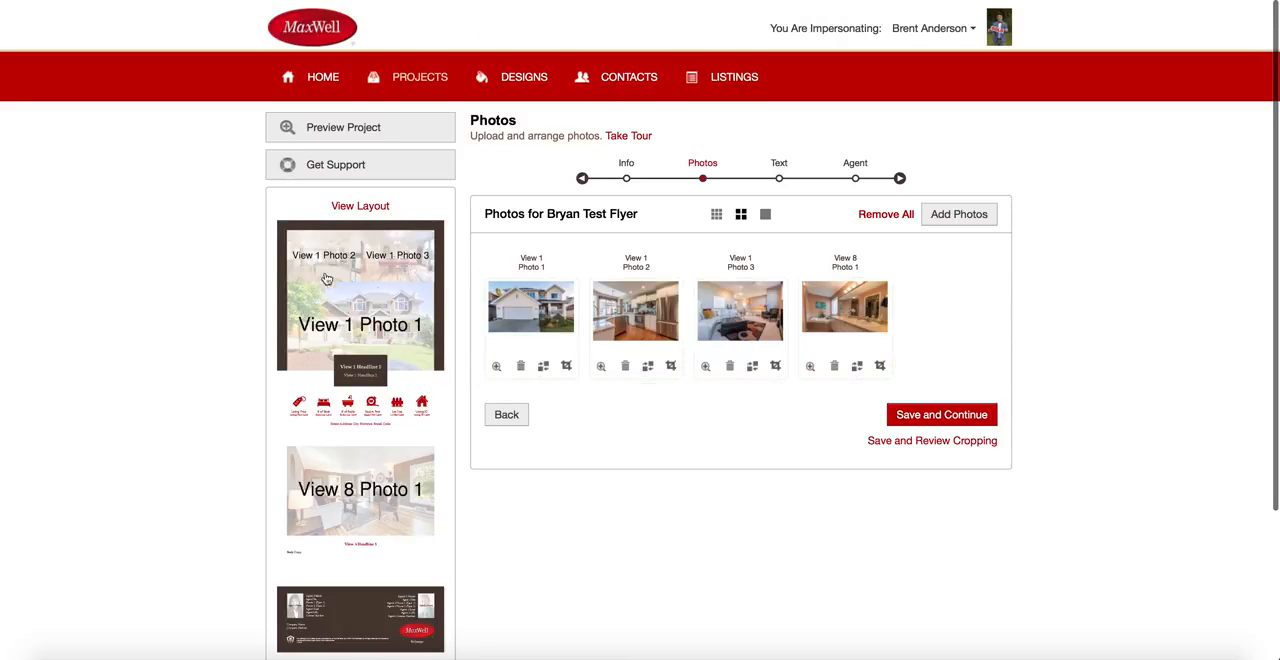
pyautogui.moveTo(388, 224)
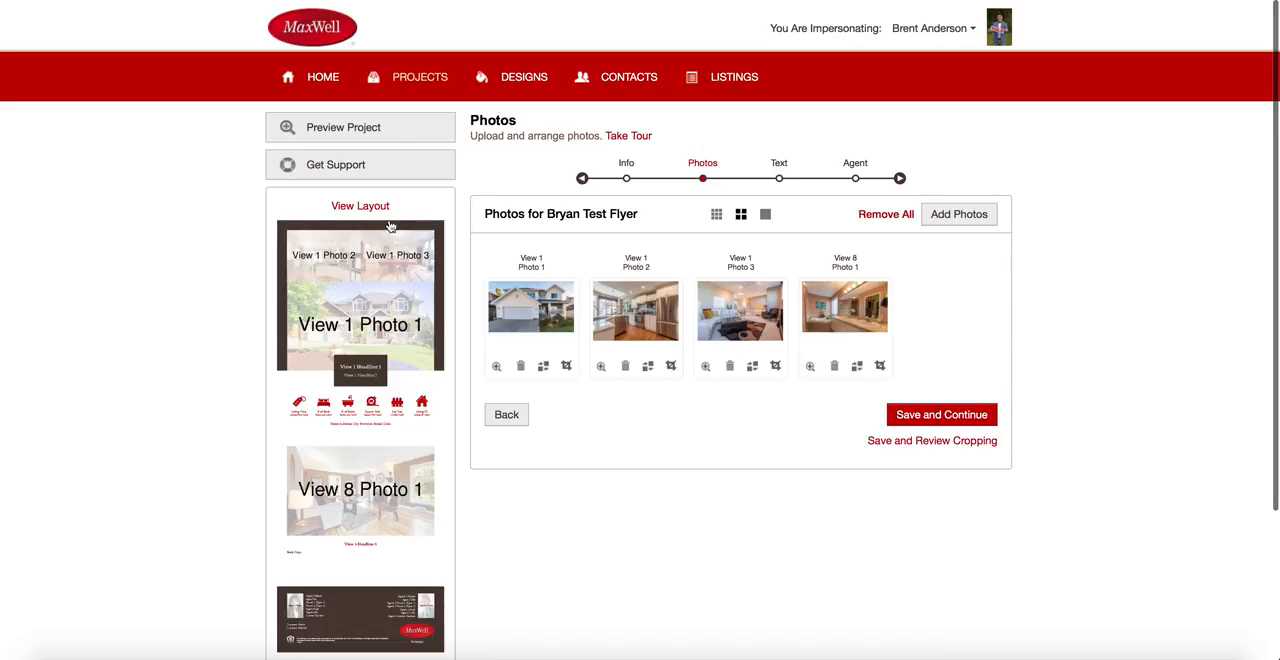
pyautogui.moveTo(428, 556)
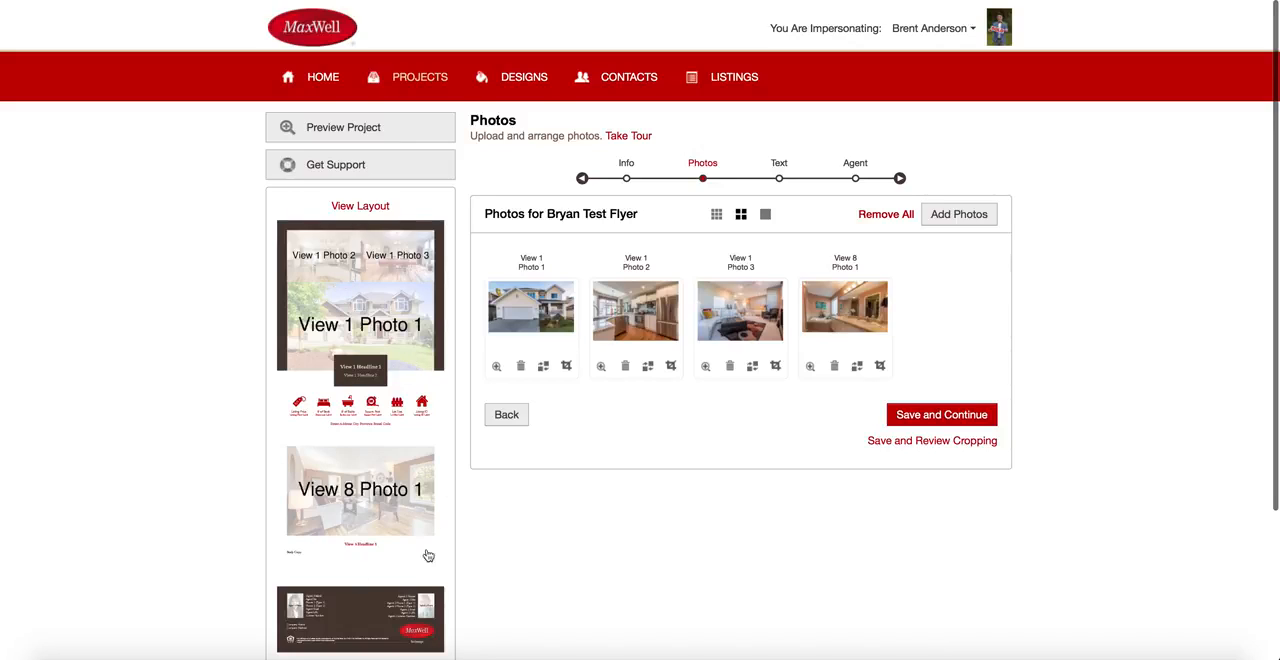
pyautogui.moveTo(864, 262)
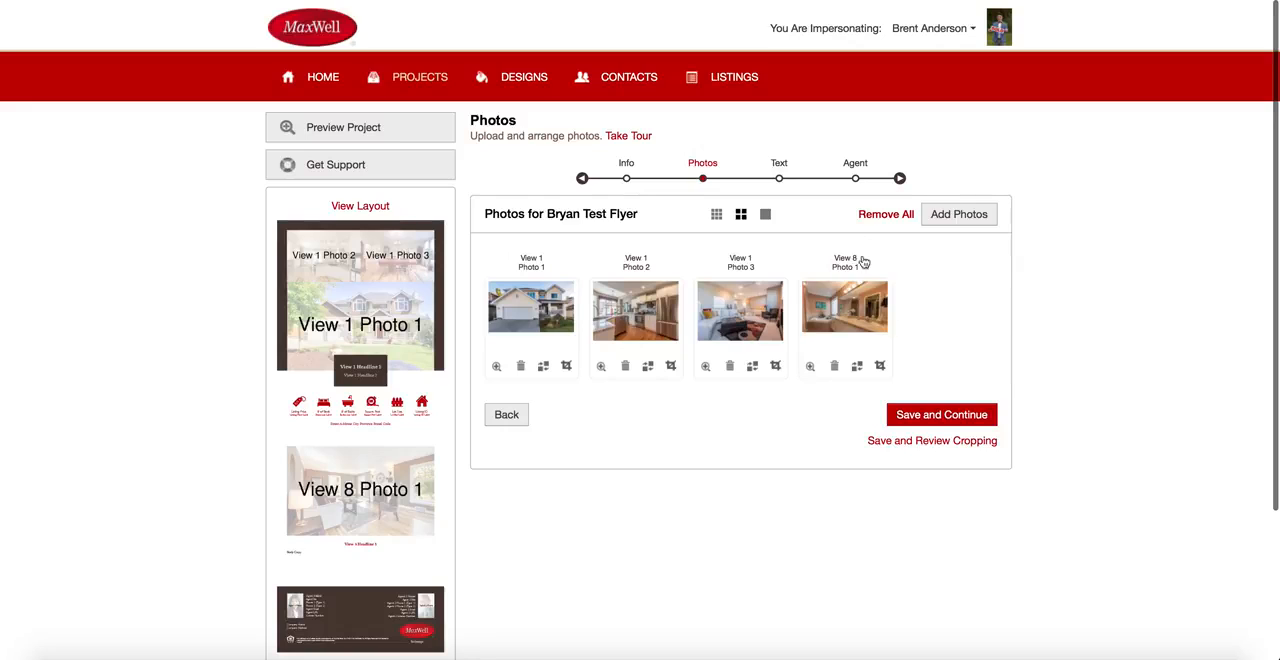
pyautogui.moveTo(360, 466)
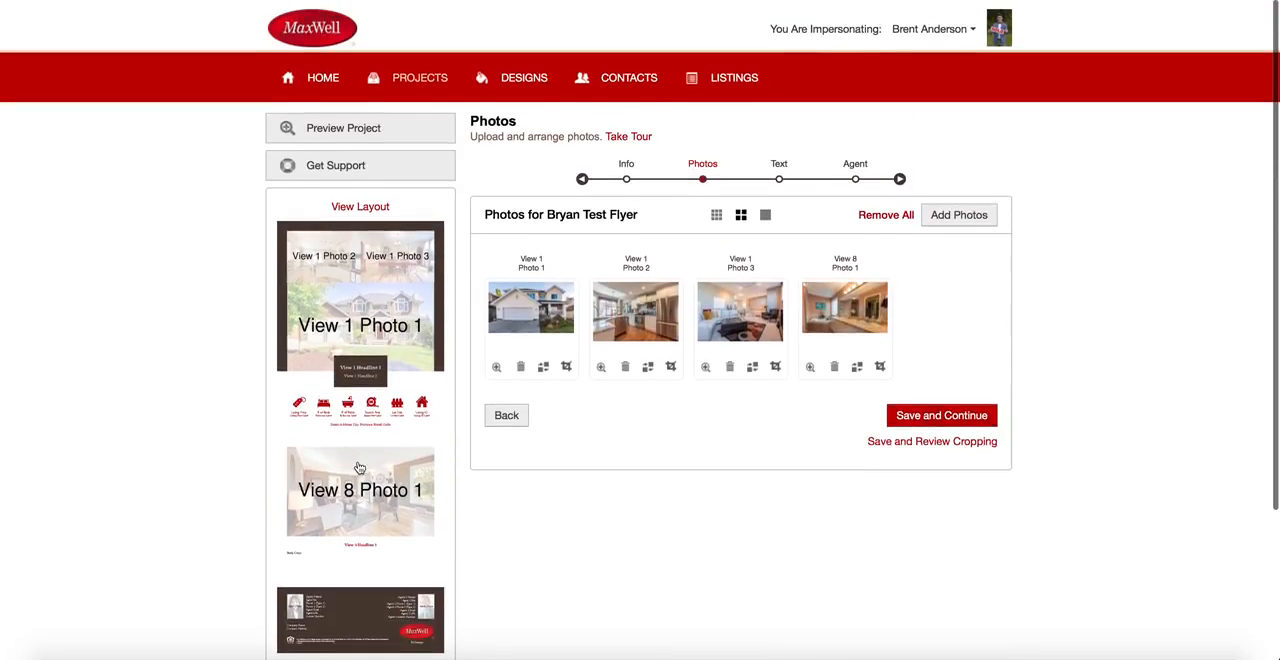
pyautogui.moveTo(542, 458)
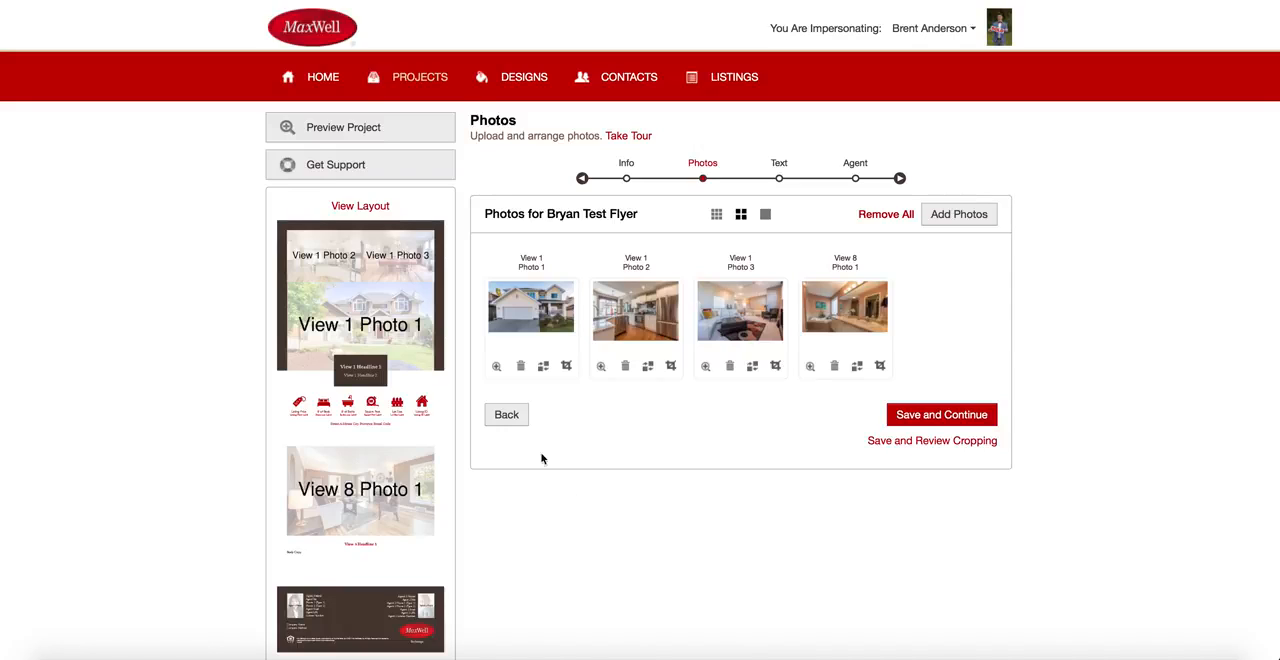
pyautogui.moveTo(854, 348)
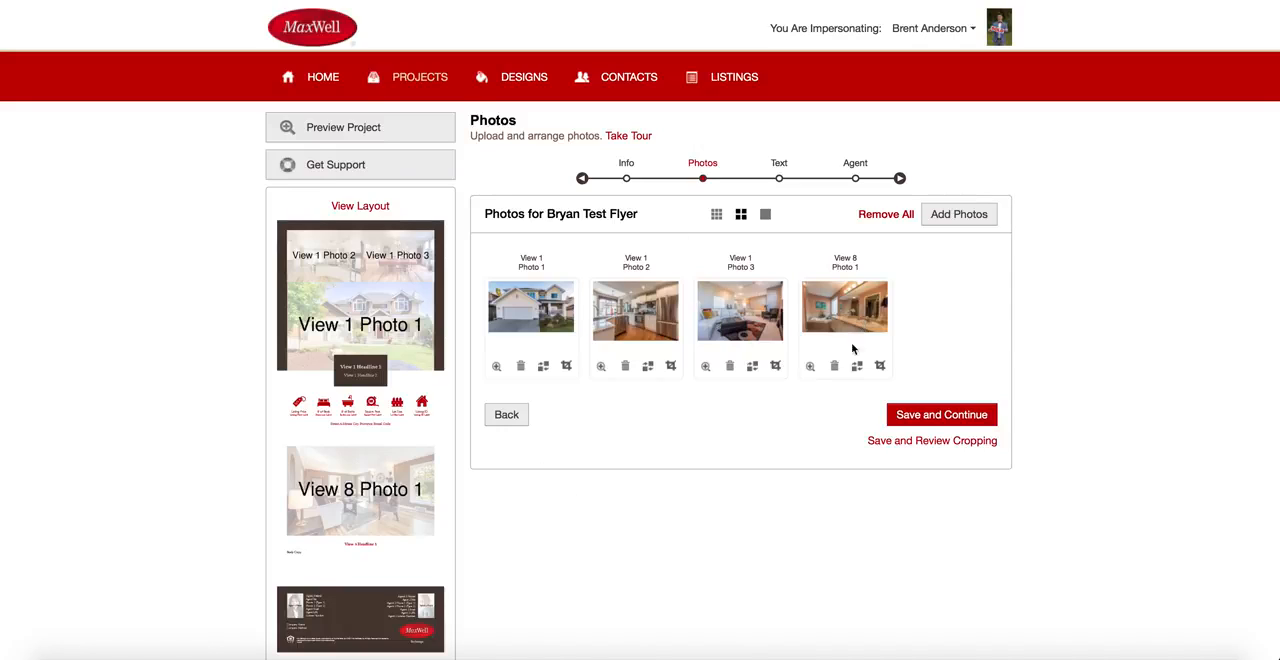
pyautogui.moveTo(834, 368)
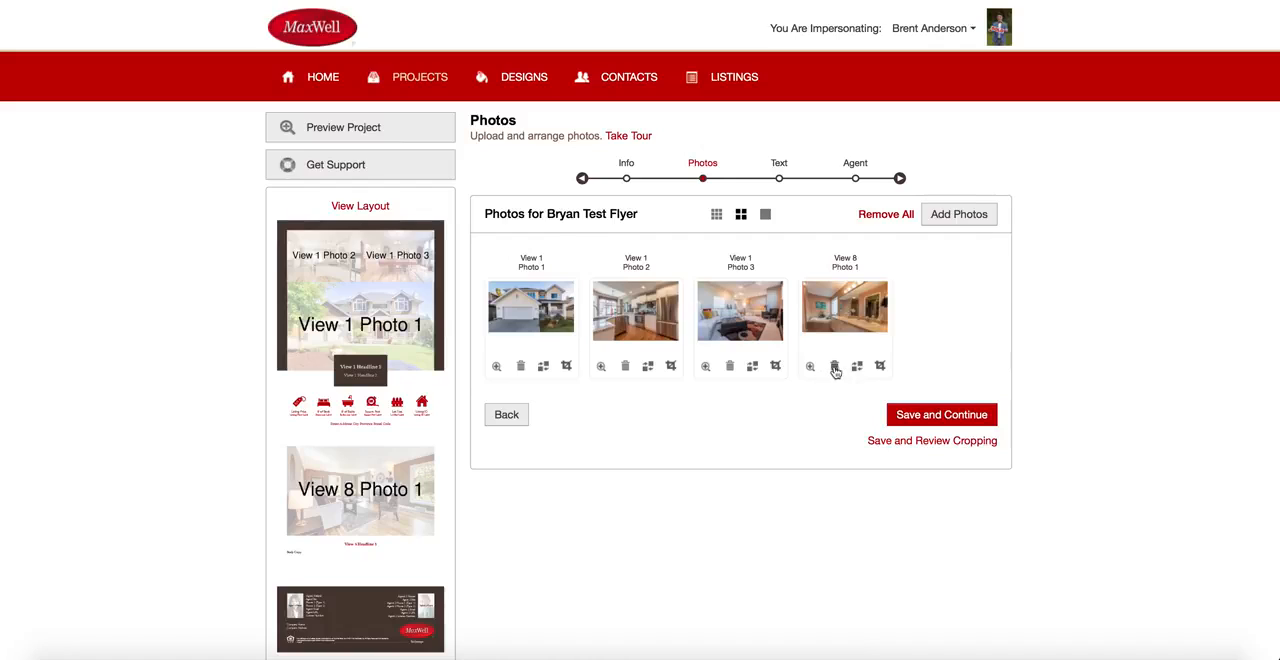
pyautogui.moveTo(810, 370)
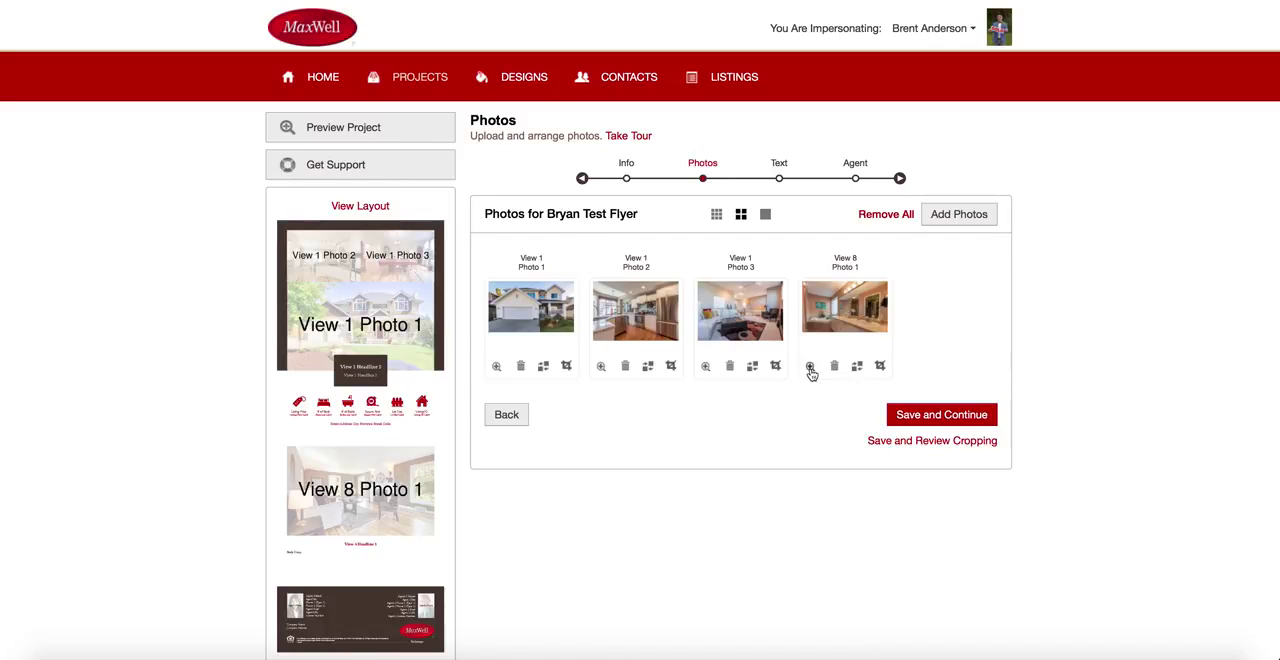
pyautogui.moveTo(880, 368)
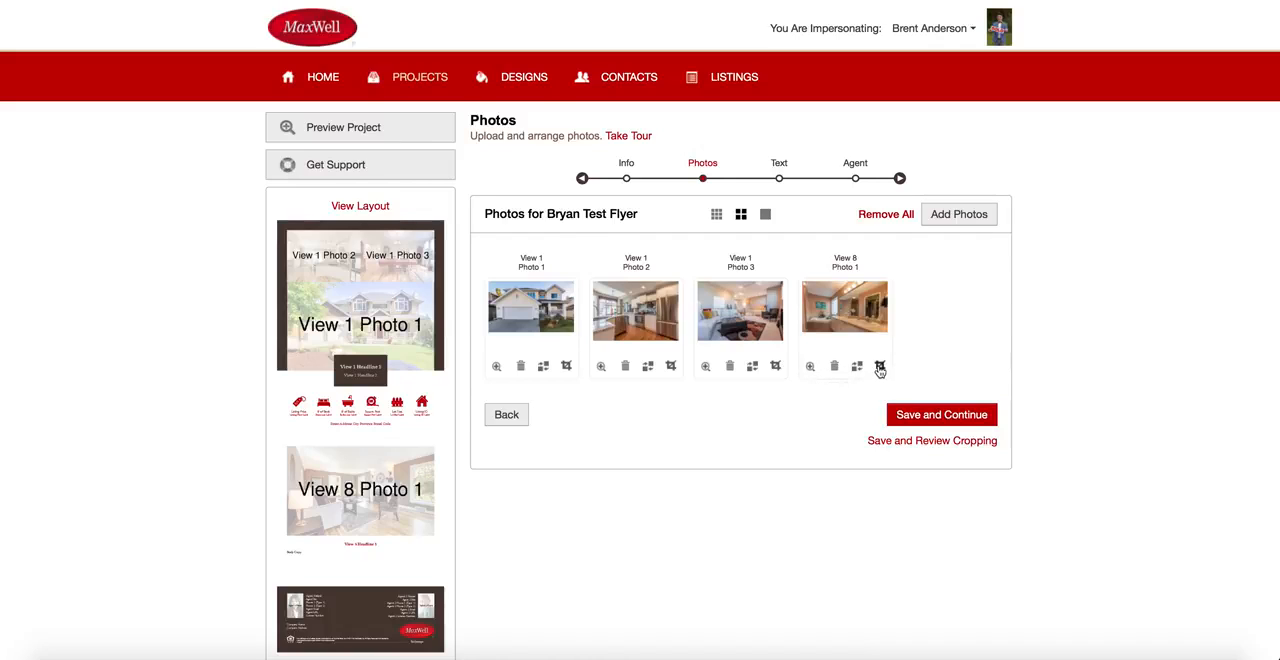
# Step: Replace View 8 Photo 1 with the backyard photo from Project Photos
pyautogui.click(878, 368)
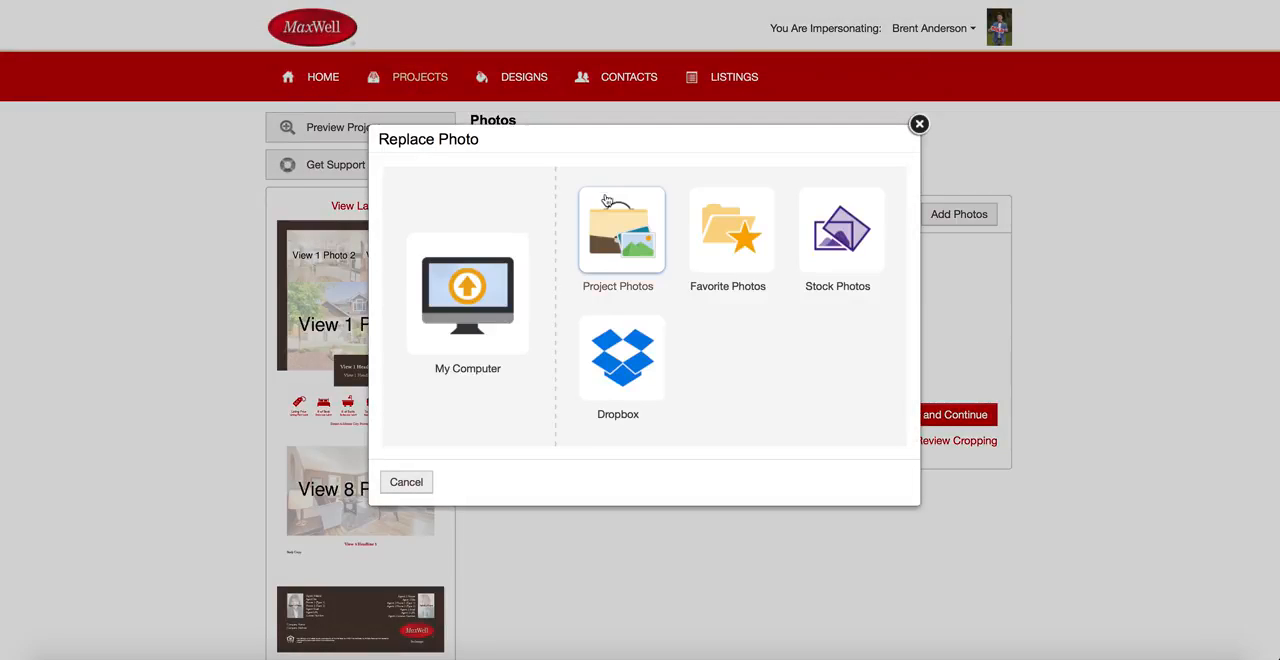
pyautogui.click(620, 230)
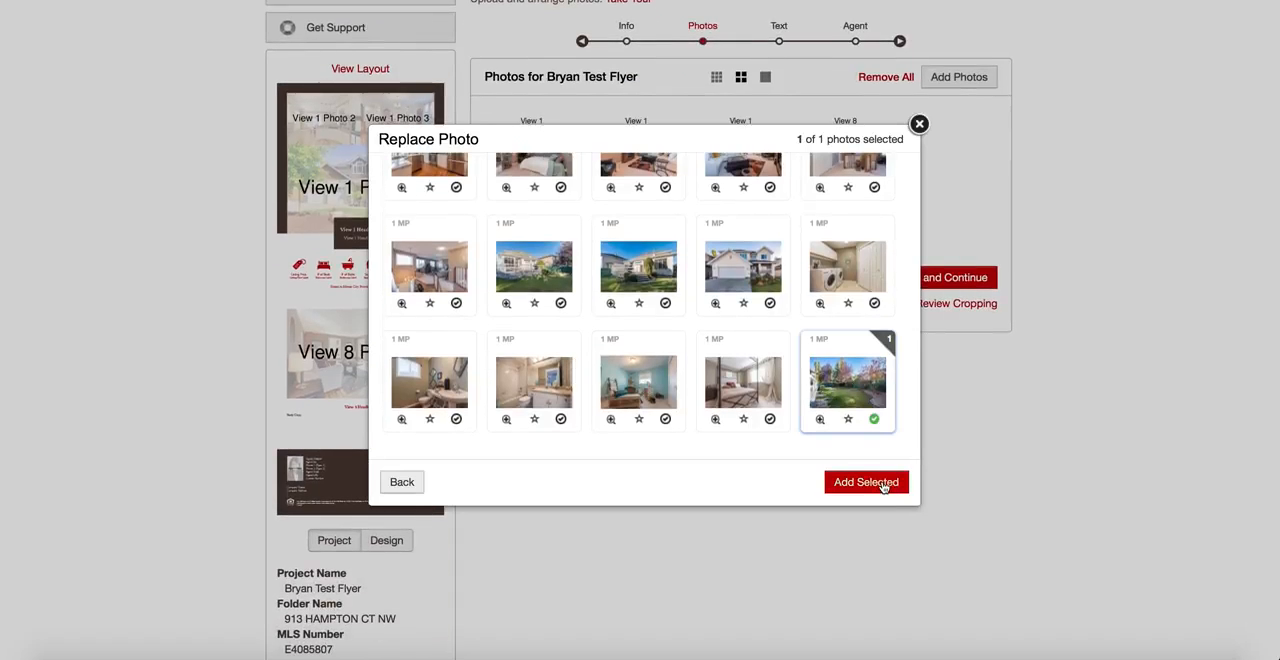
pyautogui.click(864, 482)
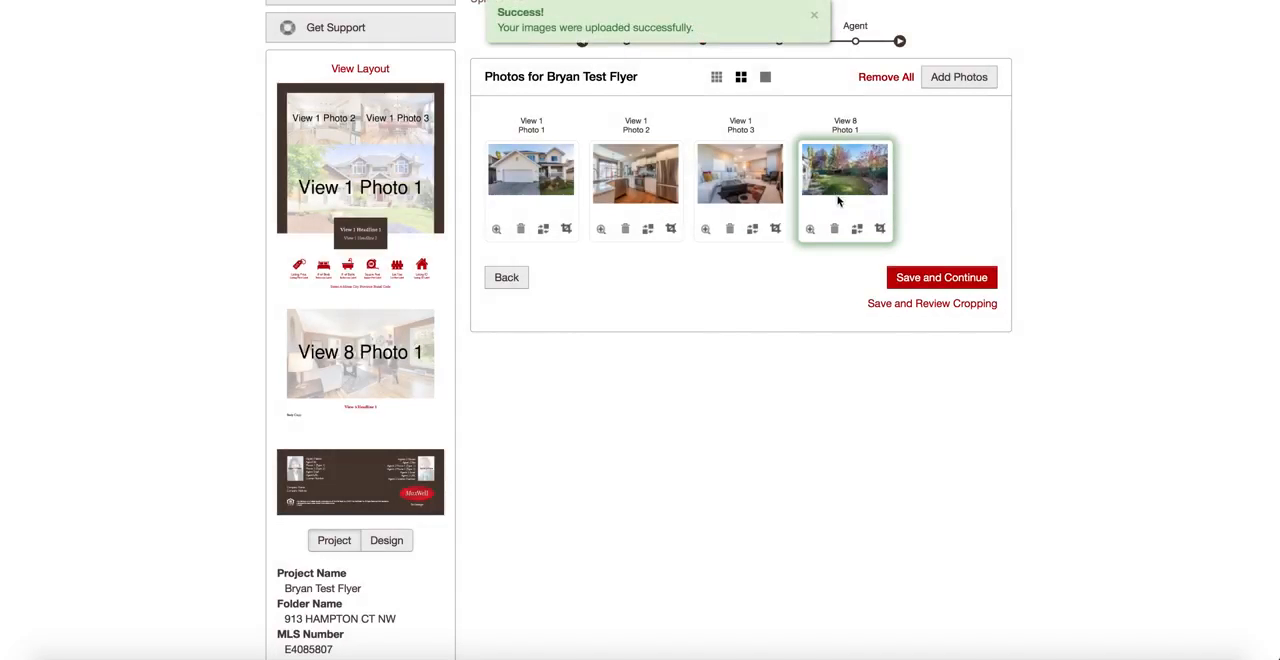
pyautogui.moveTo(820, 156)
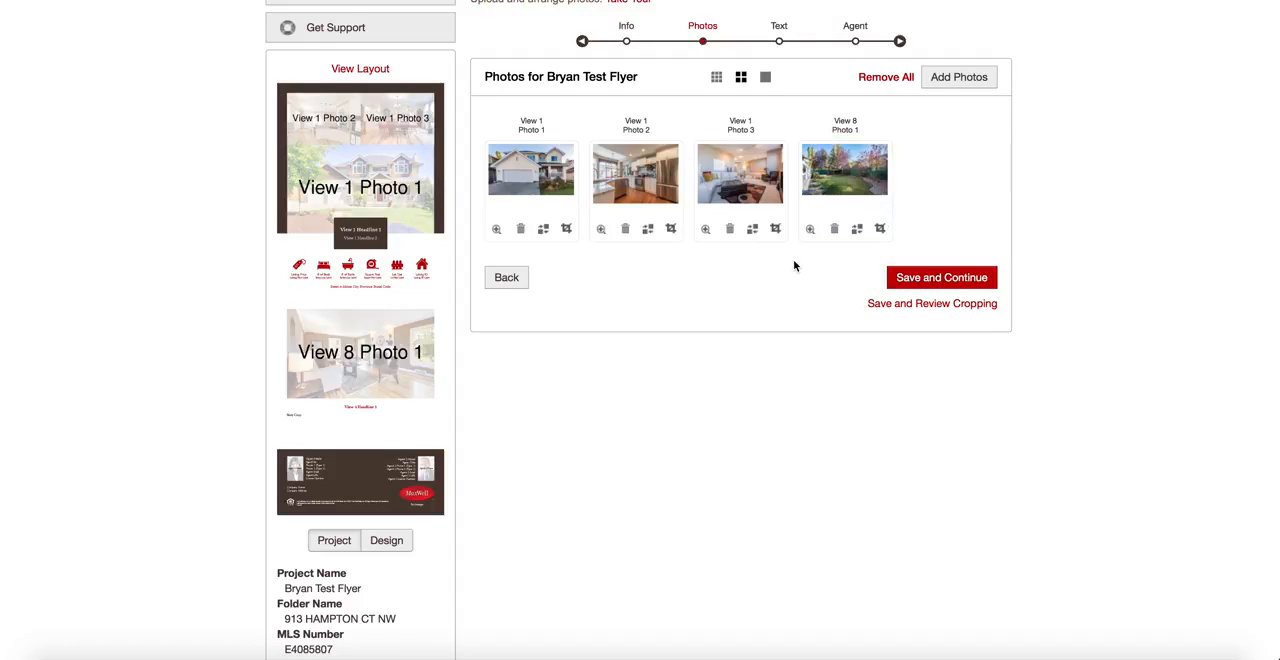
pyautogui.moveTo(958, 284)
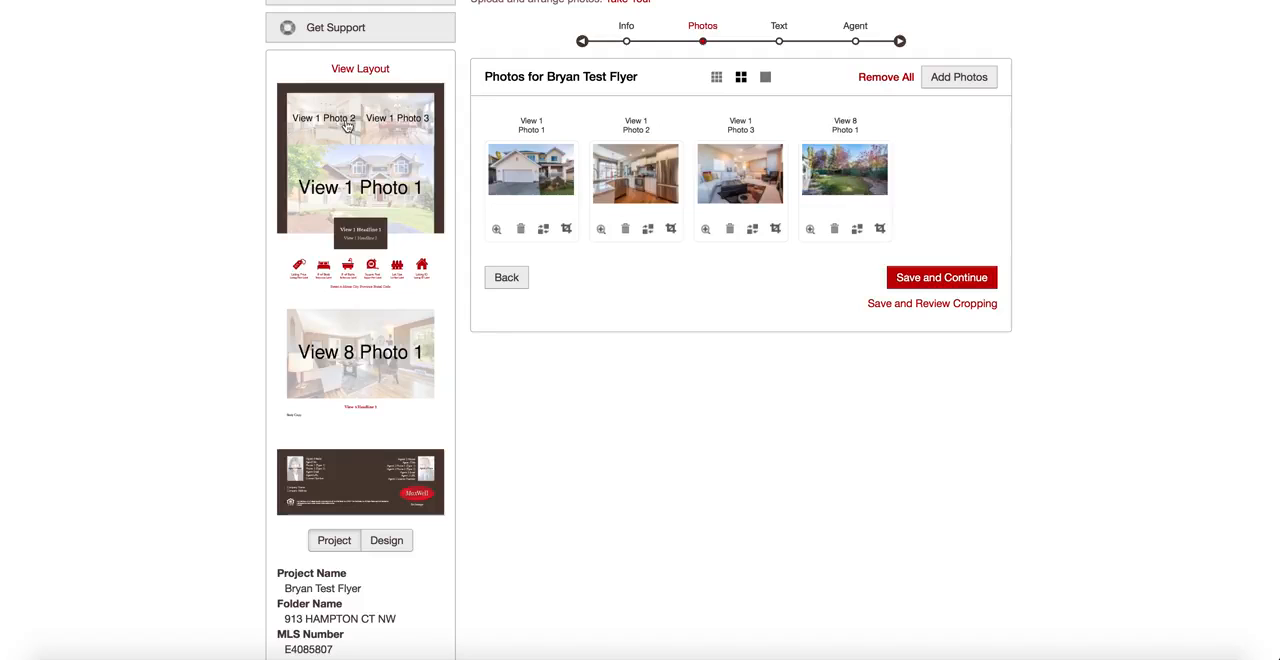
pyautogui.moveTo(832, 348)
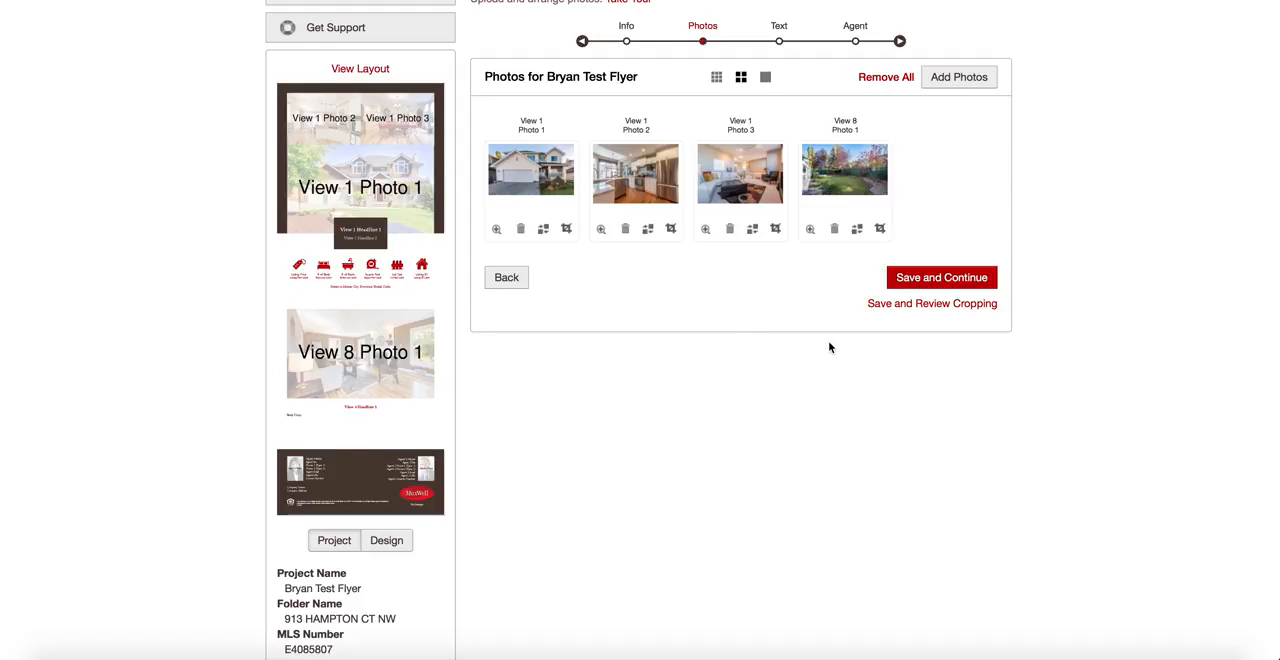
# Step: Save photos and crop all four (exterior, kitchen, living room repositioned, backyard), reaching the Text step
pyautogui.click(932, 304)
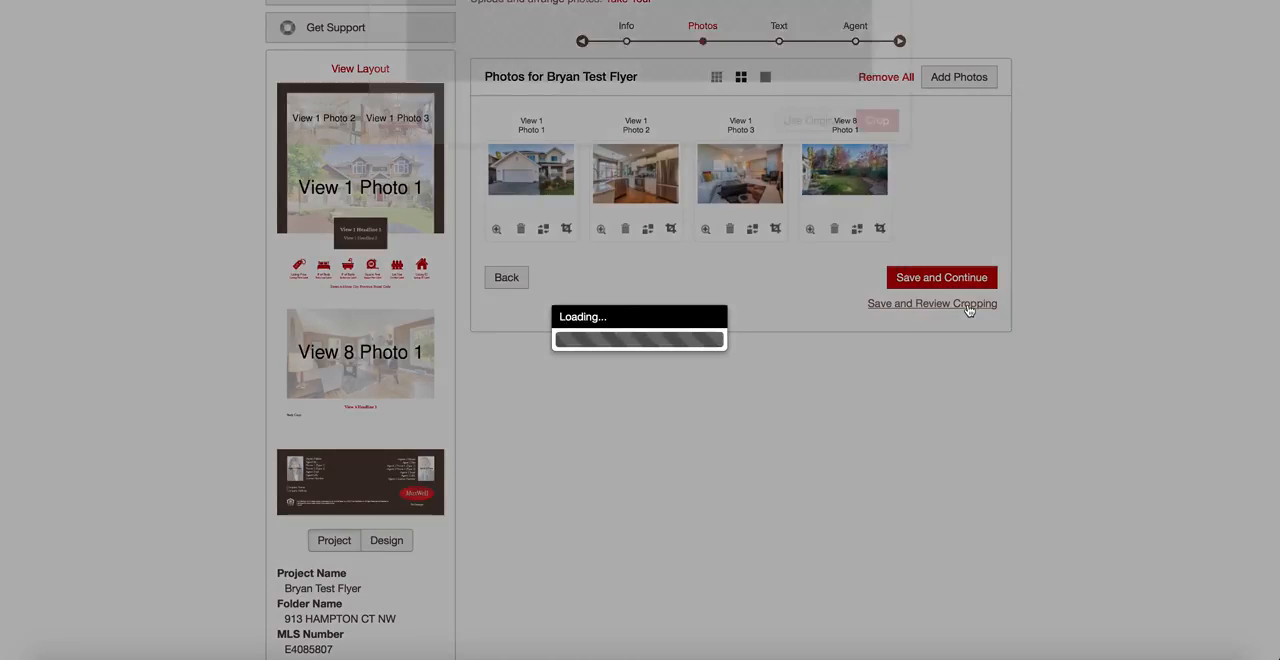
pyautogui.click(932, 304)
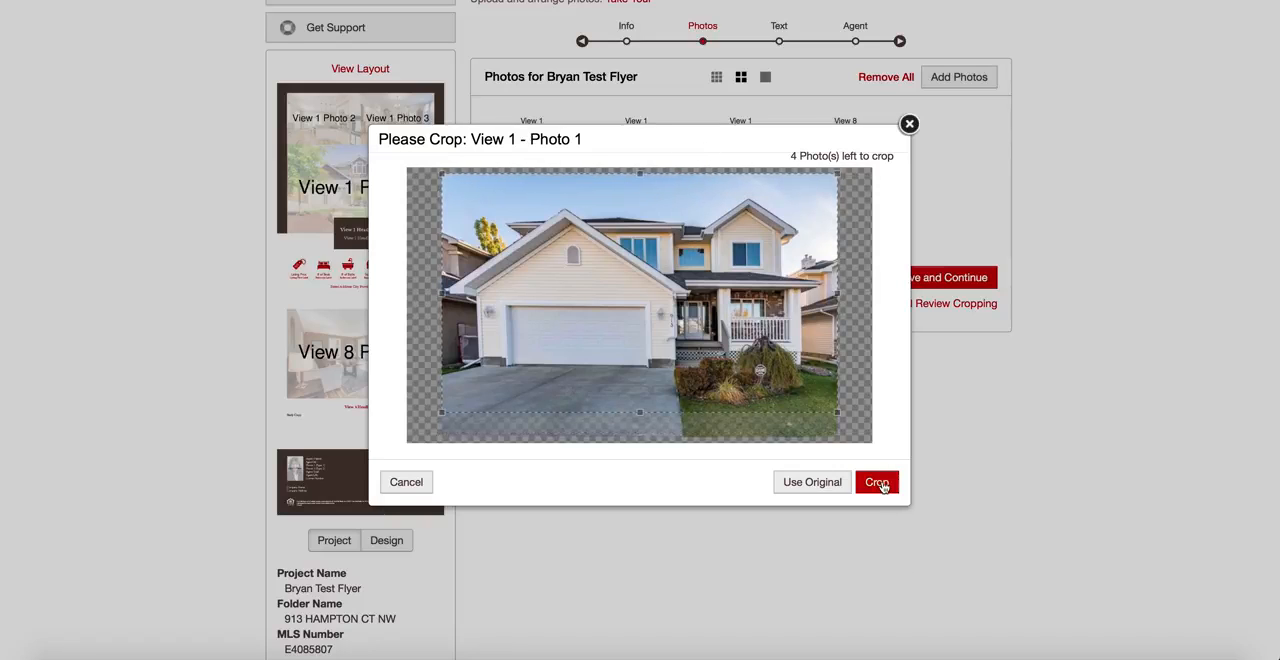
pyautogui.click(876, 482)
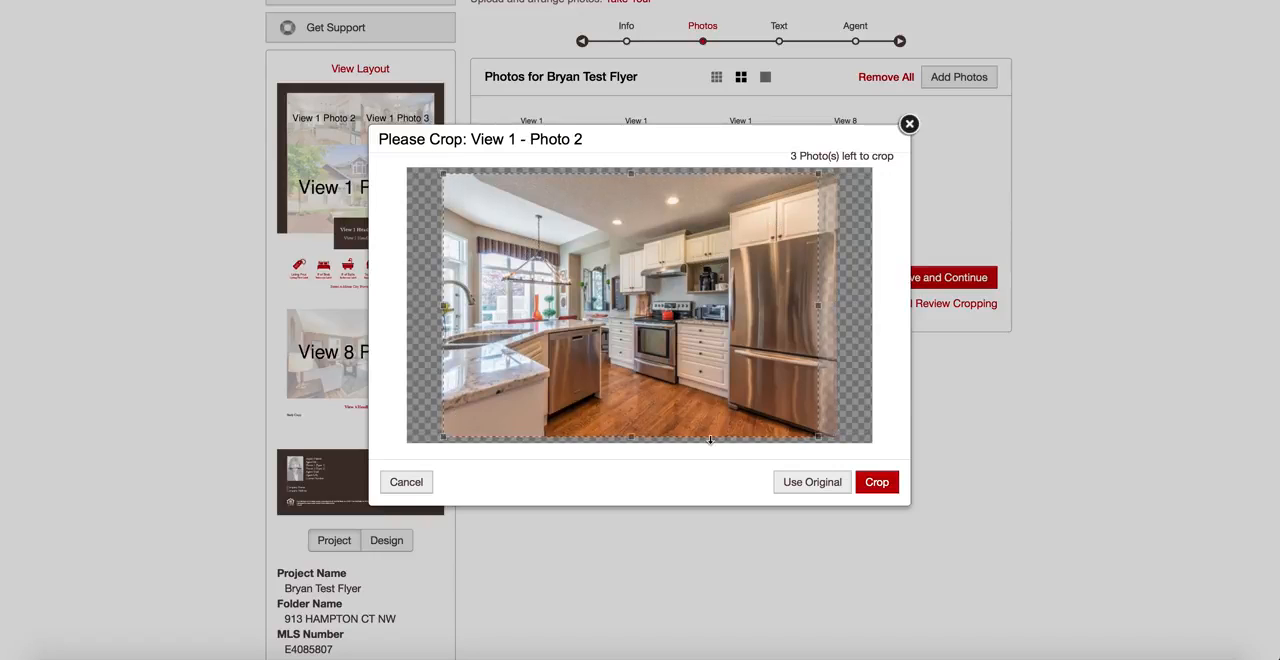
pyautogui.click(876, 482)
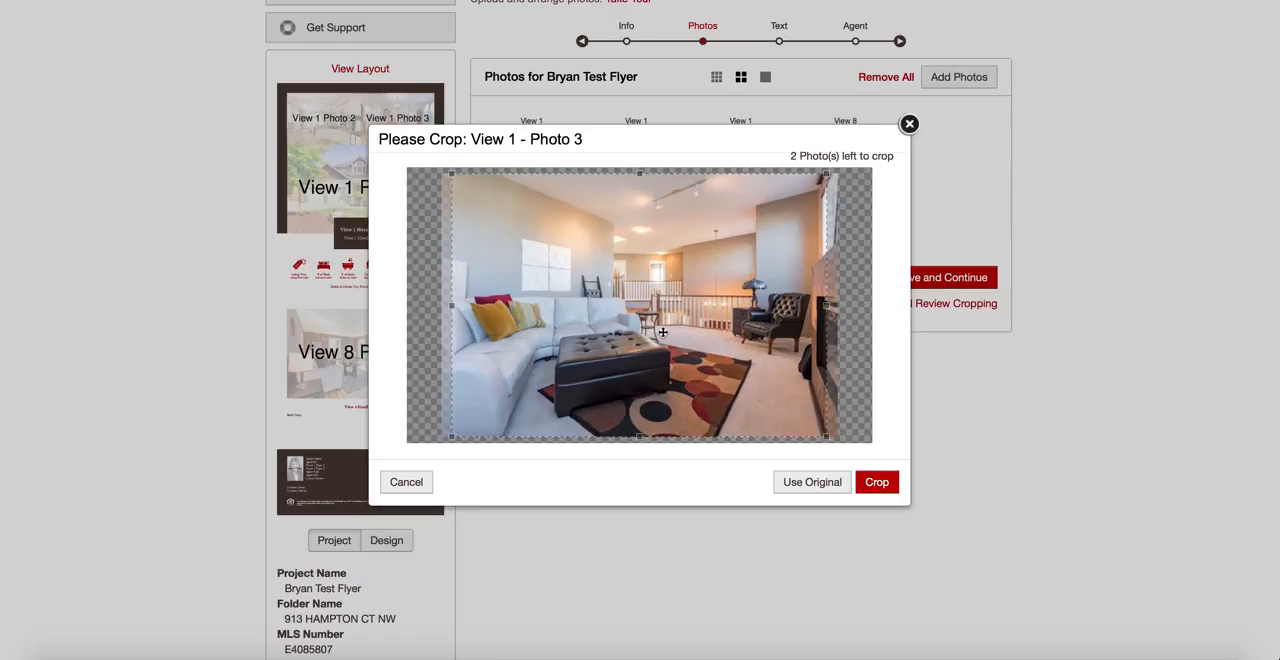
pyautogui.moveTo(662, 332); pyautogui.dragTo(784, 324)
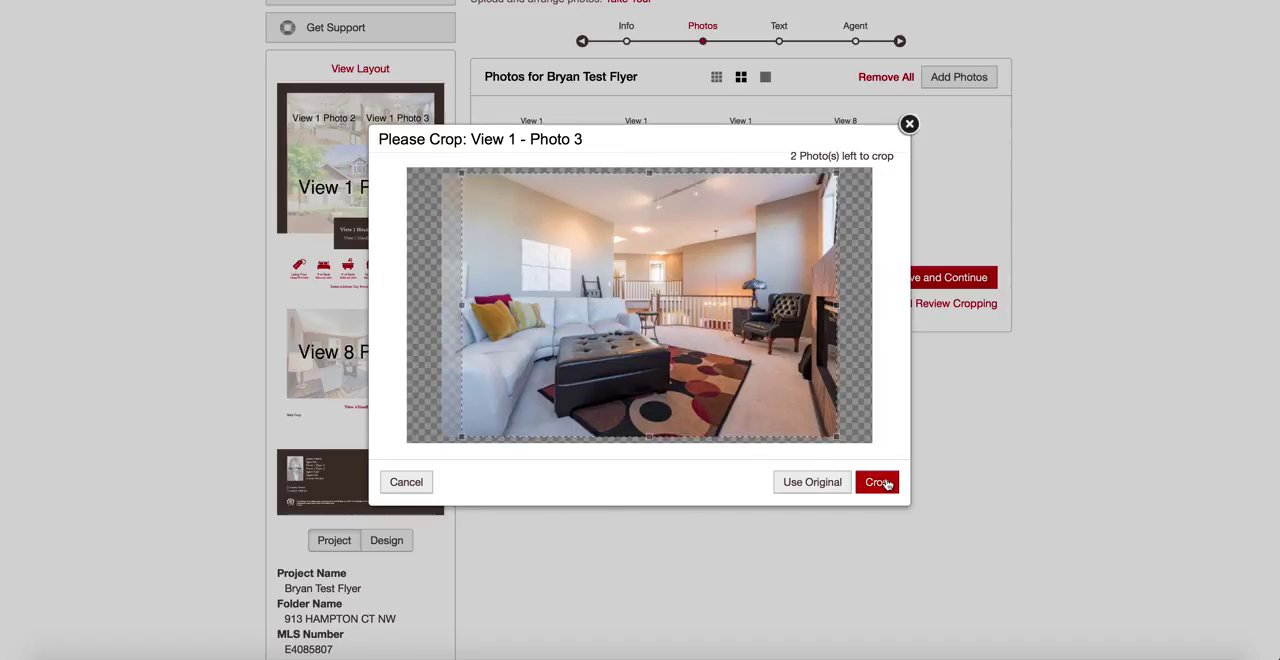
pyautogui.click(876, 482)
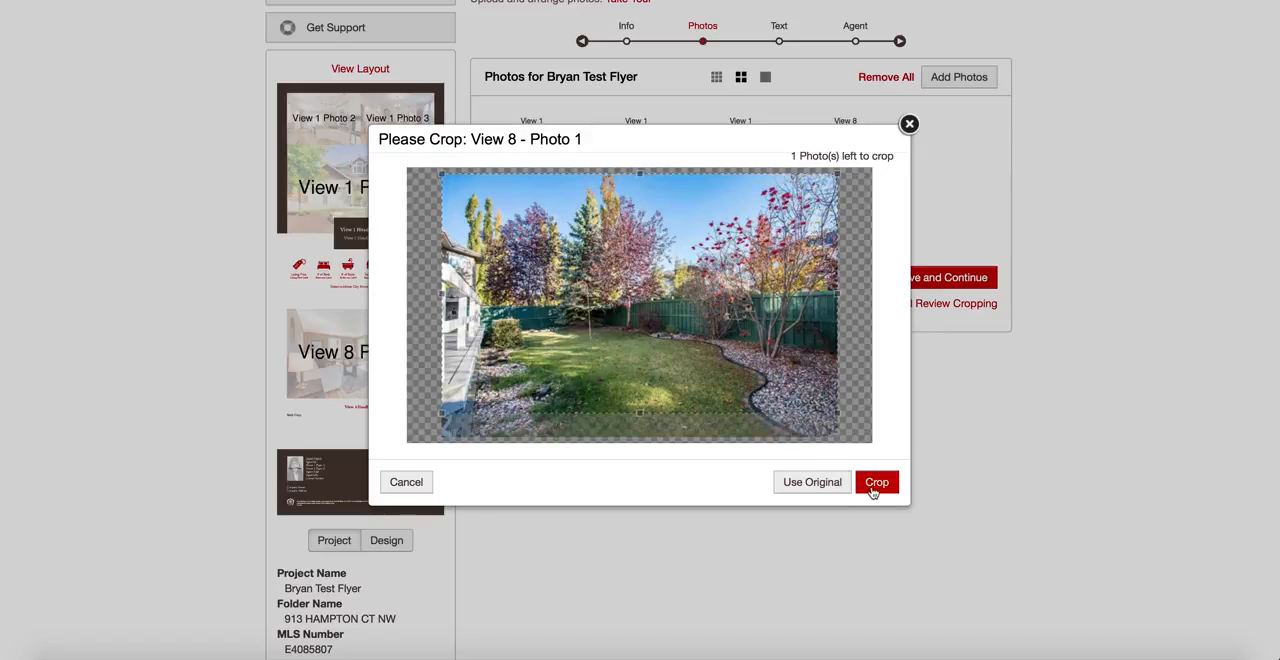
pyautogui.click(876, 482)
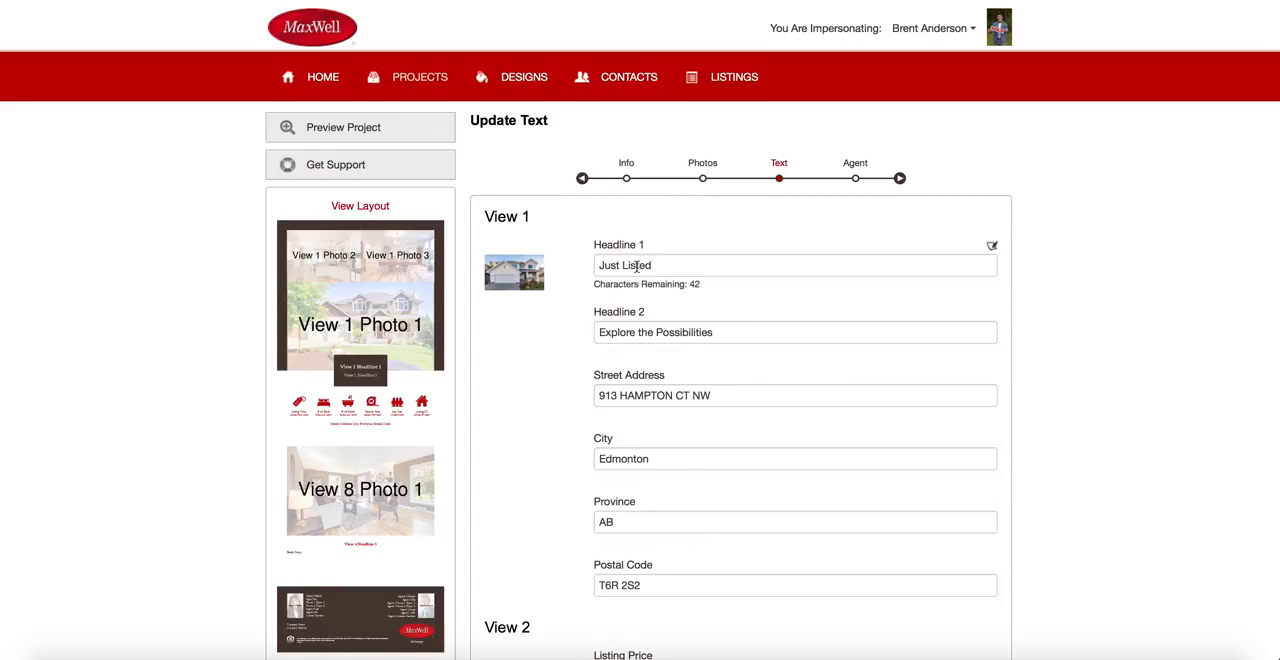
pyautogui.moveTo(650, 284)
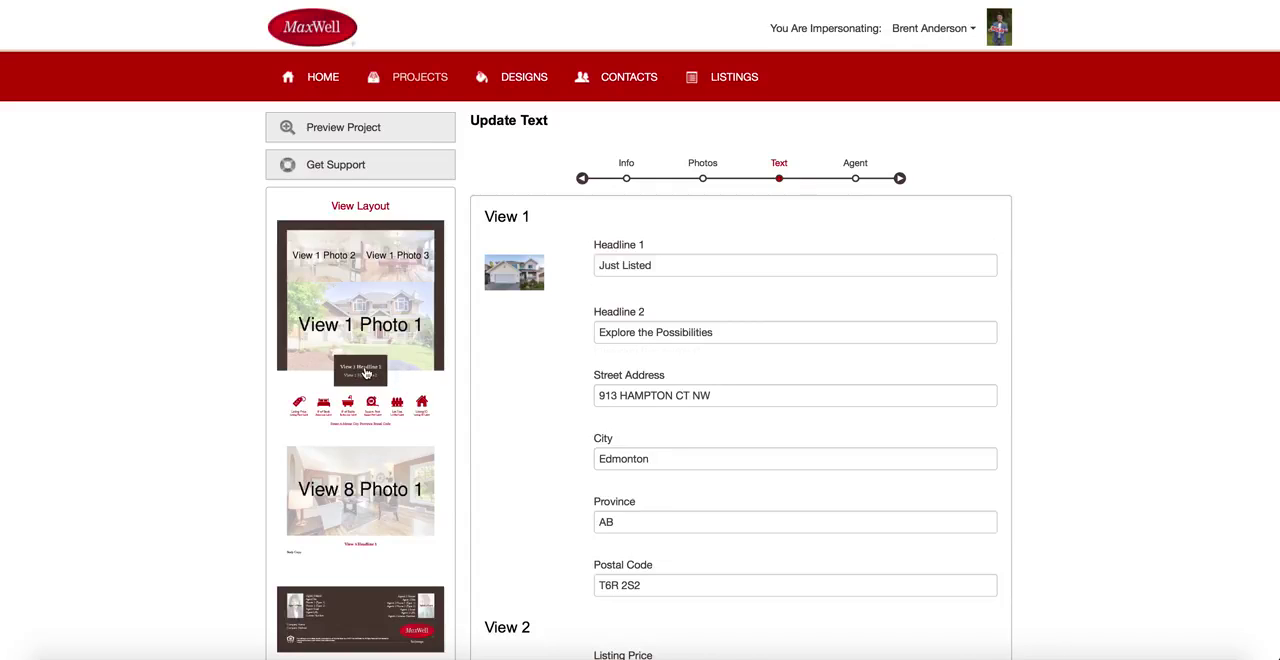
# Step: Set Headline 1 to 'Amazing Value!' and Headline 2 to 'Don't Miss out...'
pyautogui.click(796, 264)
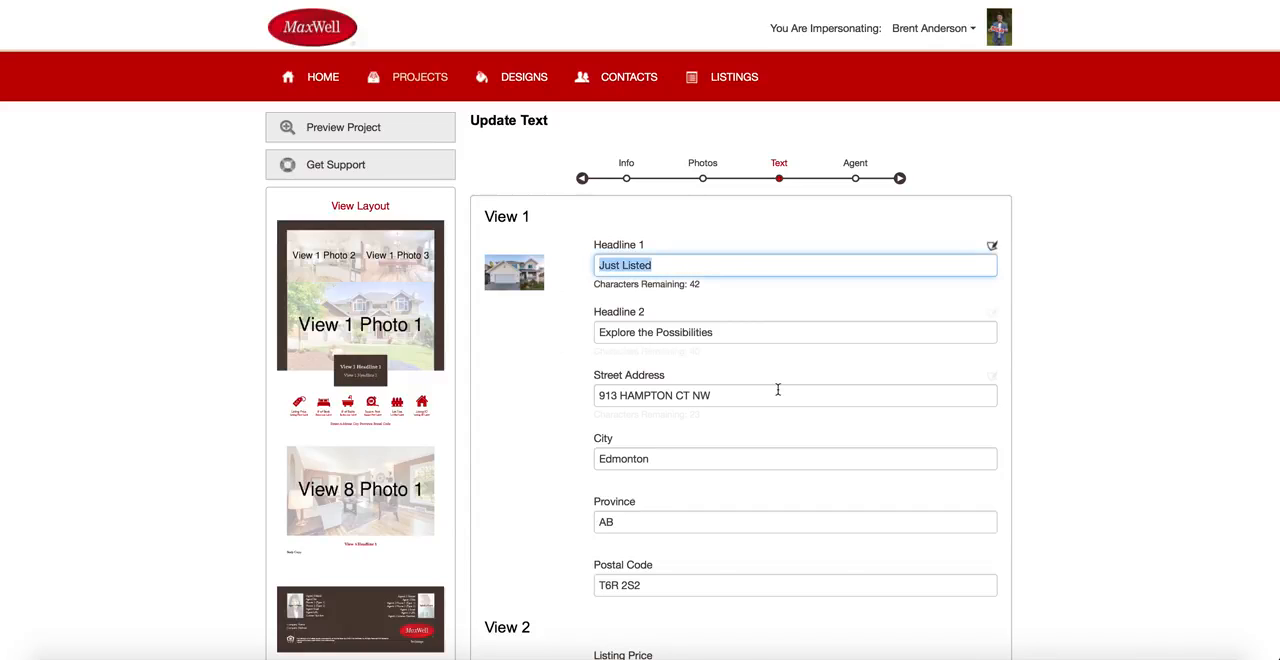
pyautogui.write('Amazing Value!')
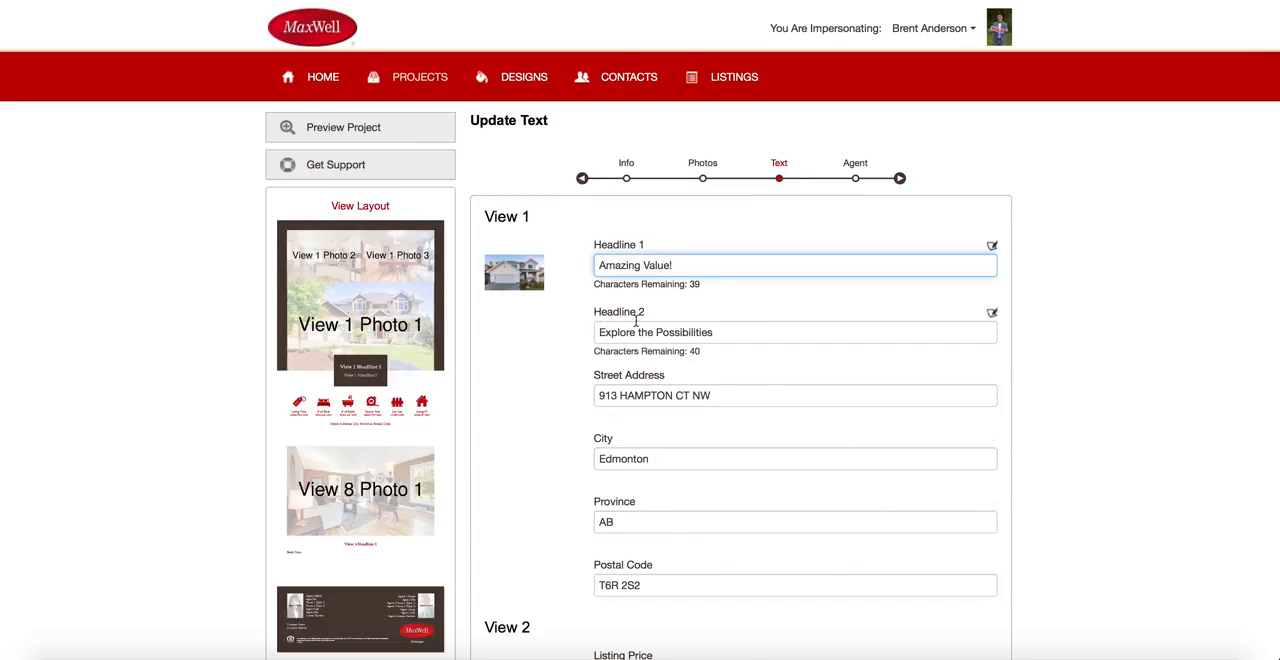
pyautogui.moveTo(660, 360)
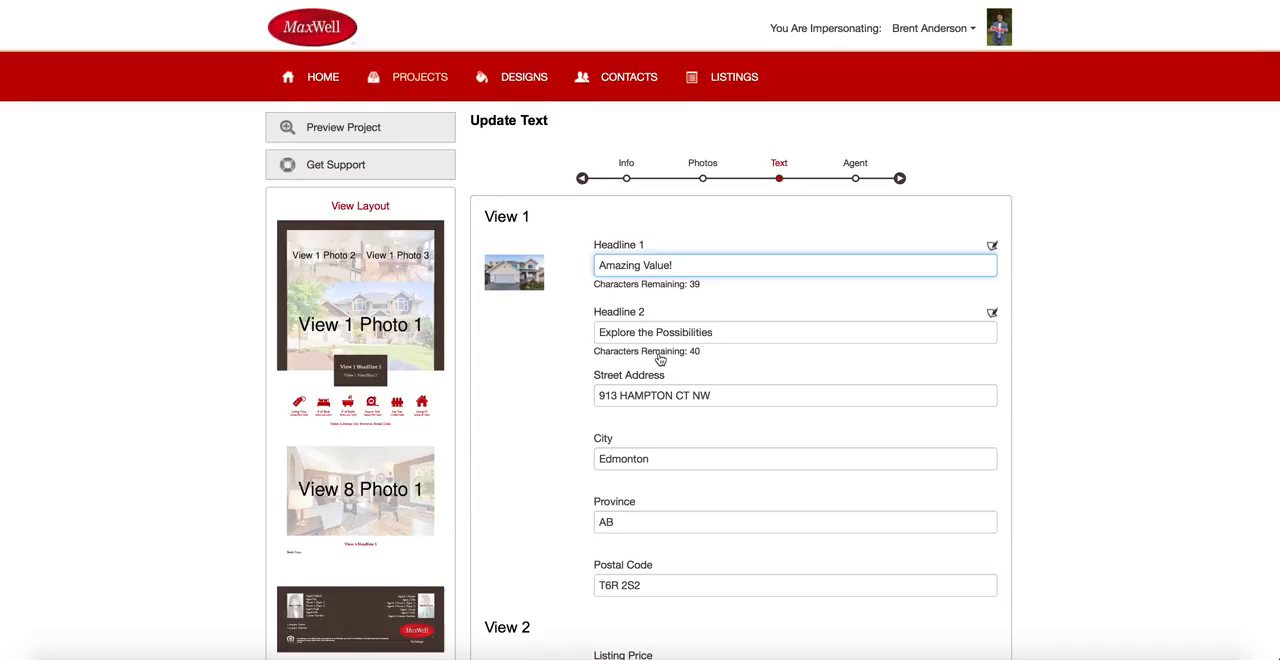
pyautogui.scroll(-3)
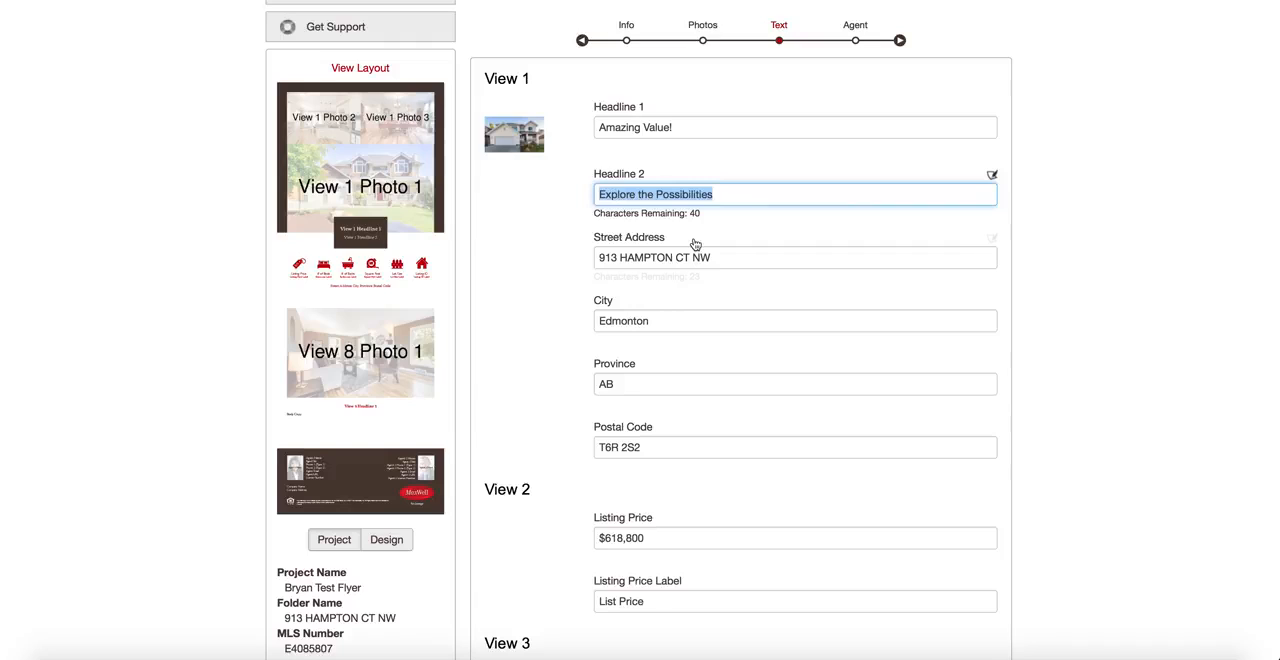
pyautogui.write("Don't Miss ou")
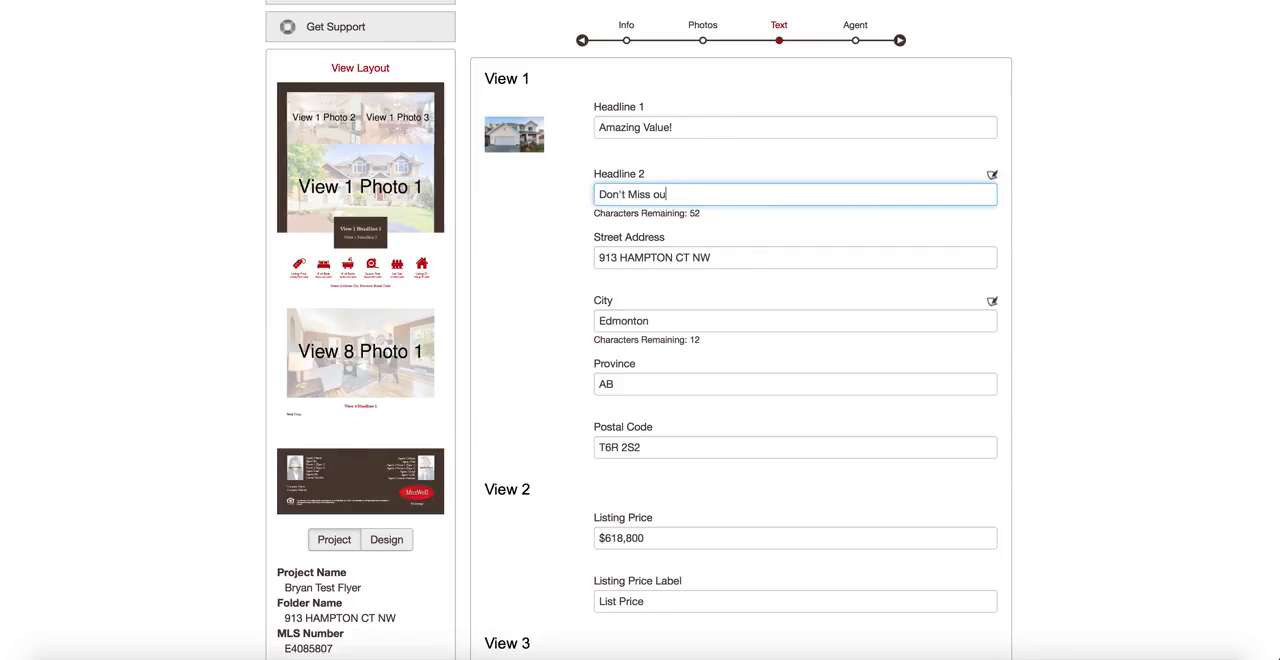
# Step: Enter 'Where Real Estate Happens' as View 8's Headline 1 in place of 'Explore the Possibilities'
pyautogui.write('t...')
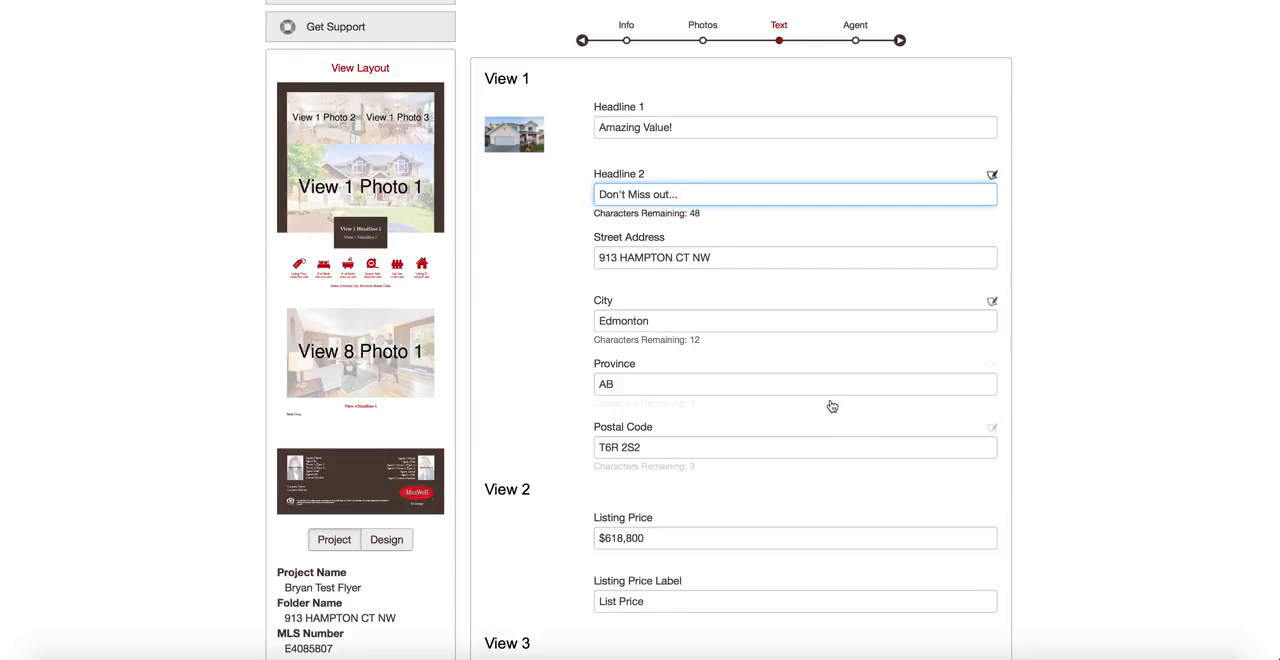
pyautogui.scroll(-3)
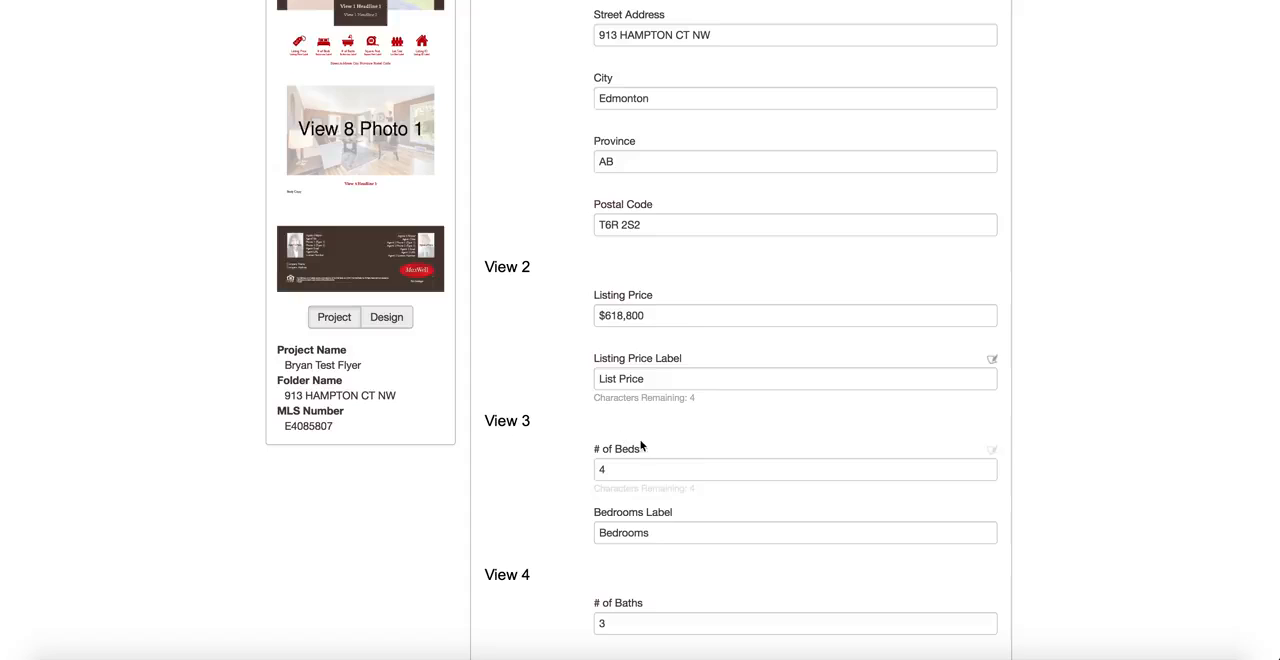
pyautogui.scroll(-3)
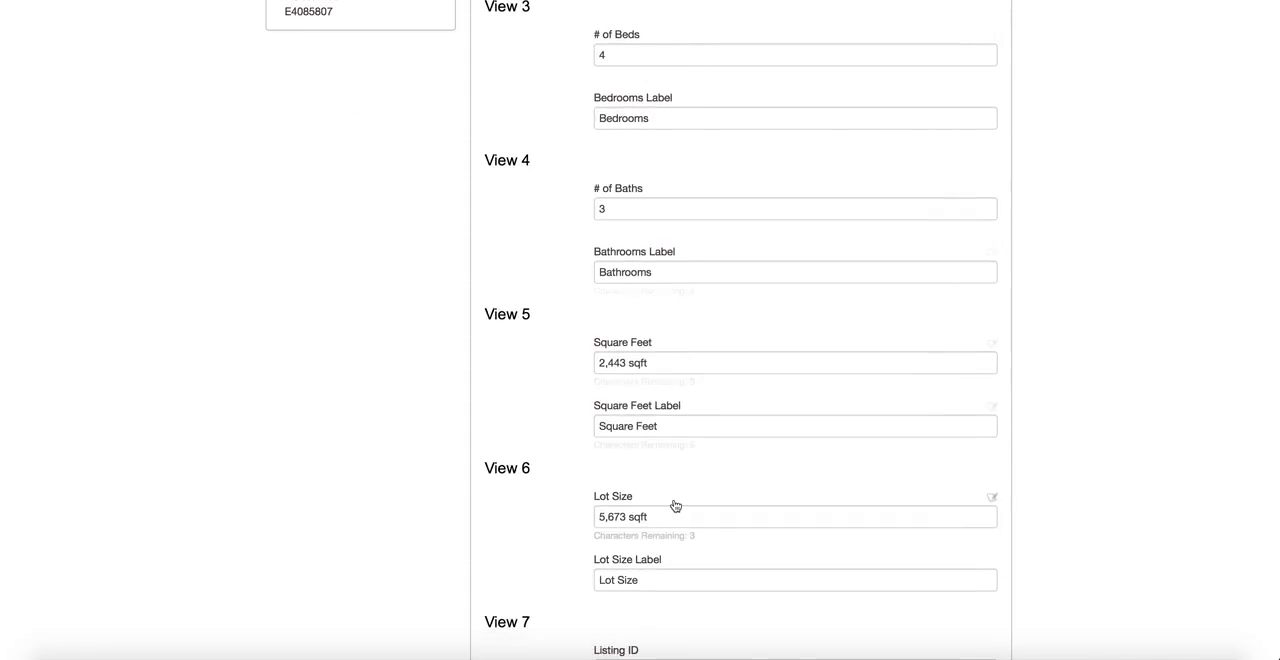
pyautogui.scroll(-3)
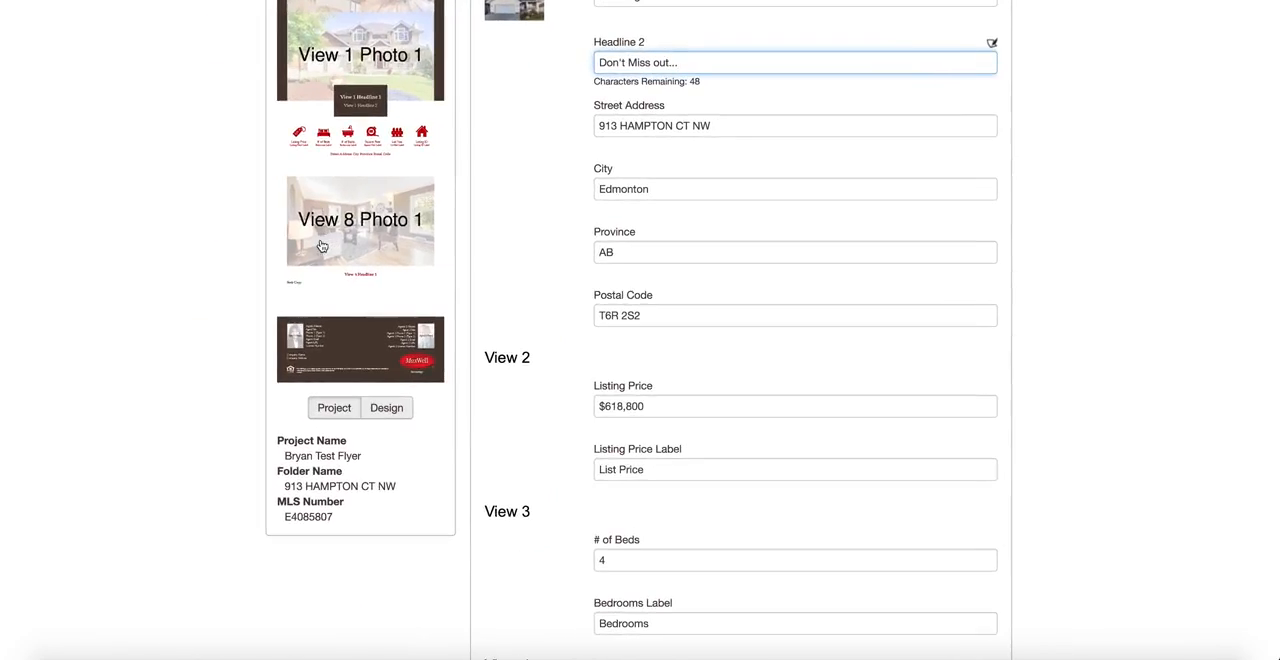
pyautogui.scroll(-3)
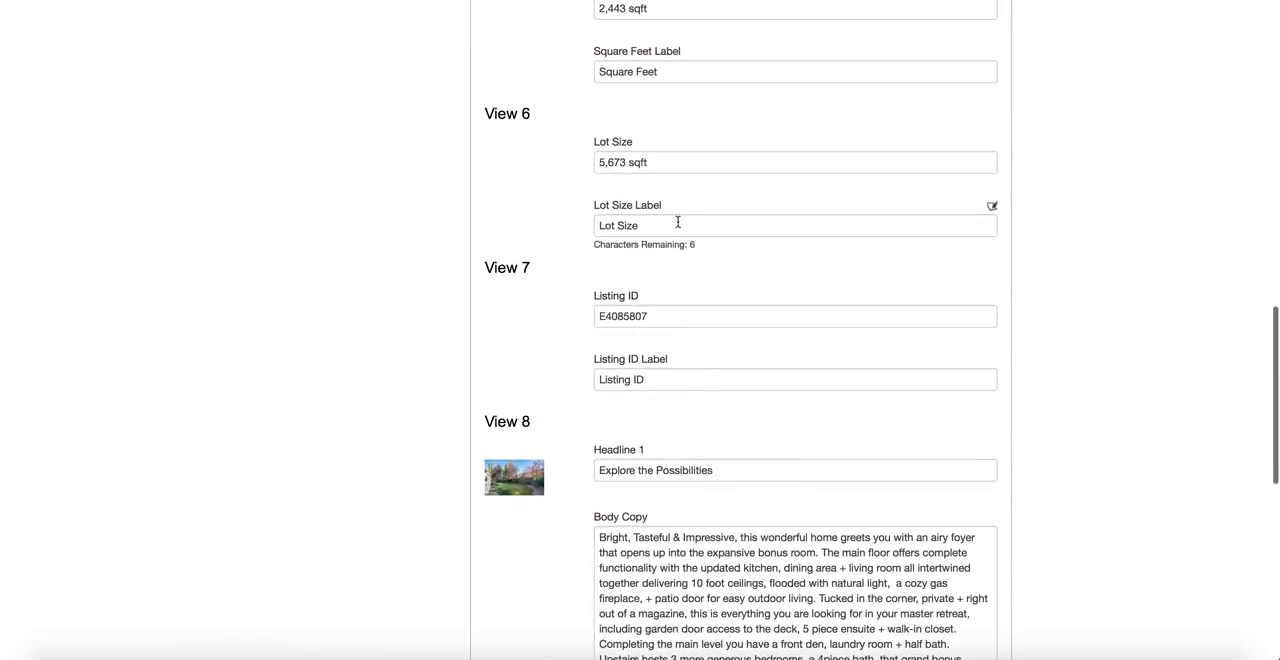
pyautogui.scroll(3)
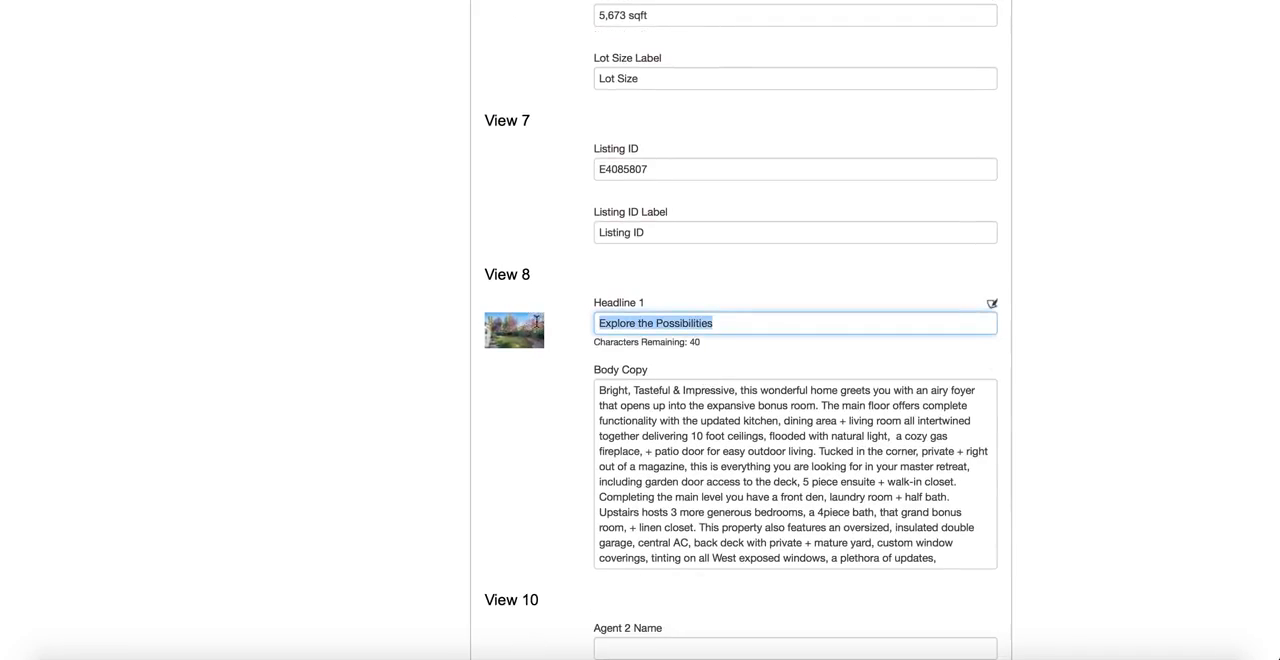
pyautogui.write('Where Real')
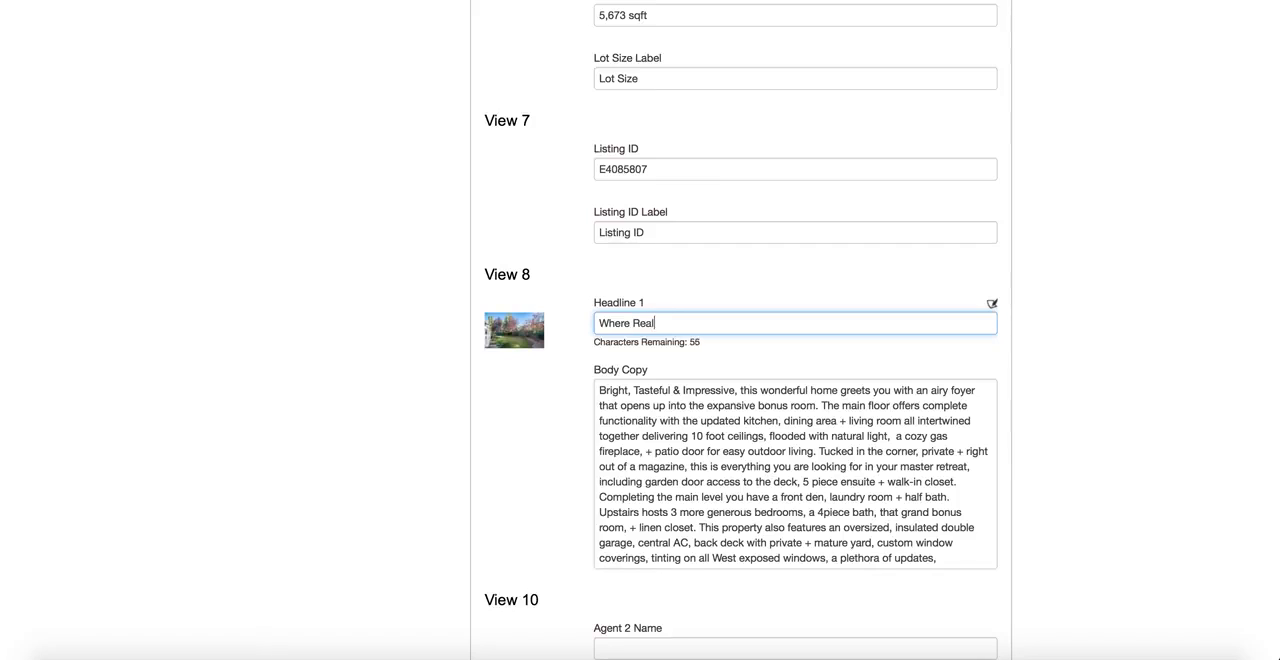
pyautogui.write('Estate Happens!')
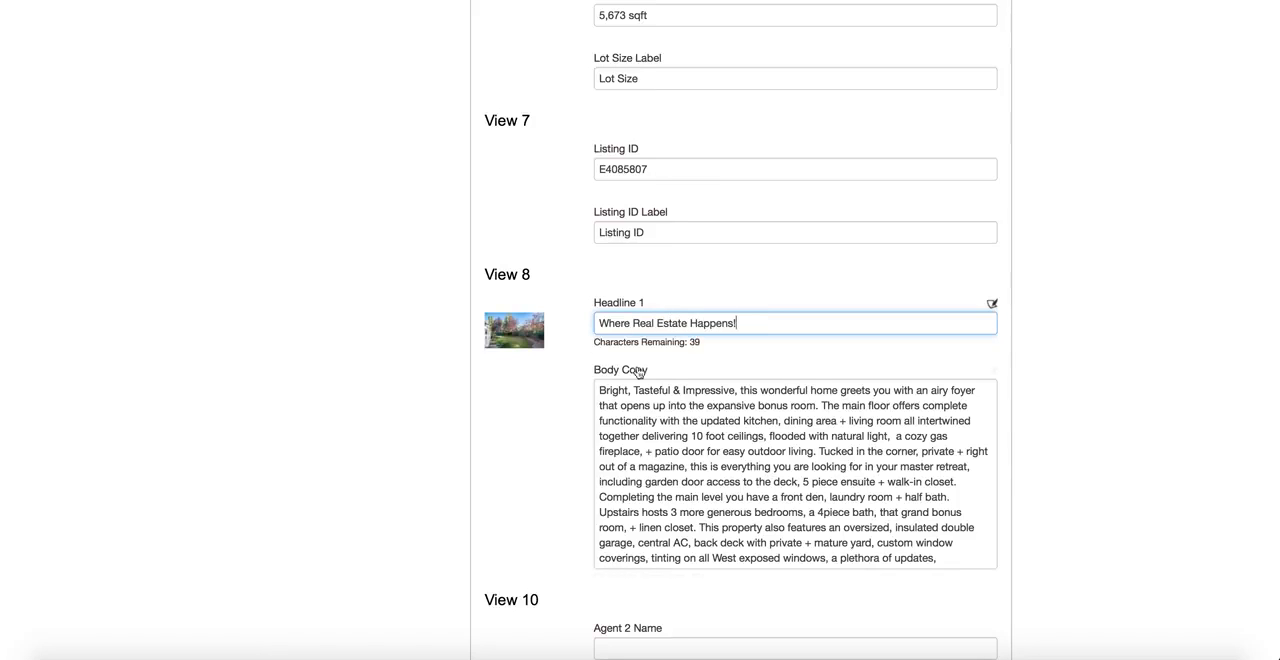
pyautogui.scroll(-3)
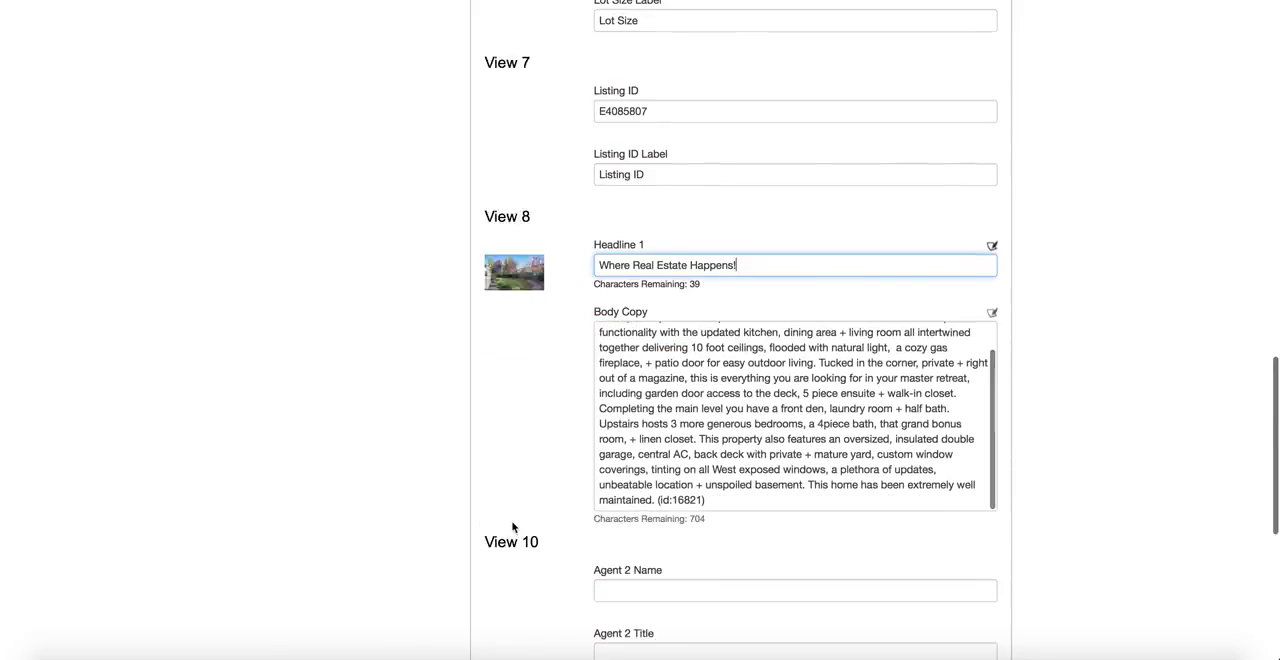
pyautogui.scroll(-3)
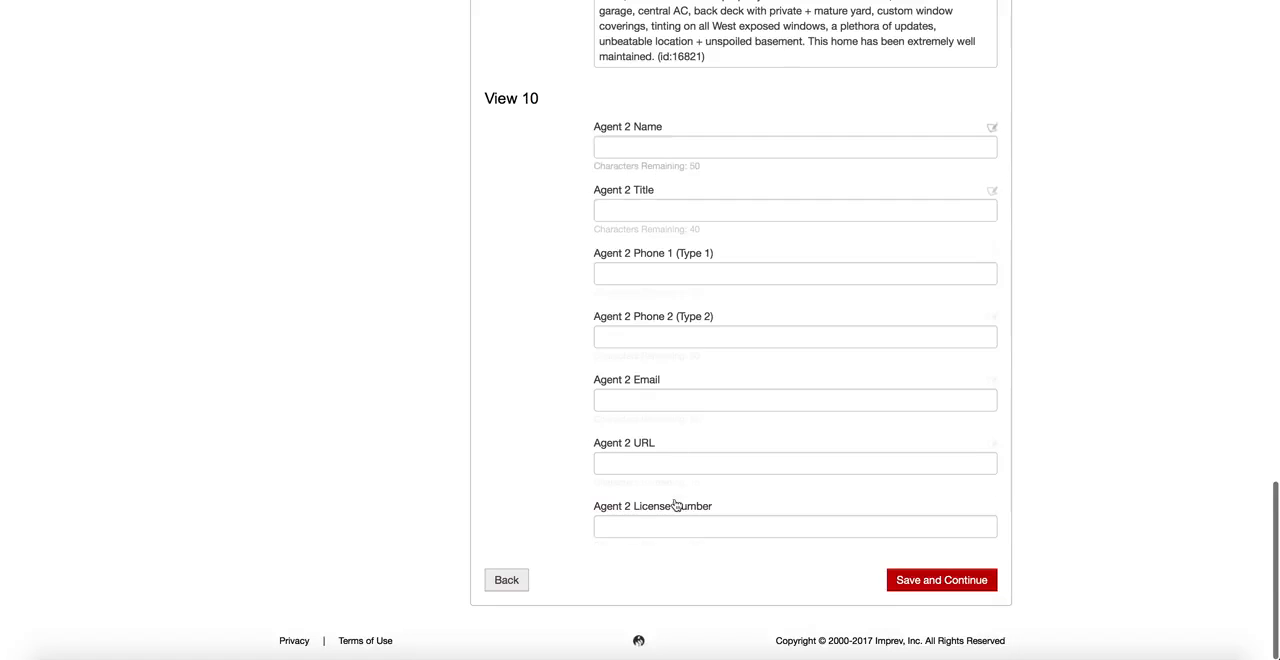
pyautogui.moveTo(694, 496)
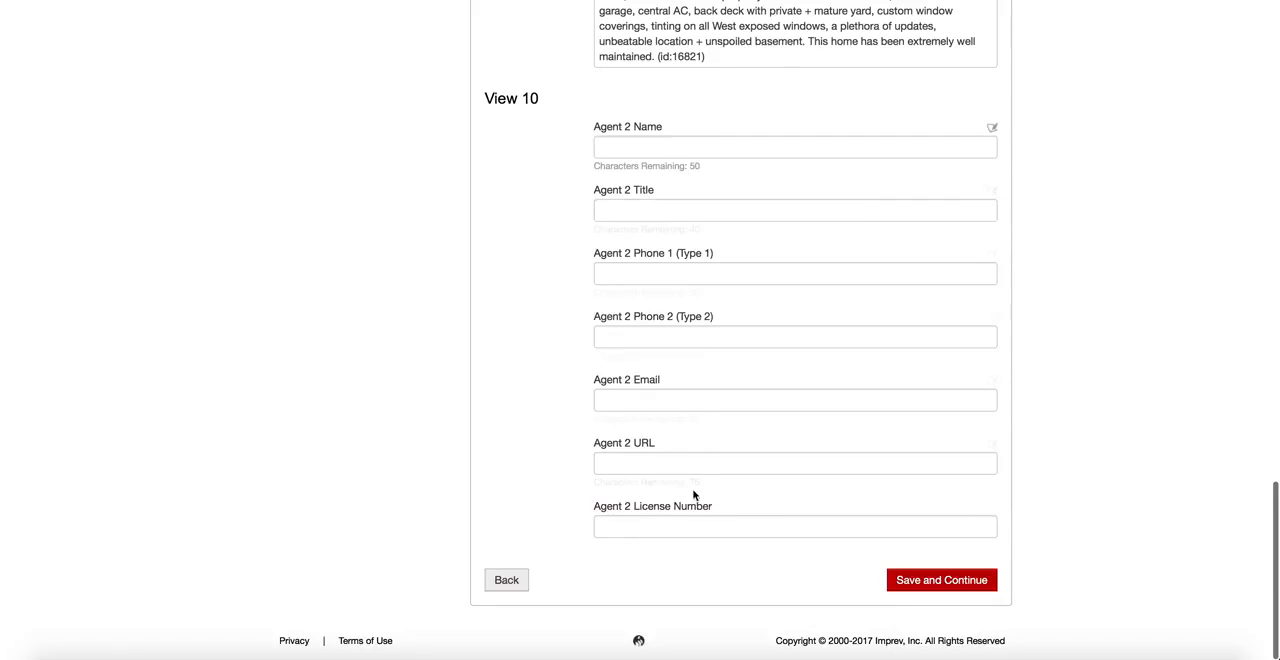
# Step: Save the text step and continue to the Update Agent Info step
pyautogui.scroll(3)
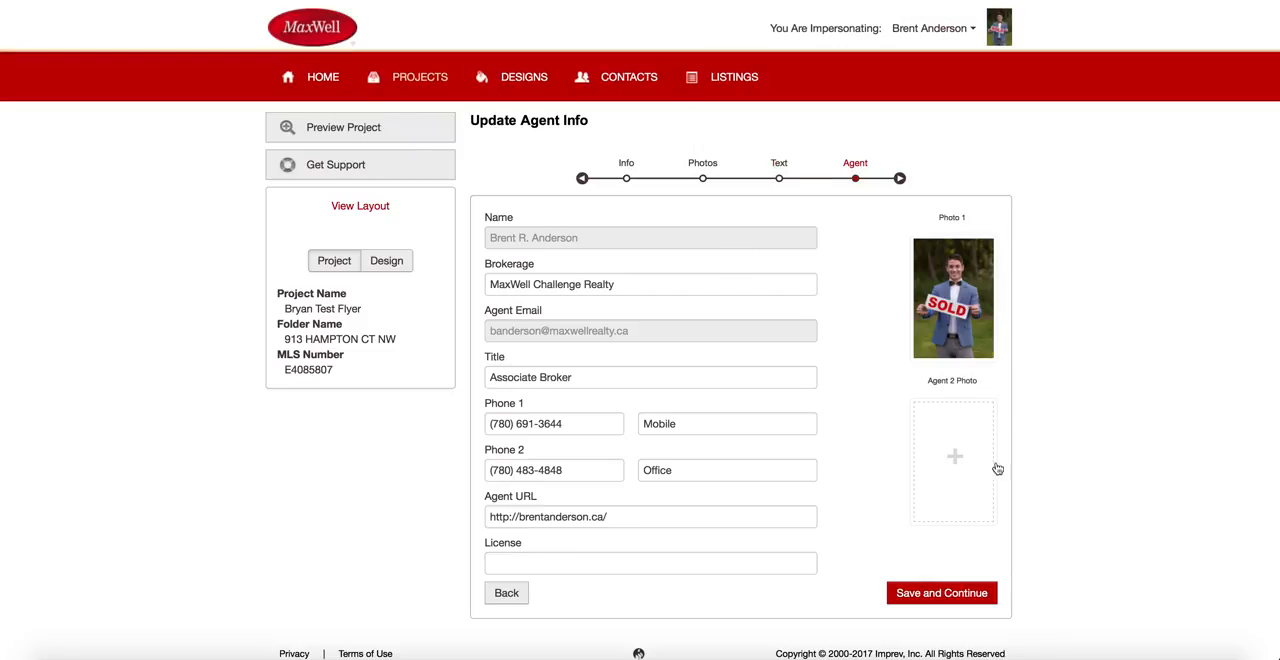
pyautogui.click(360, 206)
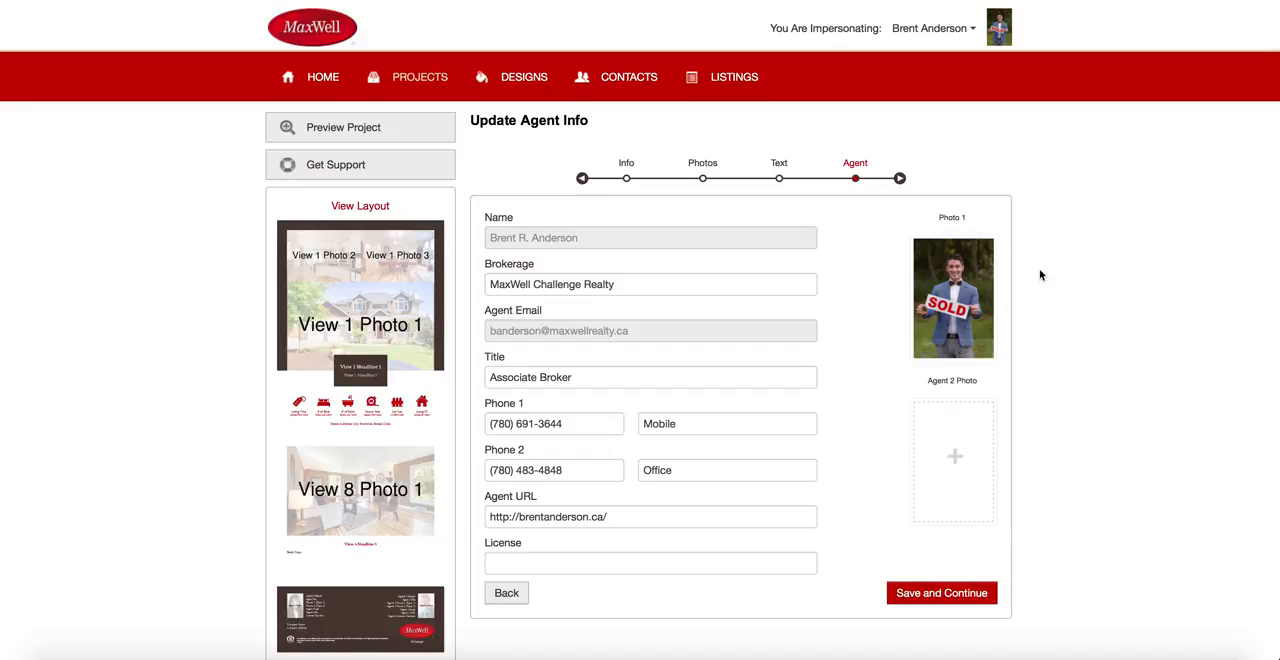
pyautogui.moveTo(952, 298)
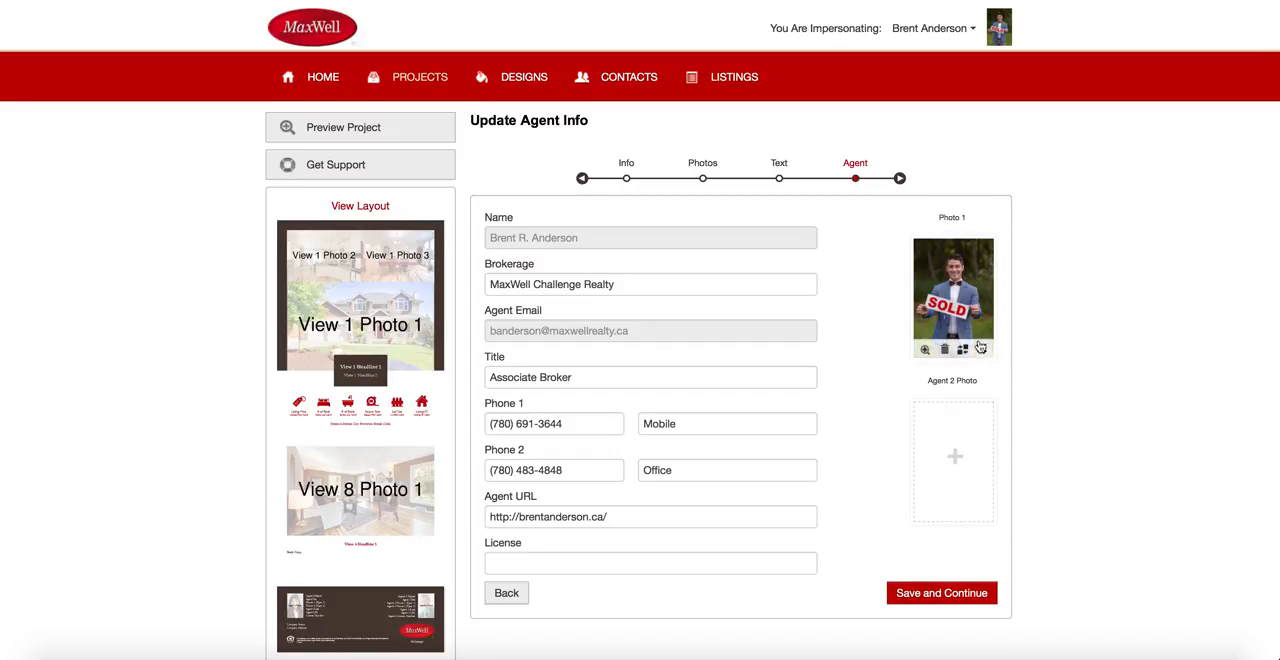
pyautogui.moveTo(780, 178)
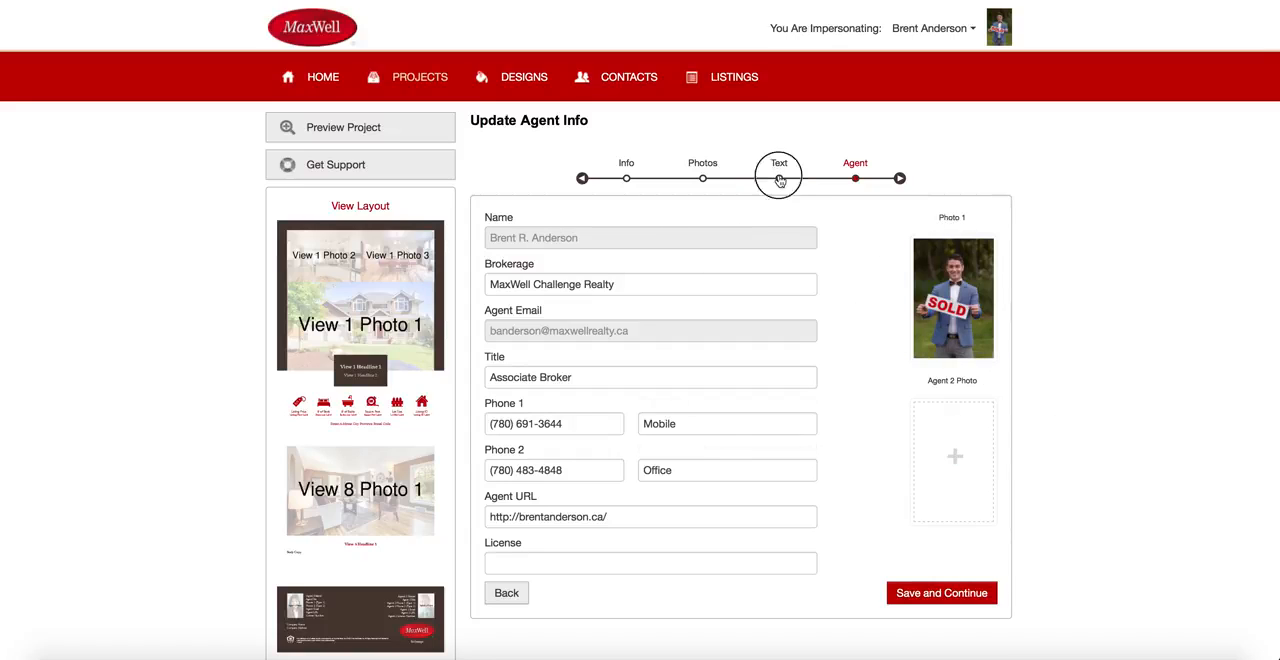
pyautogui.click(778, 178)
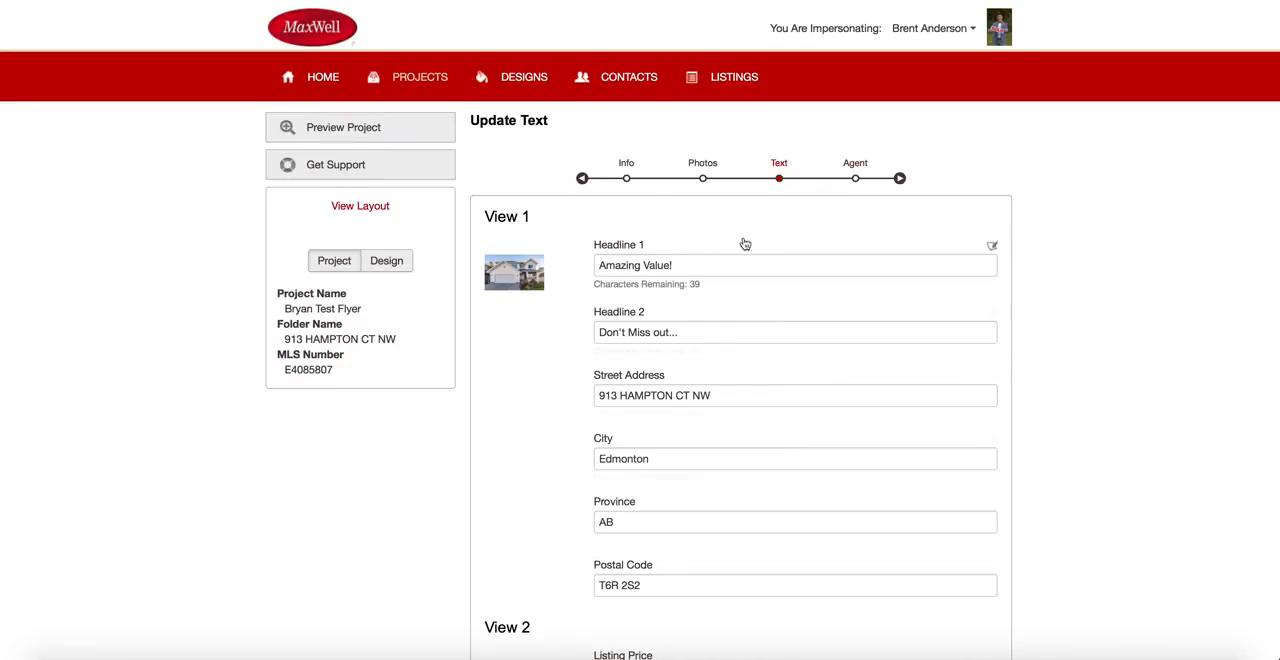
pyautogui.scroll(-3)
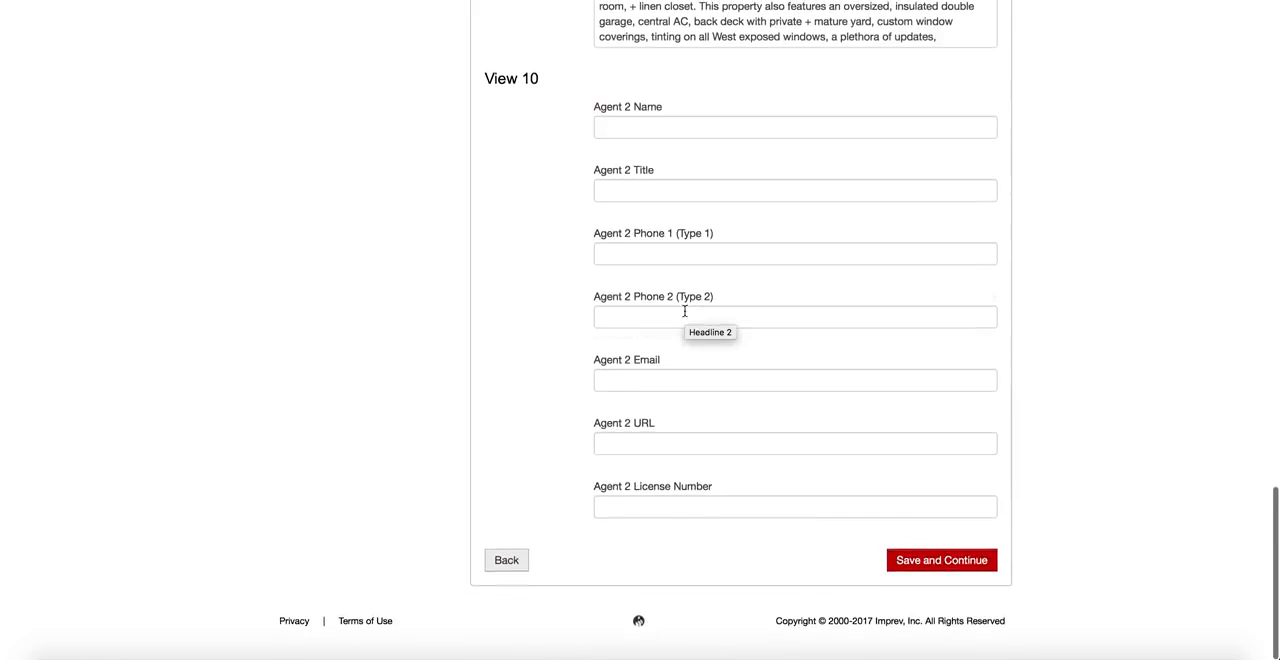
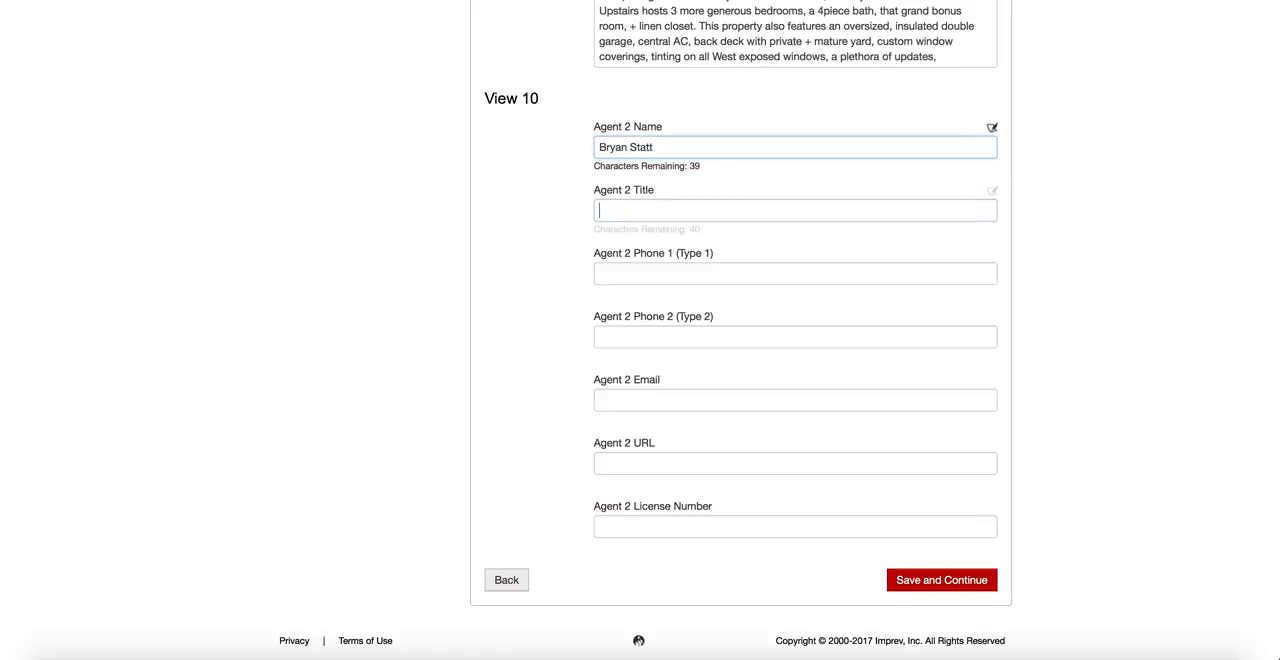
pyautogui.click(796, 210)
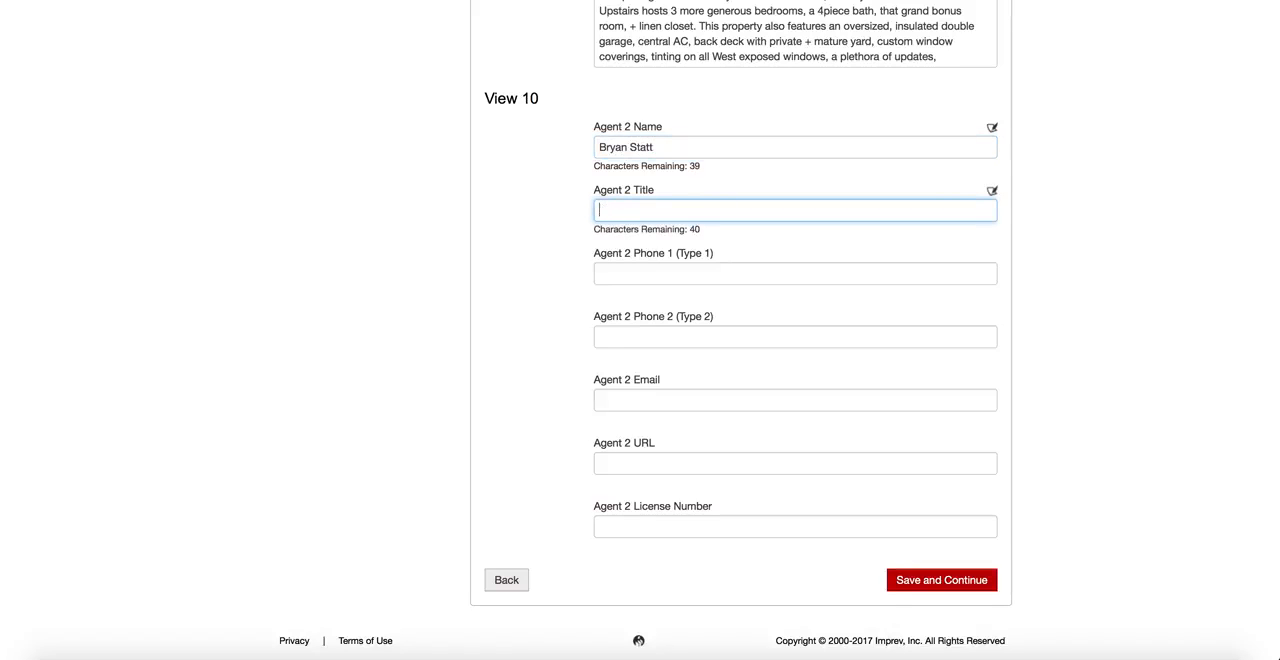
pyautogui.write('S')
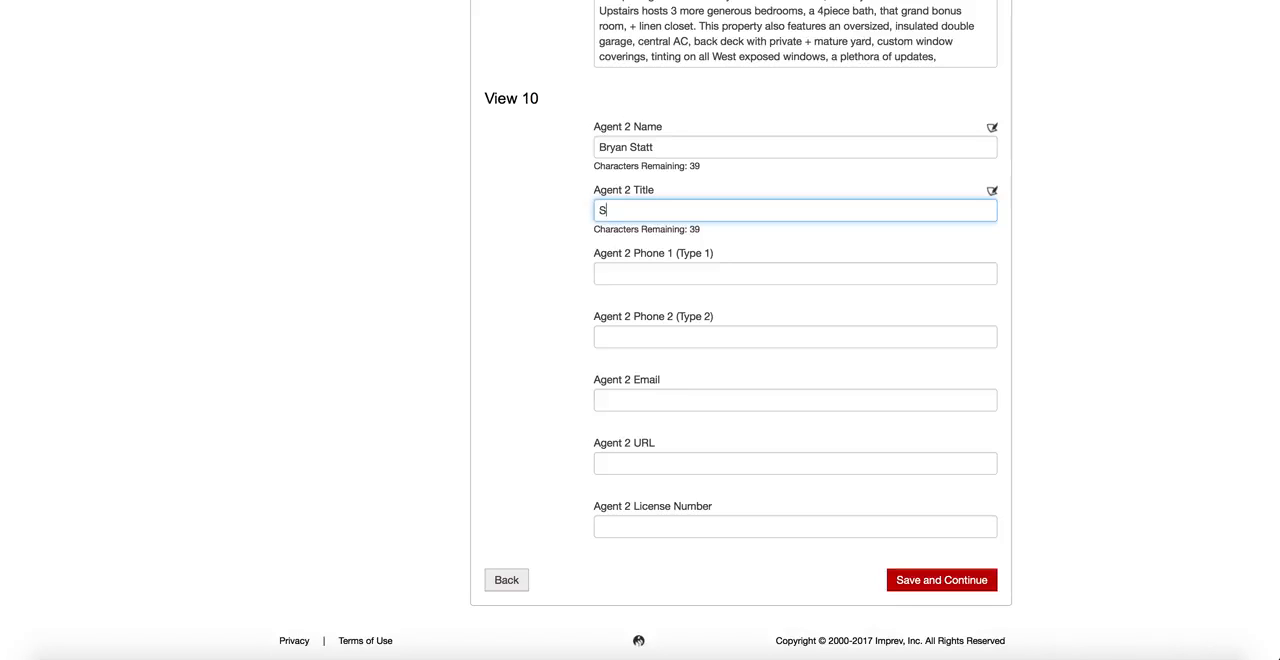
pyautogui.write('trategic Imple')
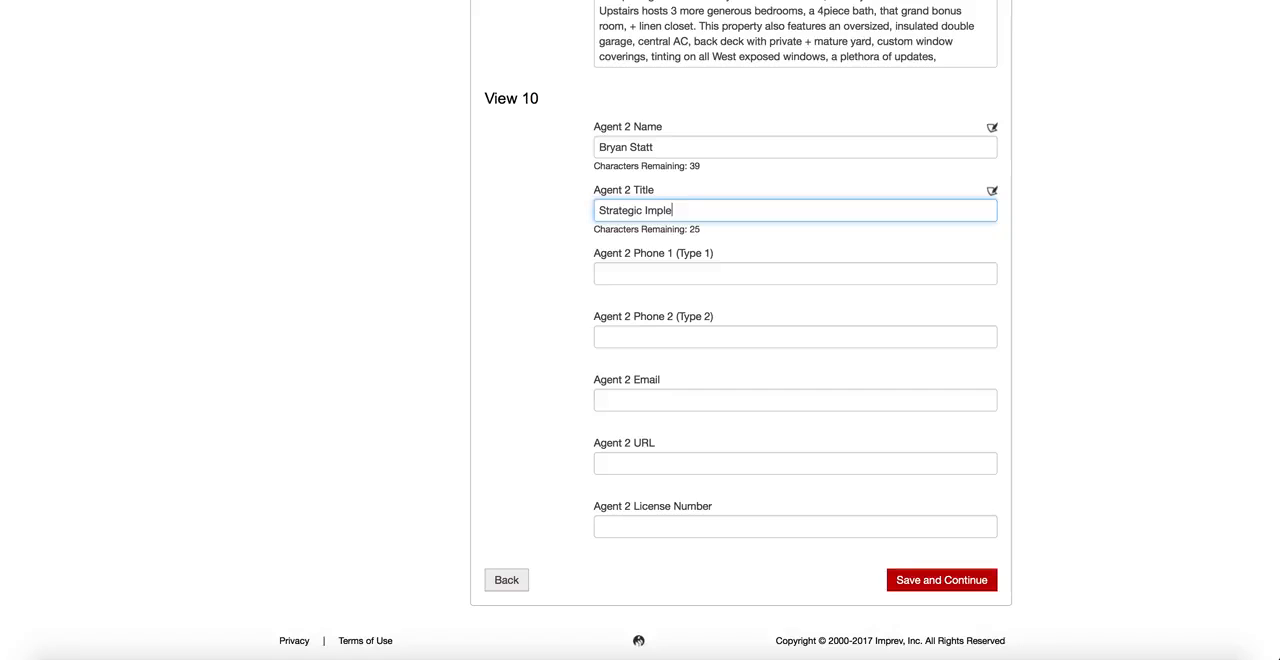
pyautogui.write('mentation')
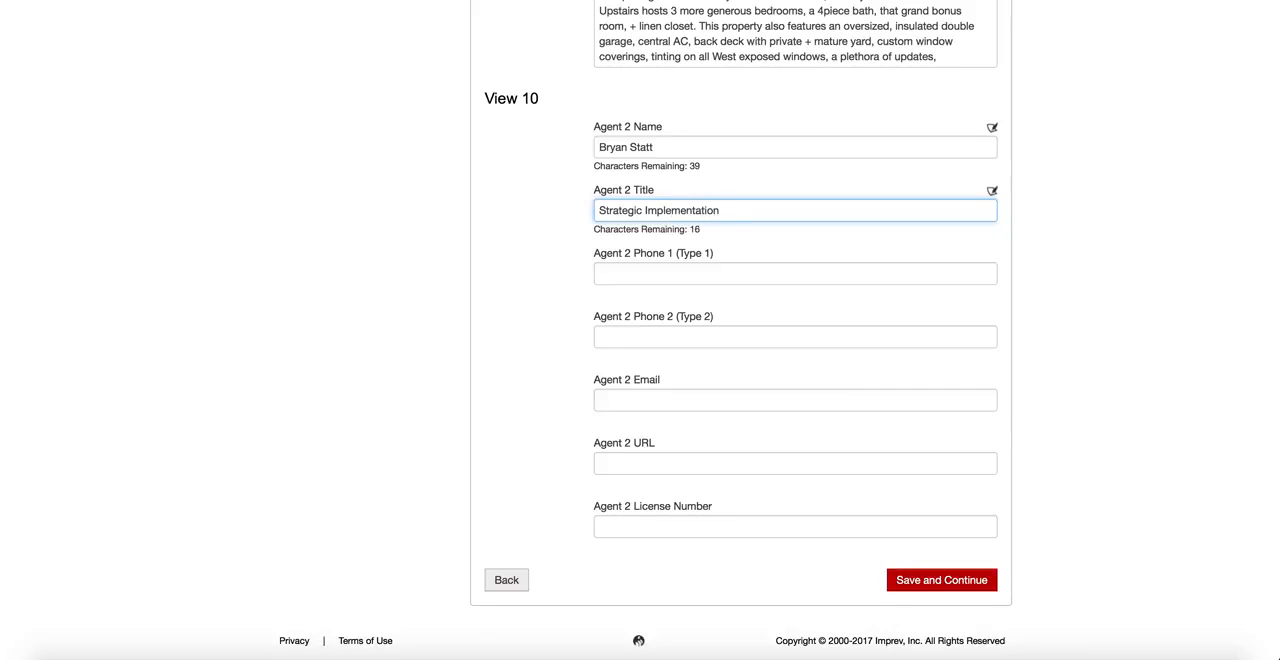
pyautogui.write('&')
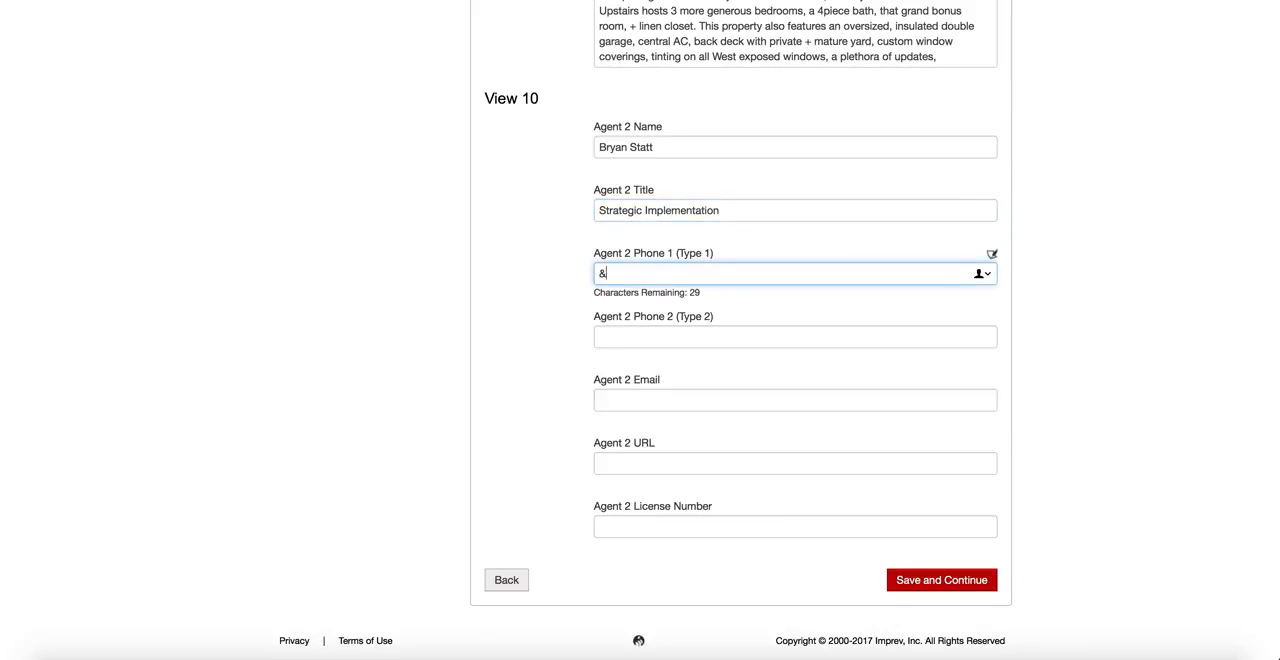
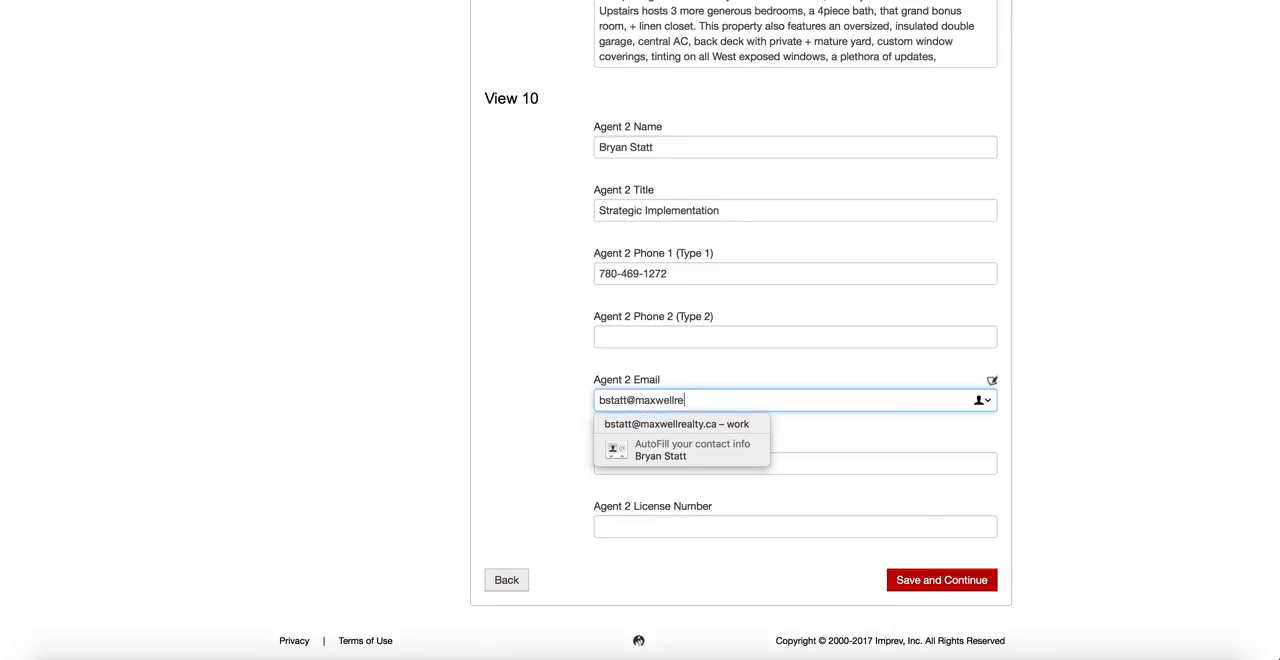
# Step: Enter Agent 2's 780- phone number and accept the suggested bsta... work email address
pyautogui.click(670, 424)
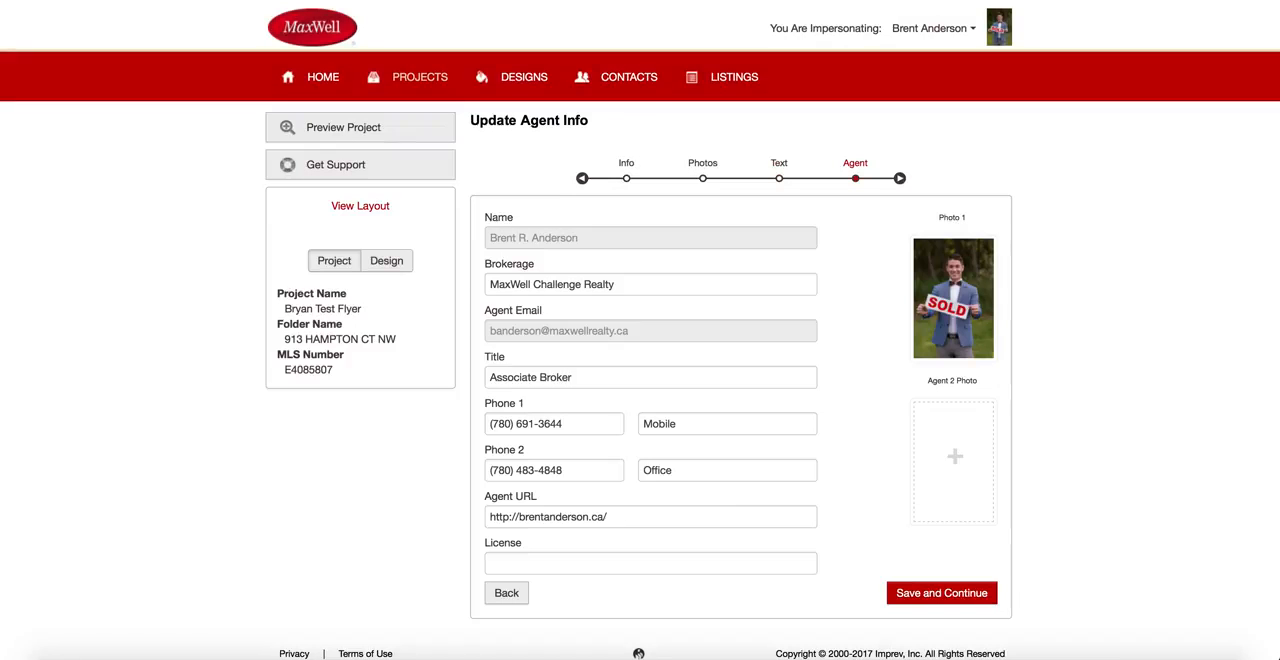
# Step: Fill the Agent 2 Photo slot with the skeleton image from the Holidays stock photo category
pyautogui.click(952, 460)
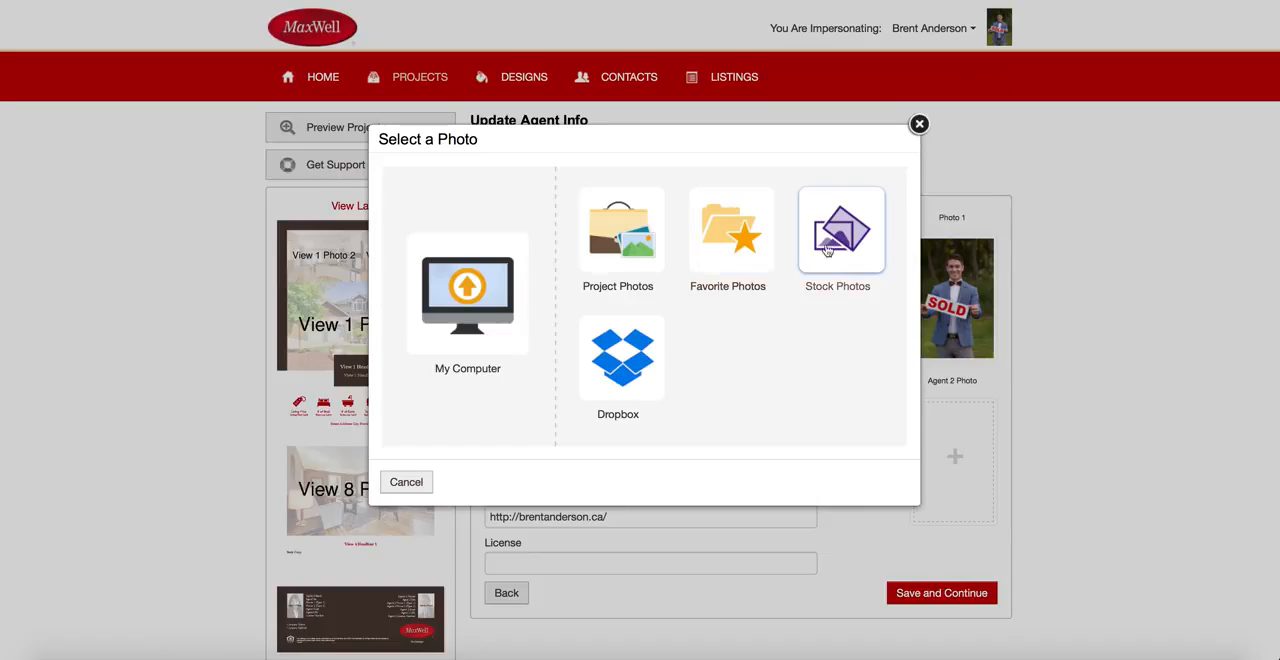
pyautogui.click(840, 230)
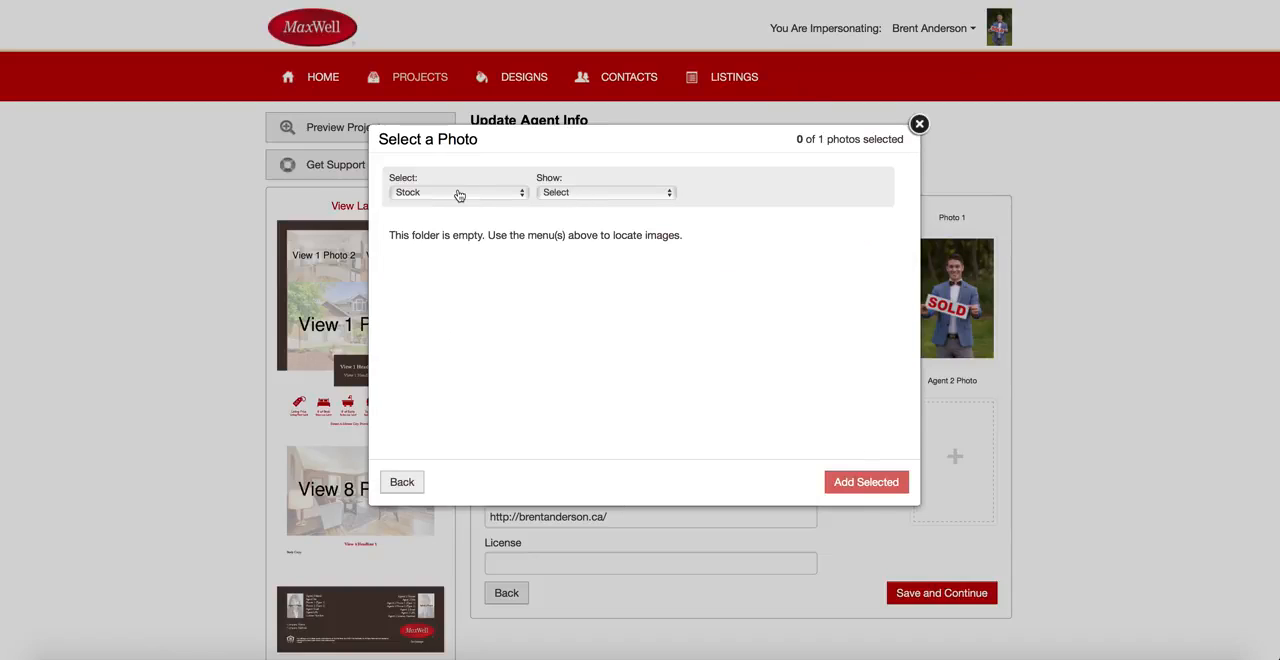
pyautogui.click(604, 192)
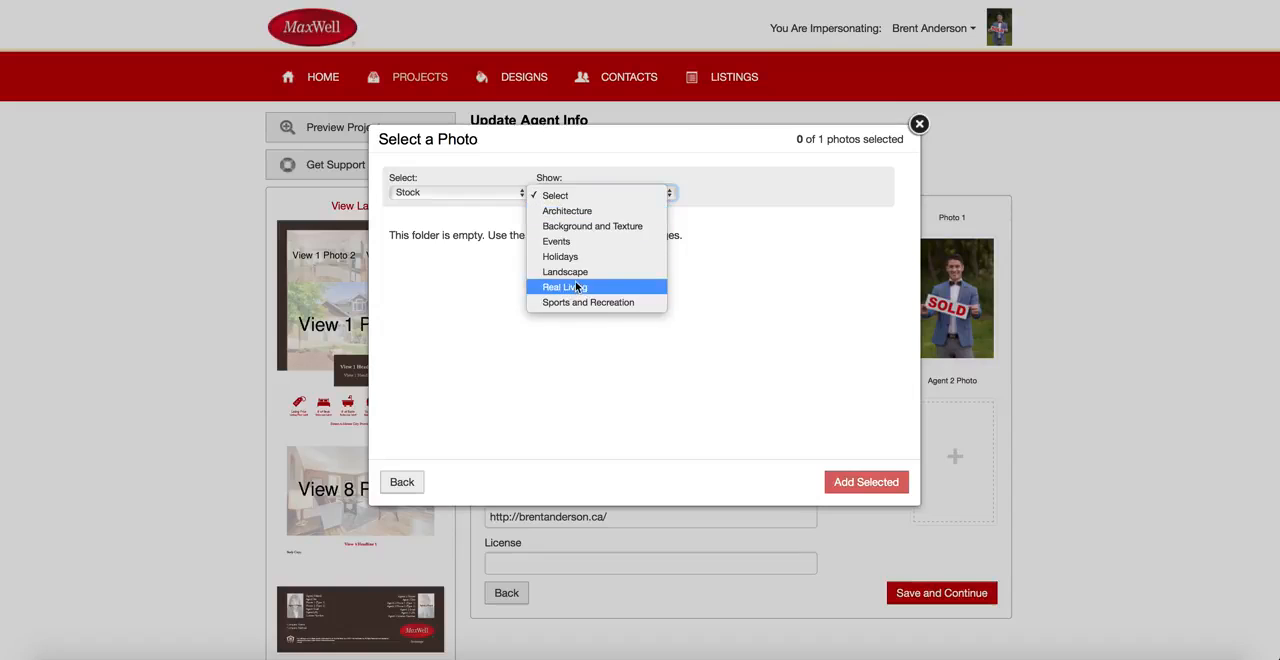
pyautogui.click(560, 256)
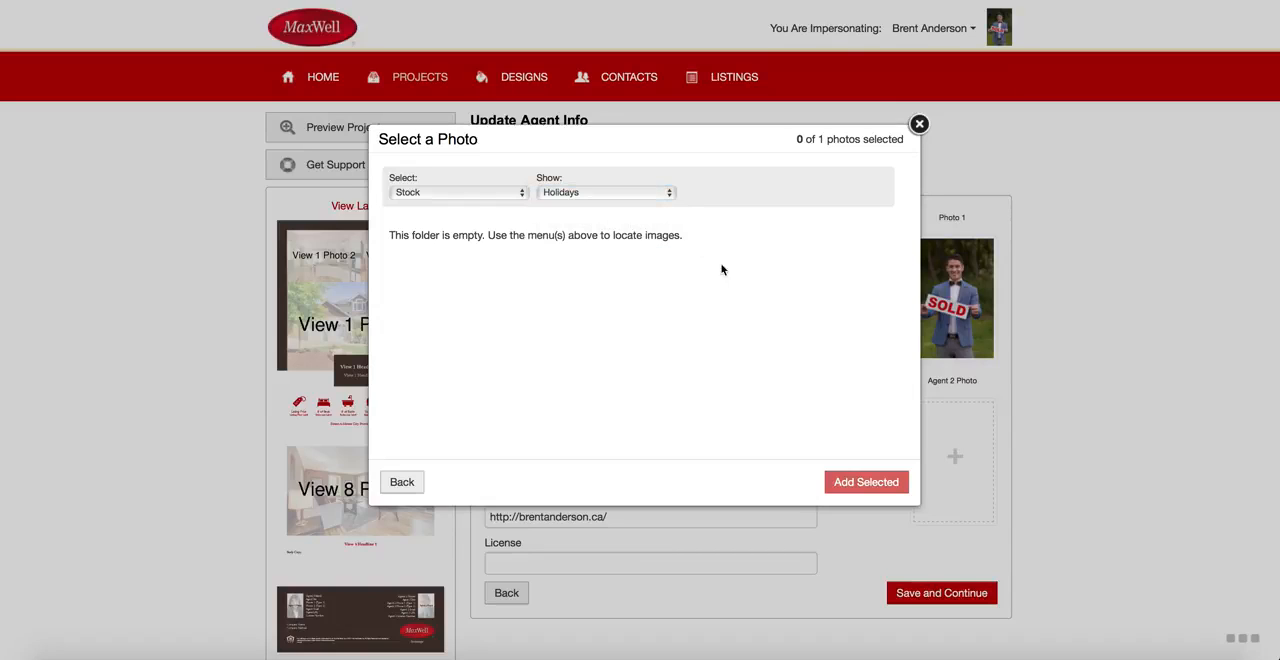
pyautogui.click(606, 192)
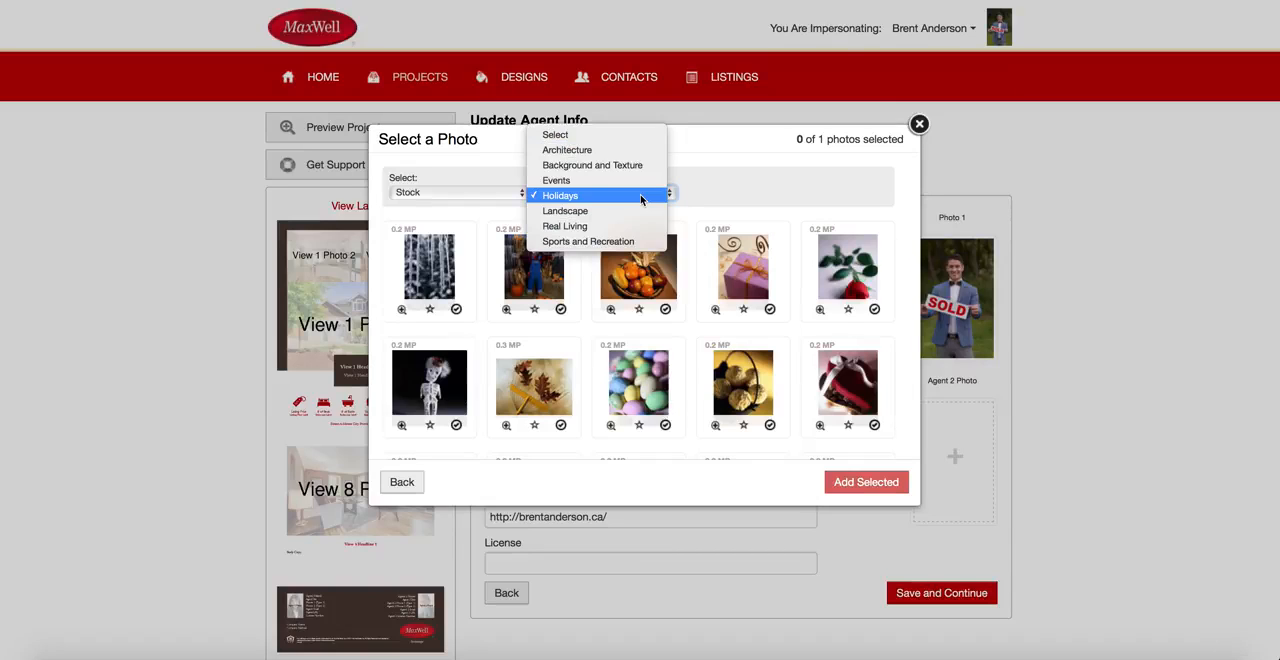
pyautogui.click(590, 196)
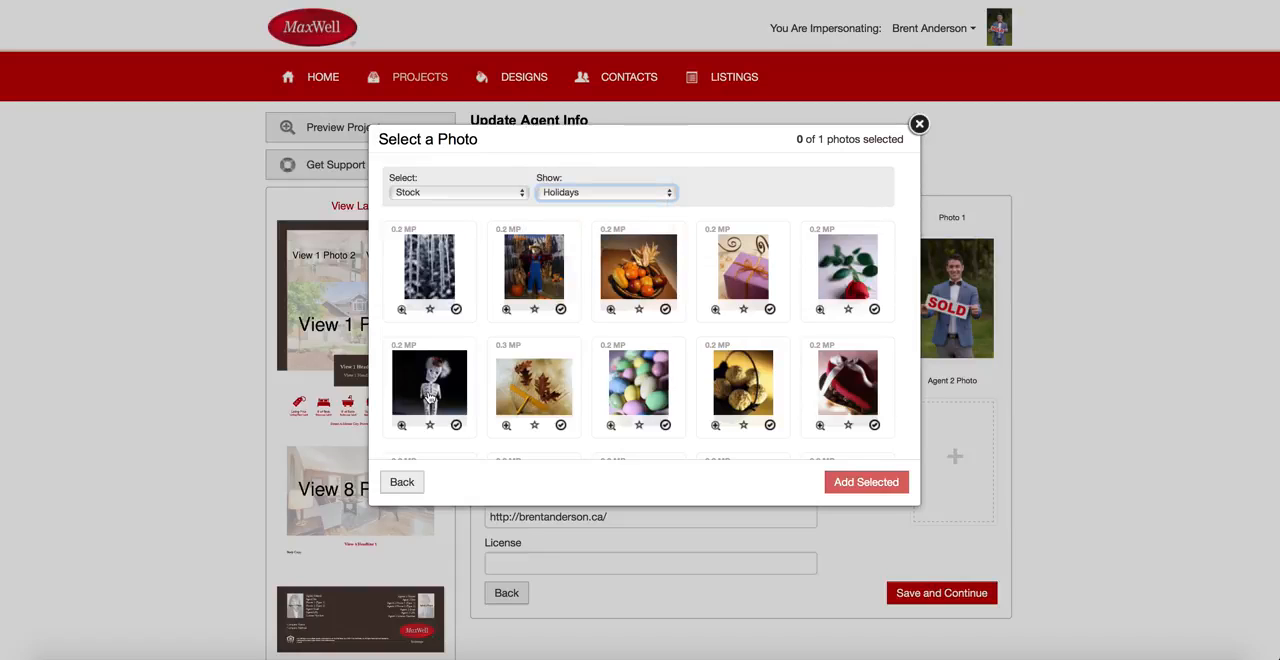
pyautogui.scroll(-3)
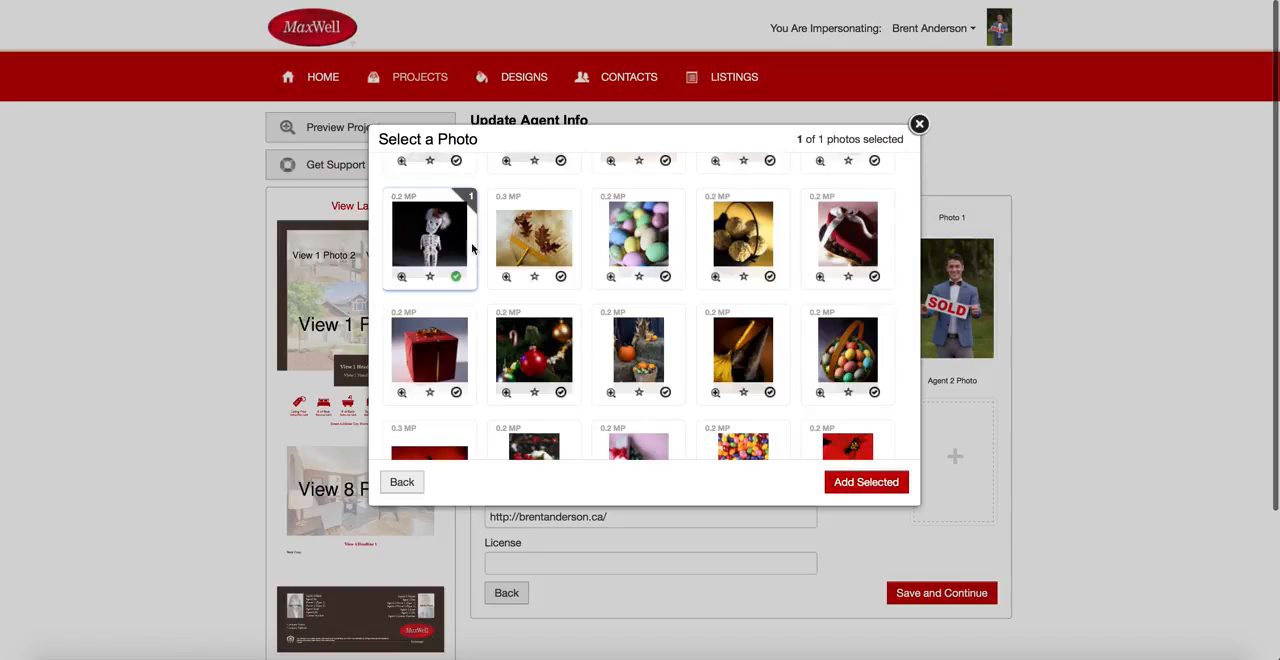
pyautogui.click(866, 482)
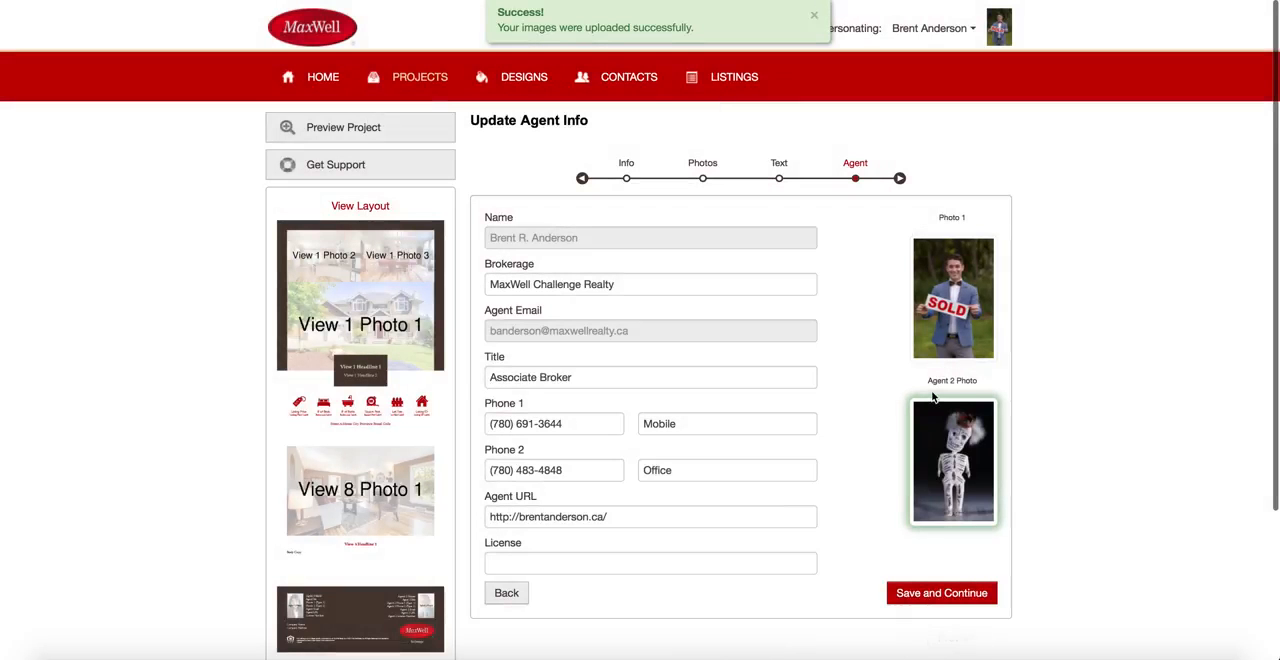
pyautogui.scroll(-3)
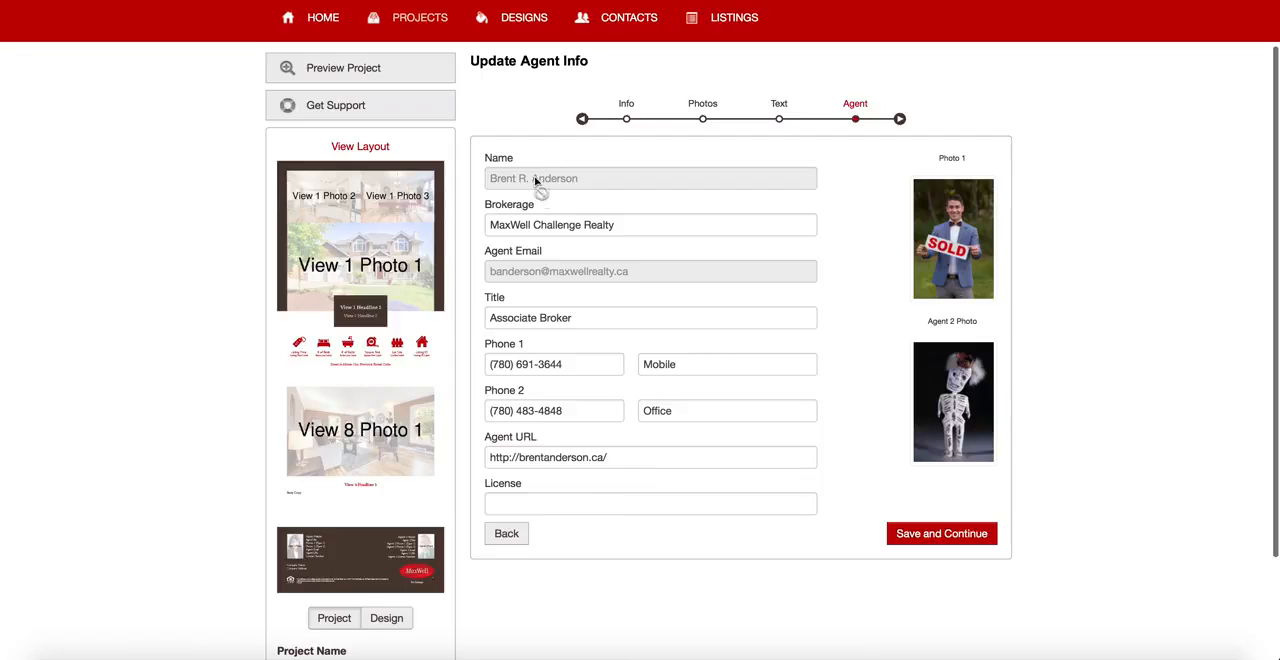
pyautogui.moveTo(932, 176)
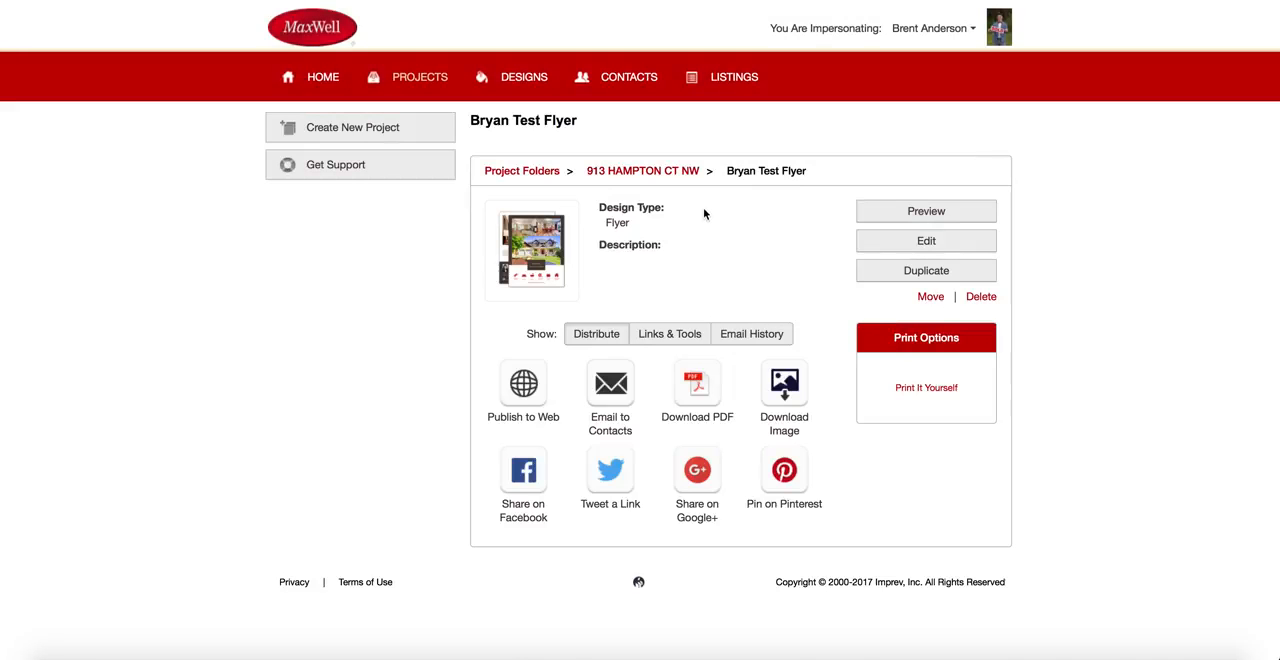
pyautogui.moveTo(720, 298)
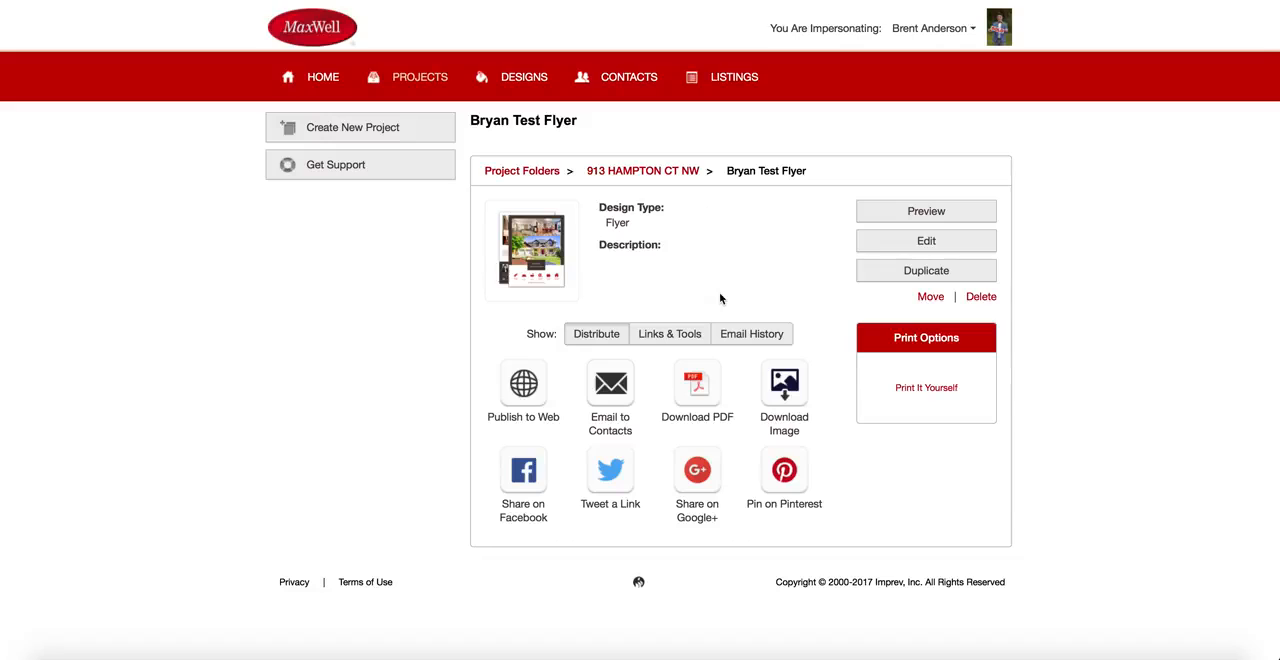
pyautogui.moveTo(662, 300)
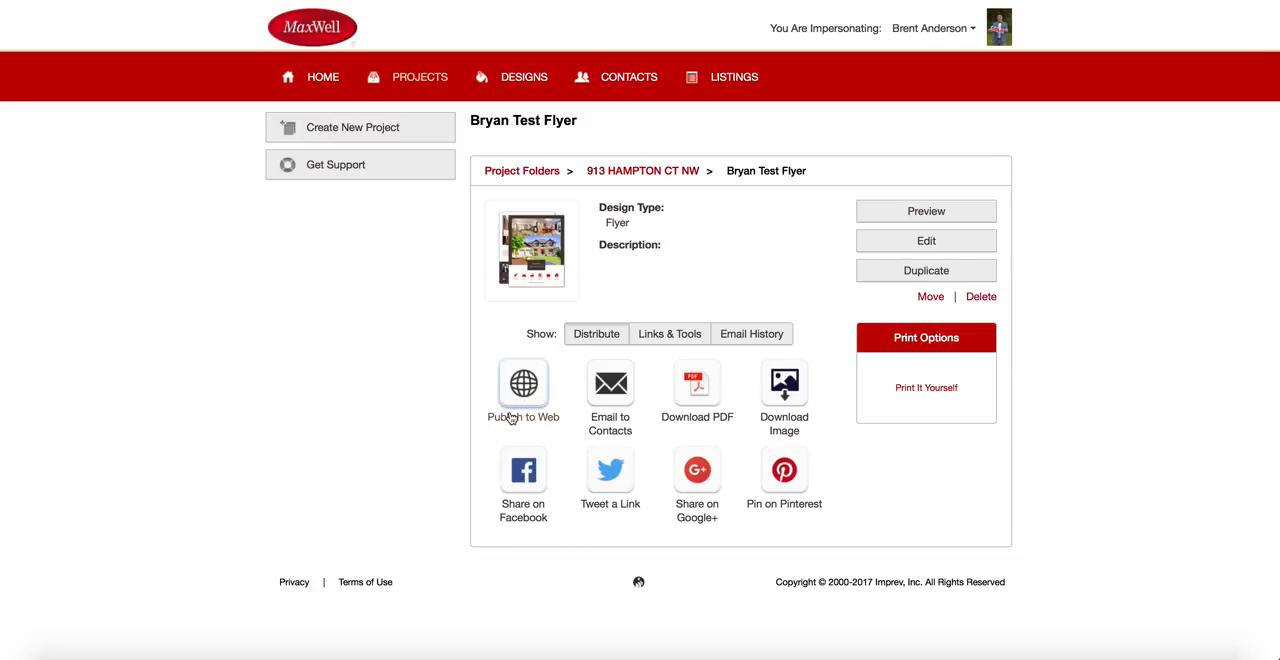
pyautogui.moveTo(524, 384)
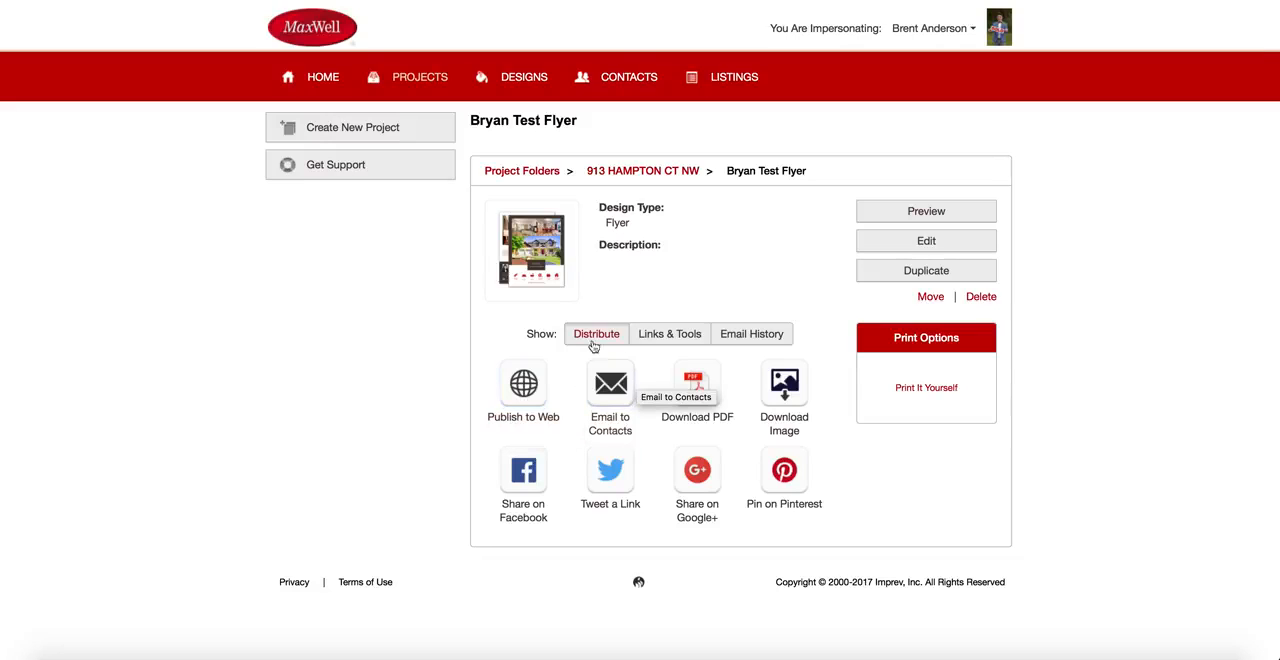
pyautogui.moveTo(684, 36)
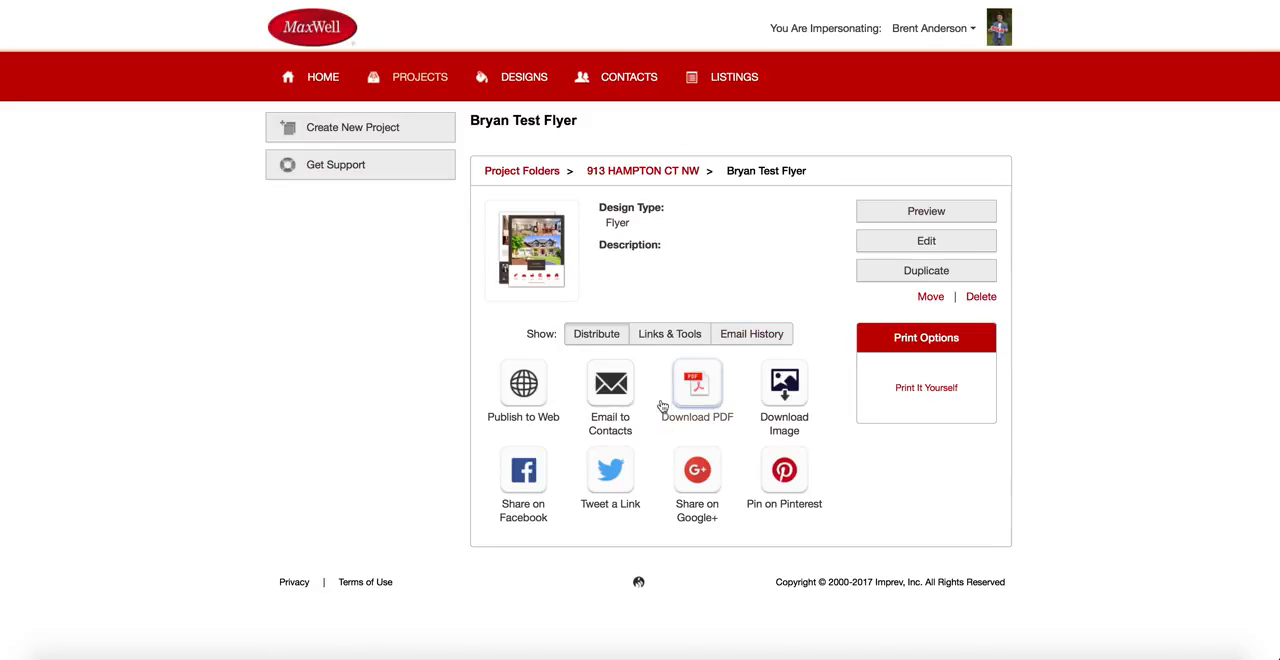
pyautogui.moveTo(708, 422)
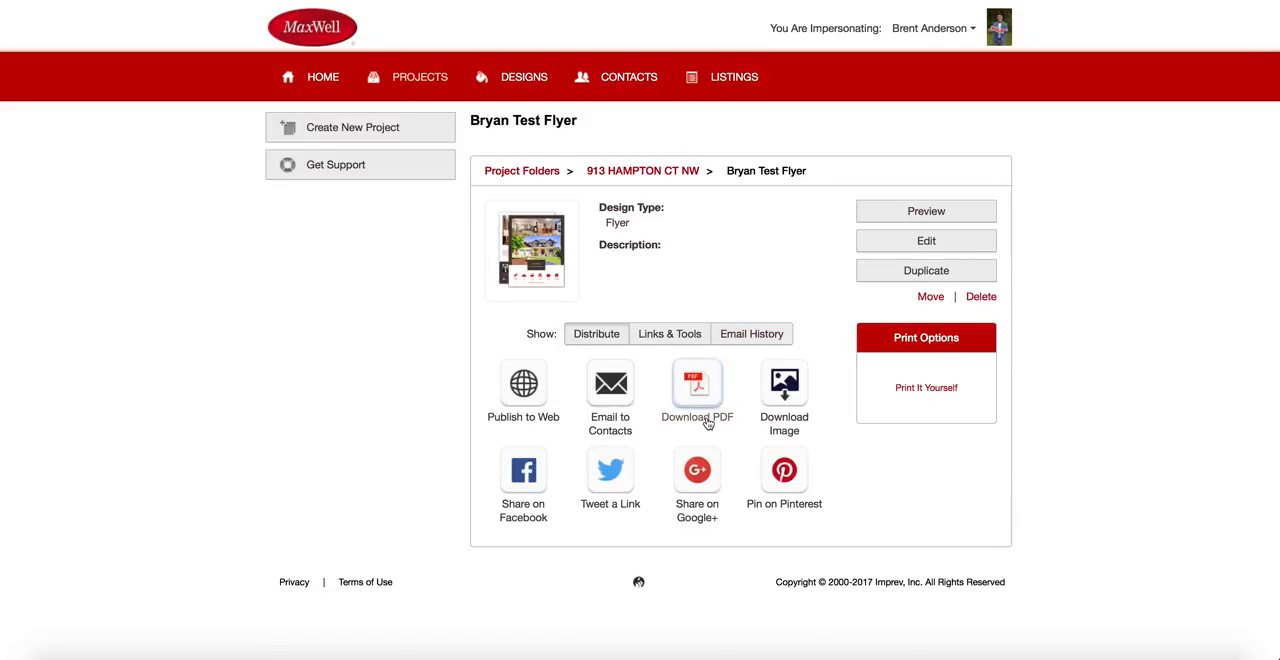
pyautogui.moveTo(708, 422)
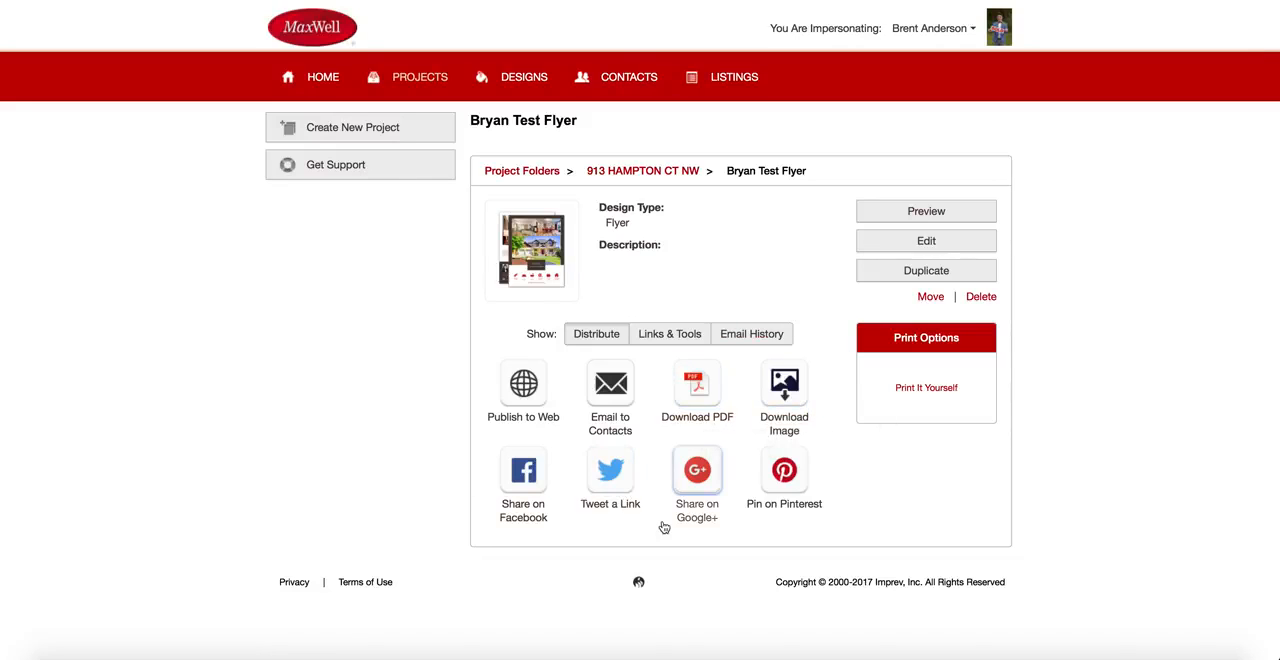
pyautogui.moveTo(776, 556)
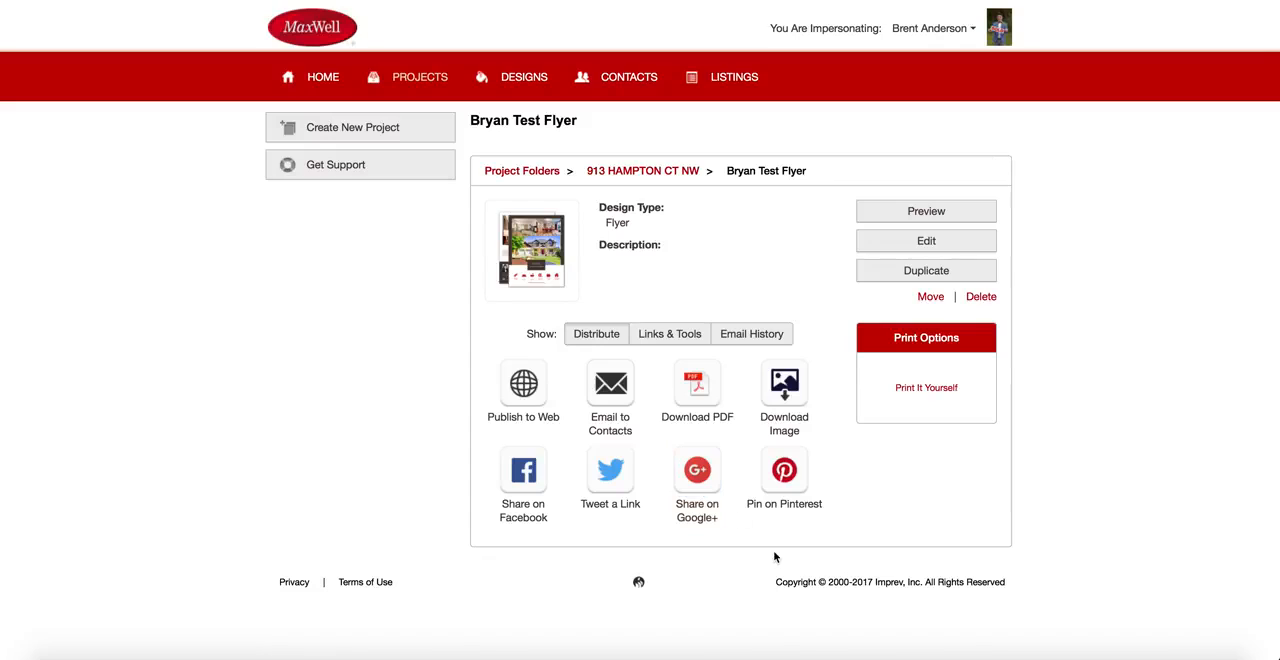
pyautogui.moveTo(784, 470)
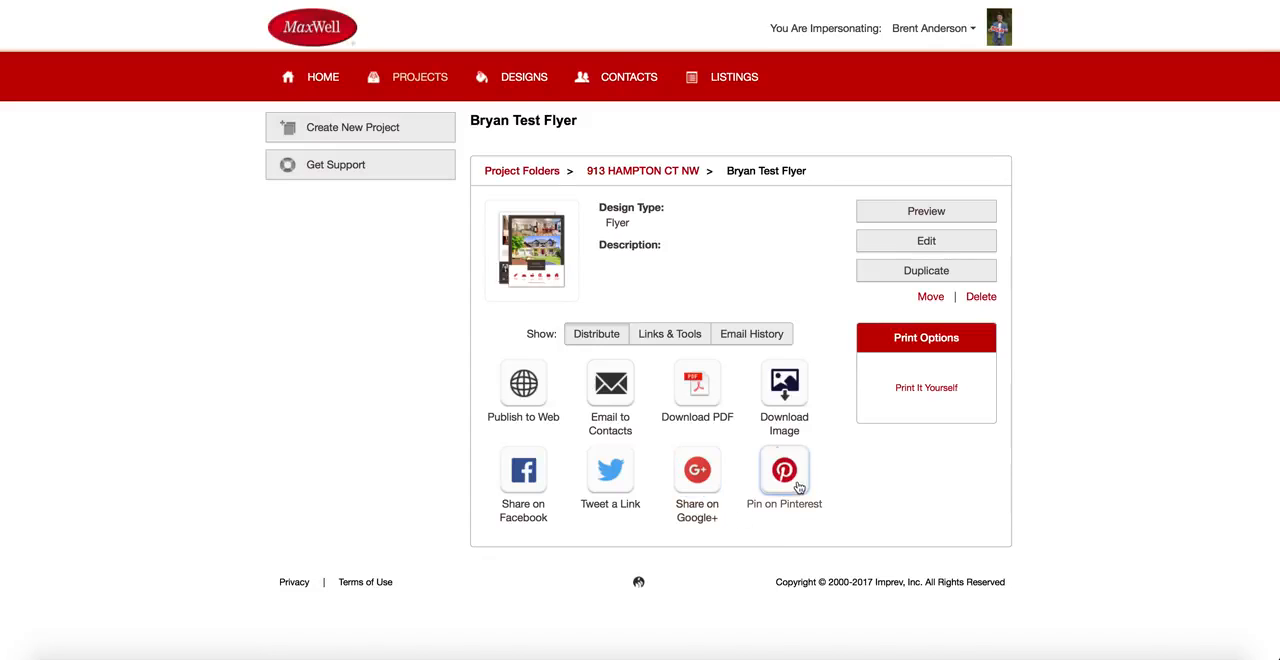
pyautogui.moveTo(494, 432)
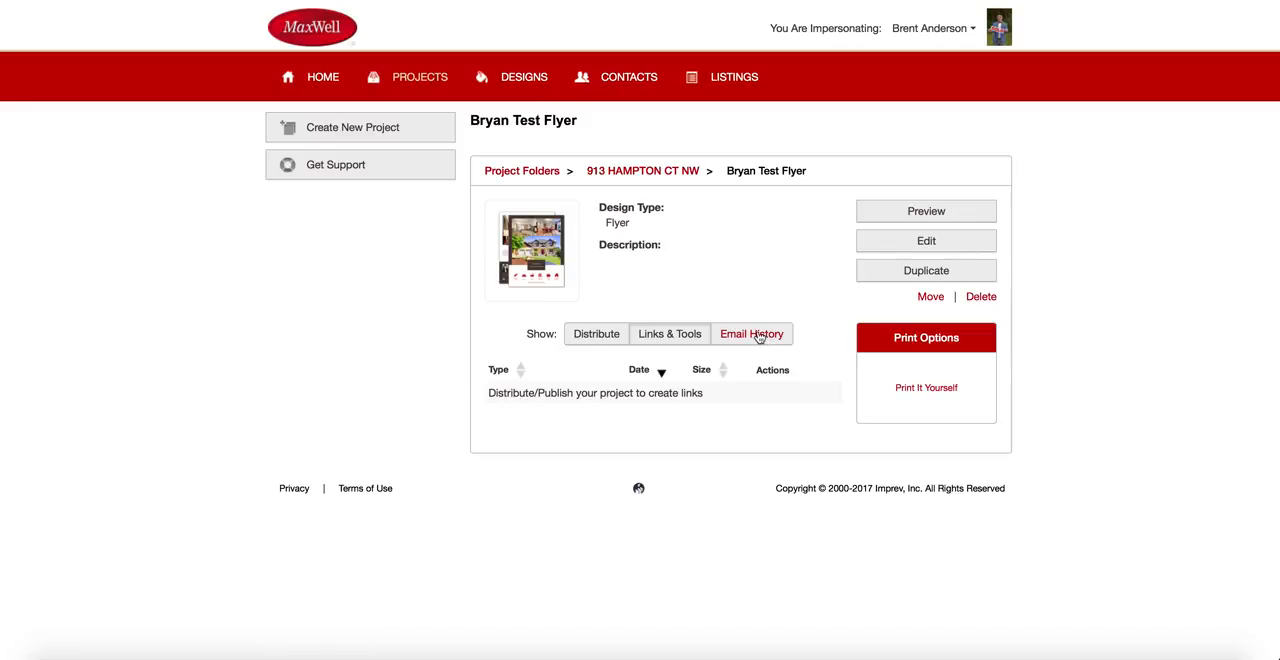
pyautogui.click(752, 332)
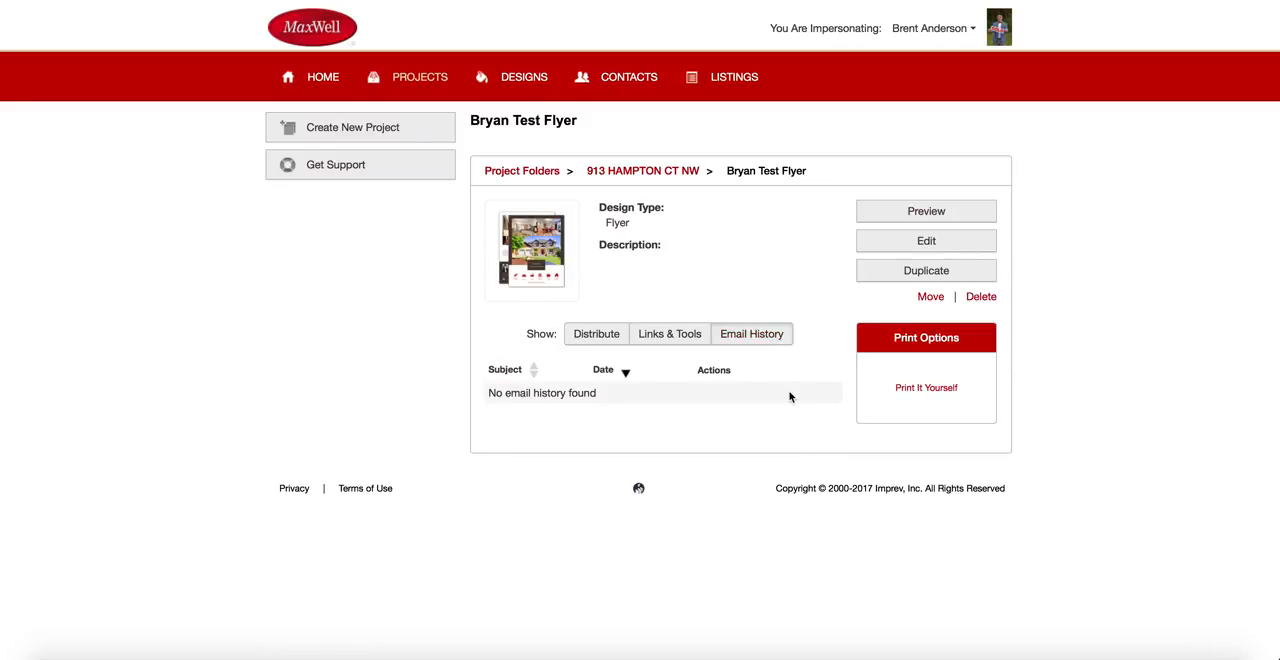
pyautogui.click(596, 332)
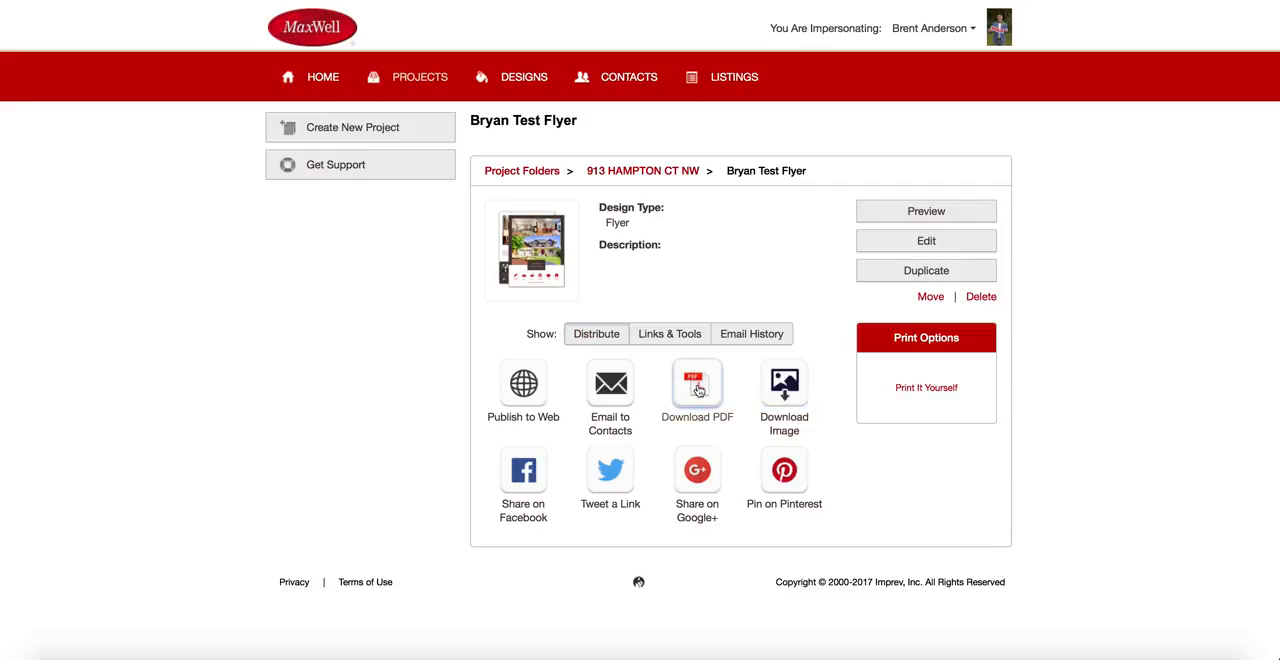
# Step: Open the flyer's Download File page with Standard PDF, Commercial PDF and Web Image options
pyautogui.click(696, 384)
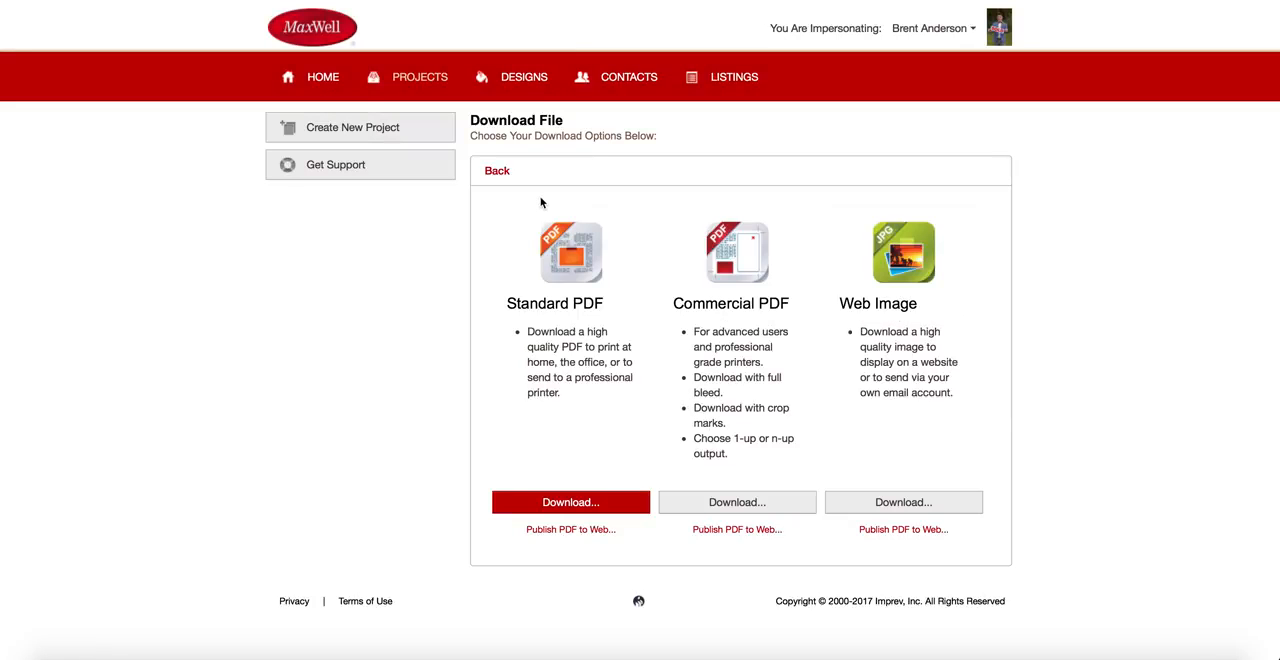
pyautogui.moveTo(632, 356)
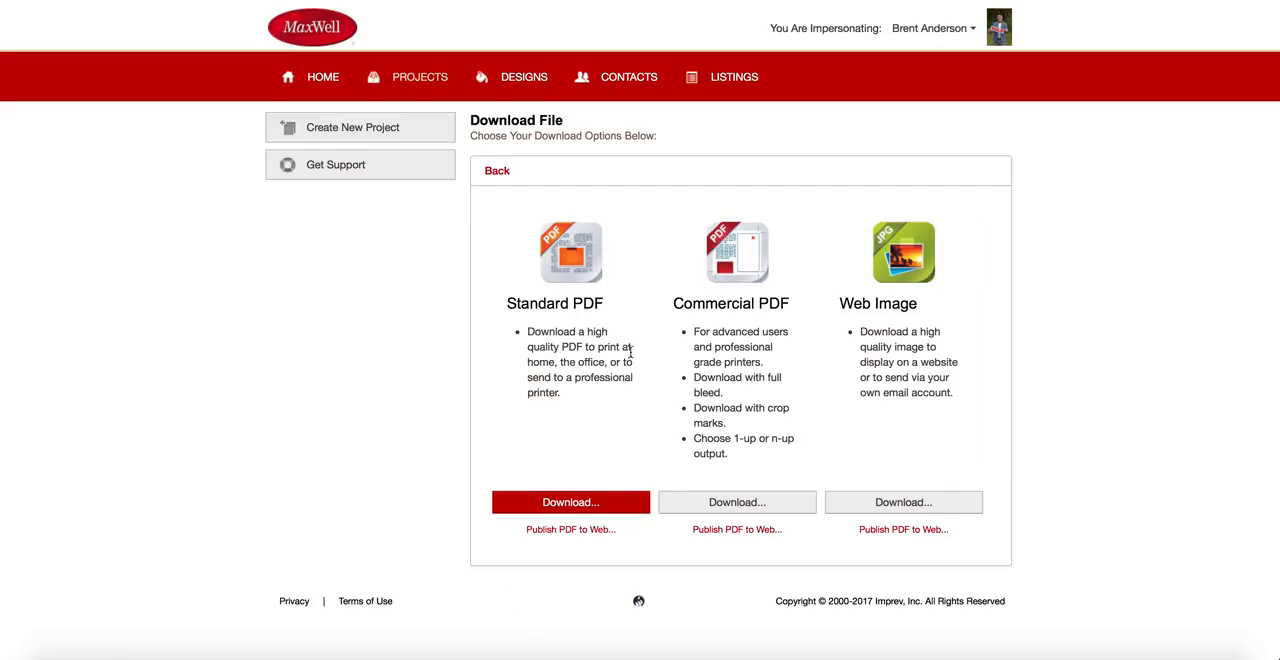
pyautogui.moveTo(620, 244)
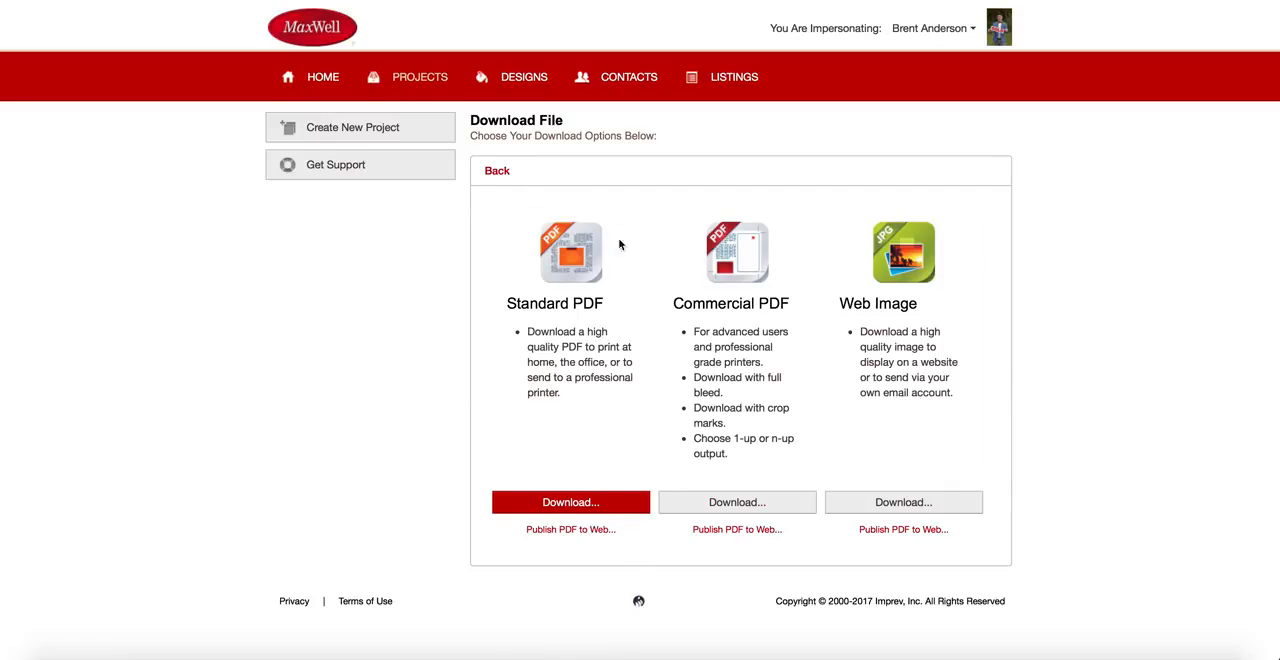
pyautogui.moveTo(772, 318)
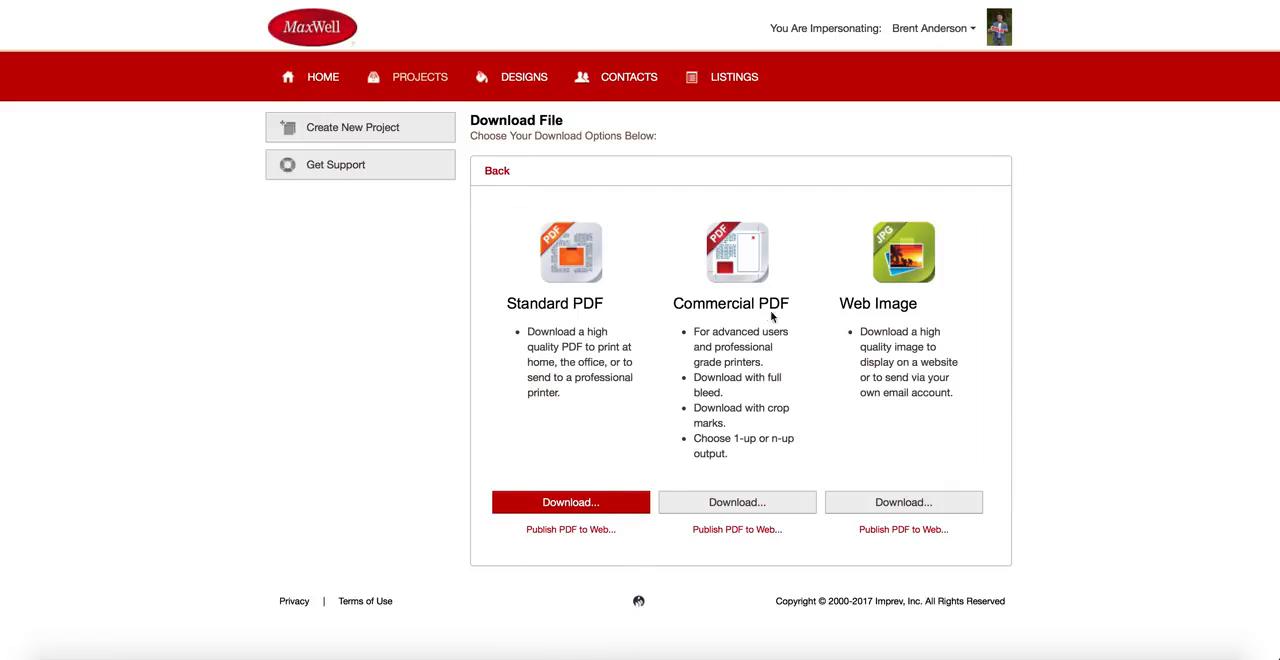
pyautogui.moveTo(648, 272)
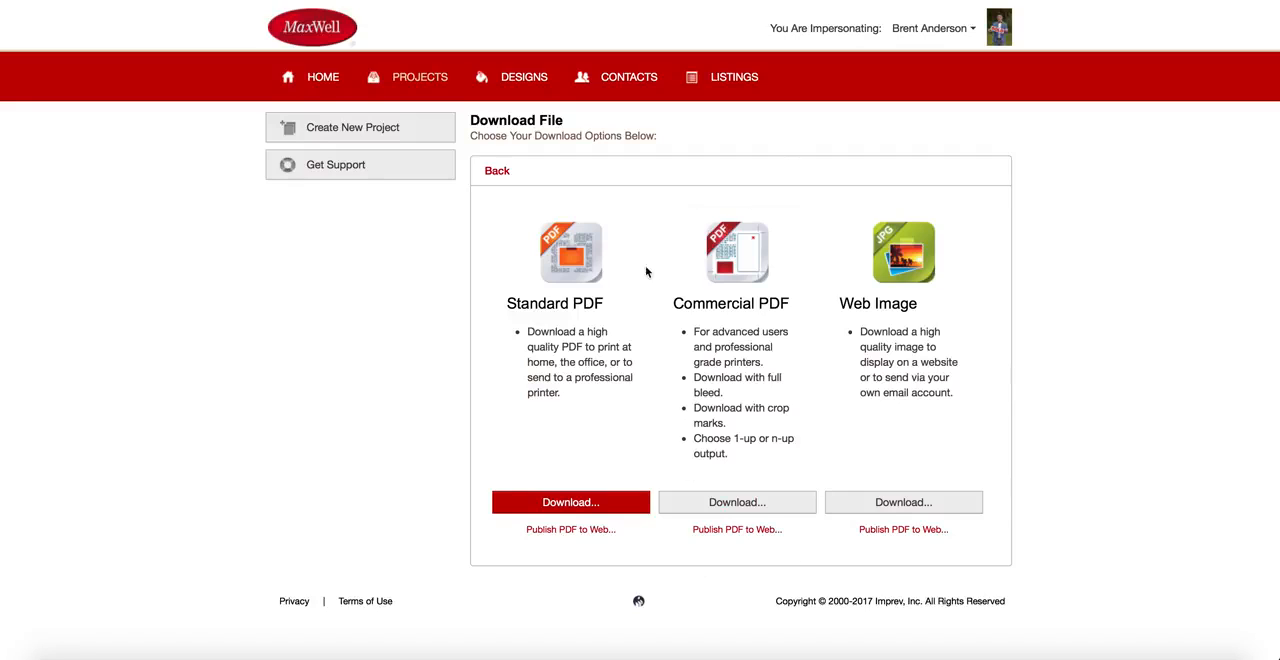
pyautogui.moveTo(774, 562)
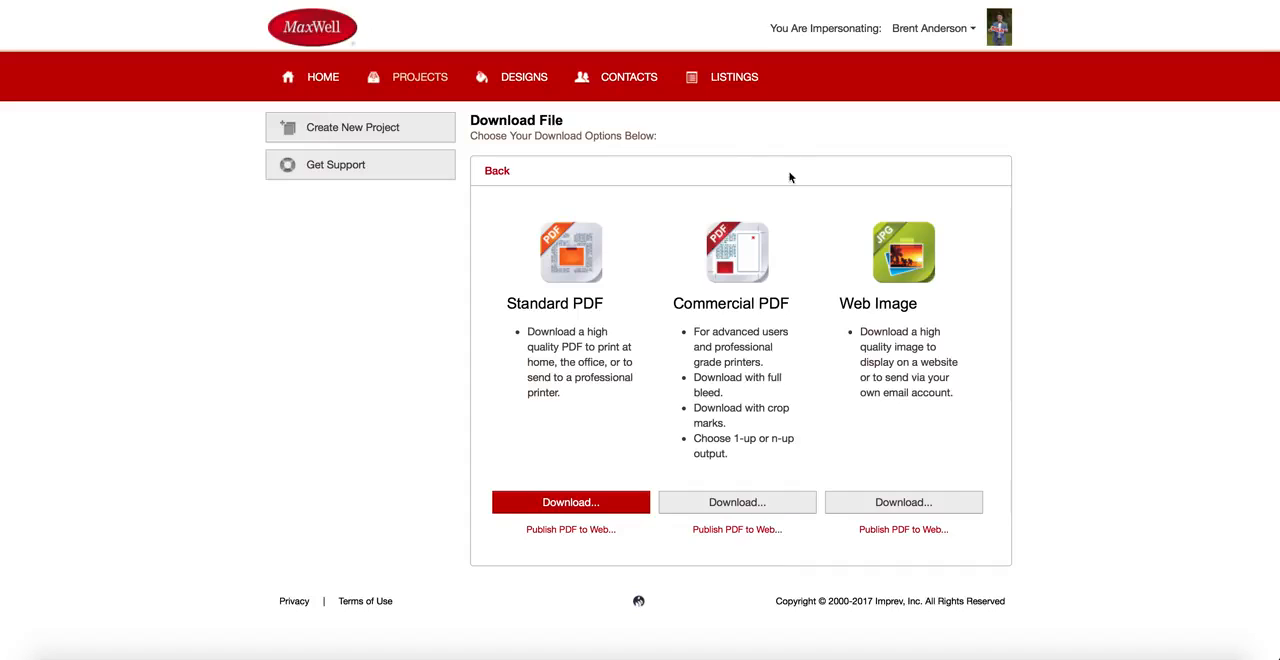
pyautogui.moveTo(784, 544)
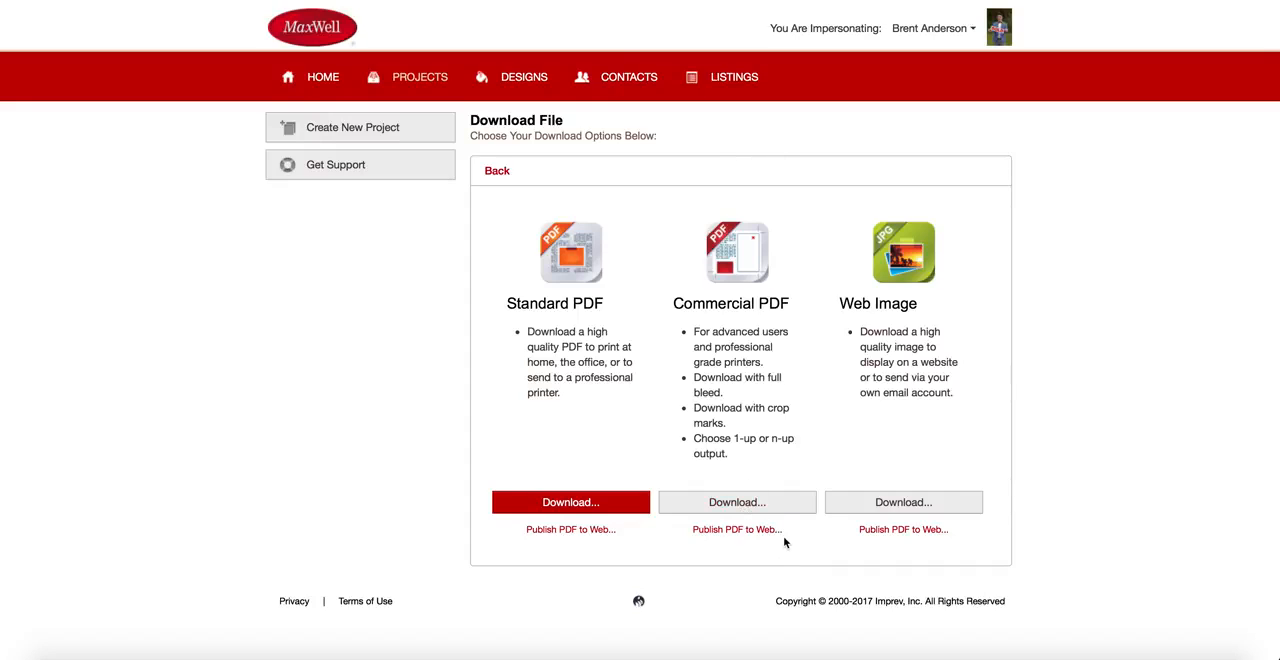
pyautogui.moveTo(780, 524)
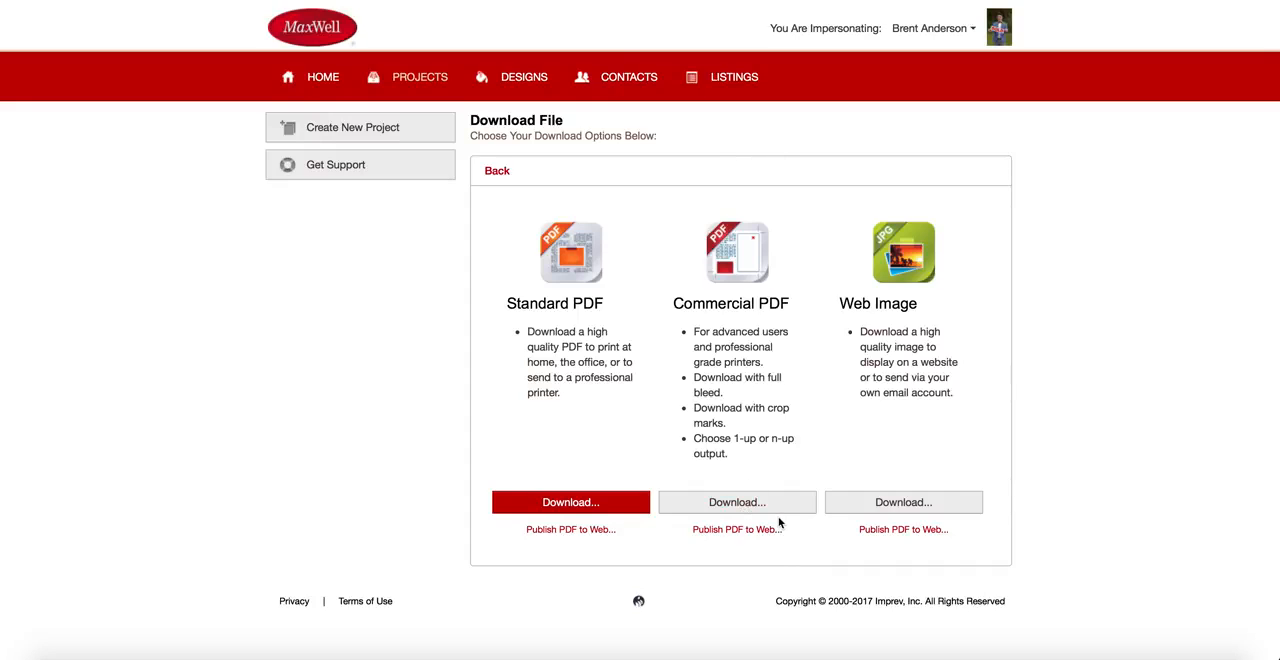
pyautogui.moveTo(920, 524)
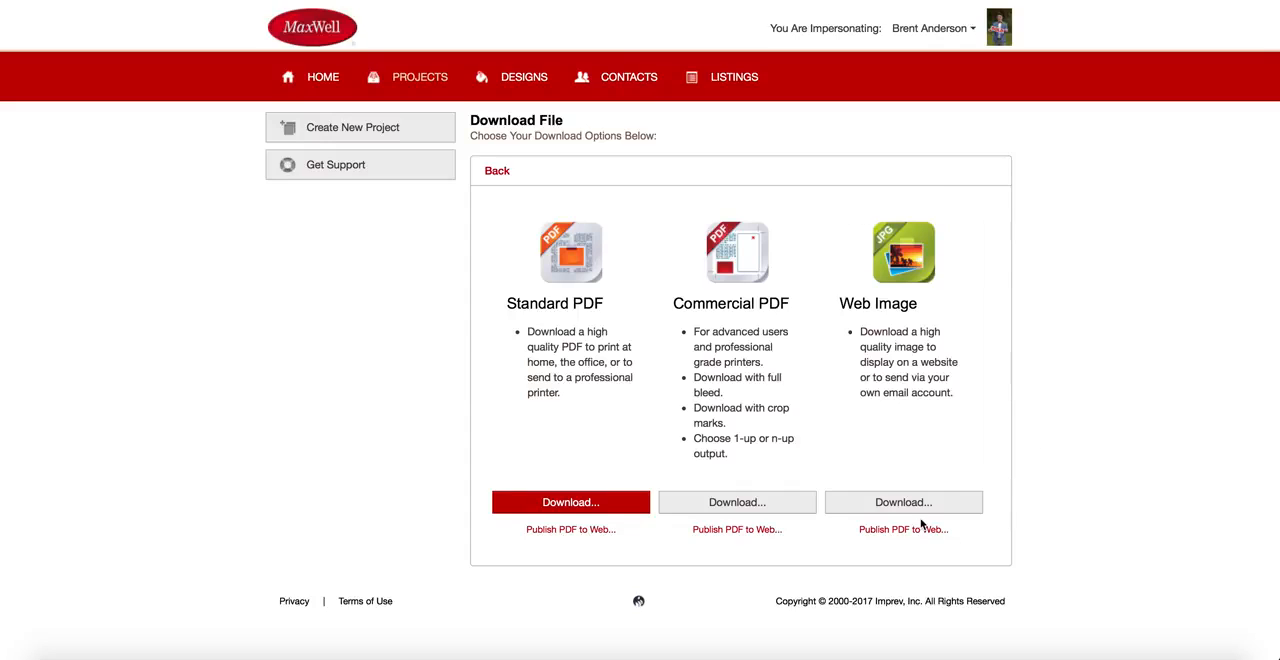
pyautogui.moveTo(660, 302)
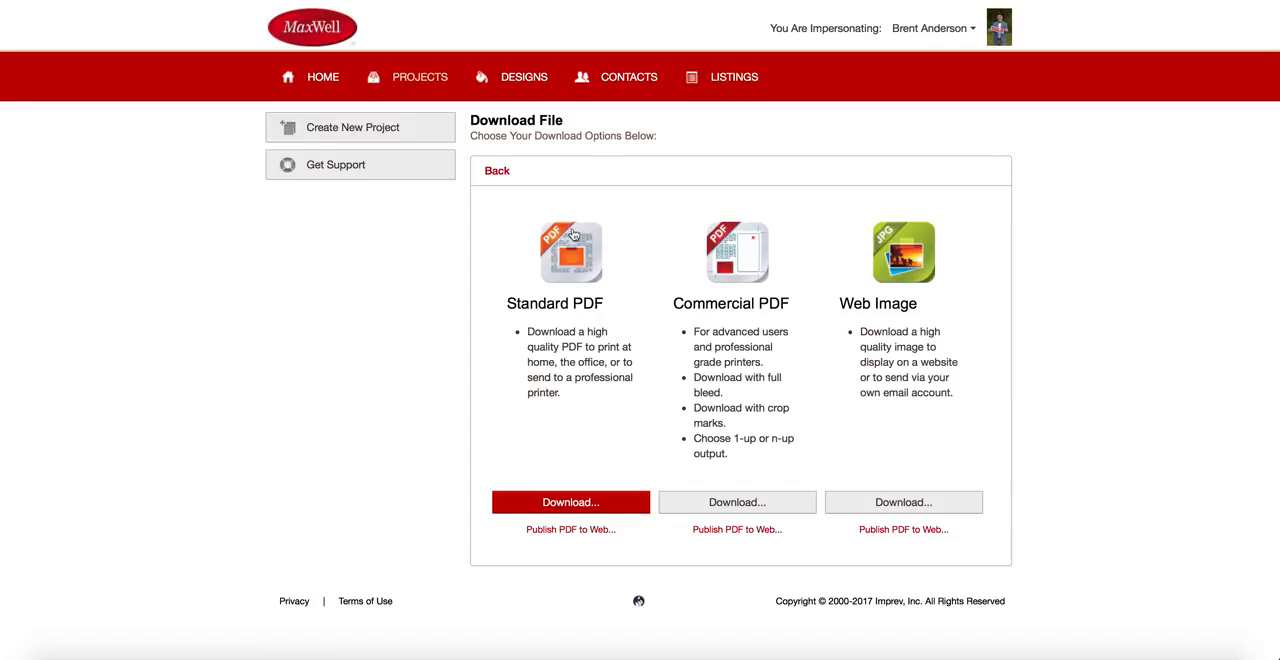
# Step: Generate the Standard PDF and open the 'Bryan Test Flyer.pdf' download link
pyautogui.click(572, 502)
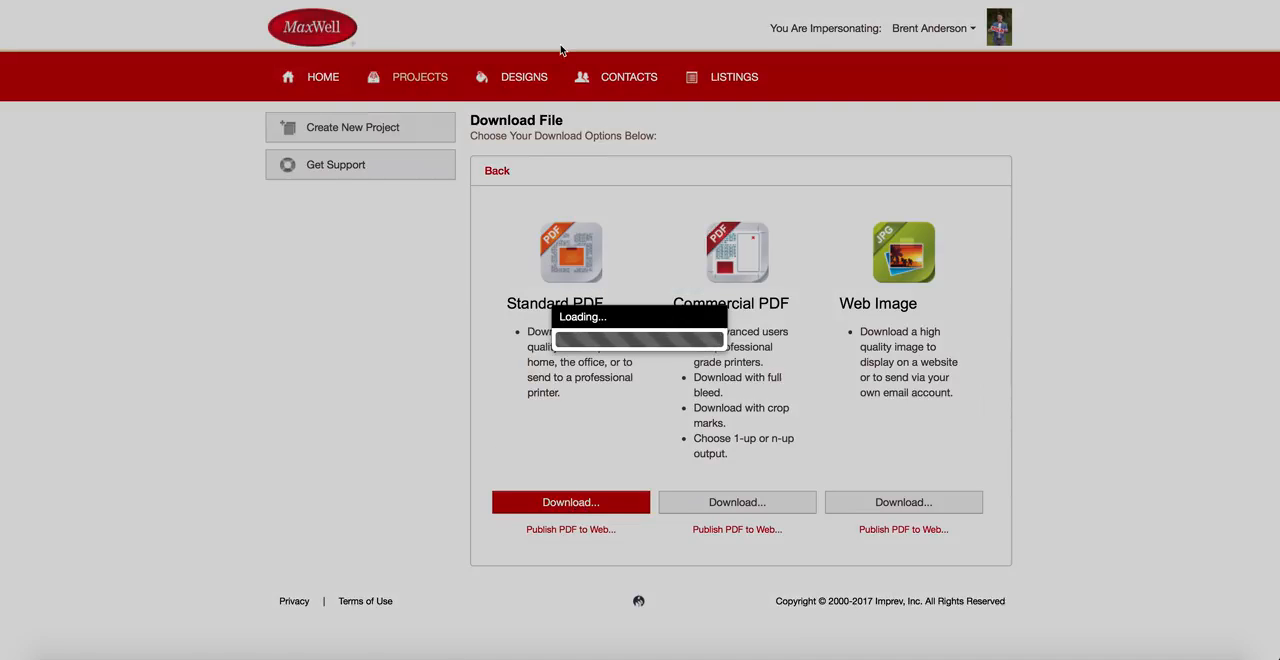
pyautogui.moveTo(614, 372)
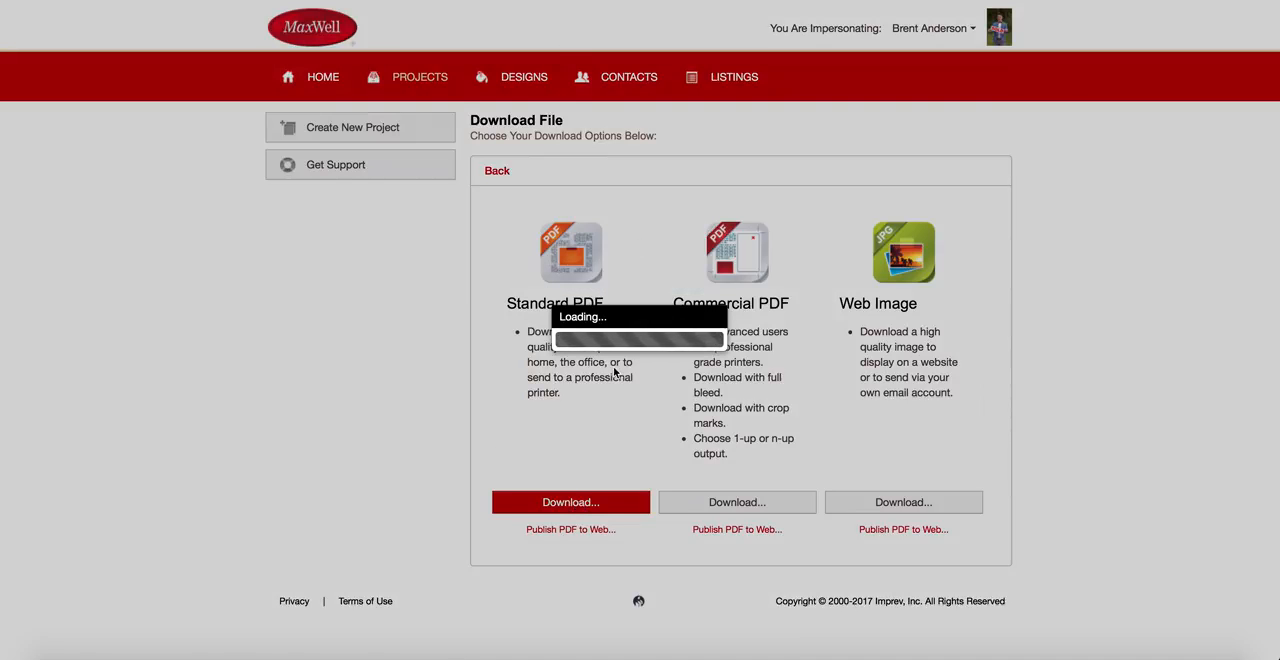
pyautogui.click(570, 502)
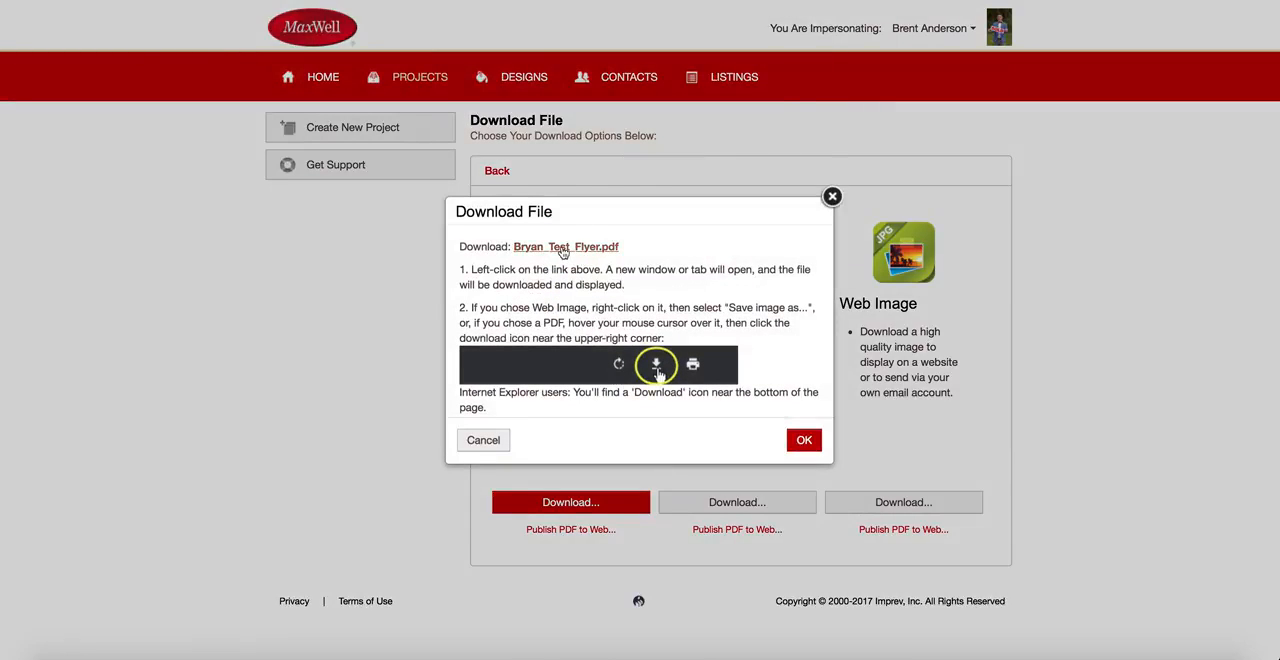
pyautogui.click(564, 246)
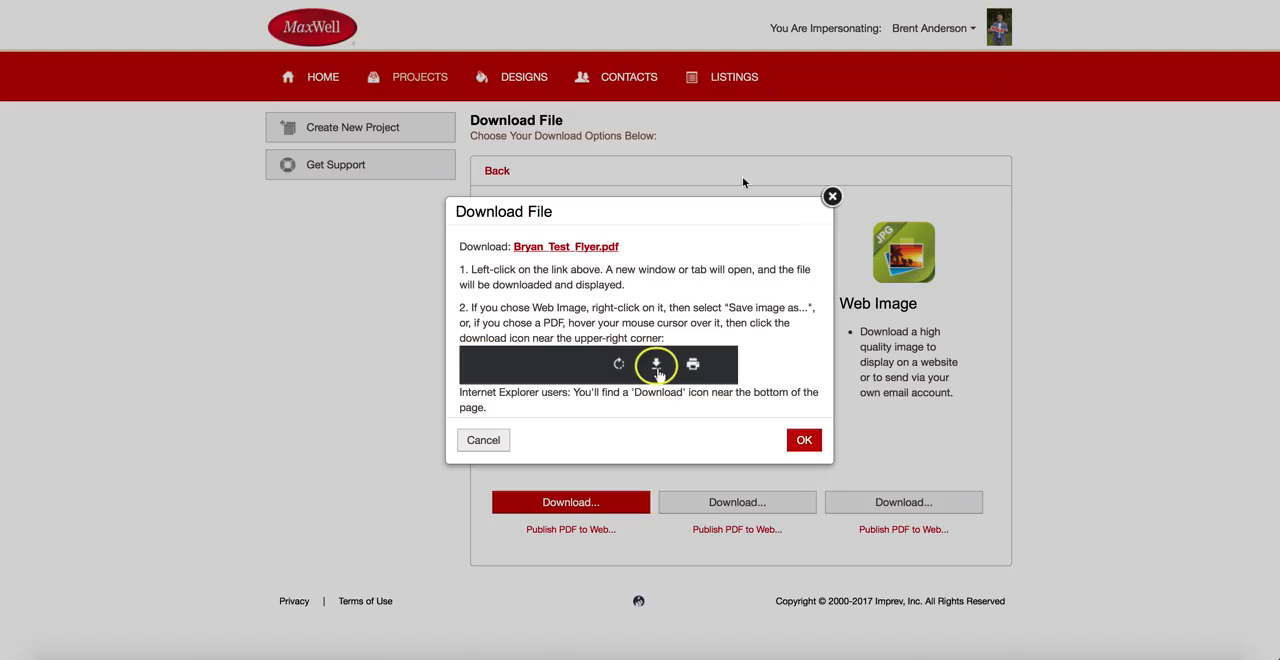
pyautogui.click(804, 440)
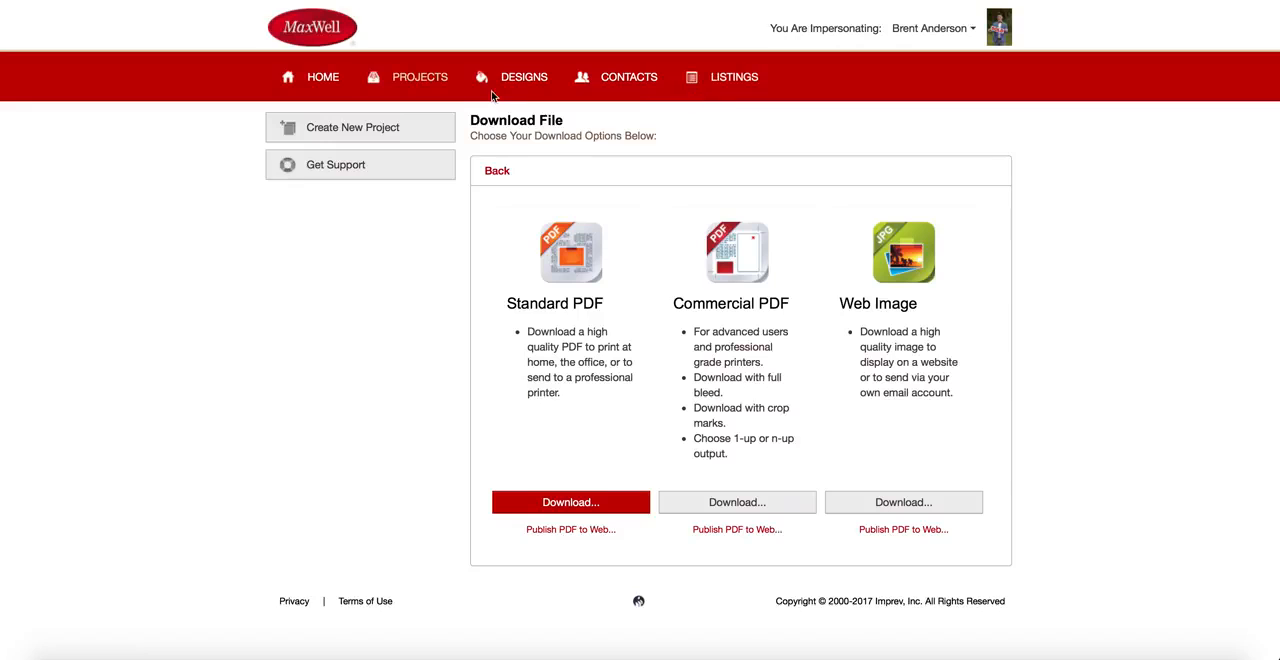
pyautogui.moveTo(458, 76)
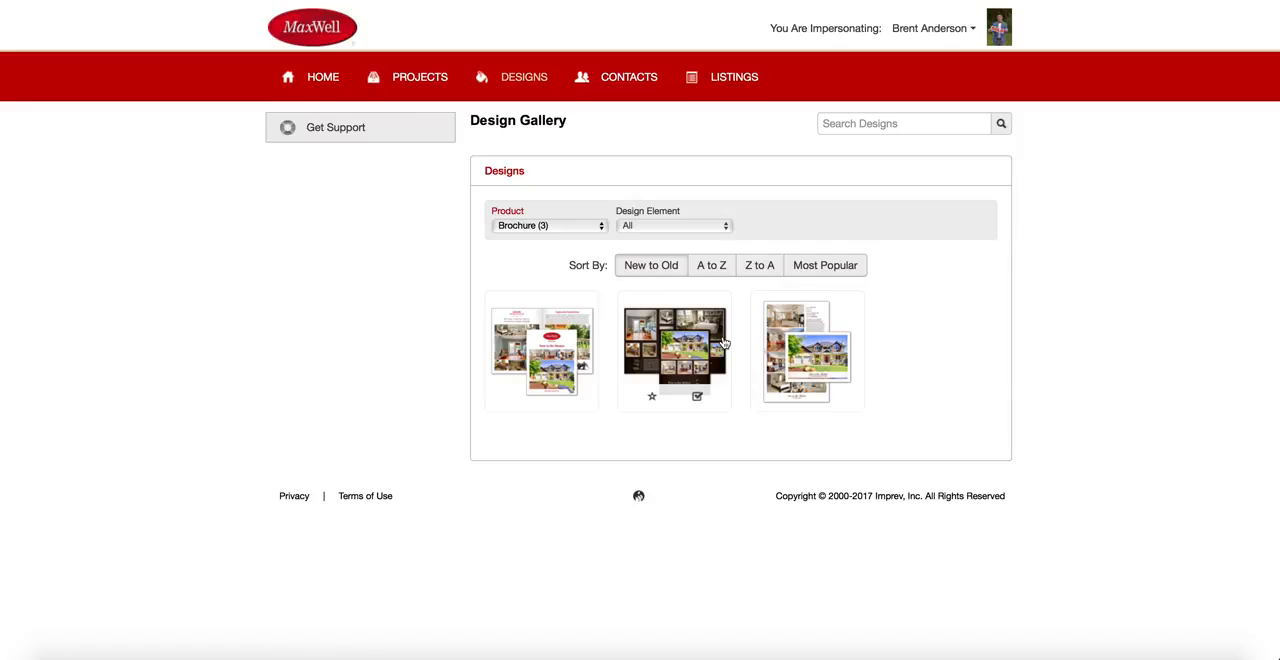
pyautogui.moveTo(580, 364)
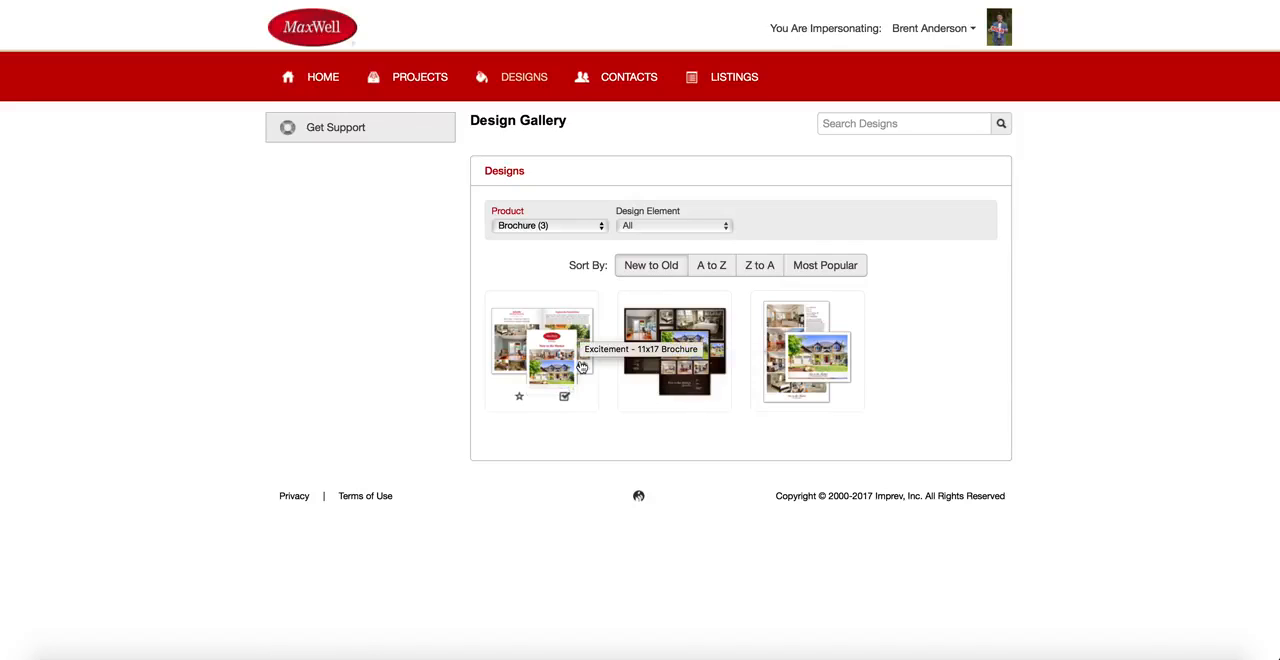
pyautogui.moveTo(622, 412)
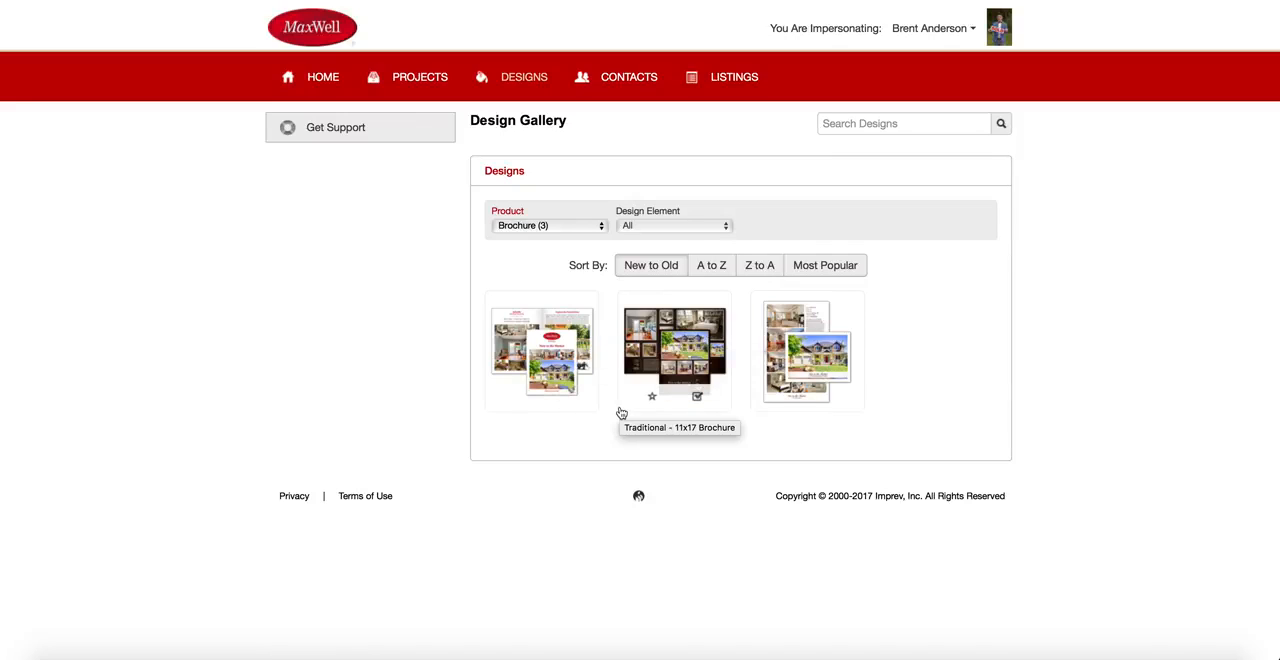
pyautogui.moveTo(540, 350)
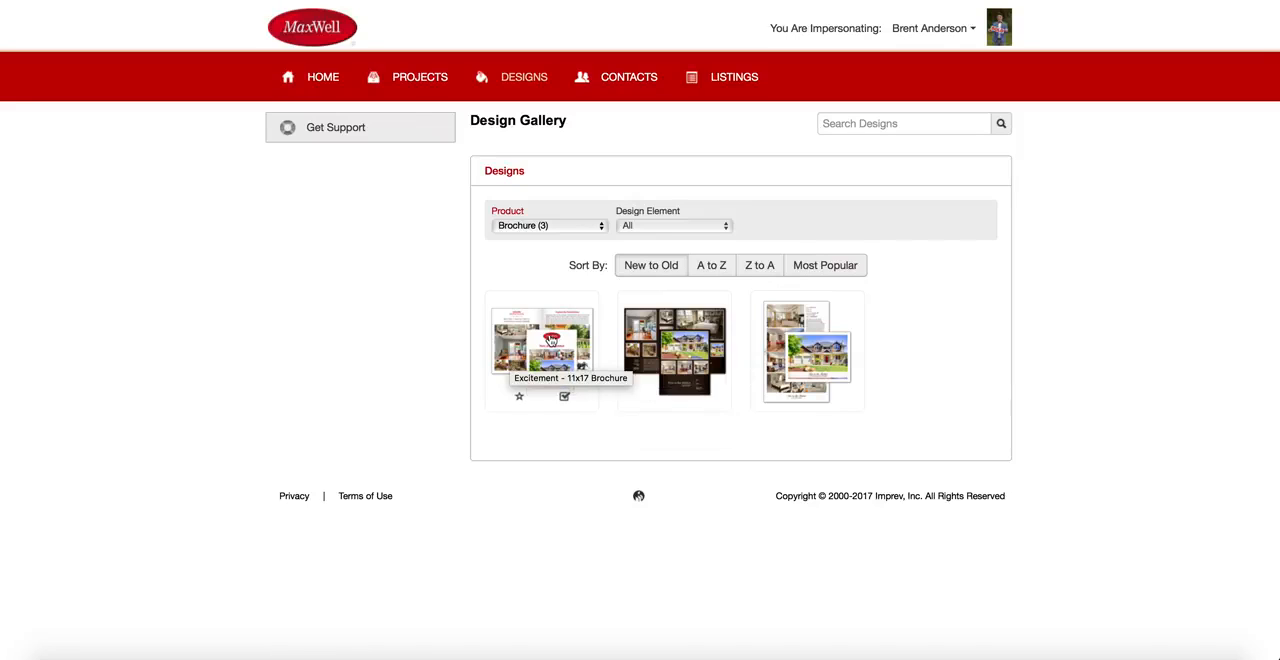
pyautogui.moveTo(724, 356)
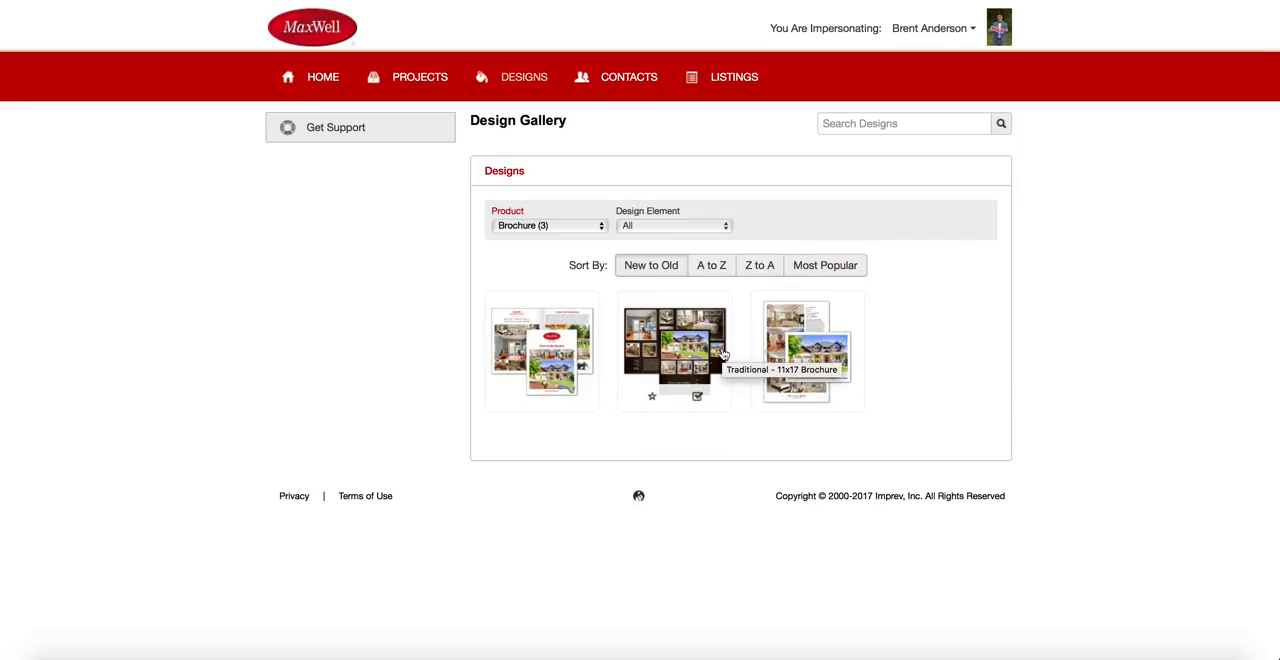
pyautogui.moveTo(836, 342)
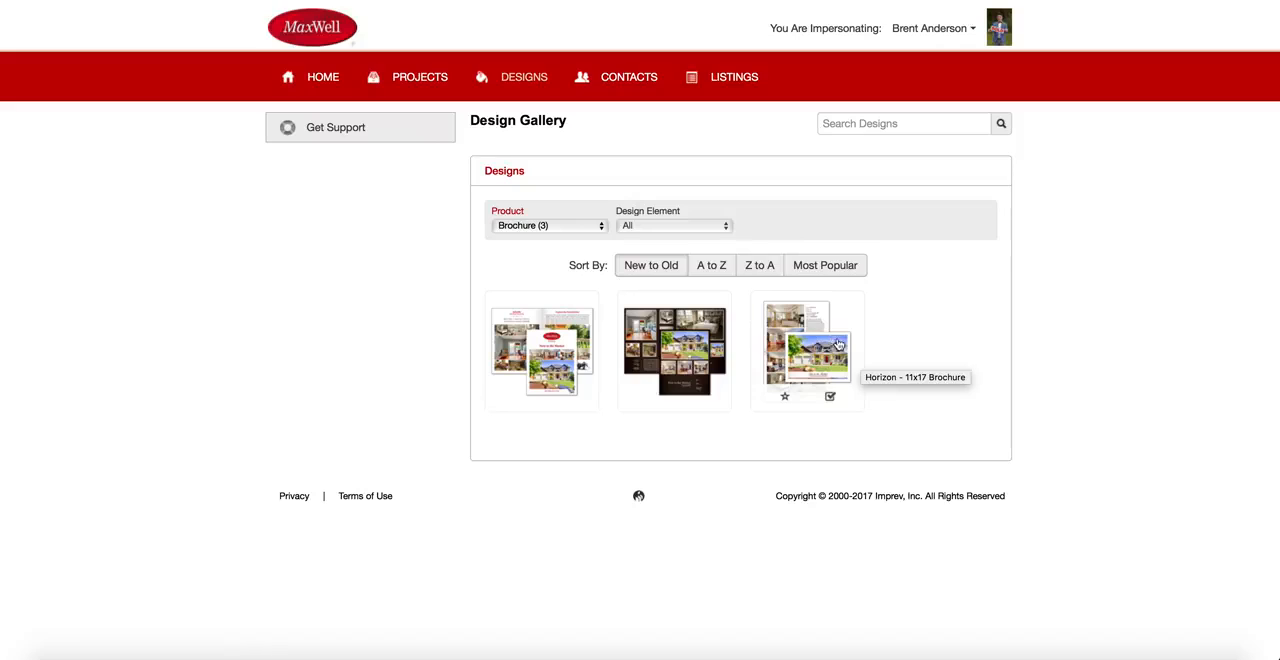
pyautogui.moveTo(832, 344)
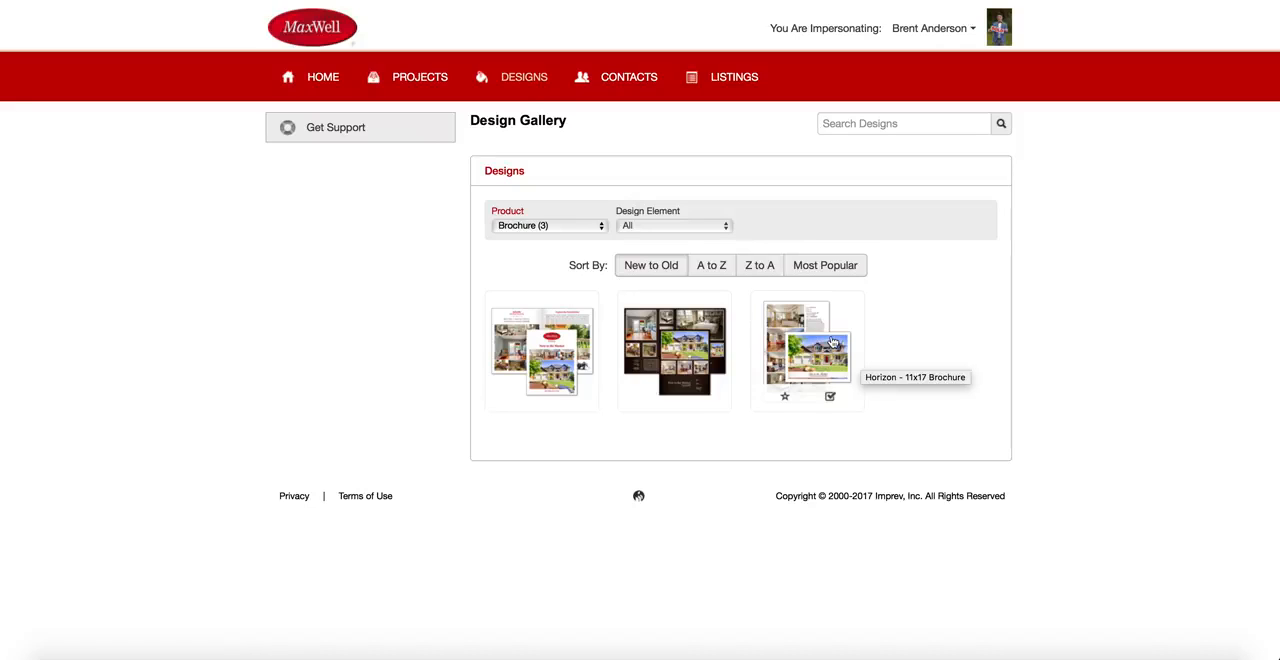
pyautogui.moveTo(548, 336)
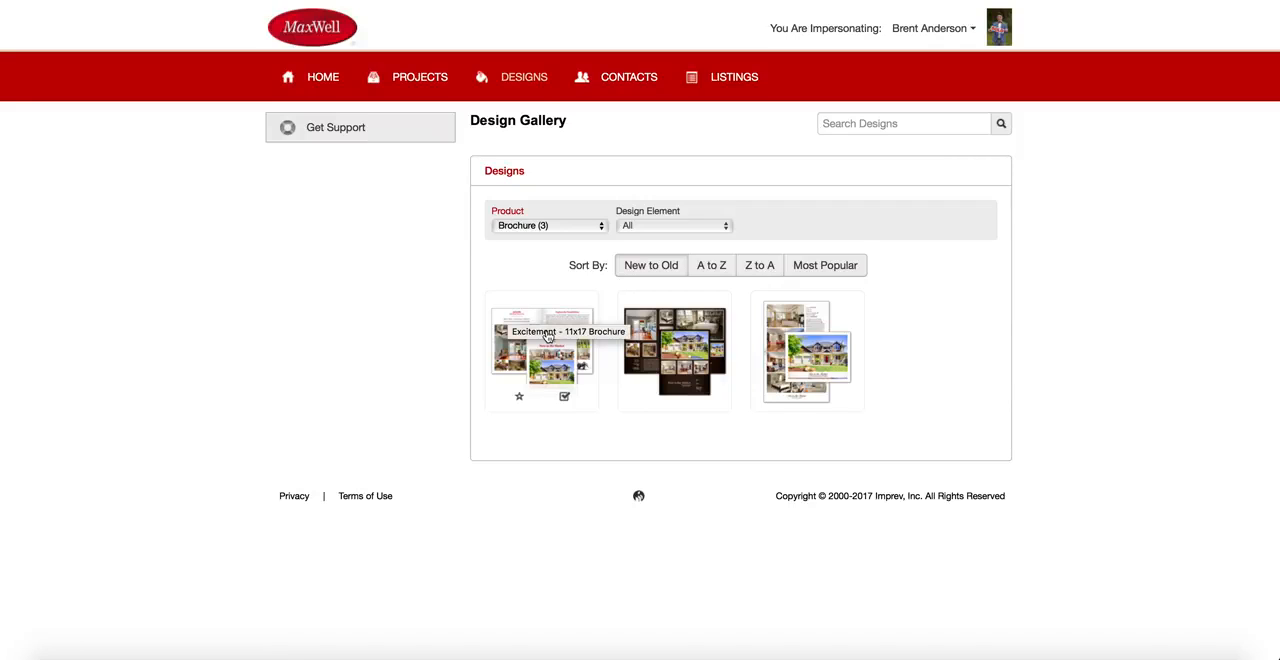
pyautogui.moveTo(544, 246)
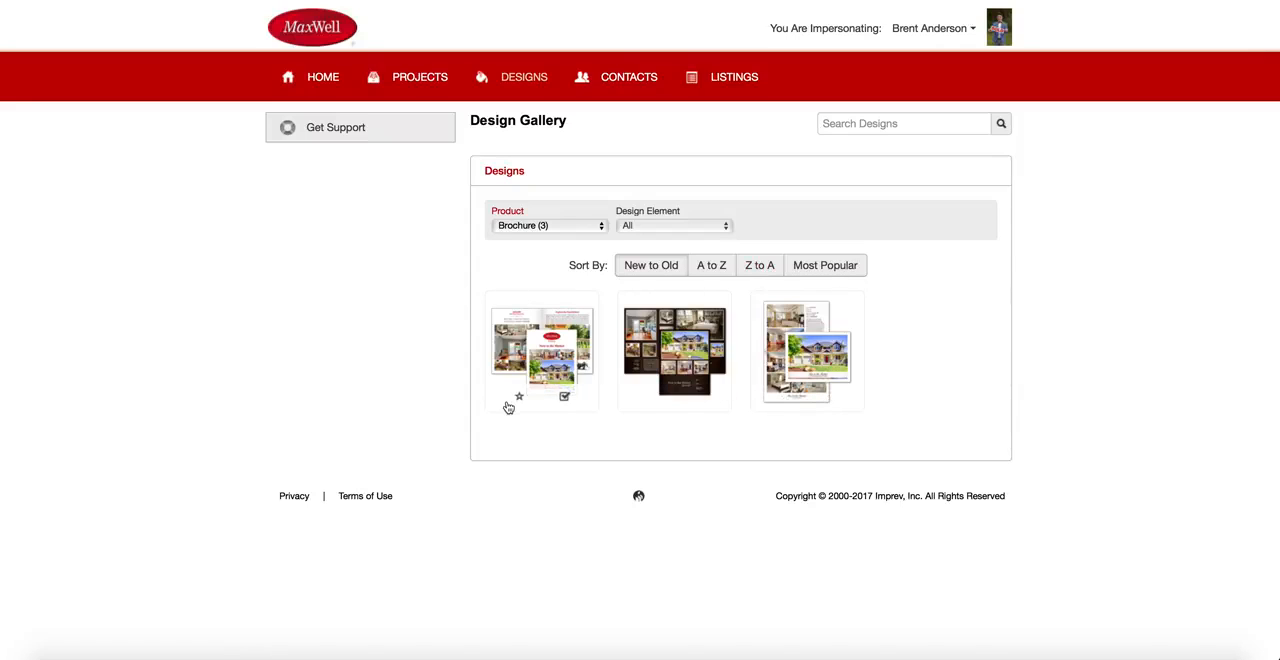
pyautogui.moveTo(588, 360)
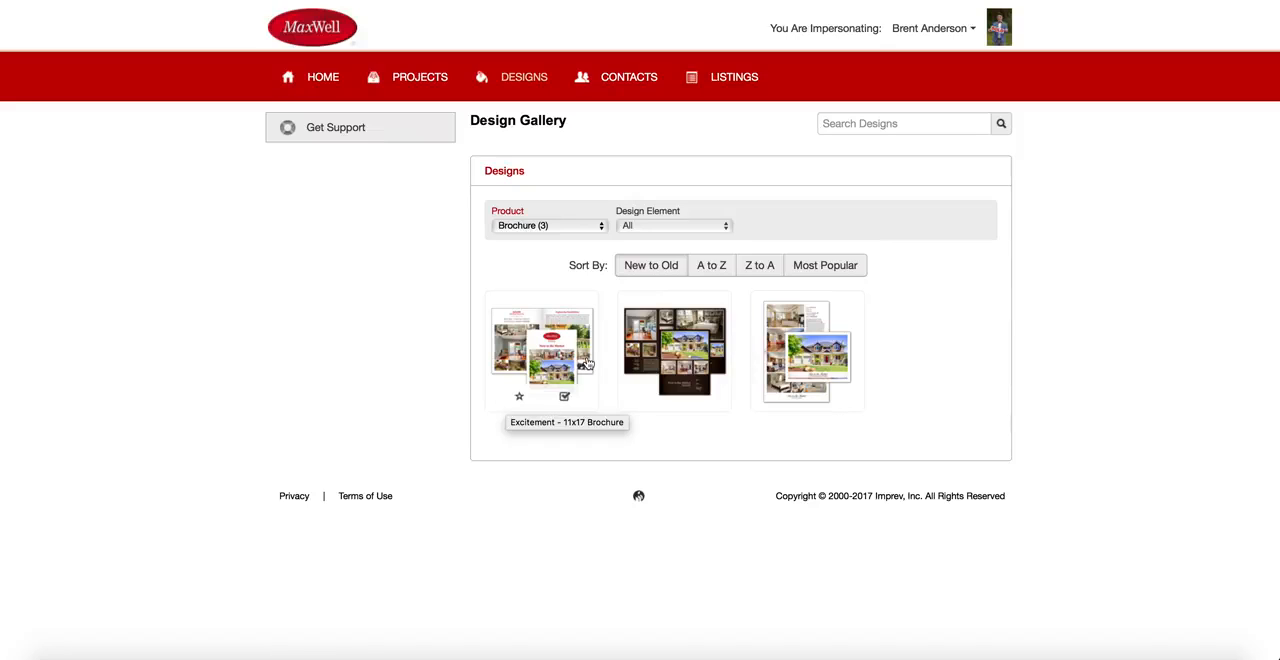
pyautogui.moveTo(568, 300)
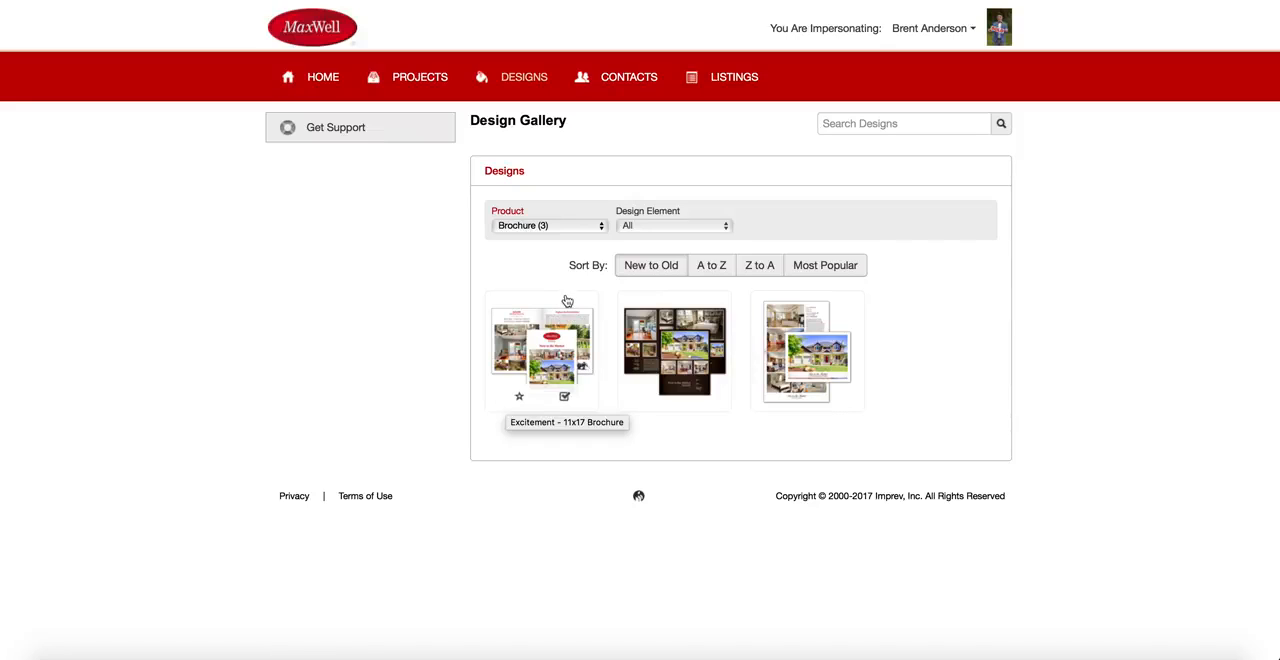
pyautogui.moveTo(888, 324)
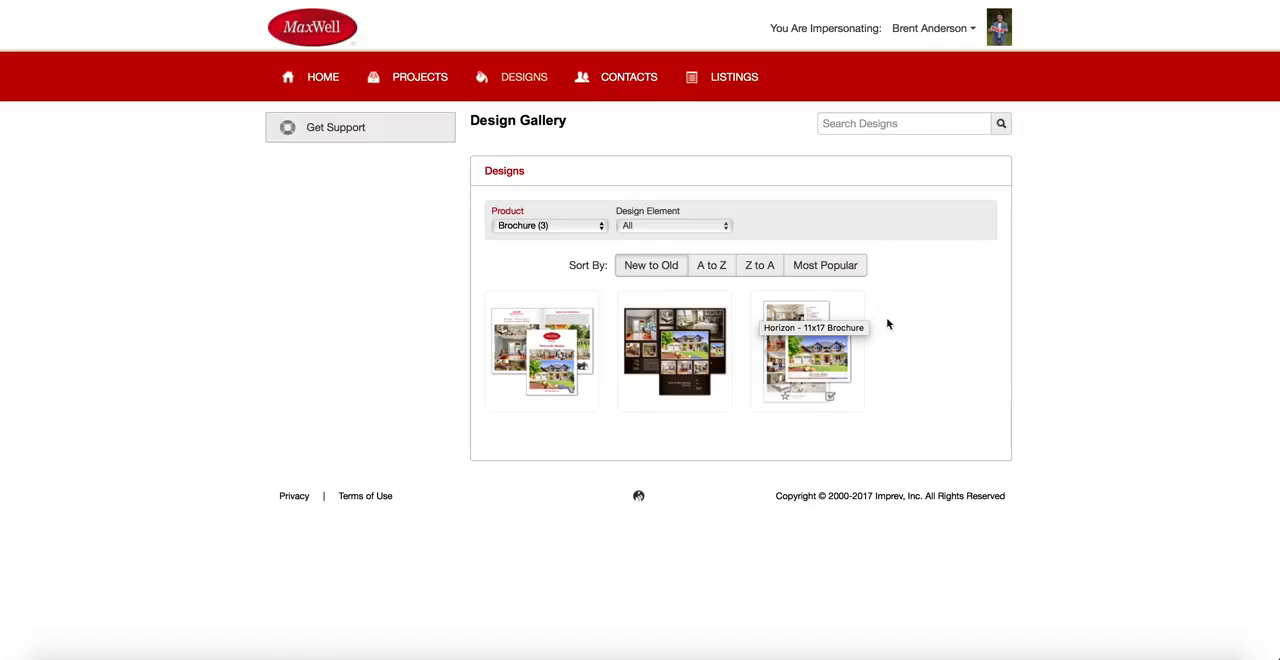
pyautogui.moveTo(612, 410)
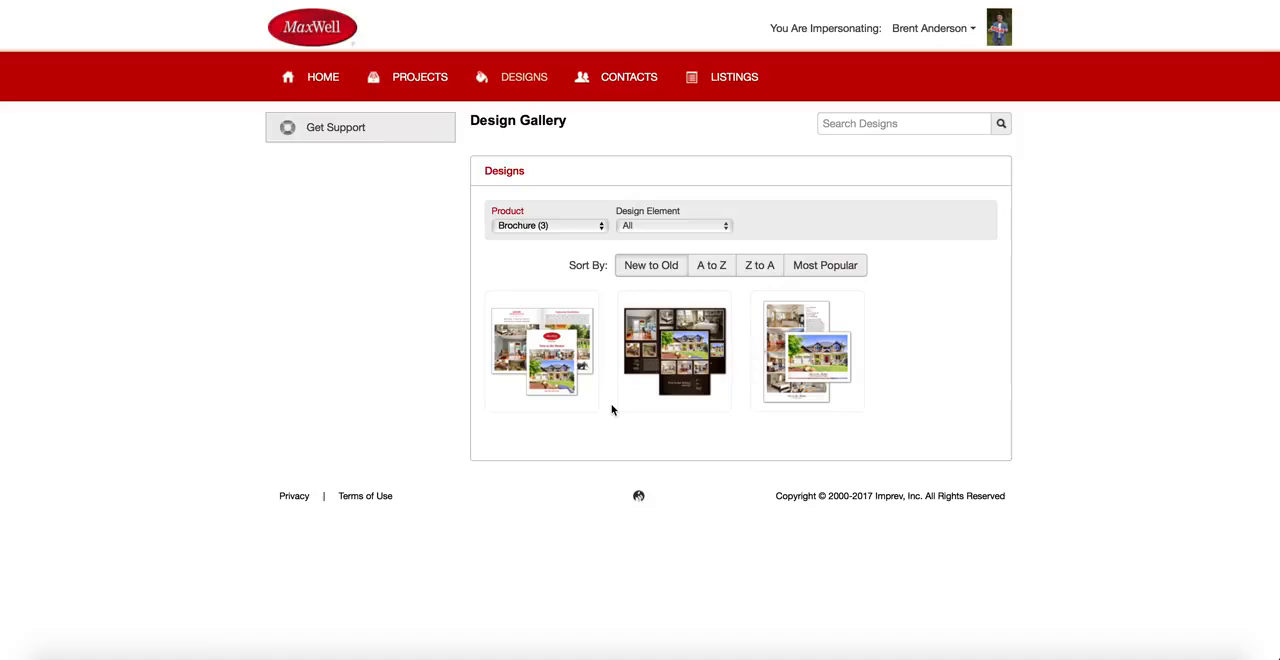
pyautogui.moveTo(584, 166)
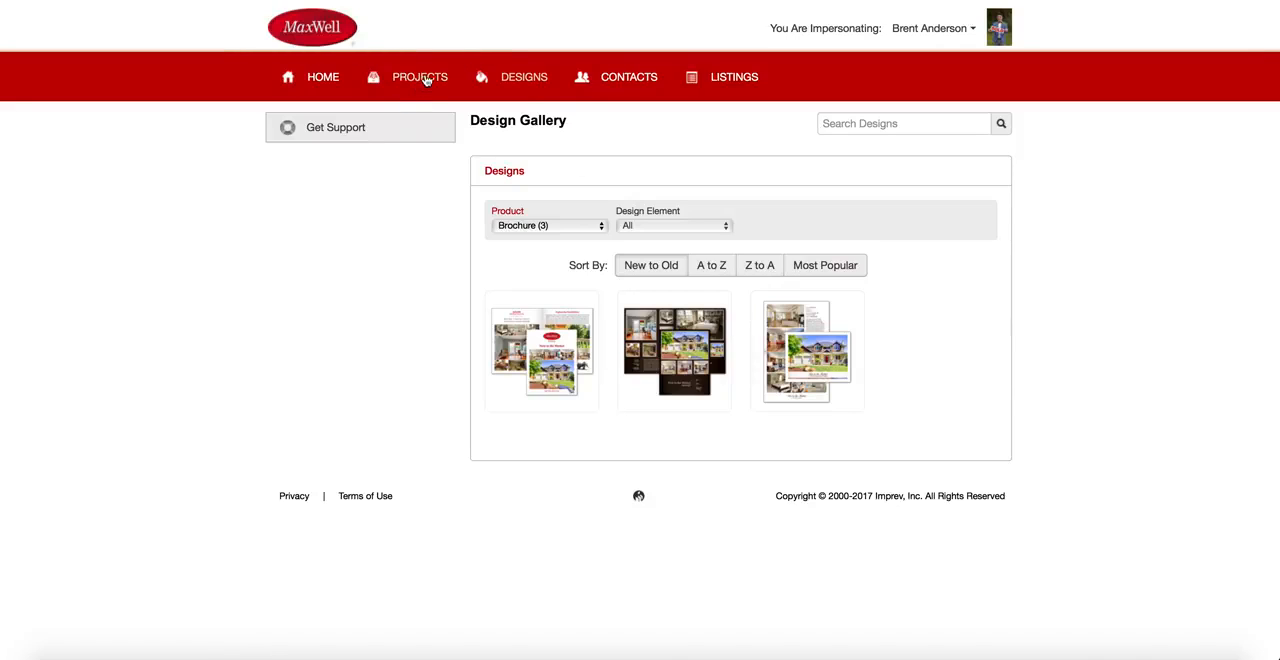
pyautogui.click(420, 76)
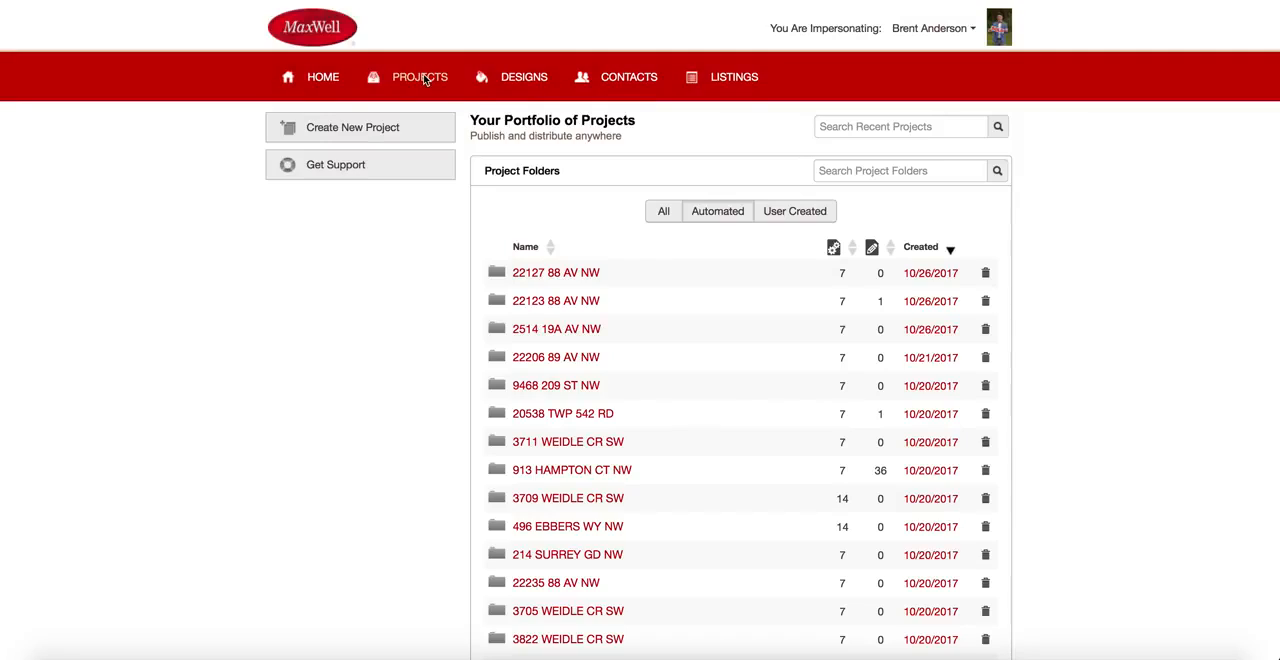
pyautogui.click(420, 76)
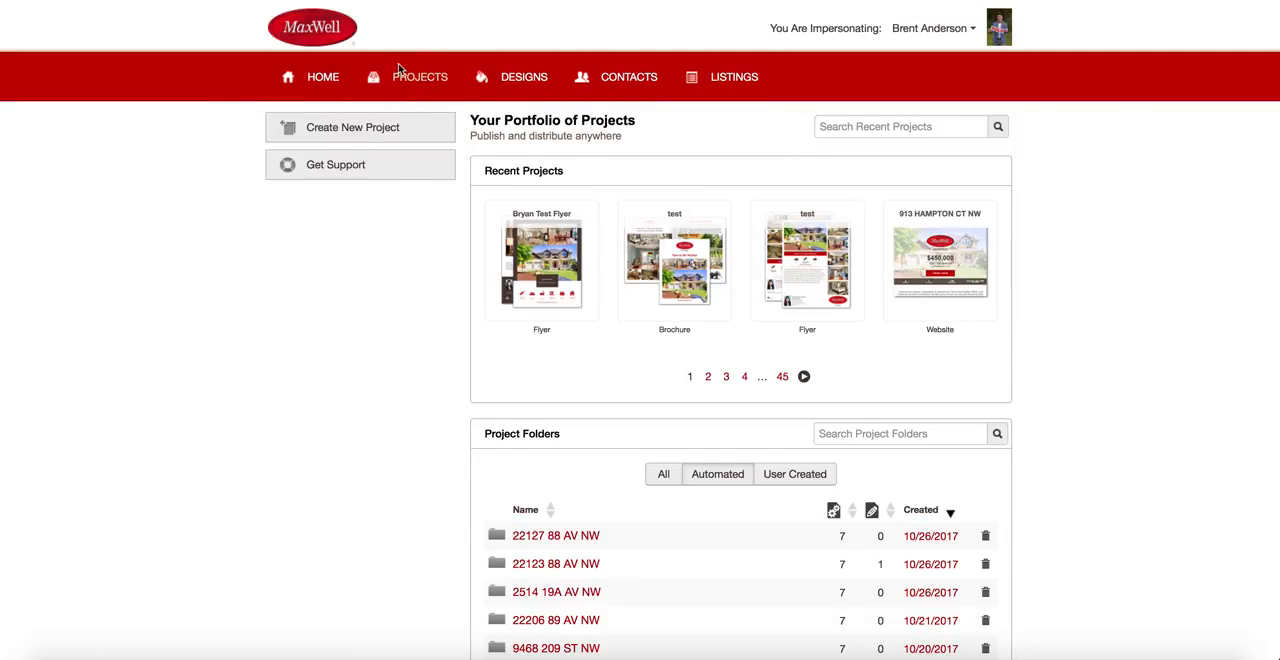
pyautogui.scroll(-3)
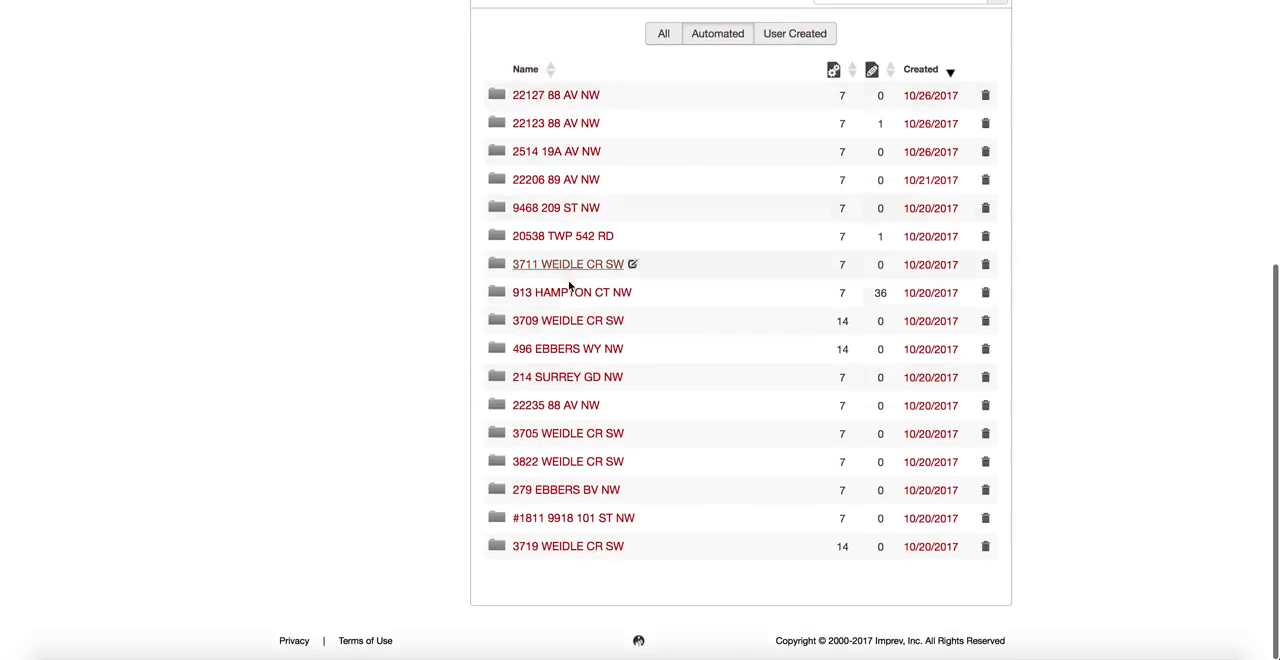
pyautogui.moveTo(546, 300)
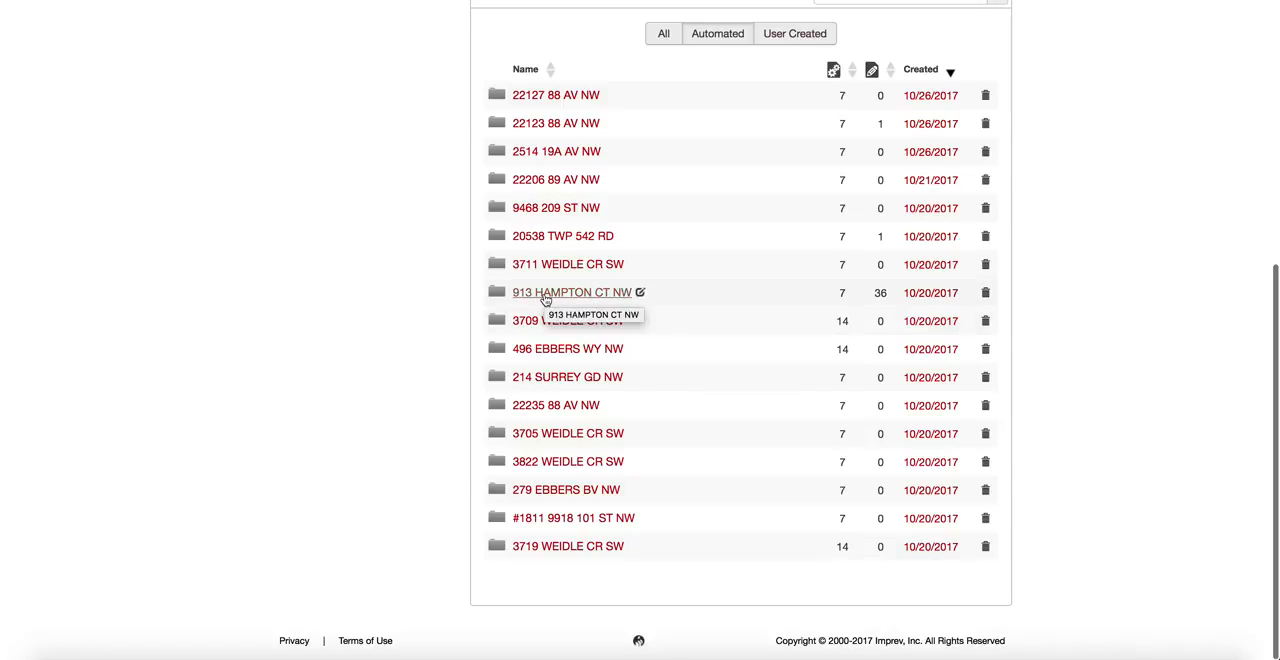
pyautogui.click(572, 292)
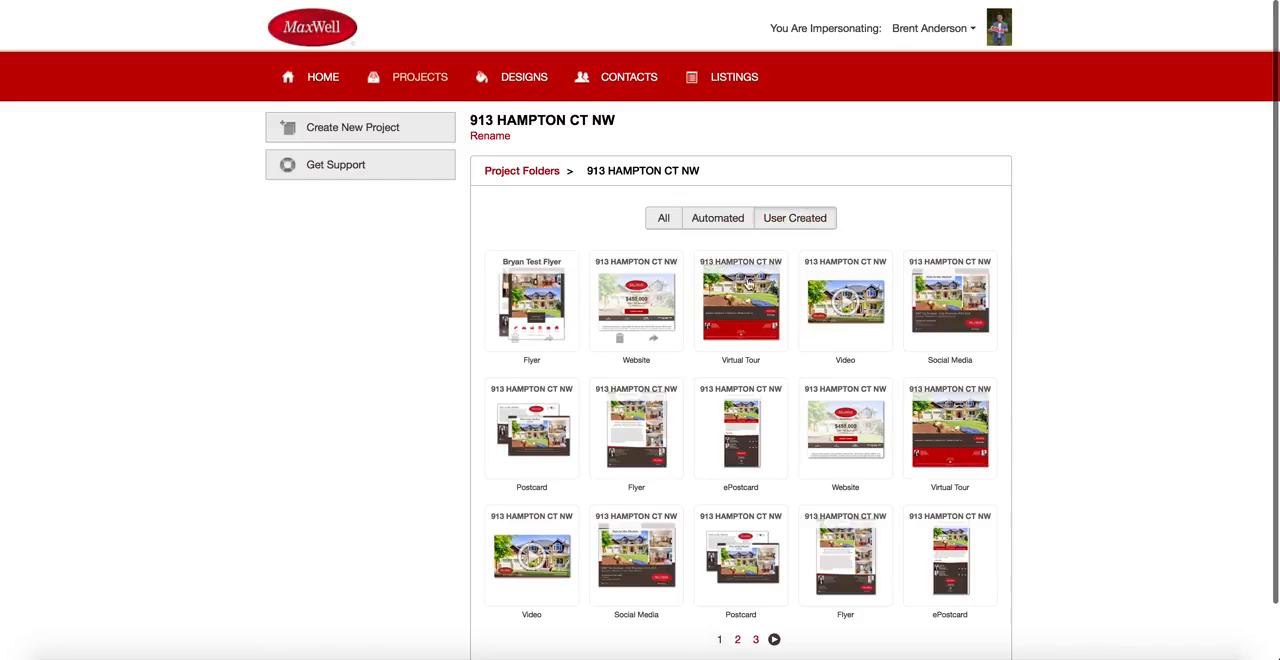
pyautogui.moveTo(612, 254)
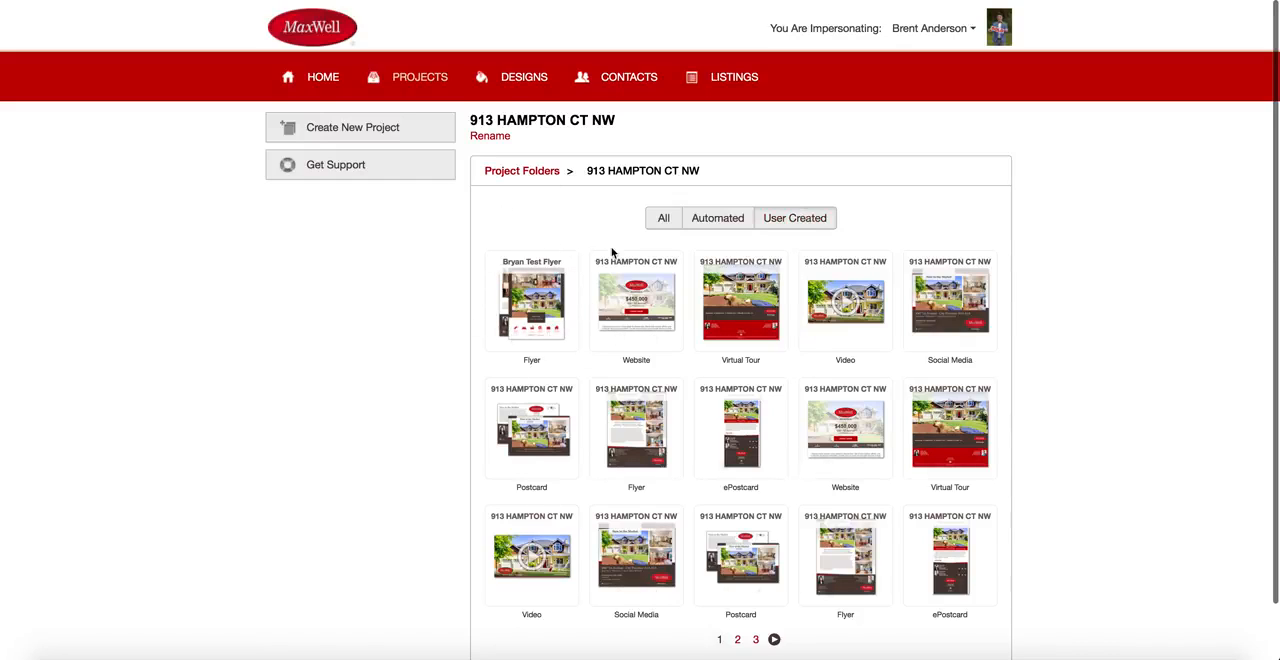
pyautogui.moveTo(470, 220)
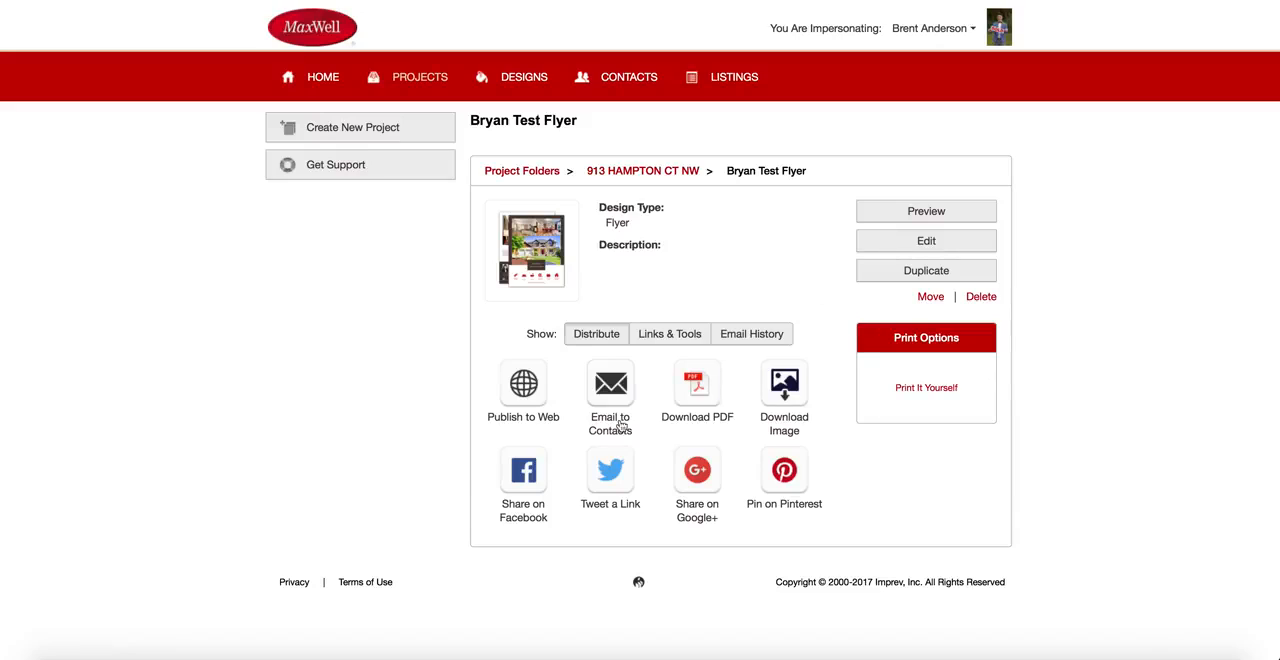
pyautogui.moveTo(802, 478)
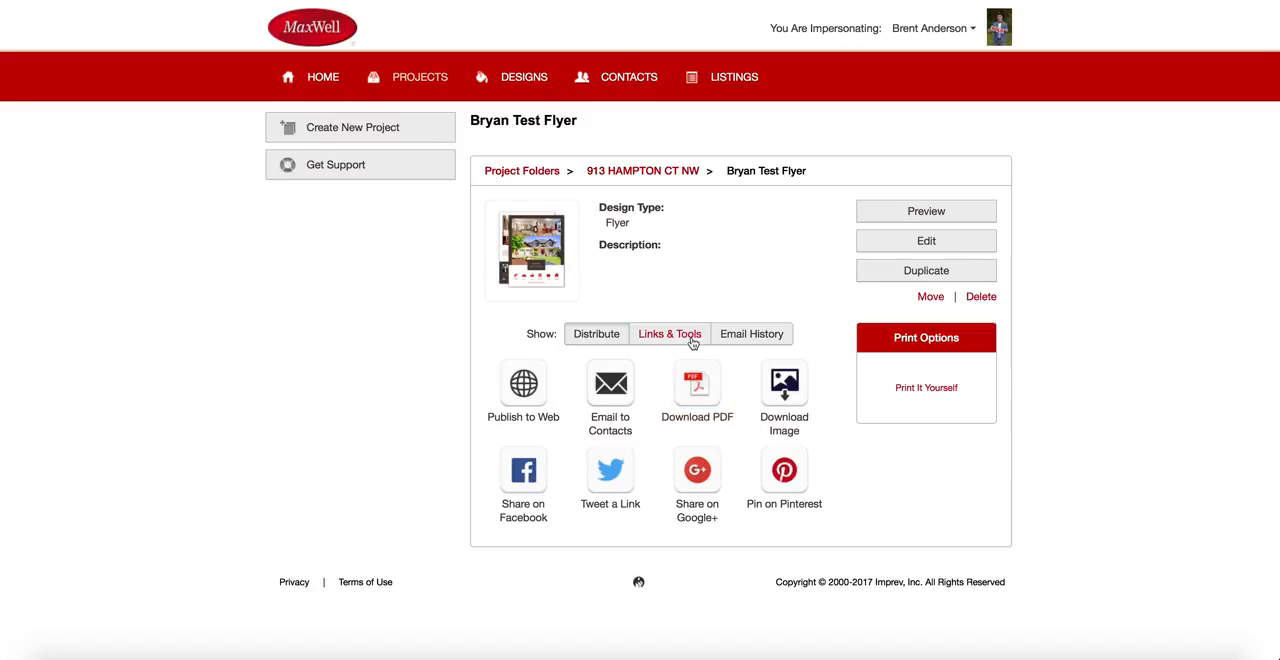
pyautogui.moveTo(676, 304)
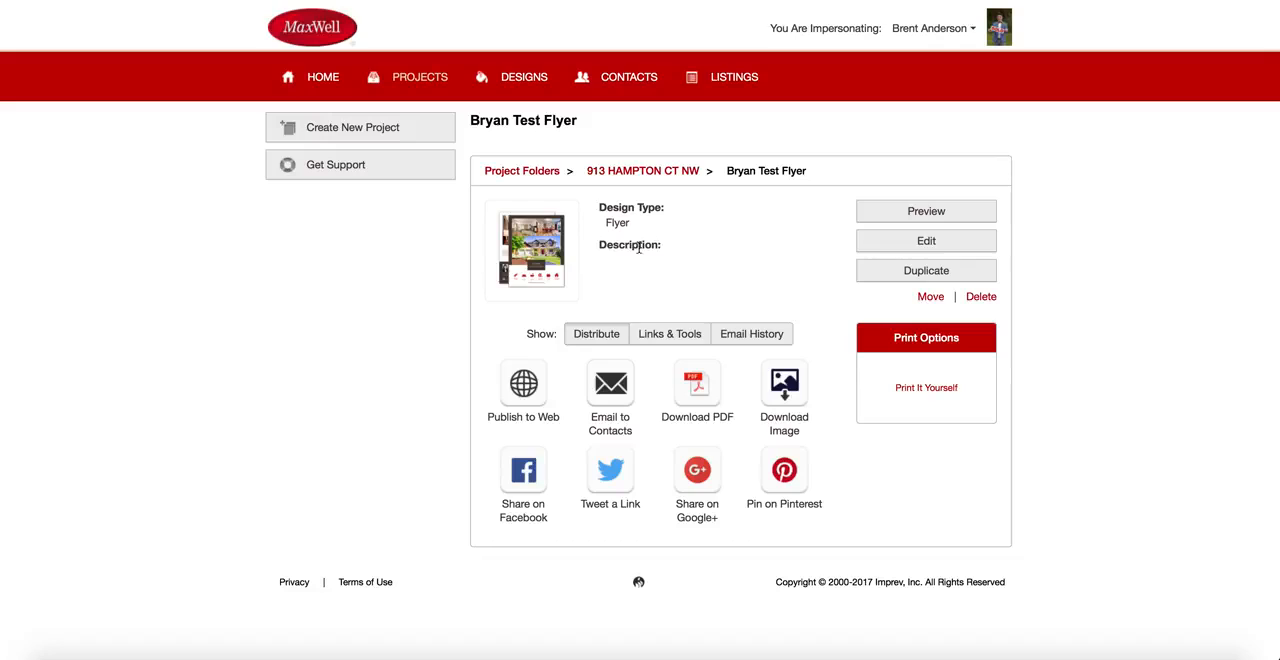
pyautogui.moveTo(700, 268)
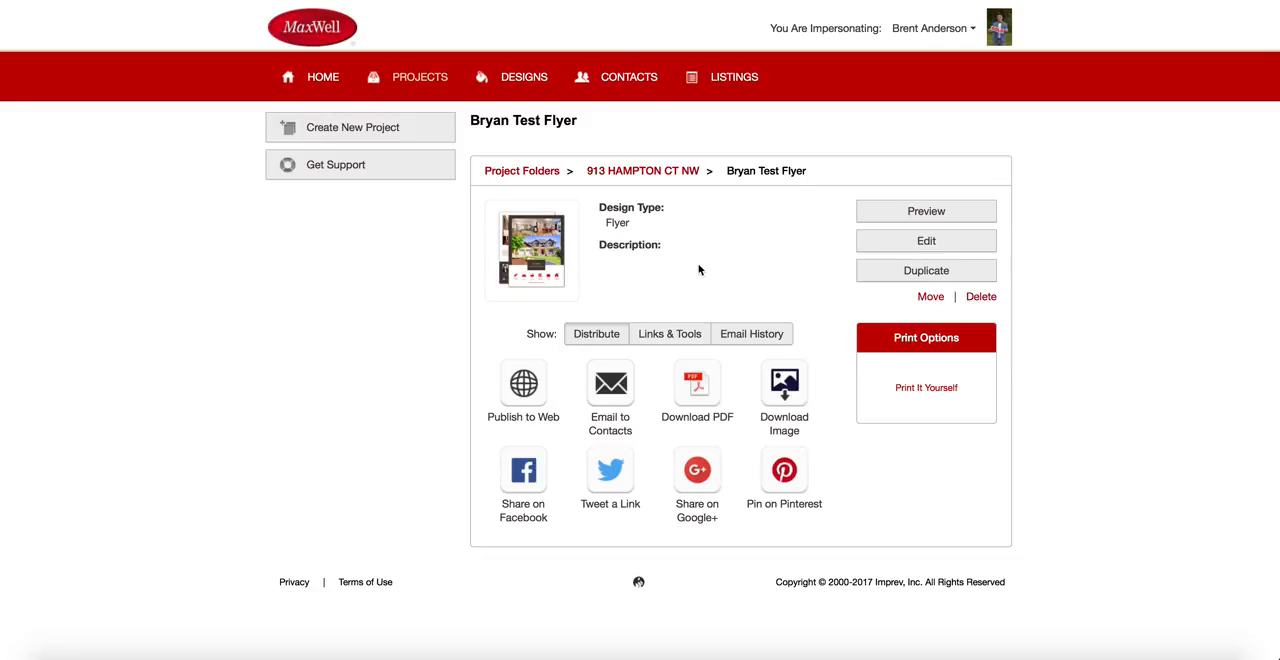
pyautogui.moveTo(834, 280)
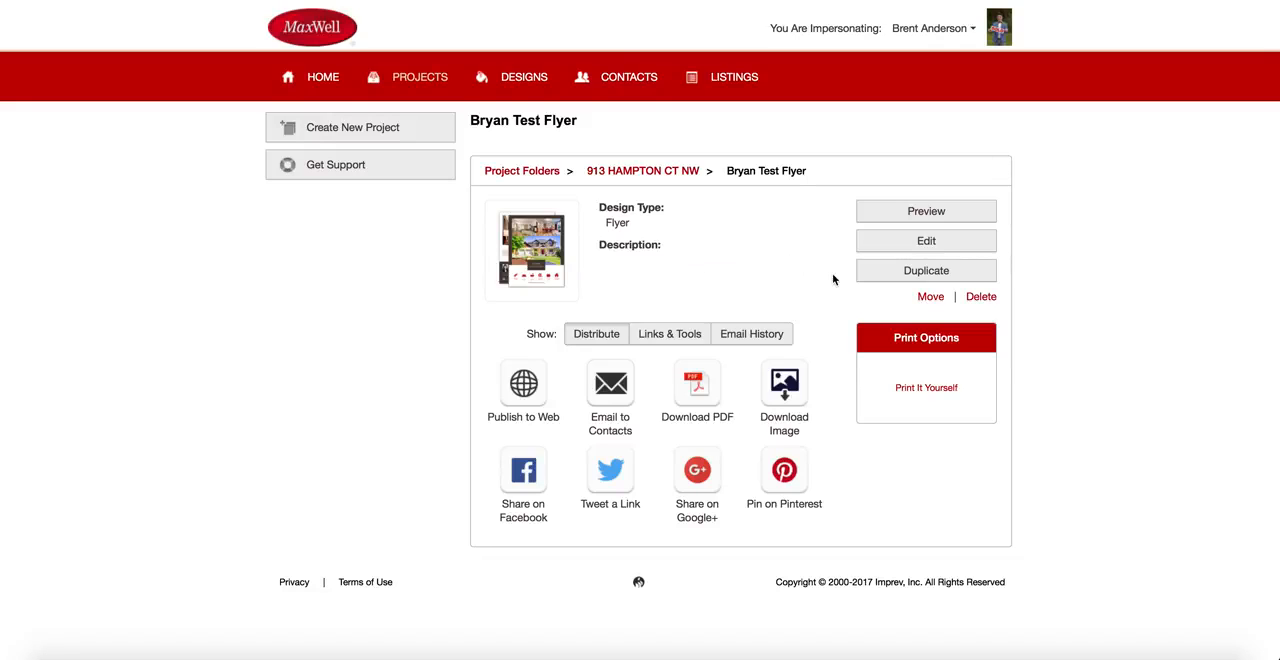
pyautogui.moveTo(648, 584)
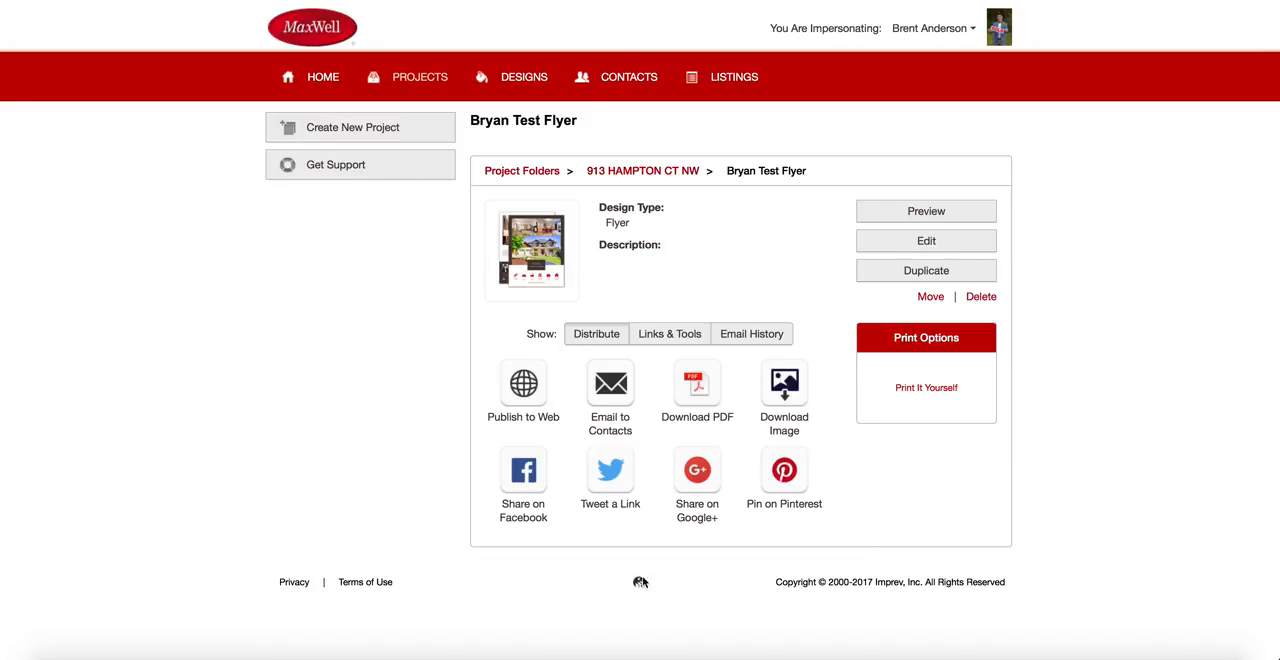
pyautogui.moveTo(410, 344)
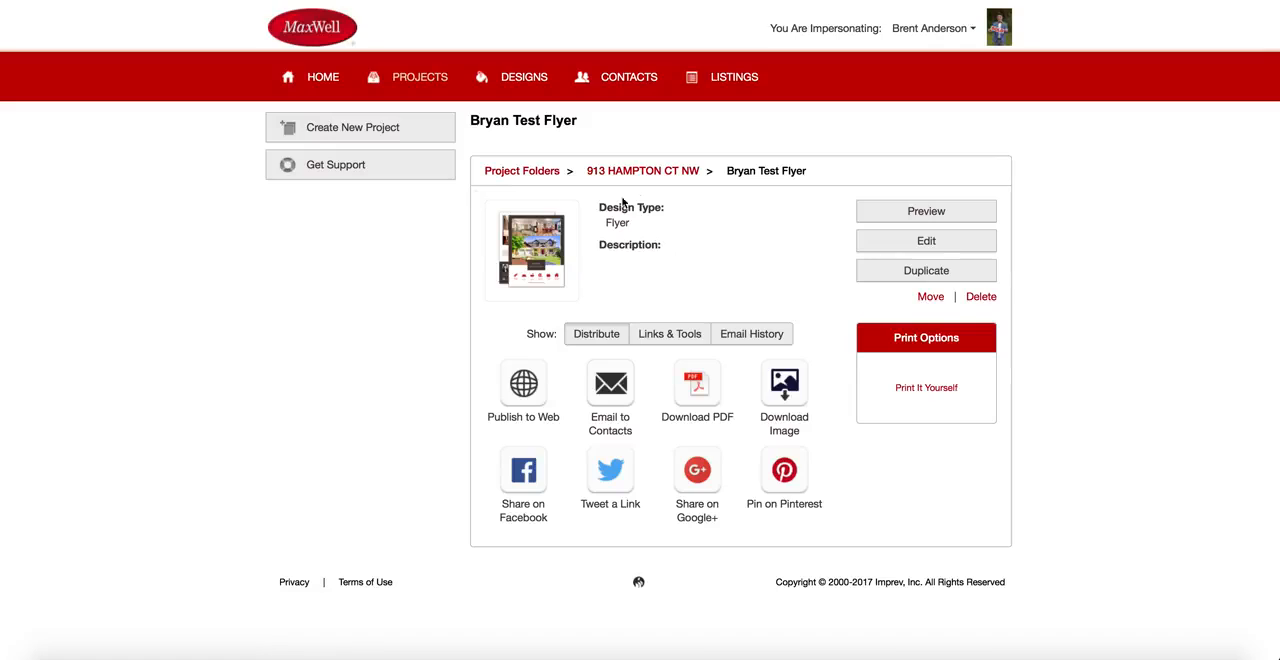
pyautogui.moveTo(748, 254)
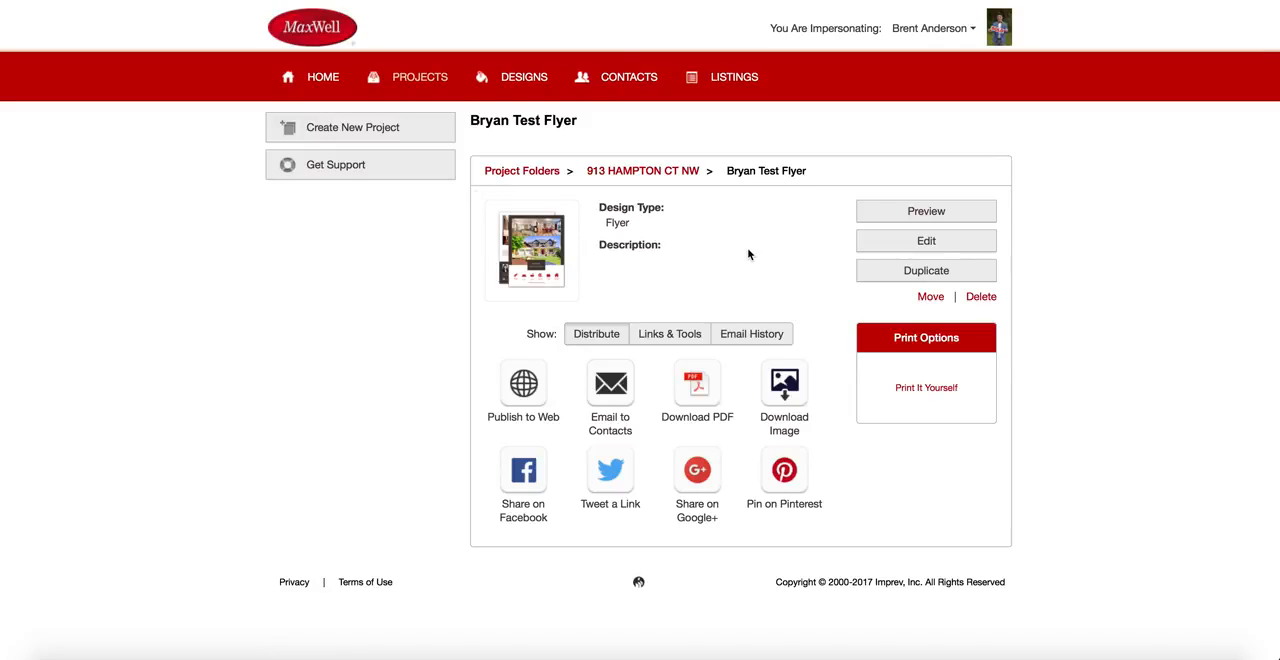